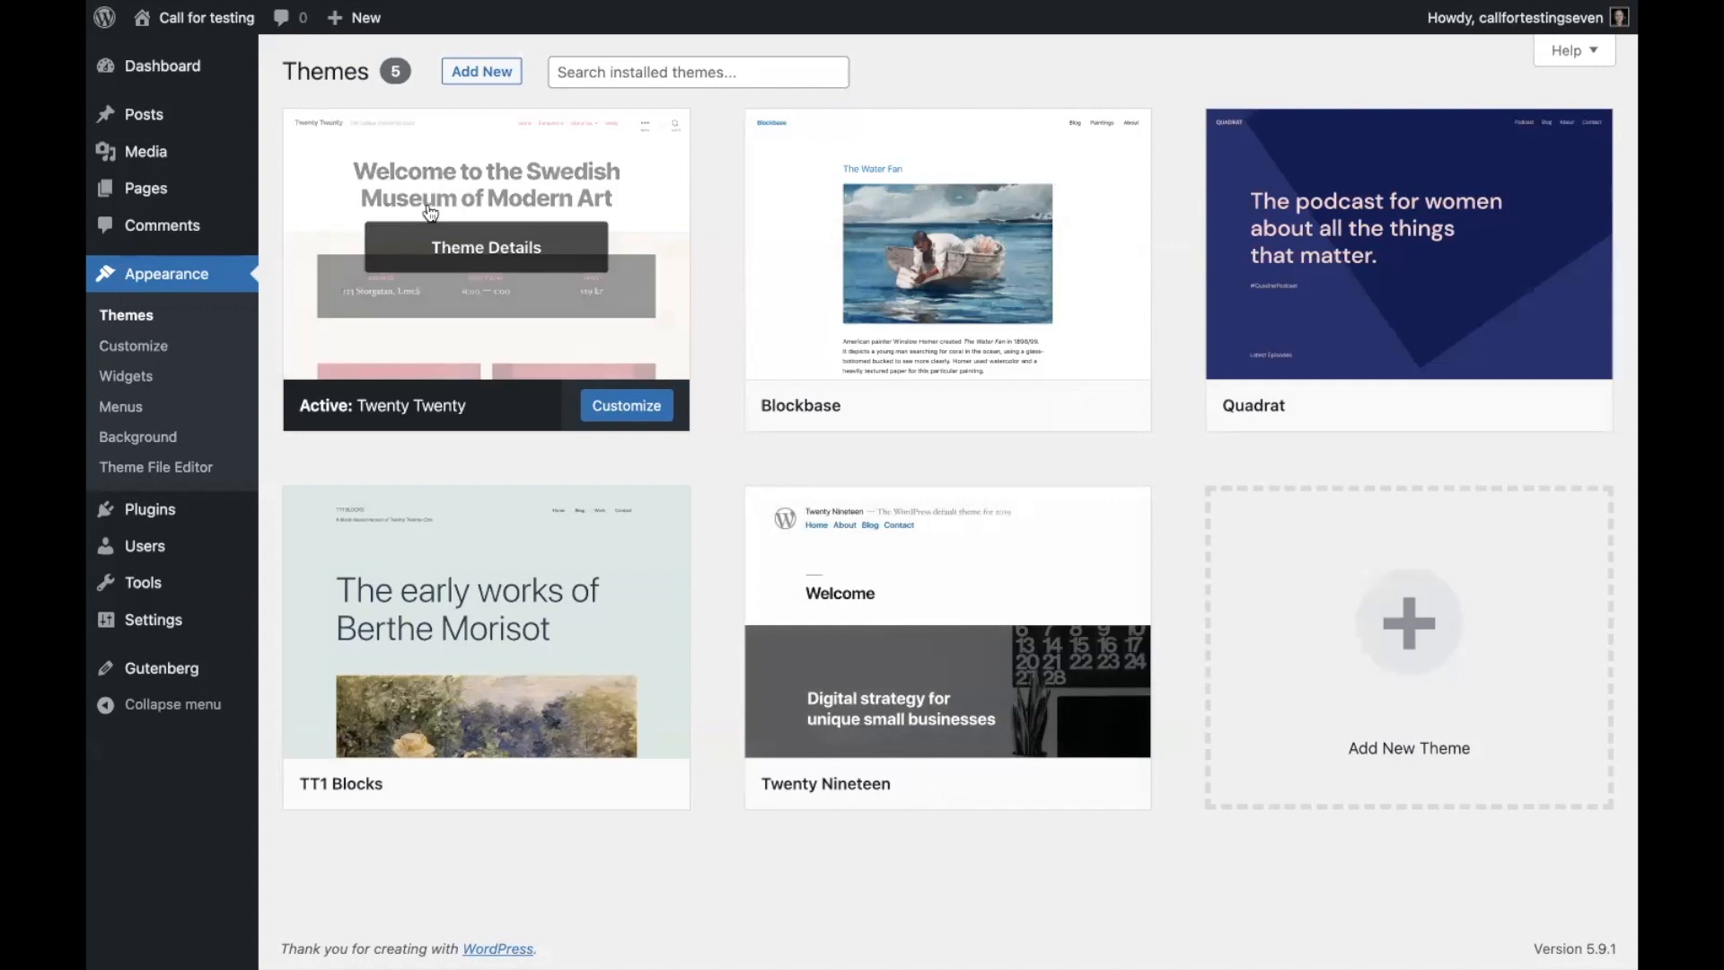
mouse_move(535, 378)
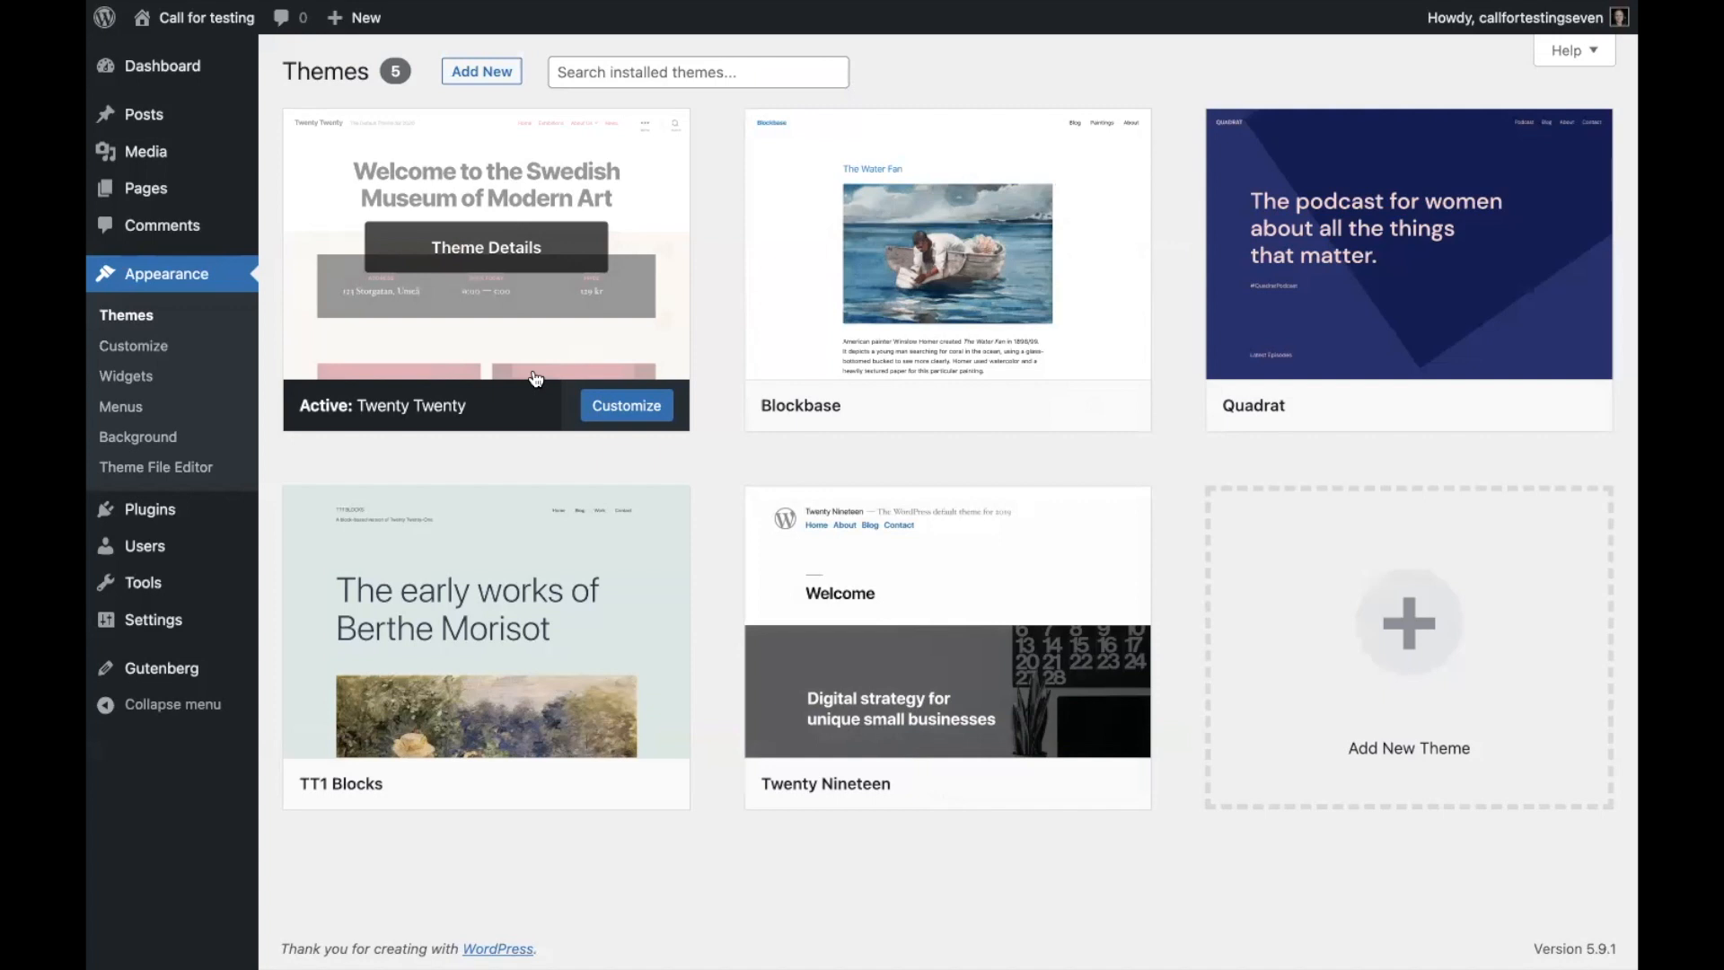
mouse_move(626, 425)
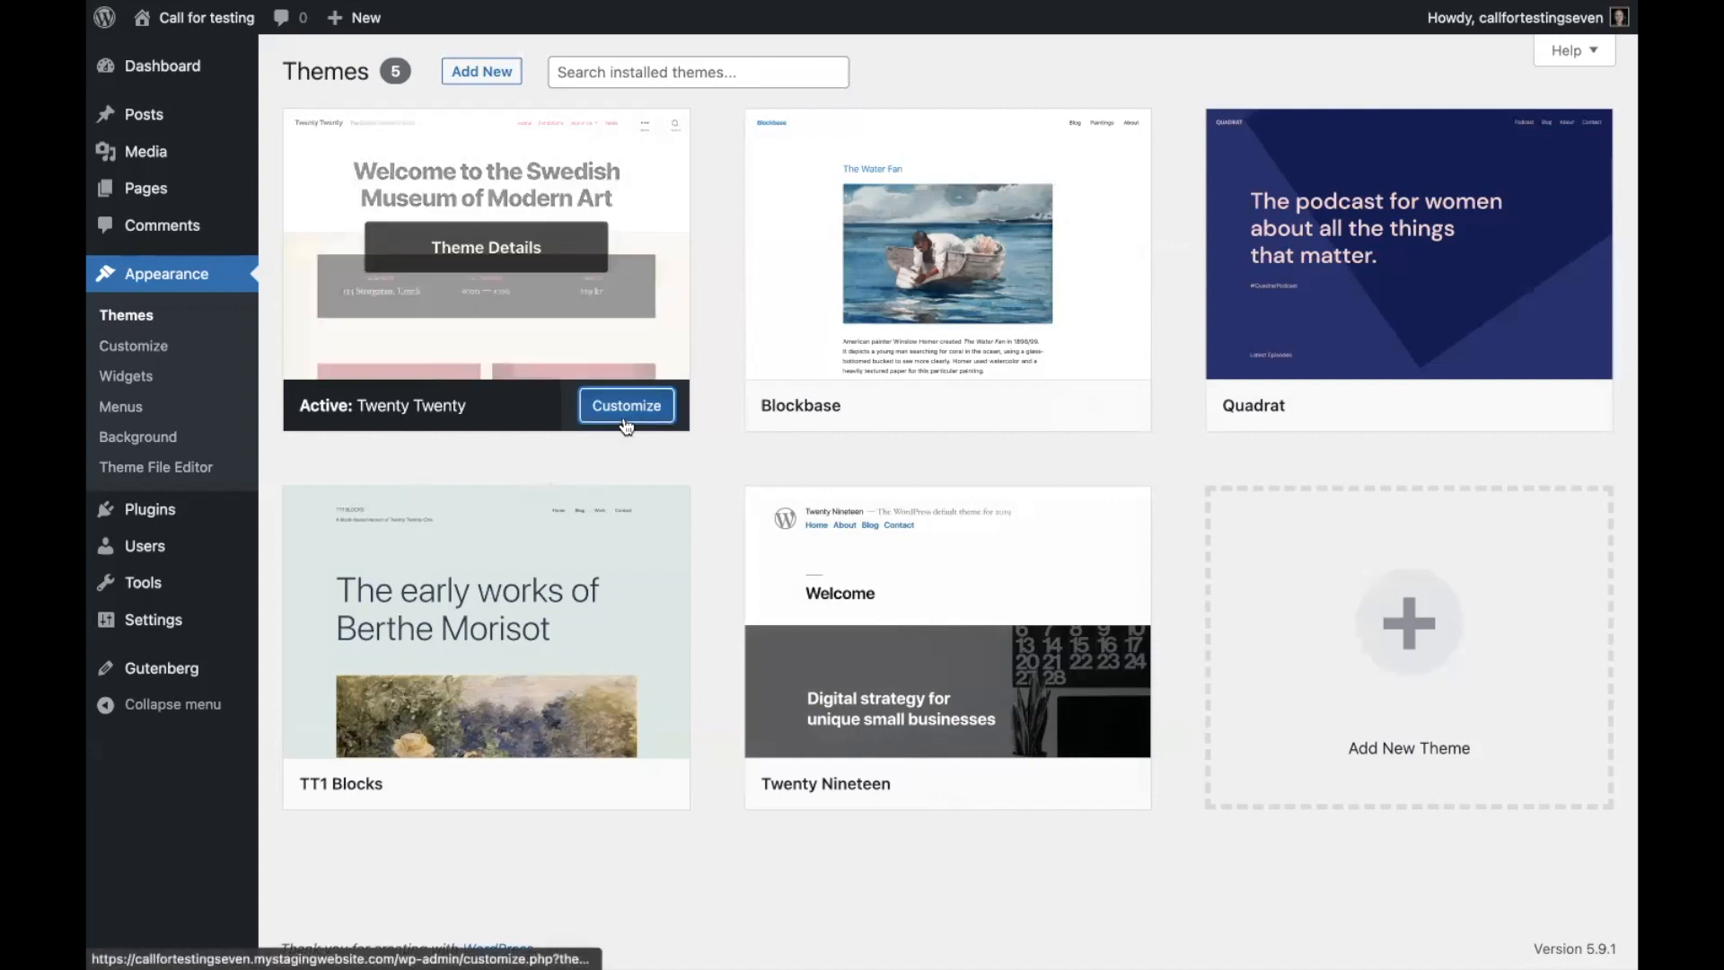
Launch the live Customizer on the active Twenty Twenty theme from Appearance > Themes.
left_click(626, 405)
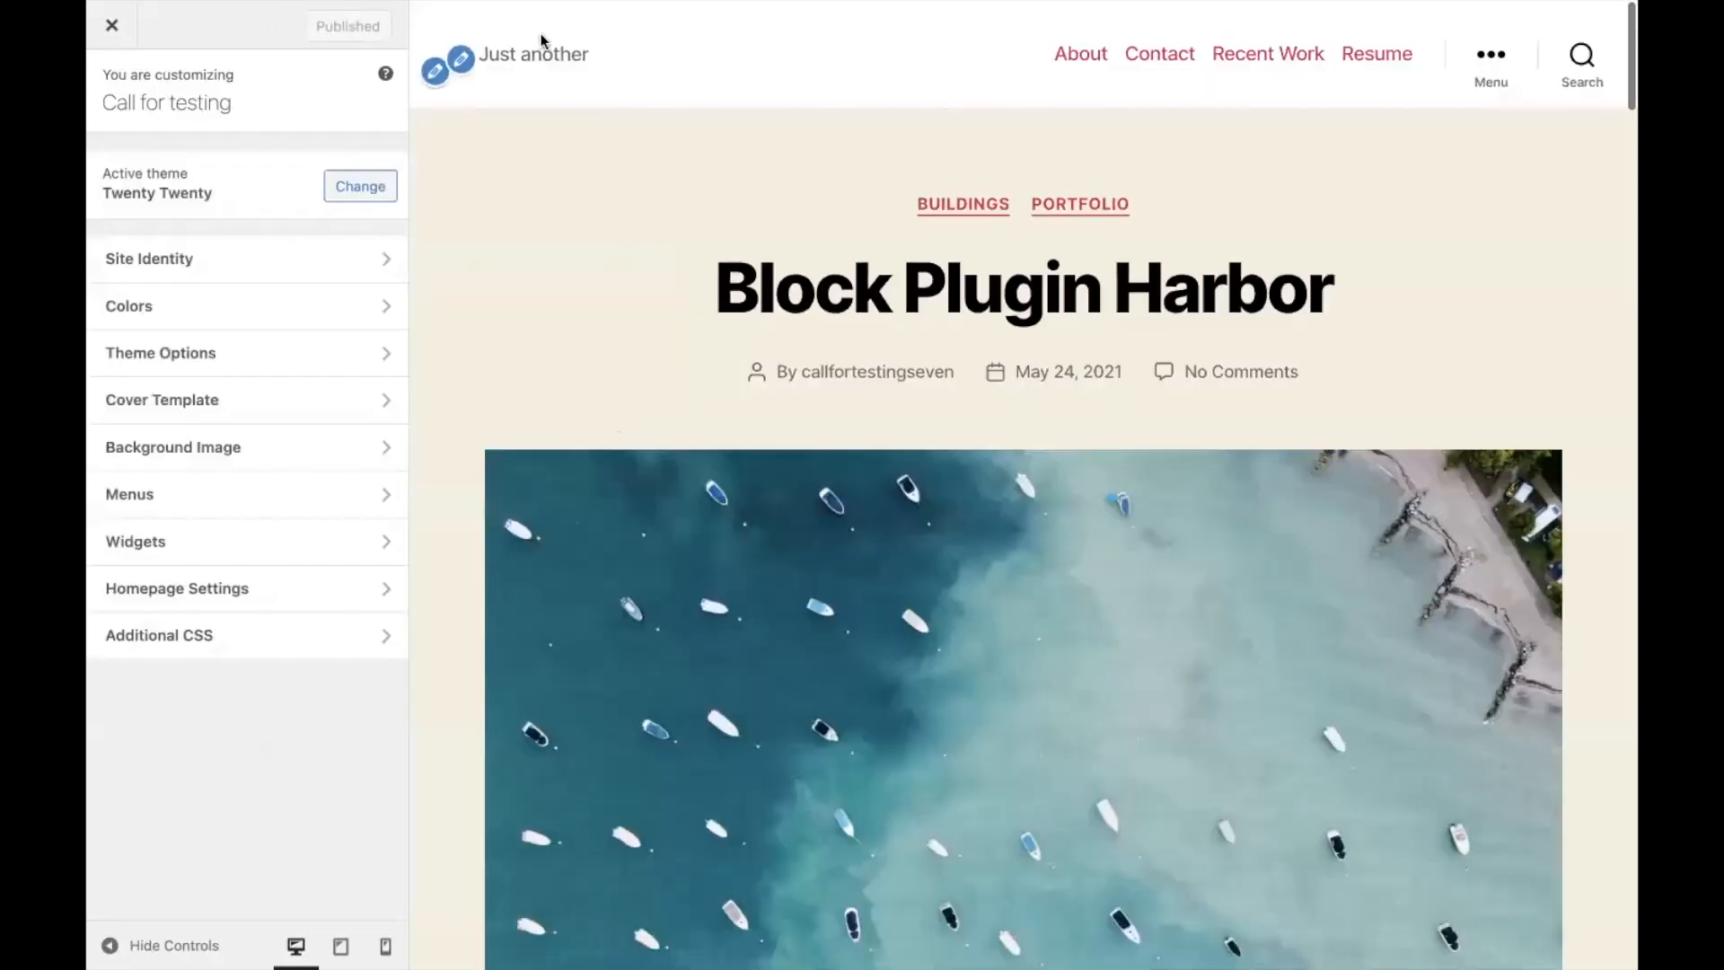
In Site Identity, change the site title to 'YouTube Video'.
left_click(149, 258)
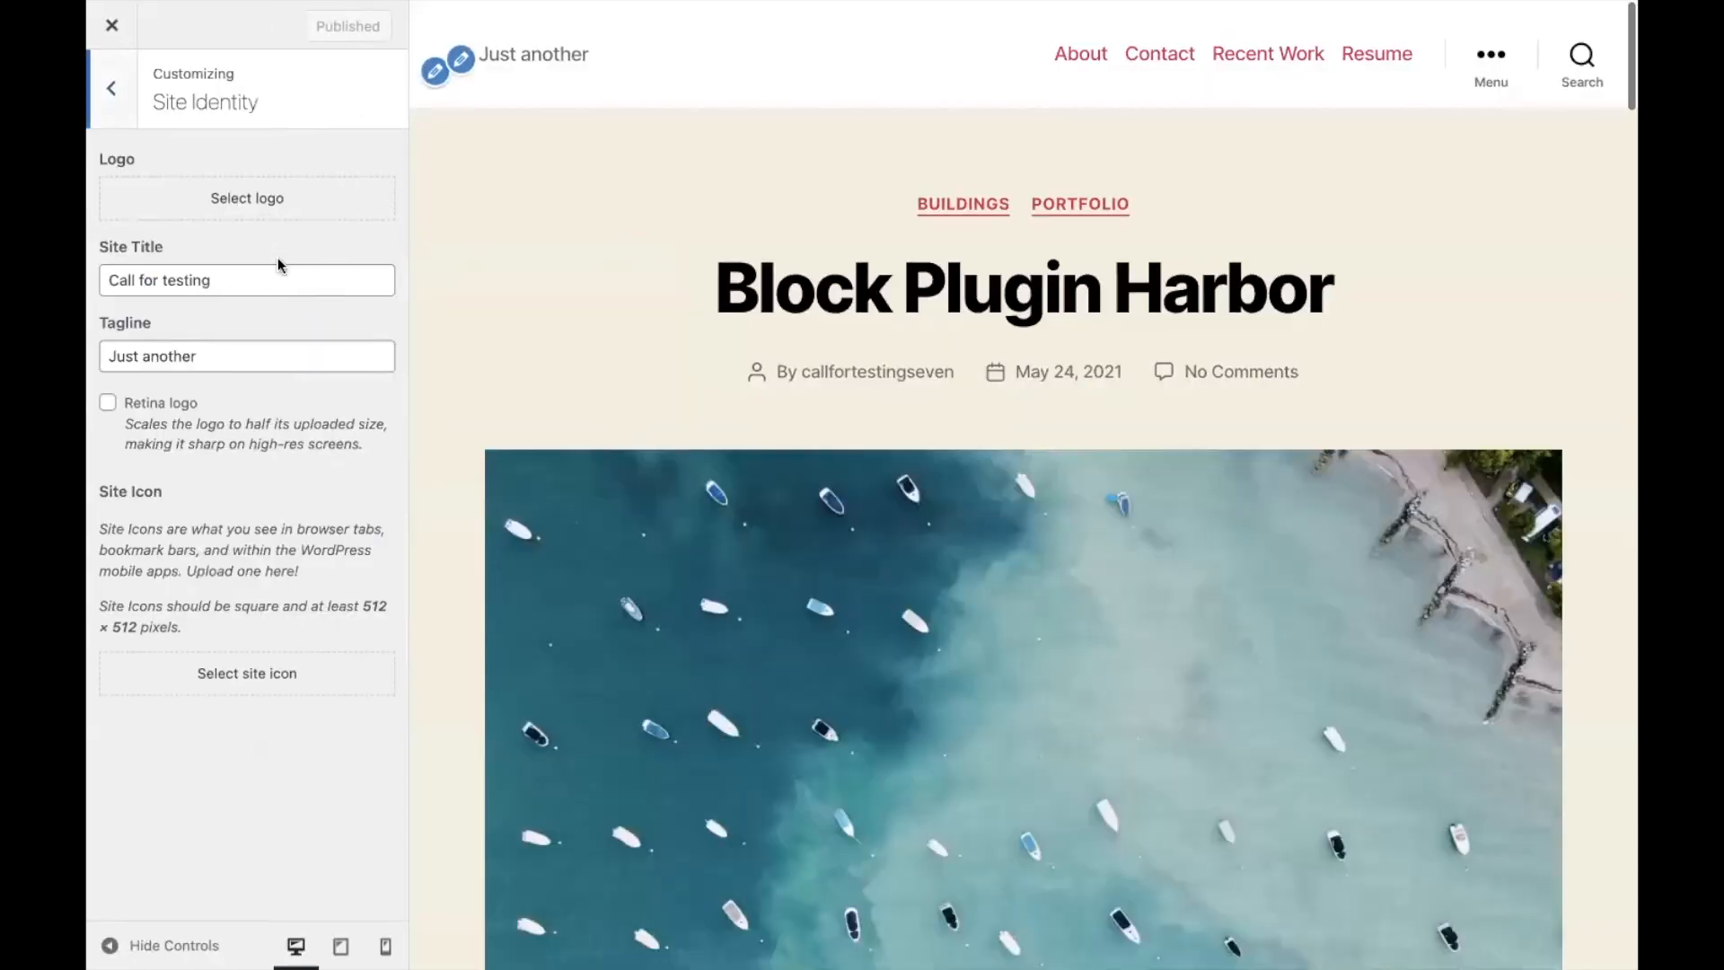
left_click(246, 281)
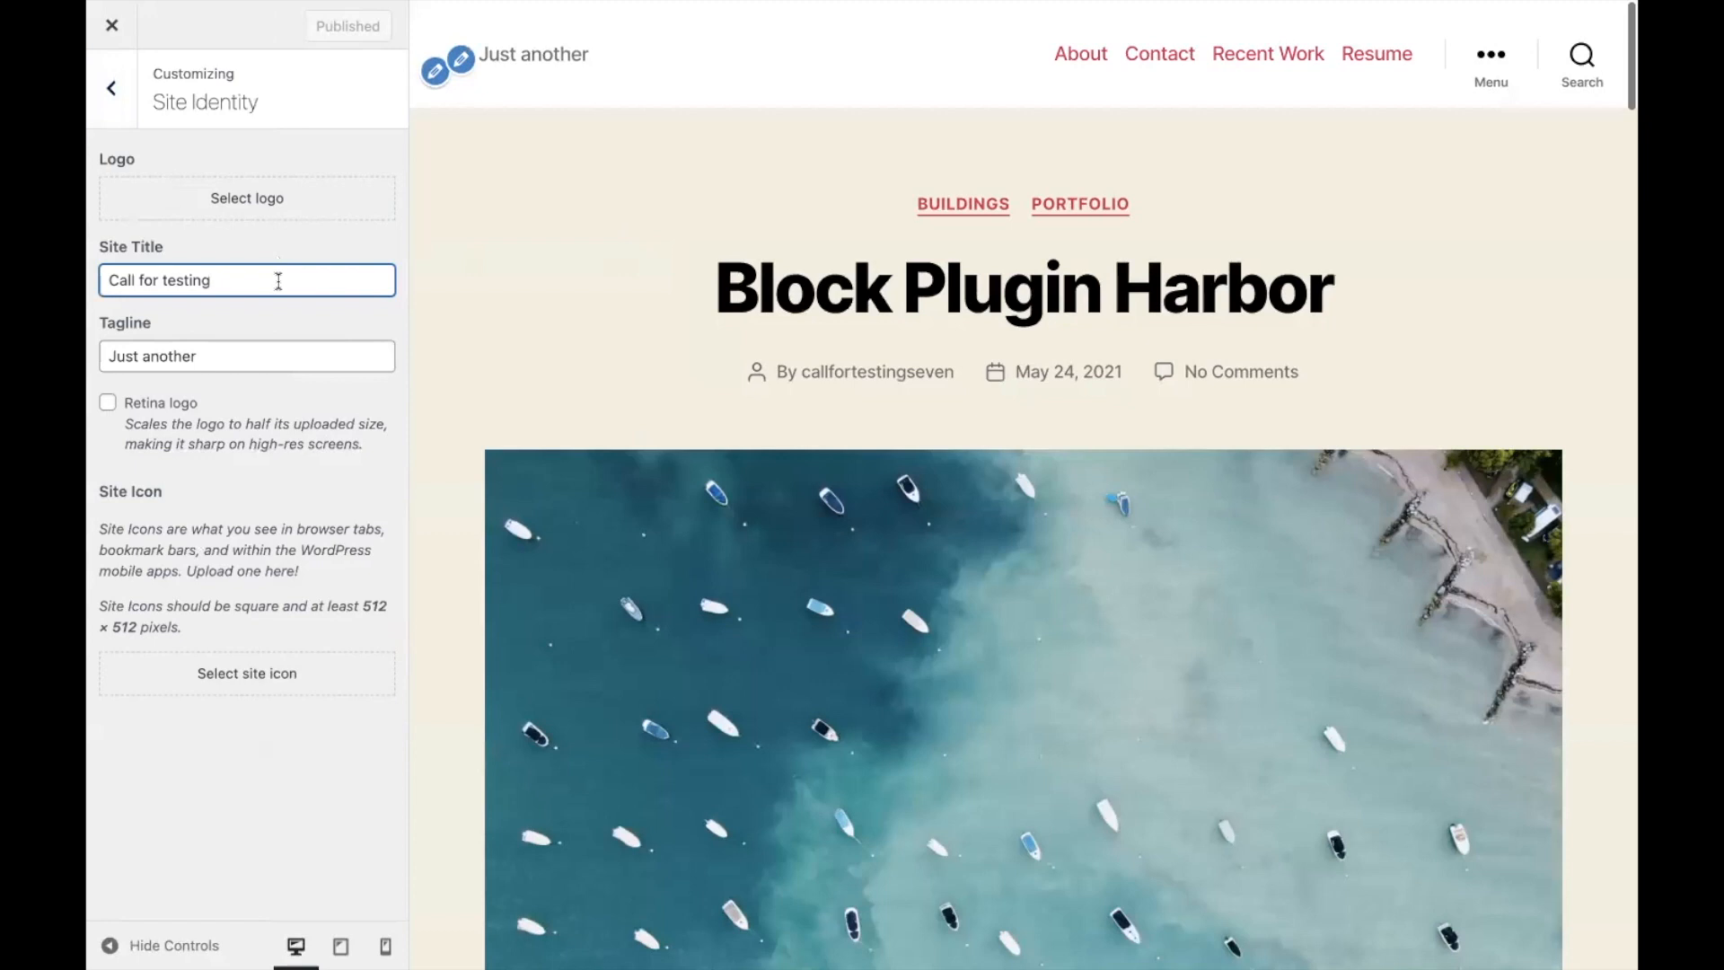
type("YouTube Video")
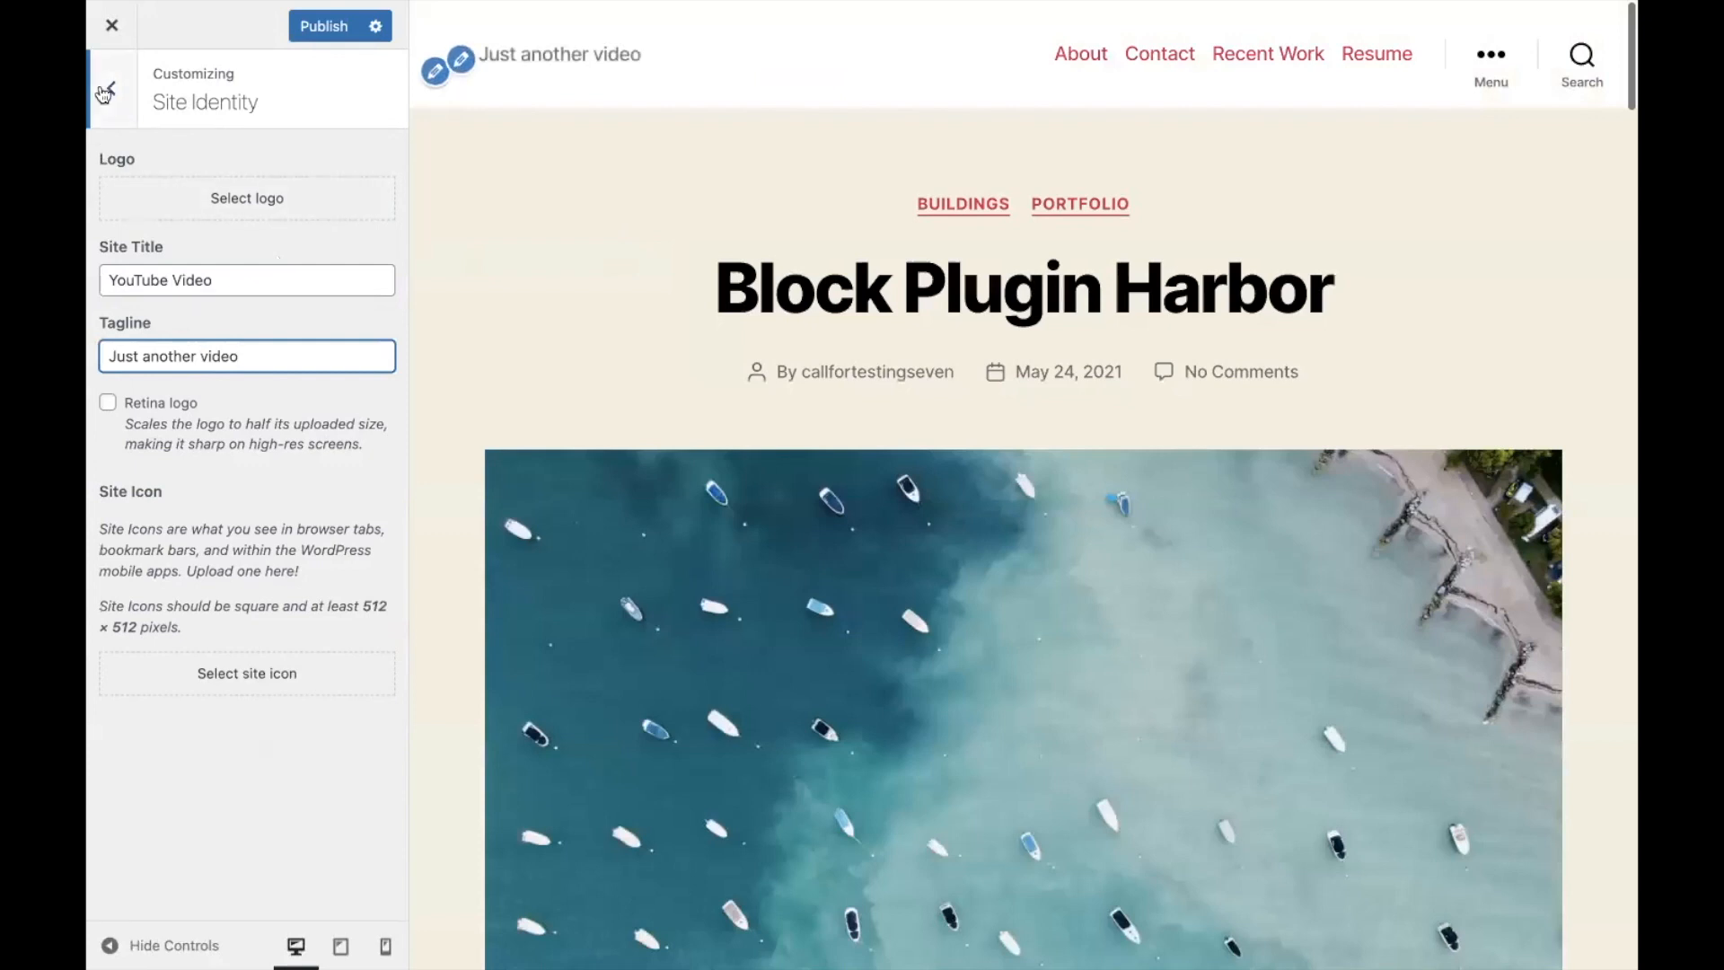
left_click(105, 90)
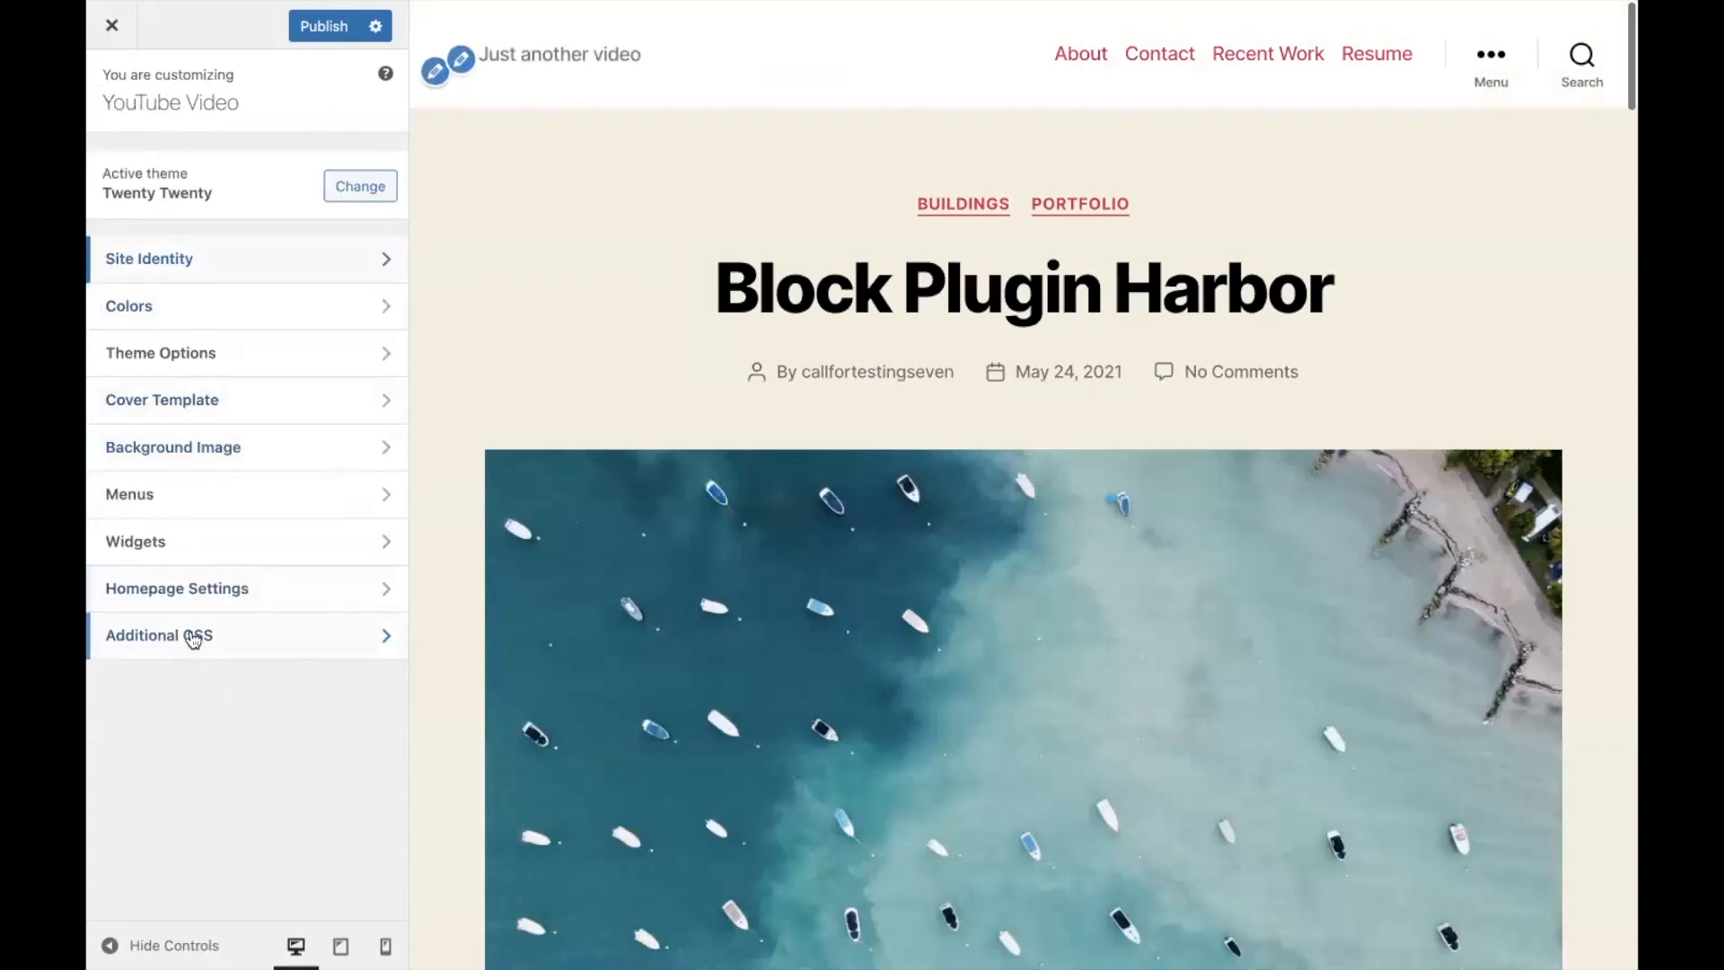
mouse_move(213, 488)
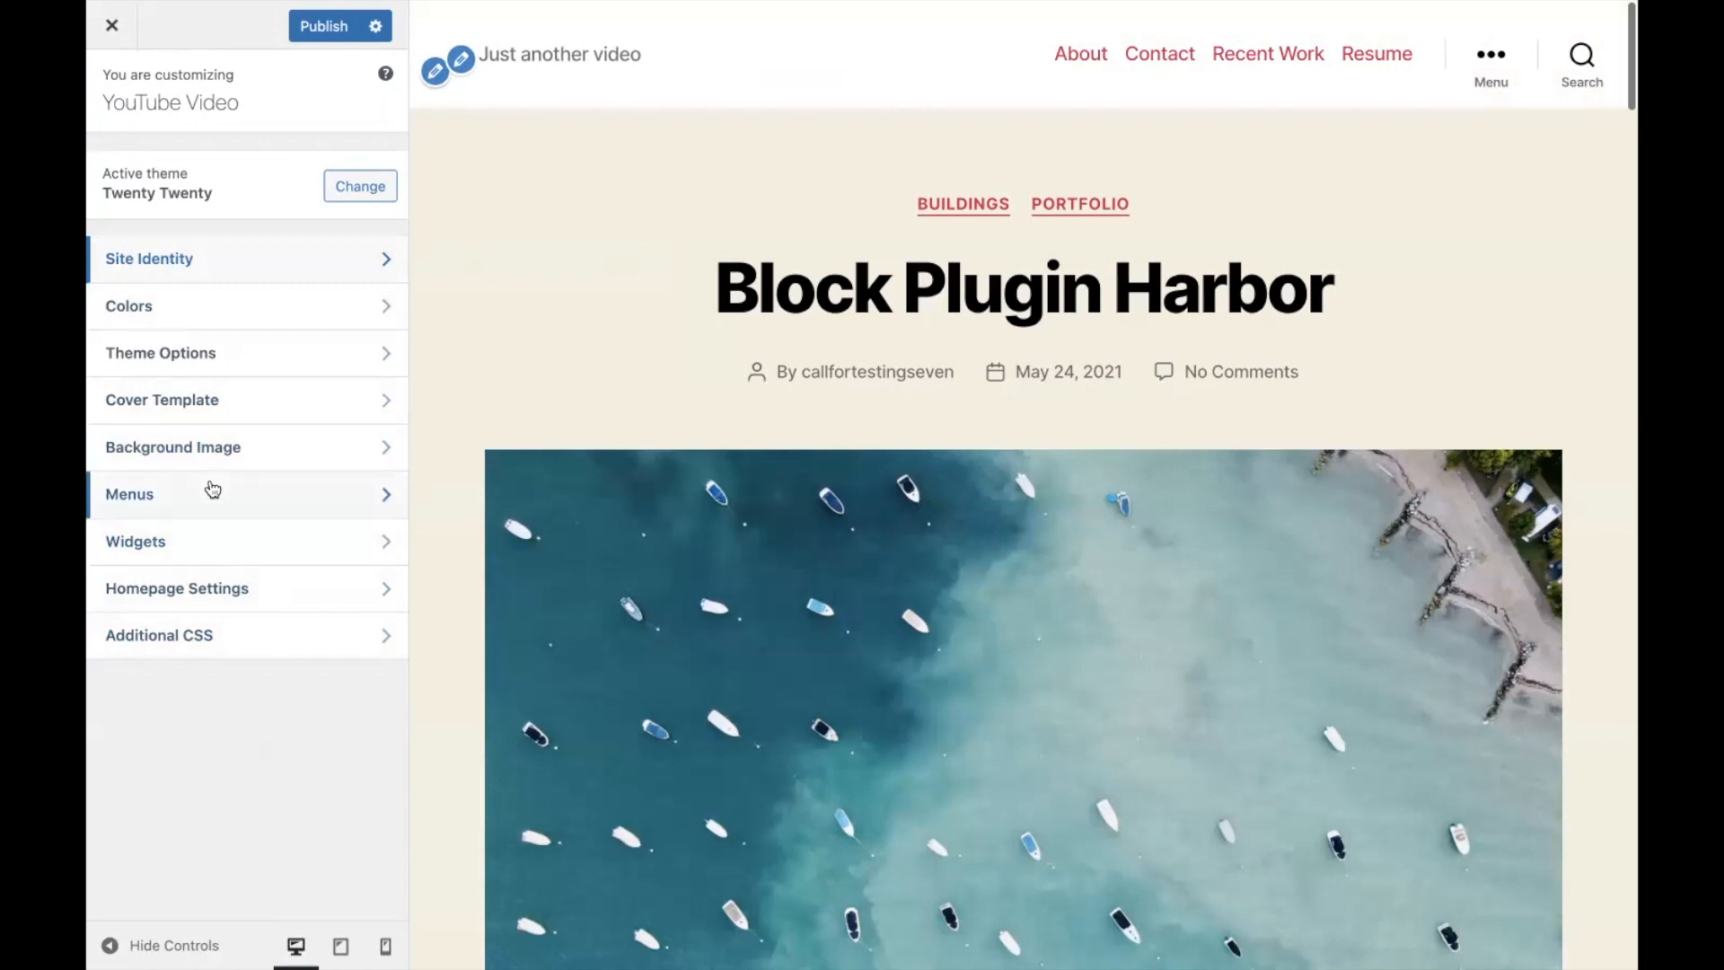
mouse_move(252, 401)
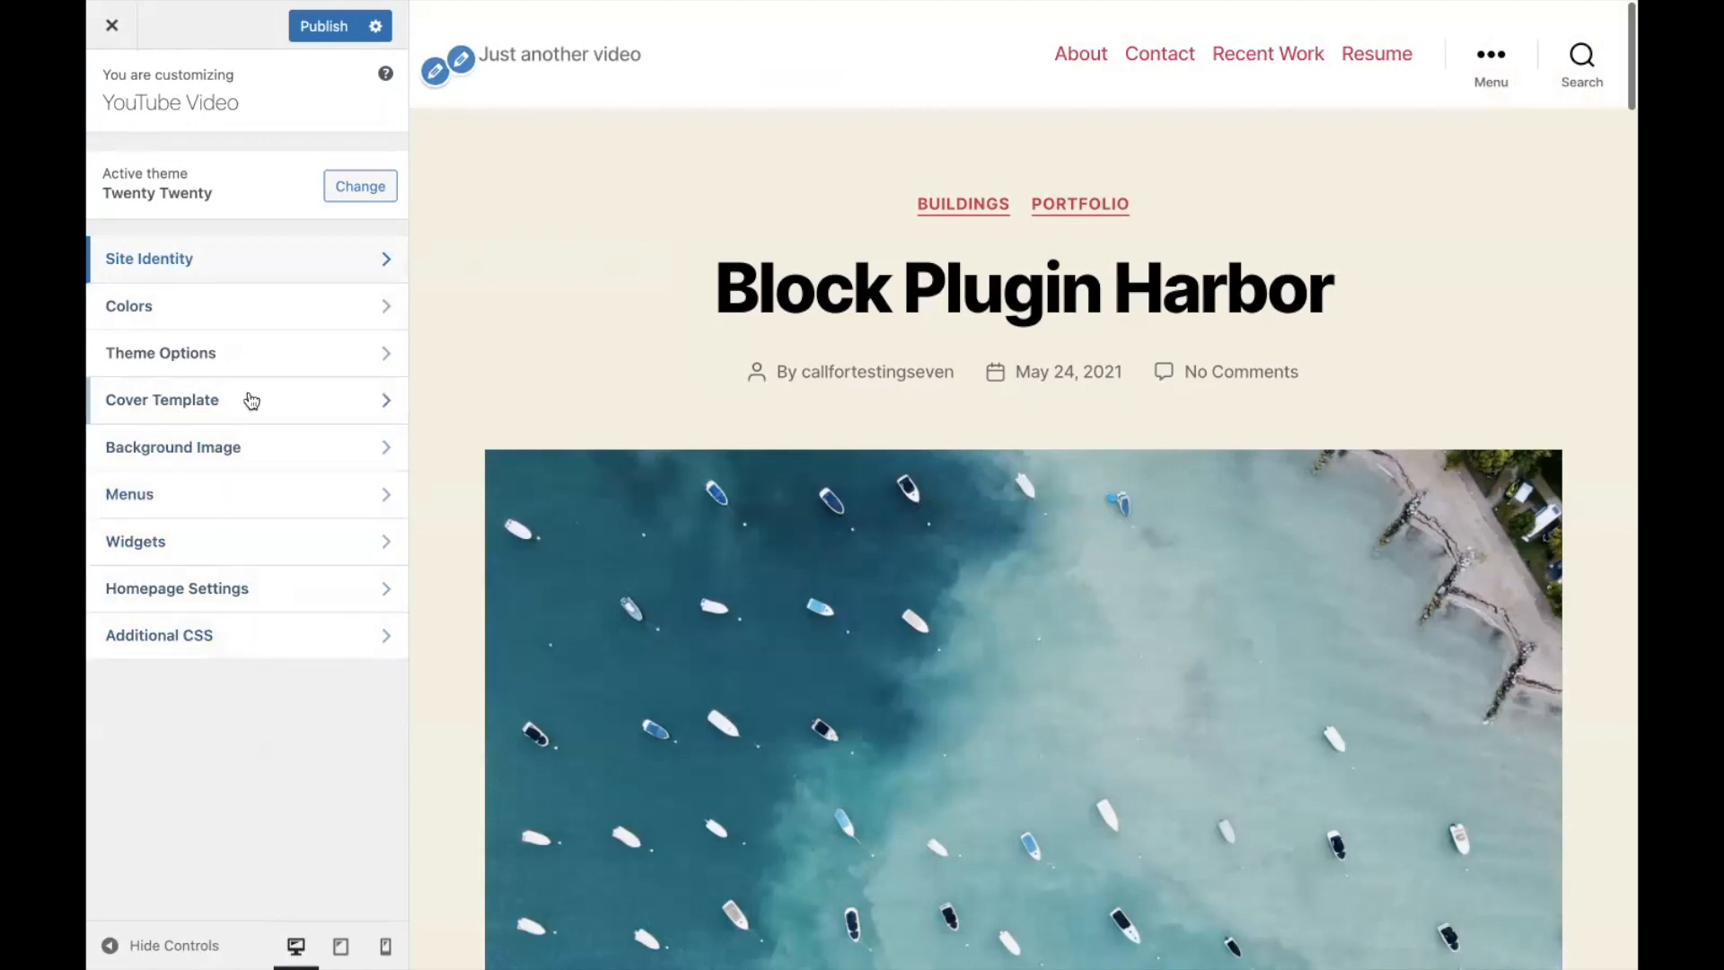
Hide the author bio and header search, publish, and exit the Customizer.
left_click(160, 353)
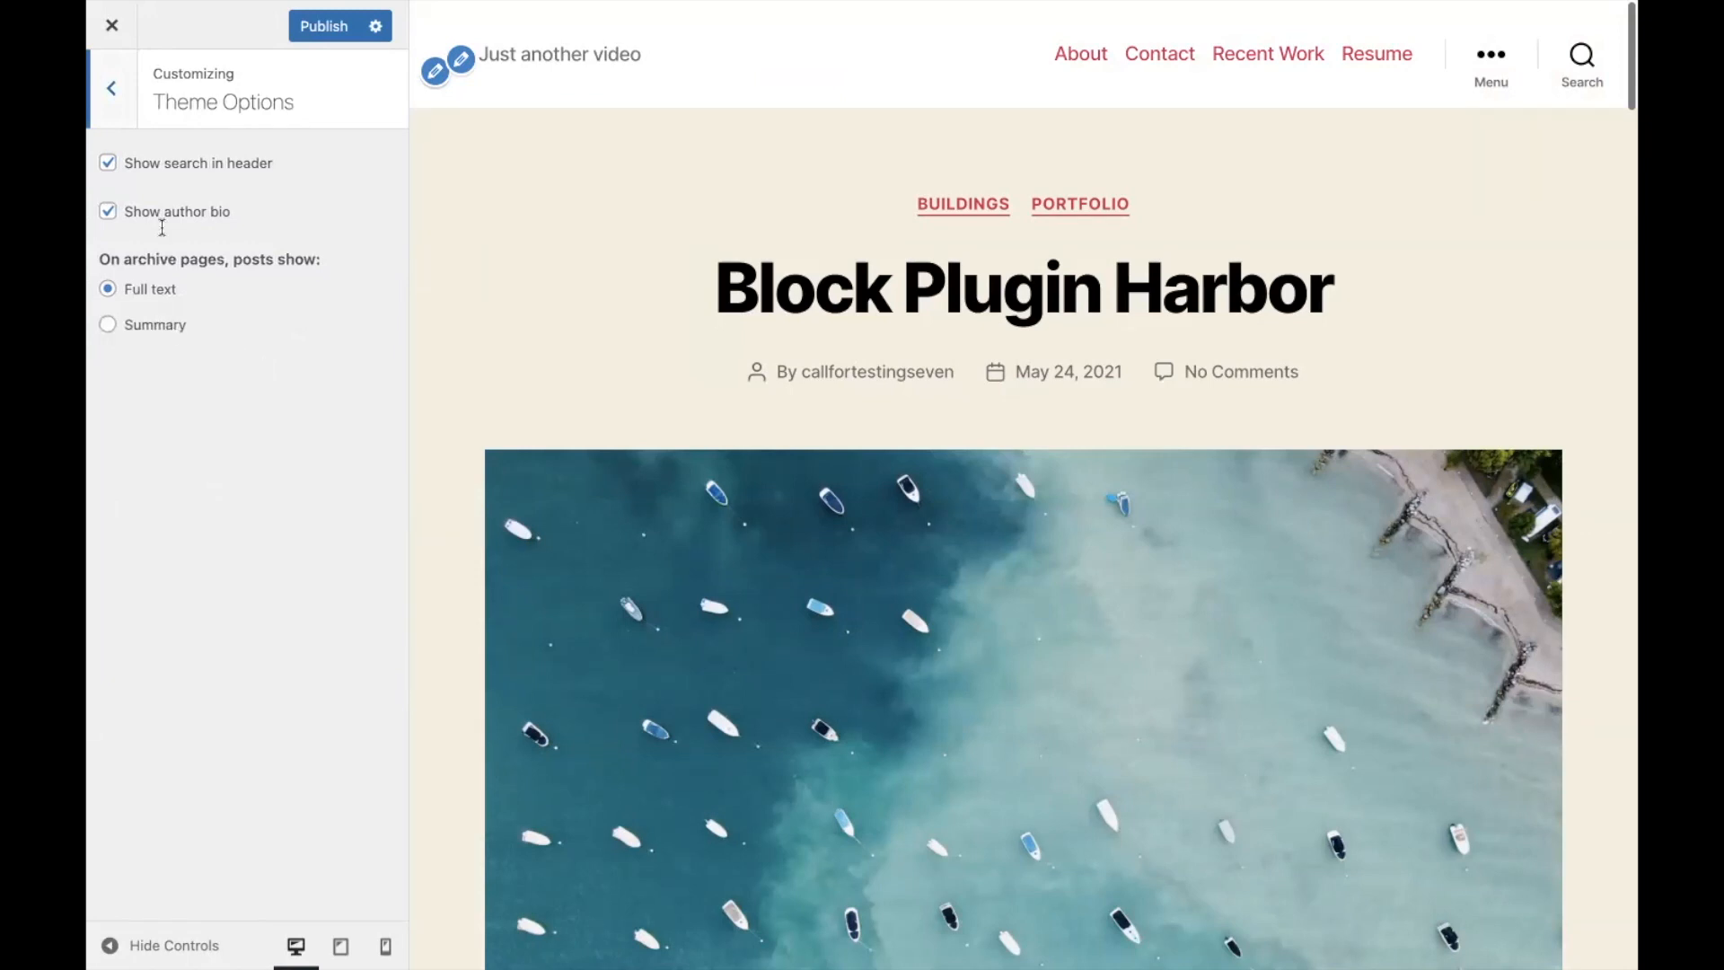
left_click(108, 211)
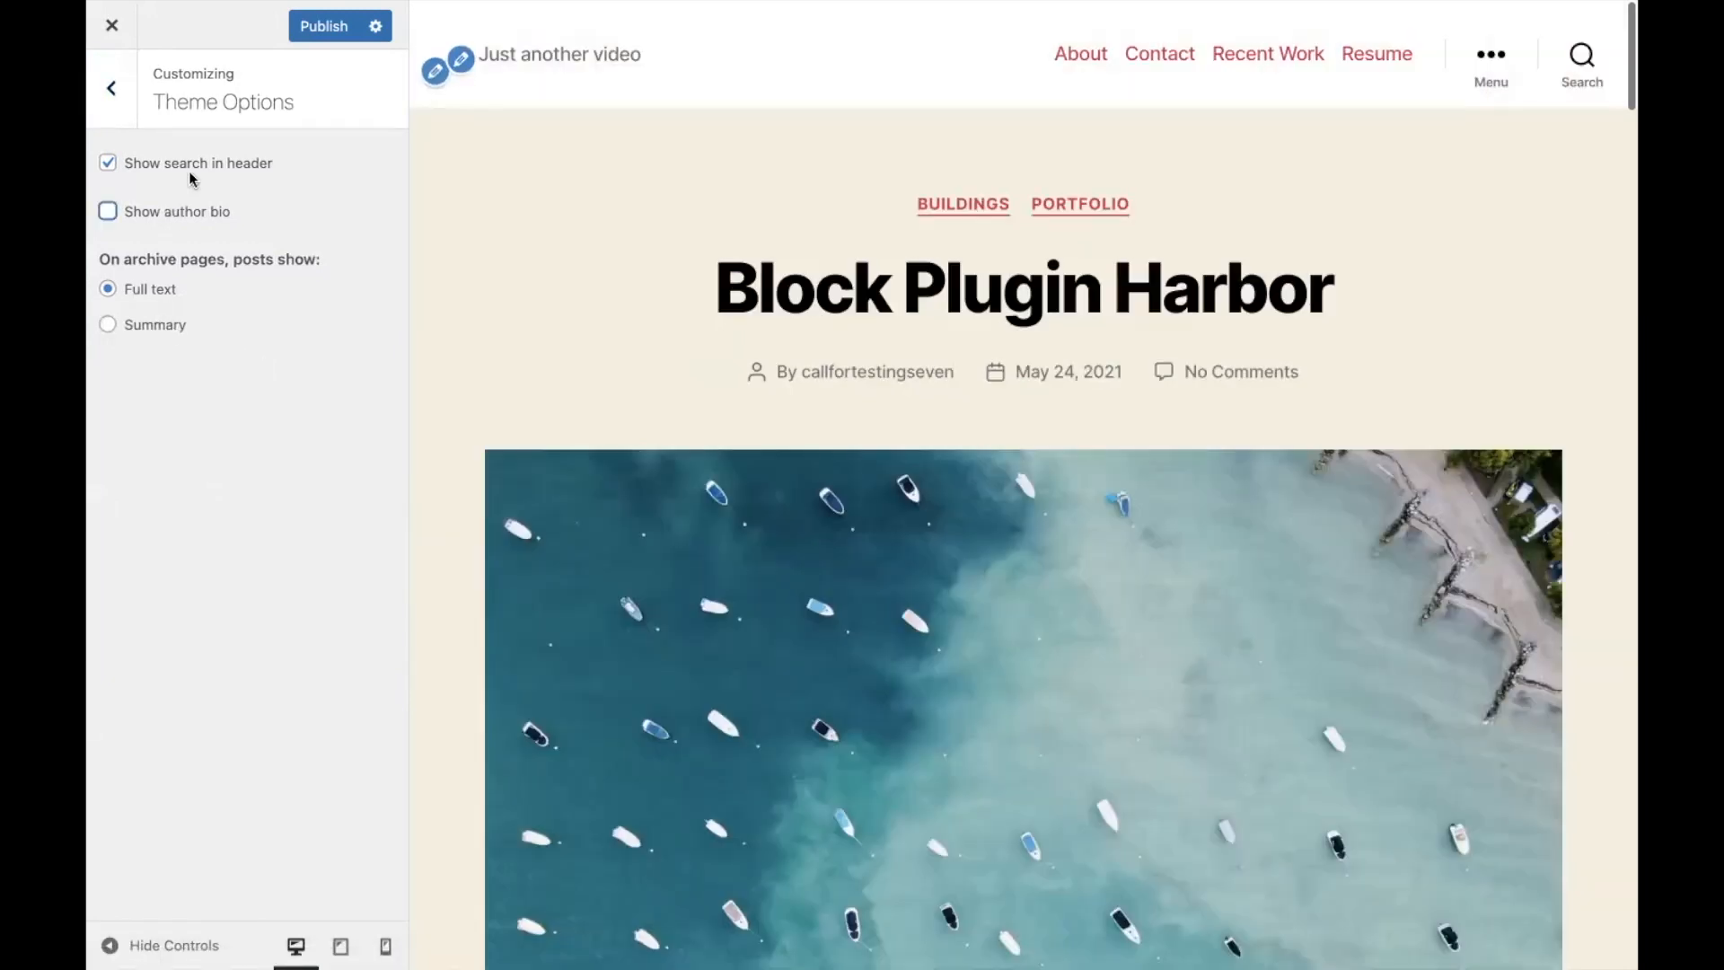
left_click(107, 162)
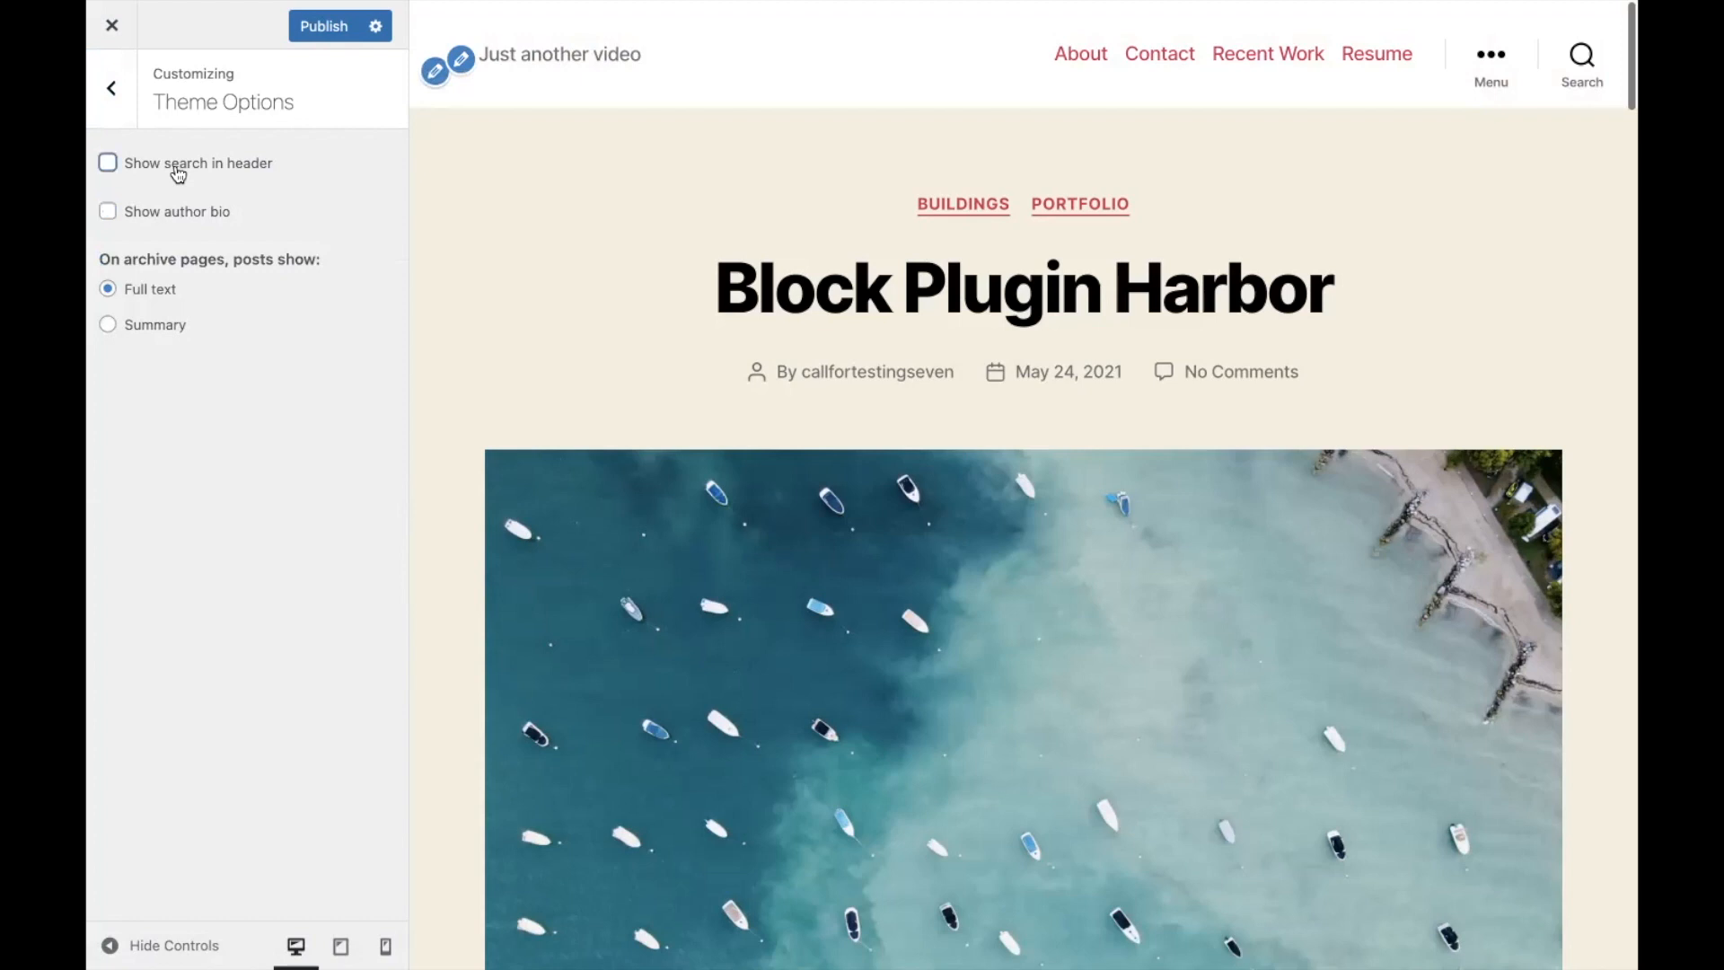
left_click(107, 163)
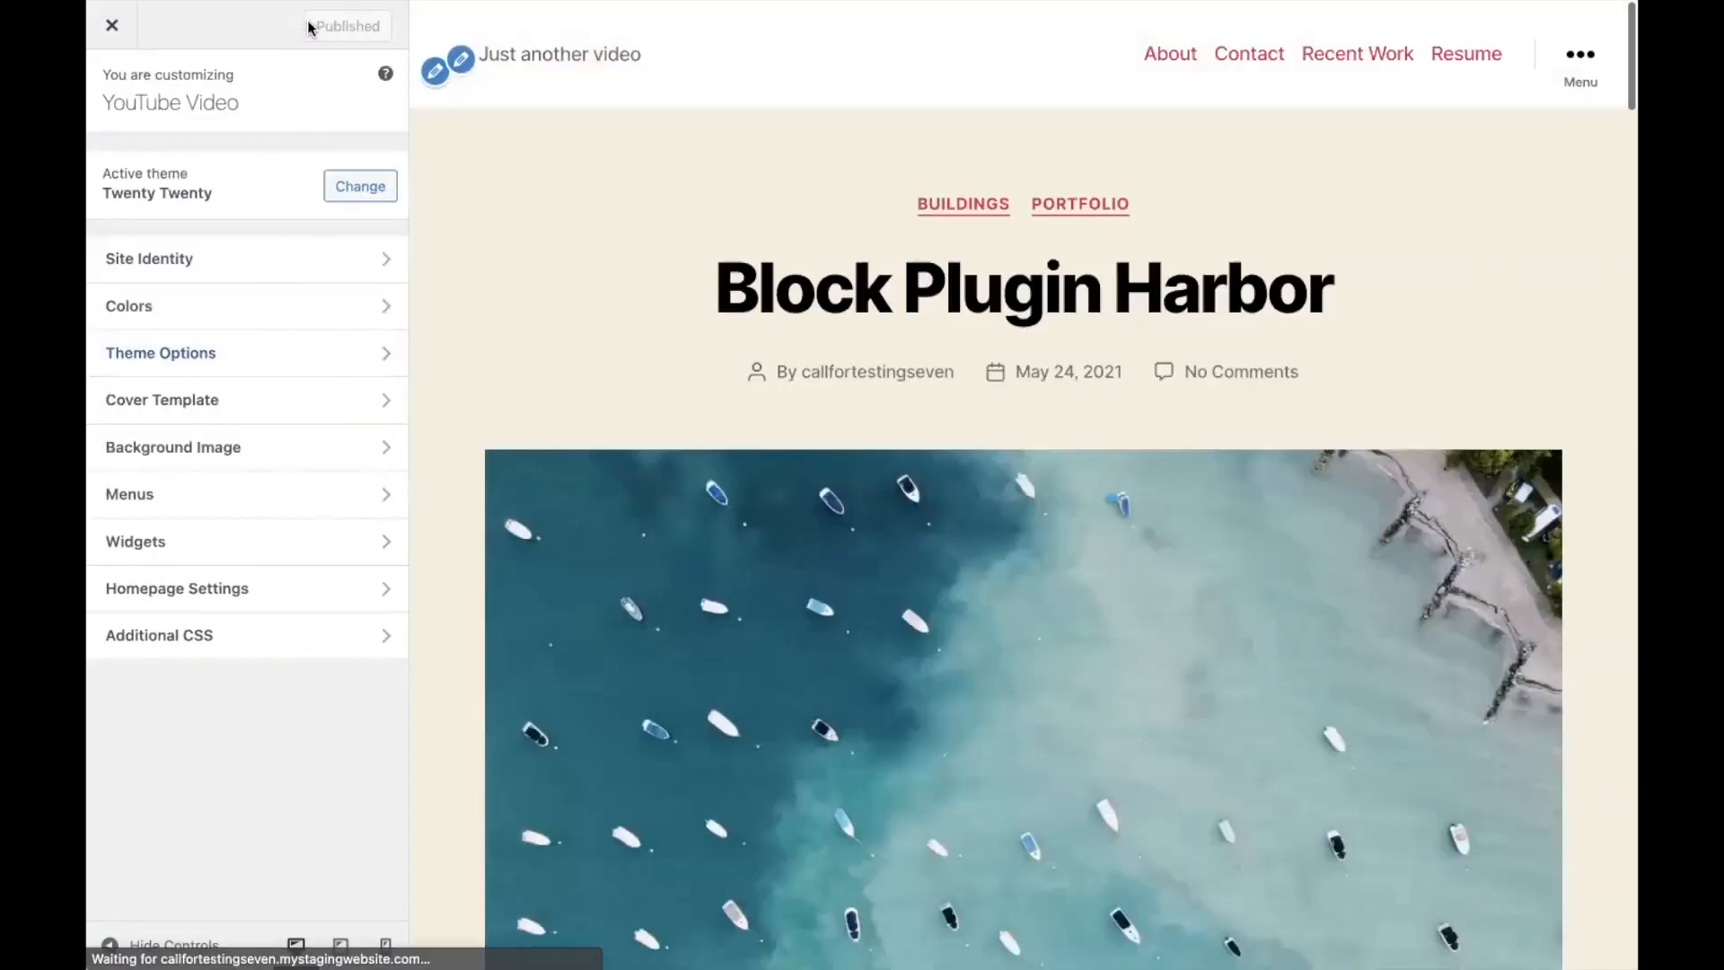
mouse_move(111, 27)
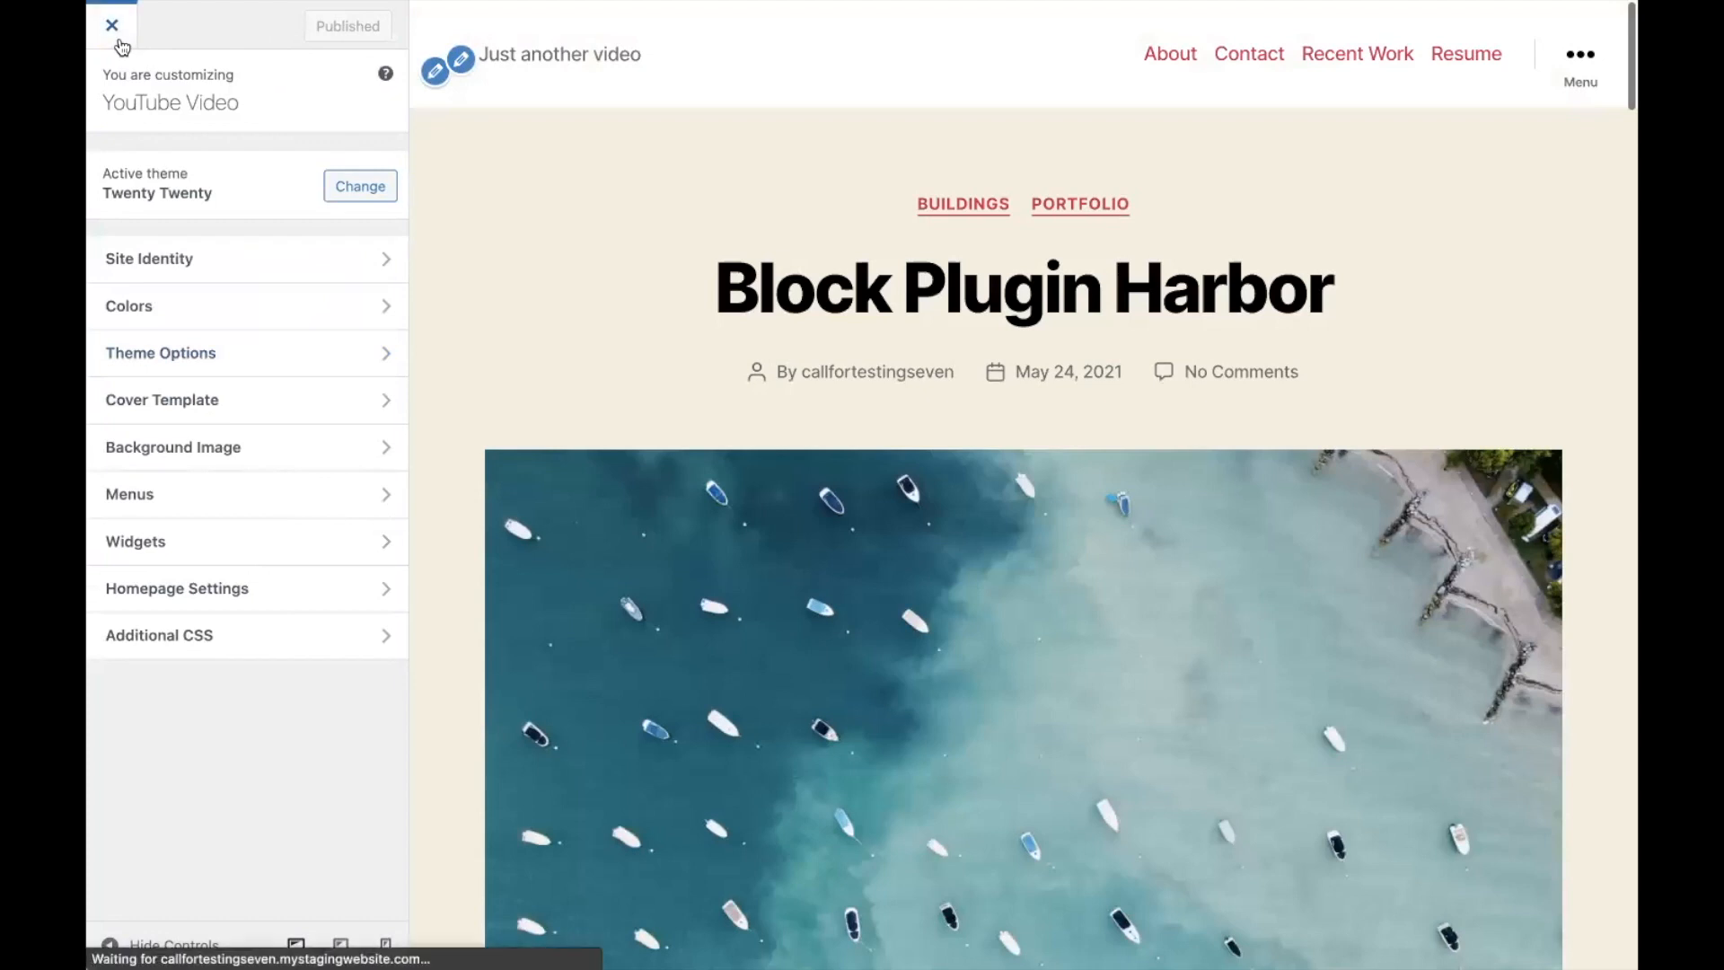
left_click(105, 26)
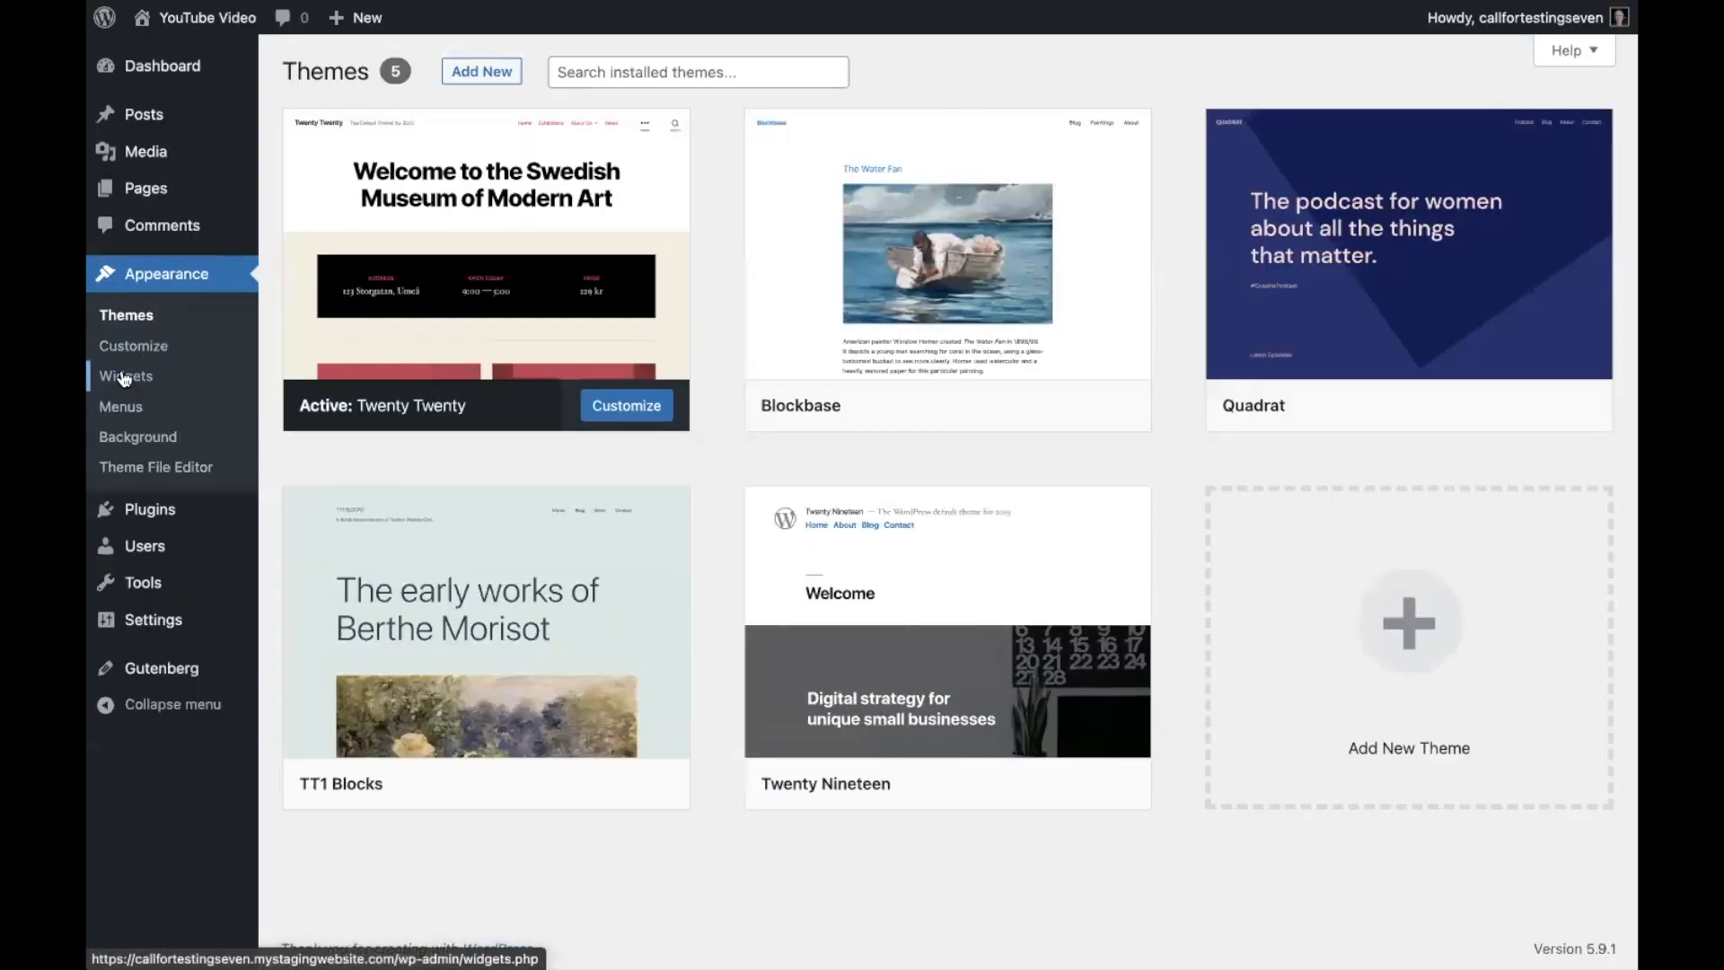
Open the block Widgets editor, dismiss its welcome guide, and scroll to Footer #1.
left_click(126, 376)
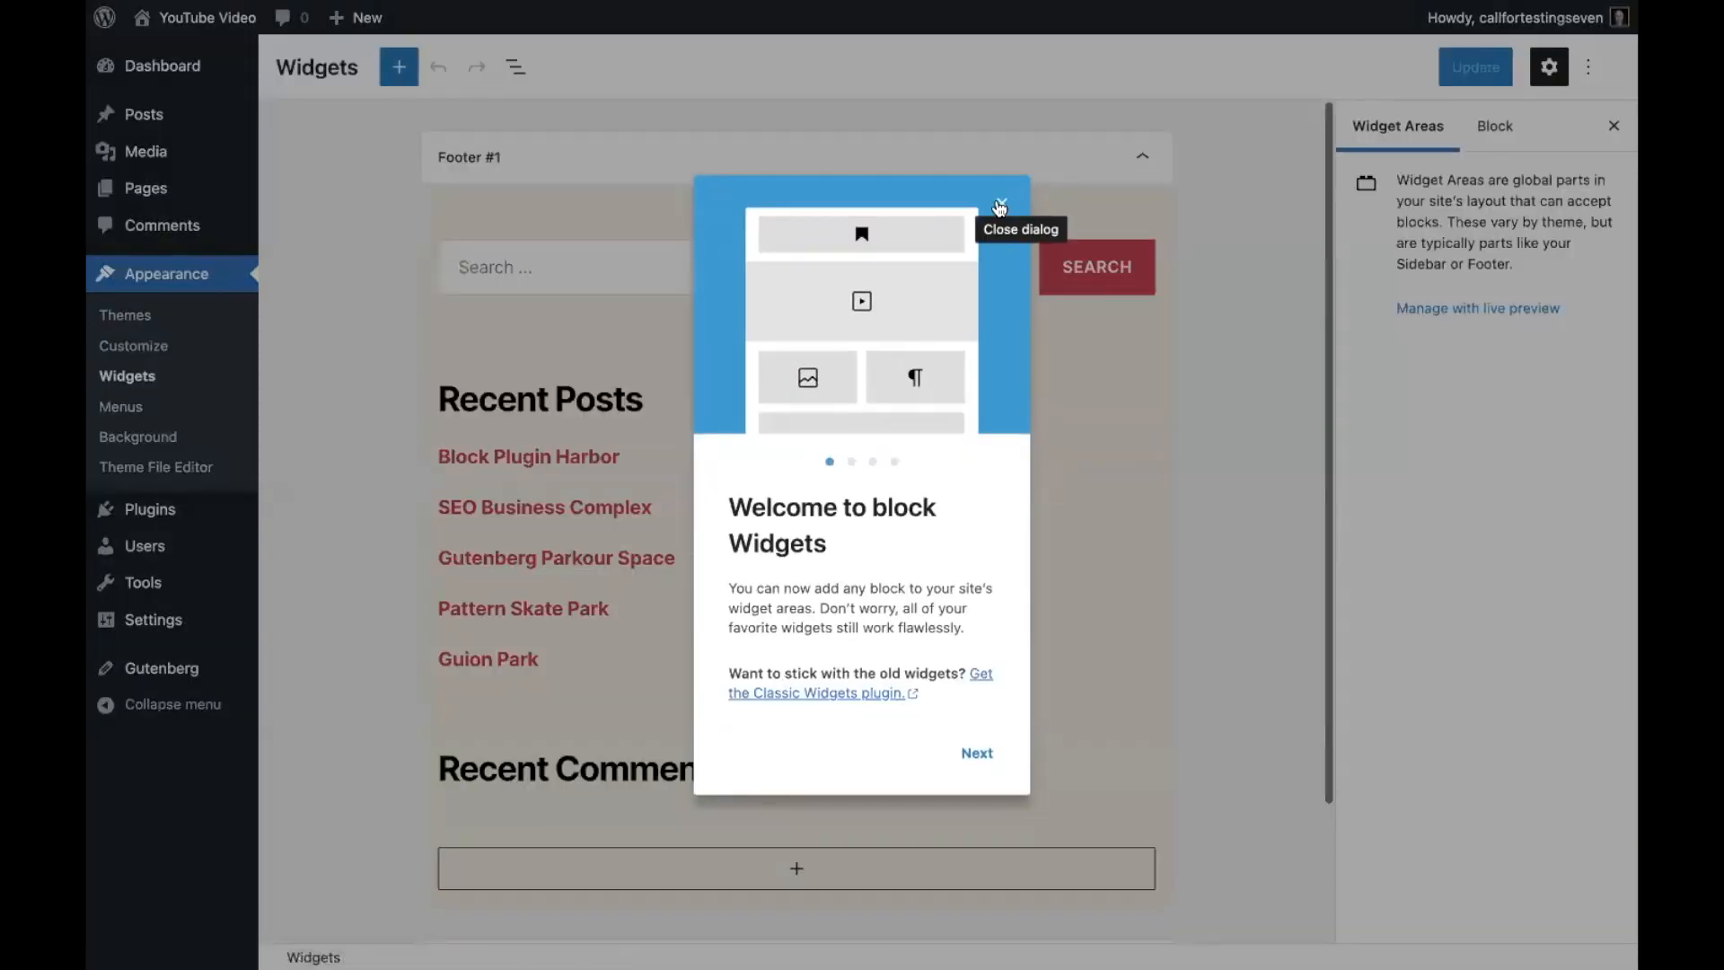
left_click(1000, 203)
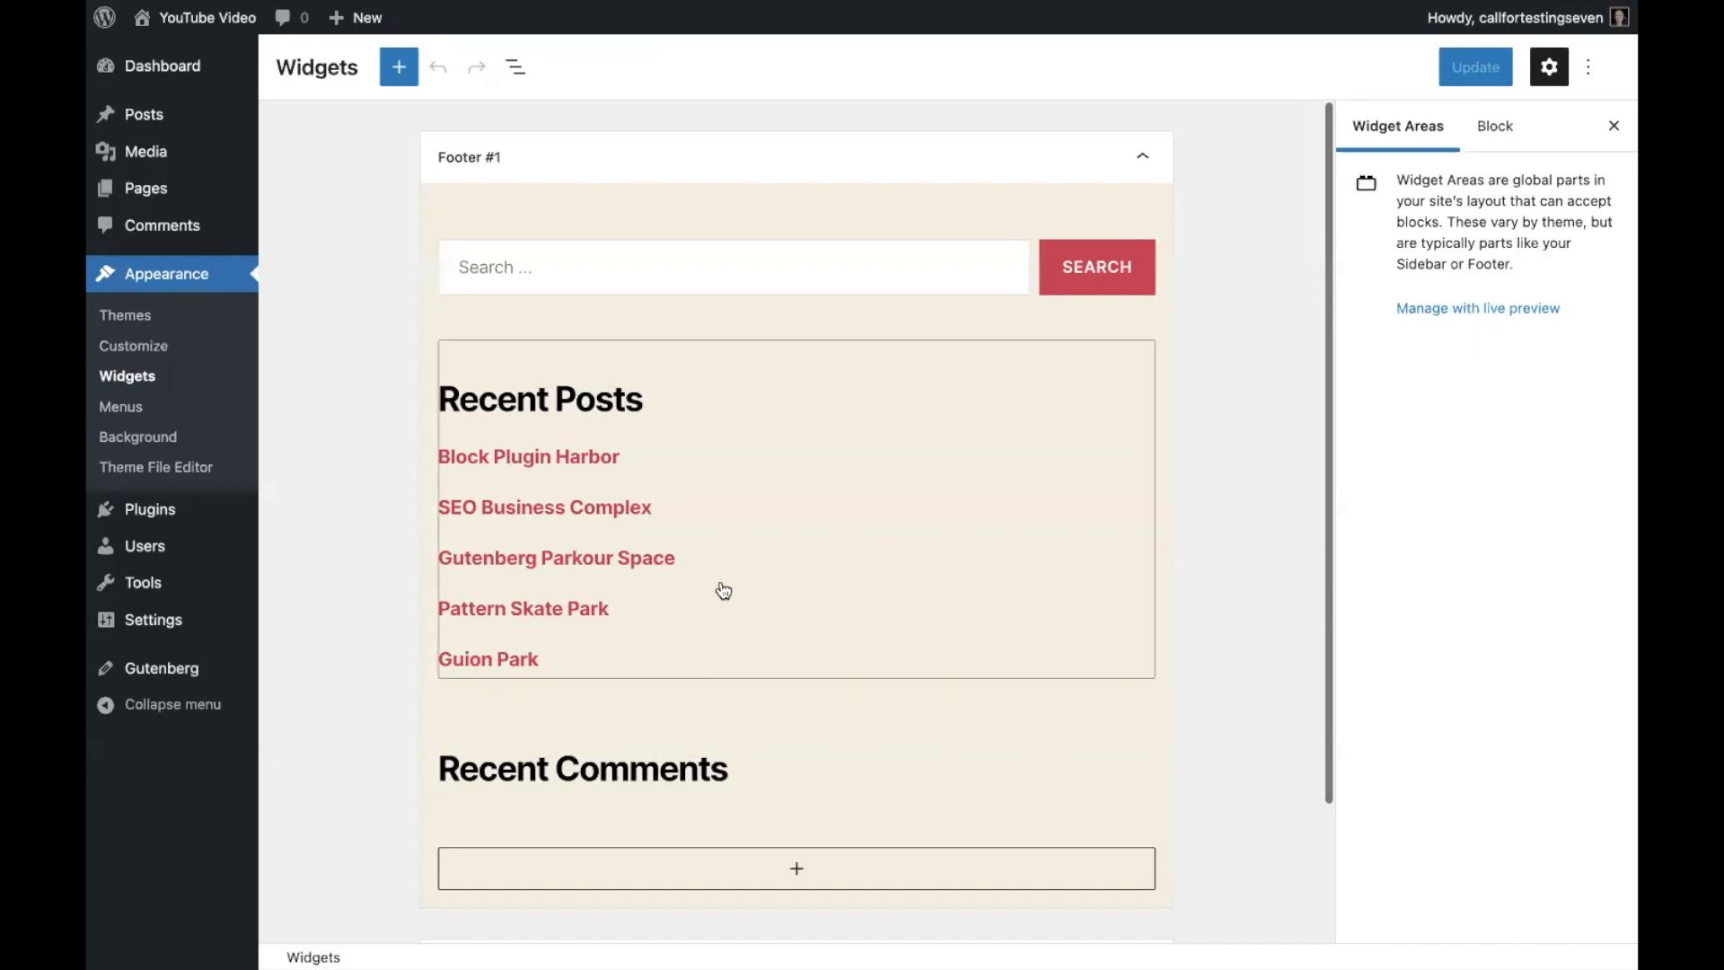
scroll("down", 3)
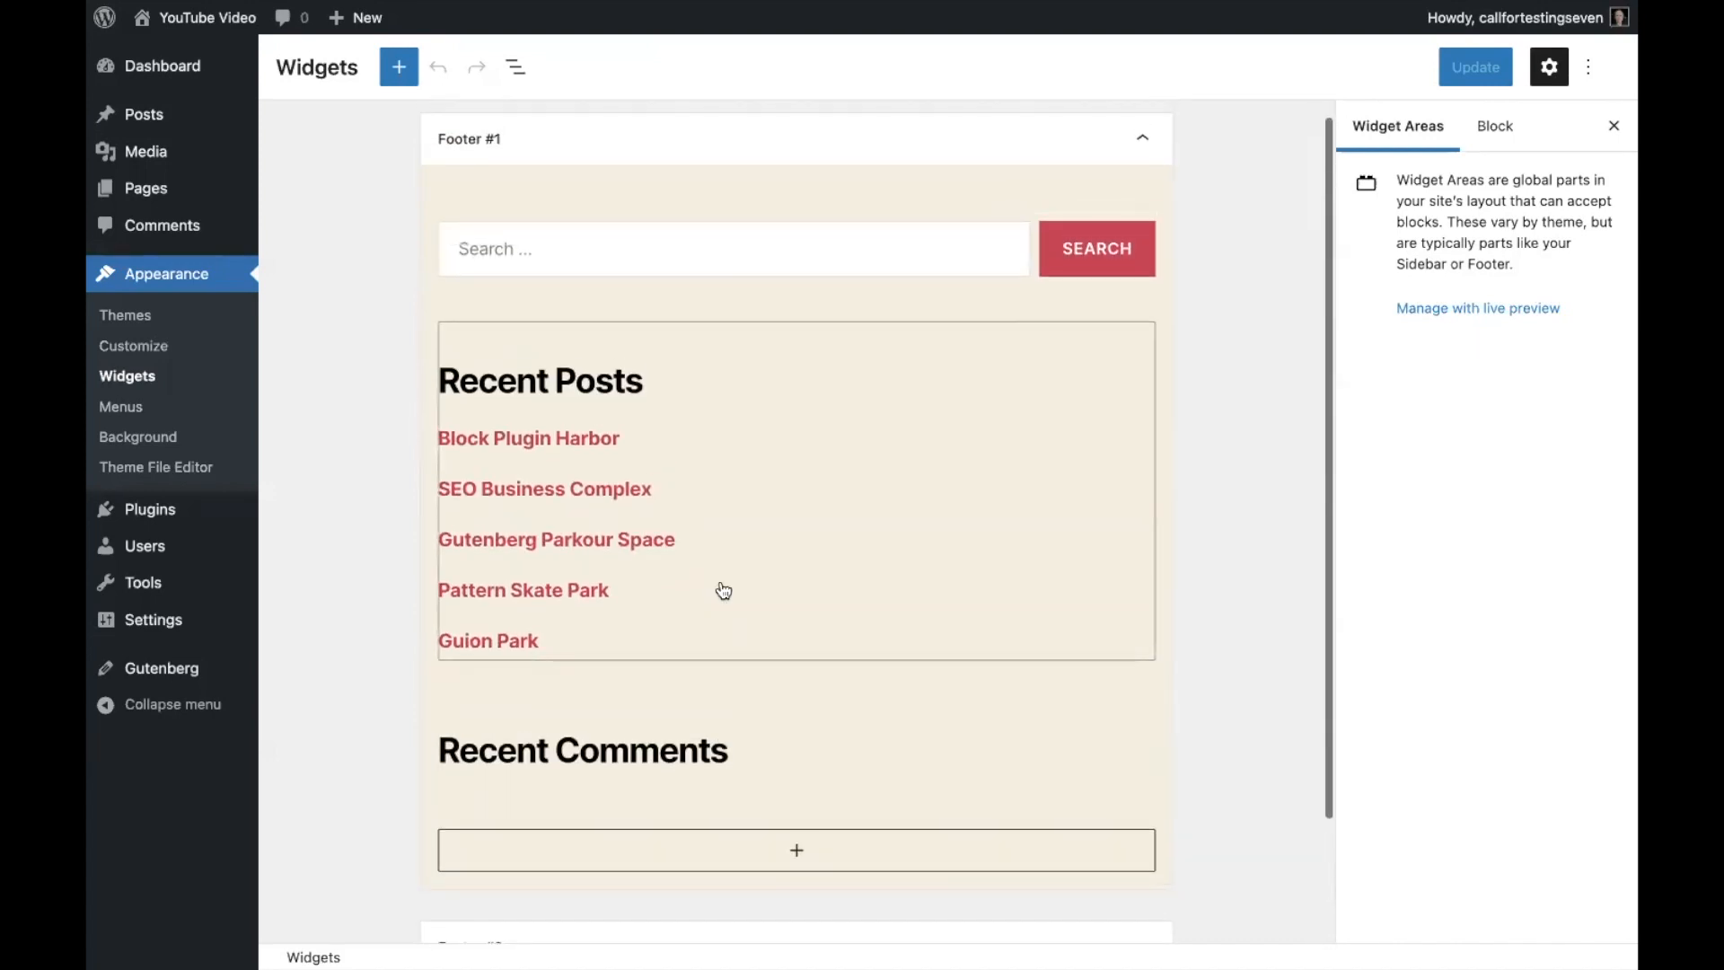
mouse_move(177, 416)
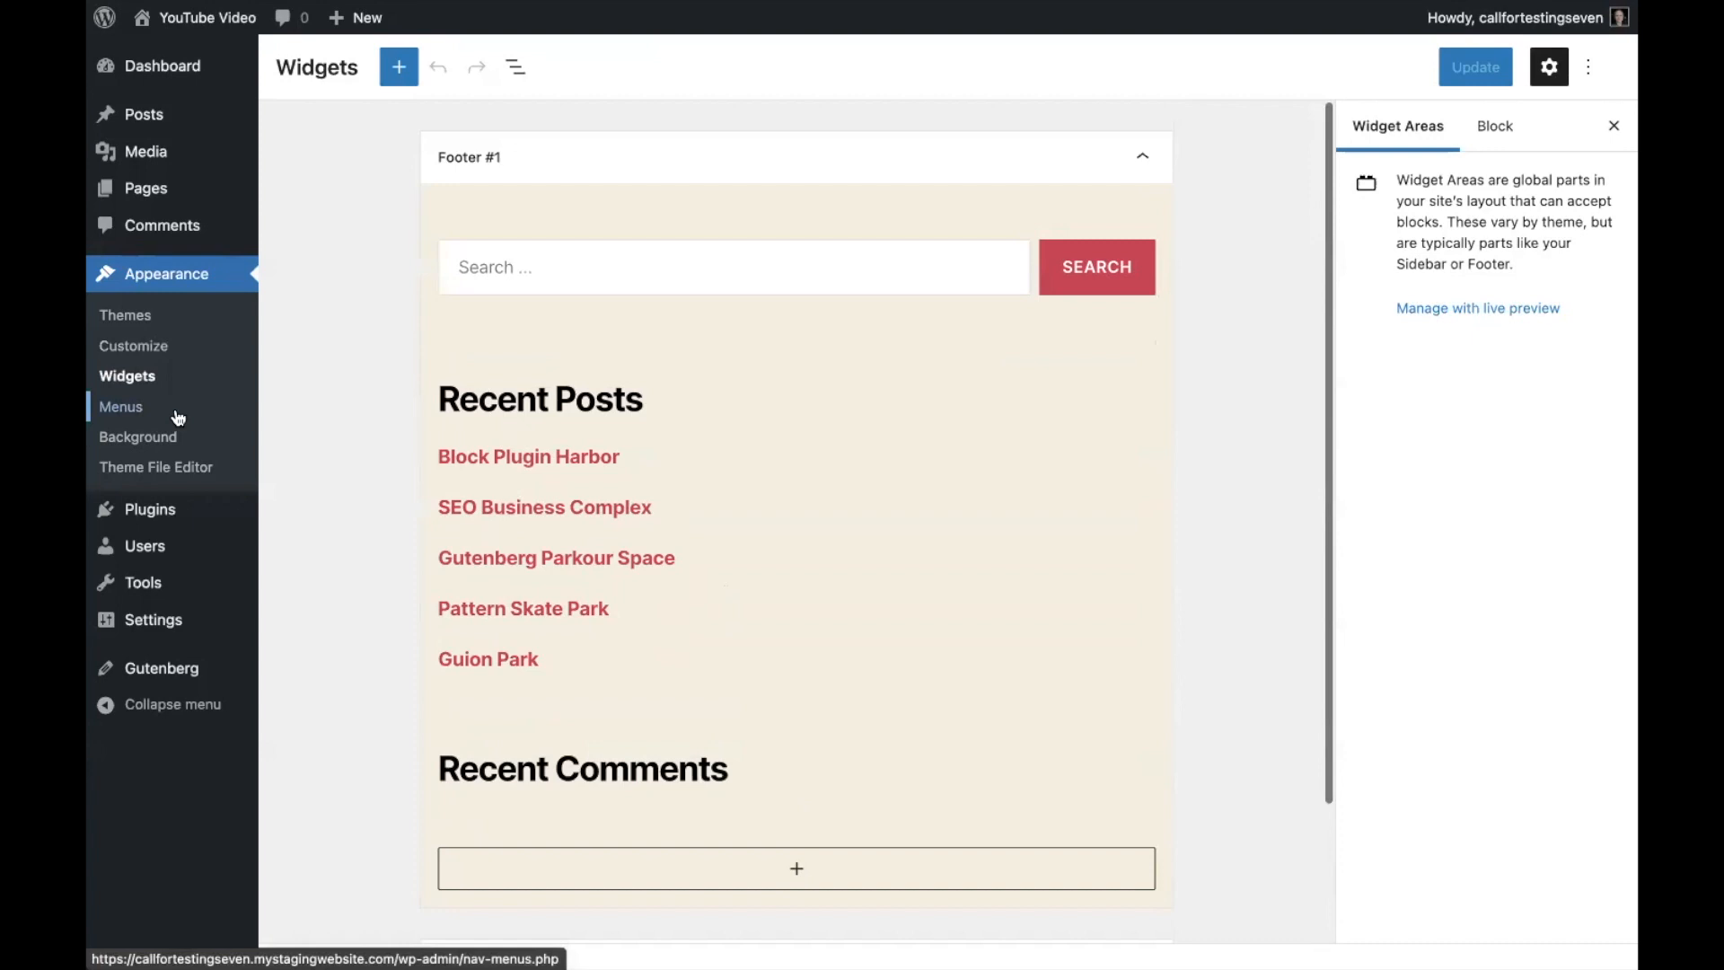
Add Partners to the Twenty Twenty Menu between Contact and Recent Work, then save.
left_click(120, 407)
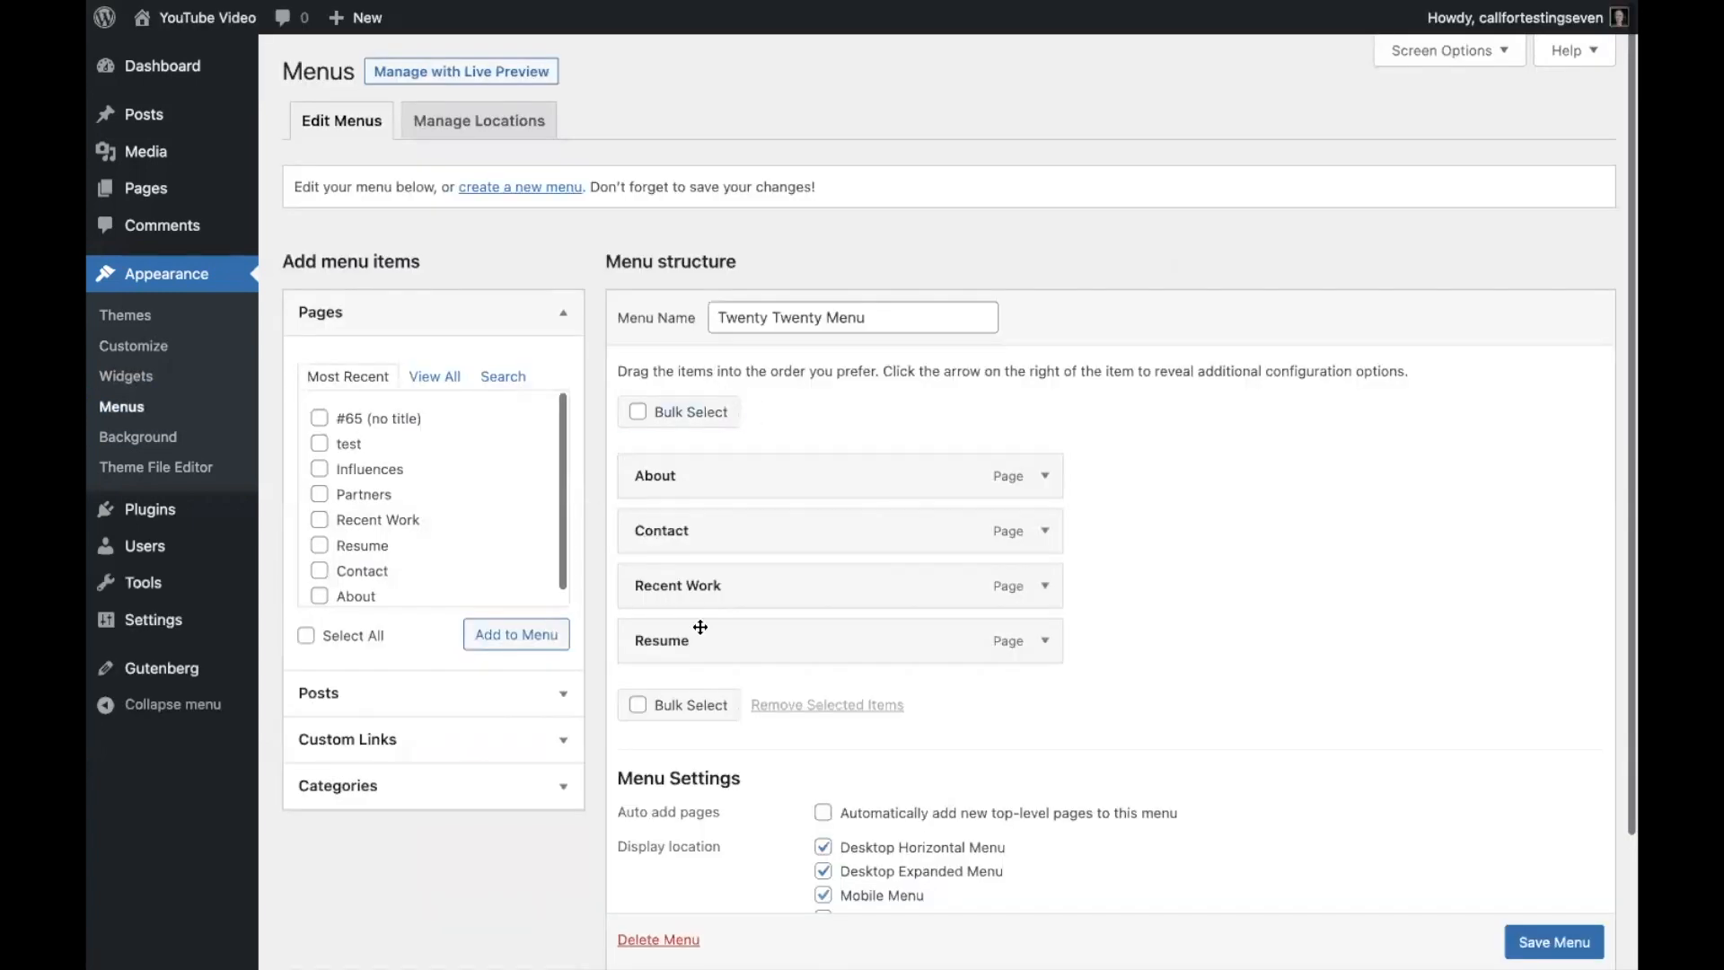
left_click(319, 494)
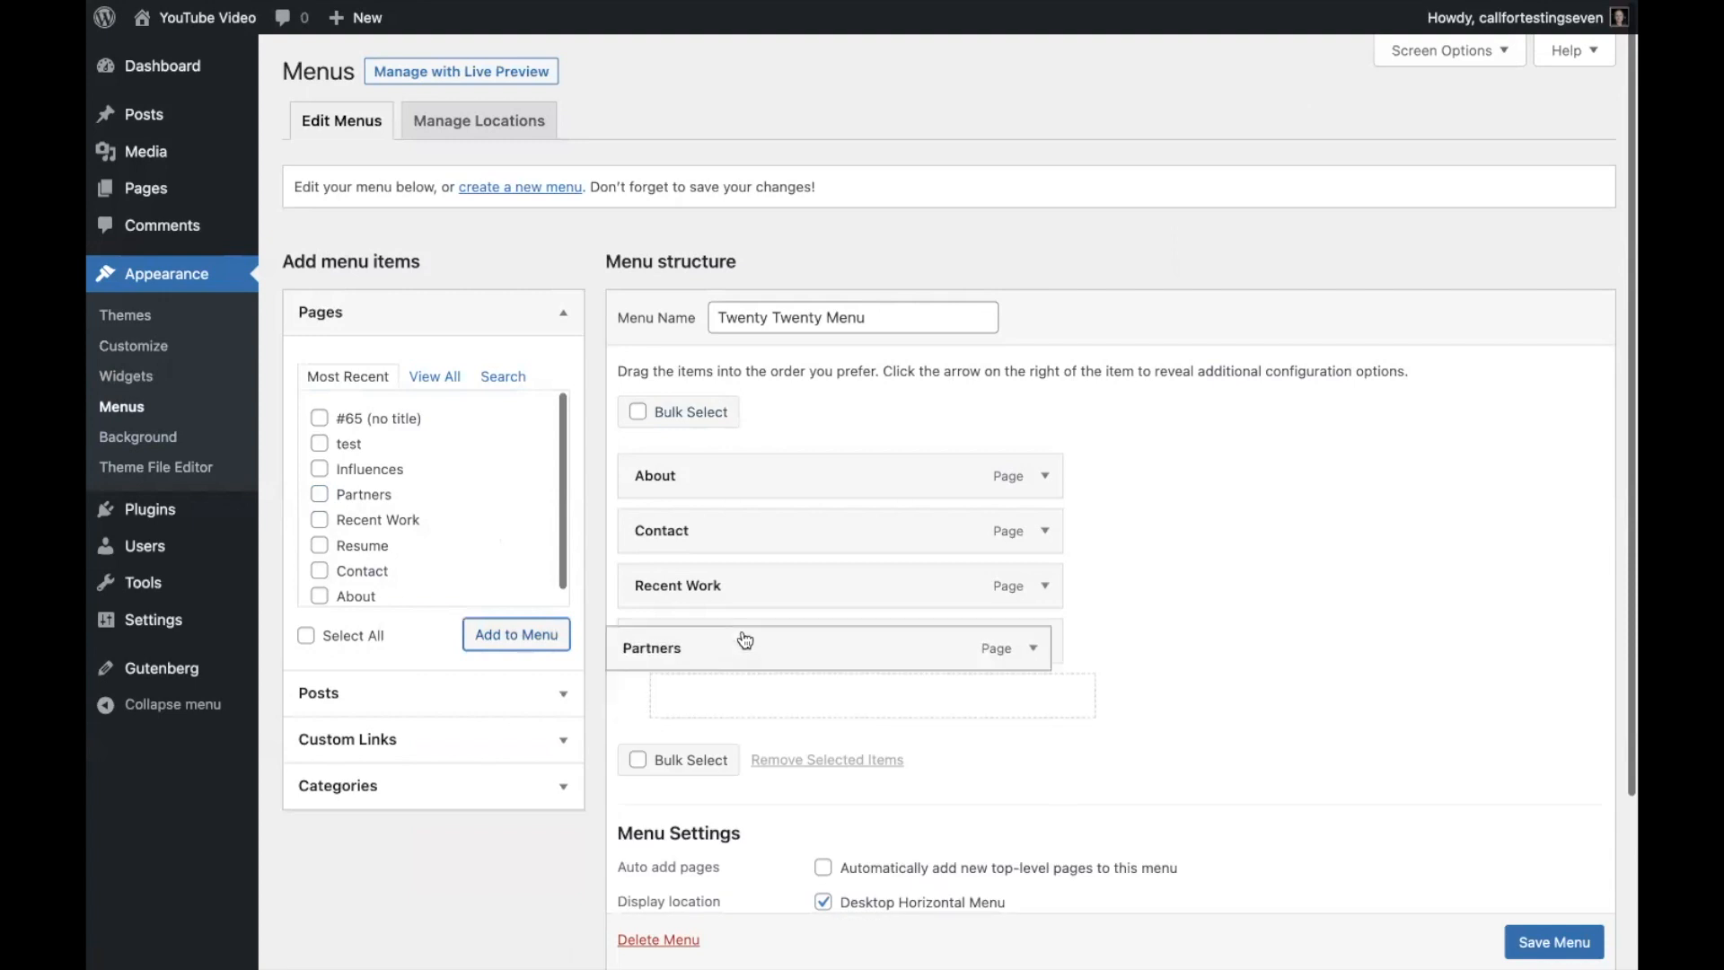
left_click_drag(745, 647, 751, 585)
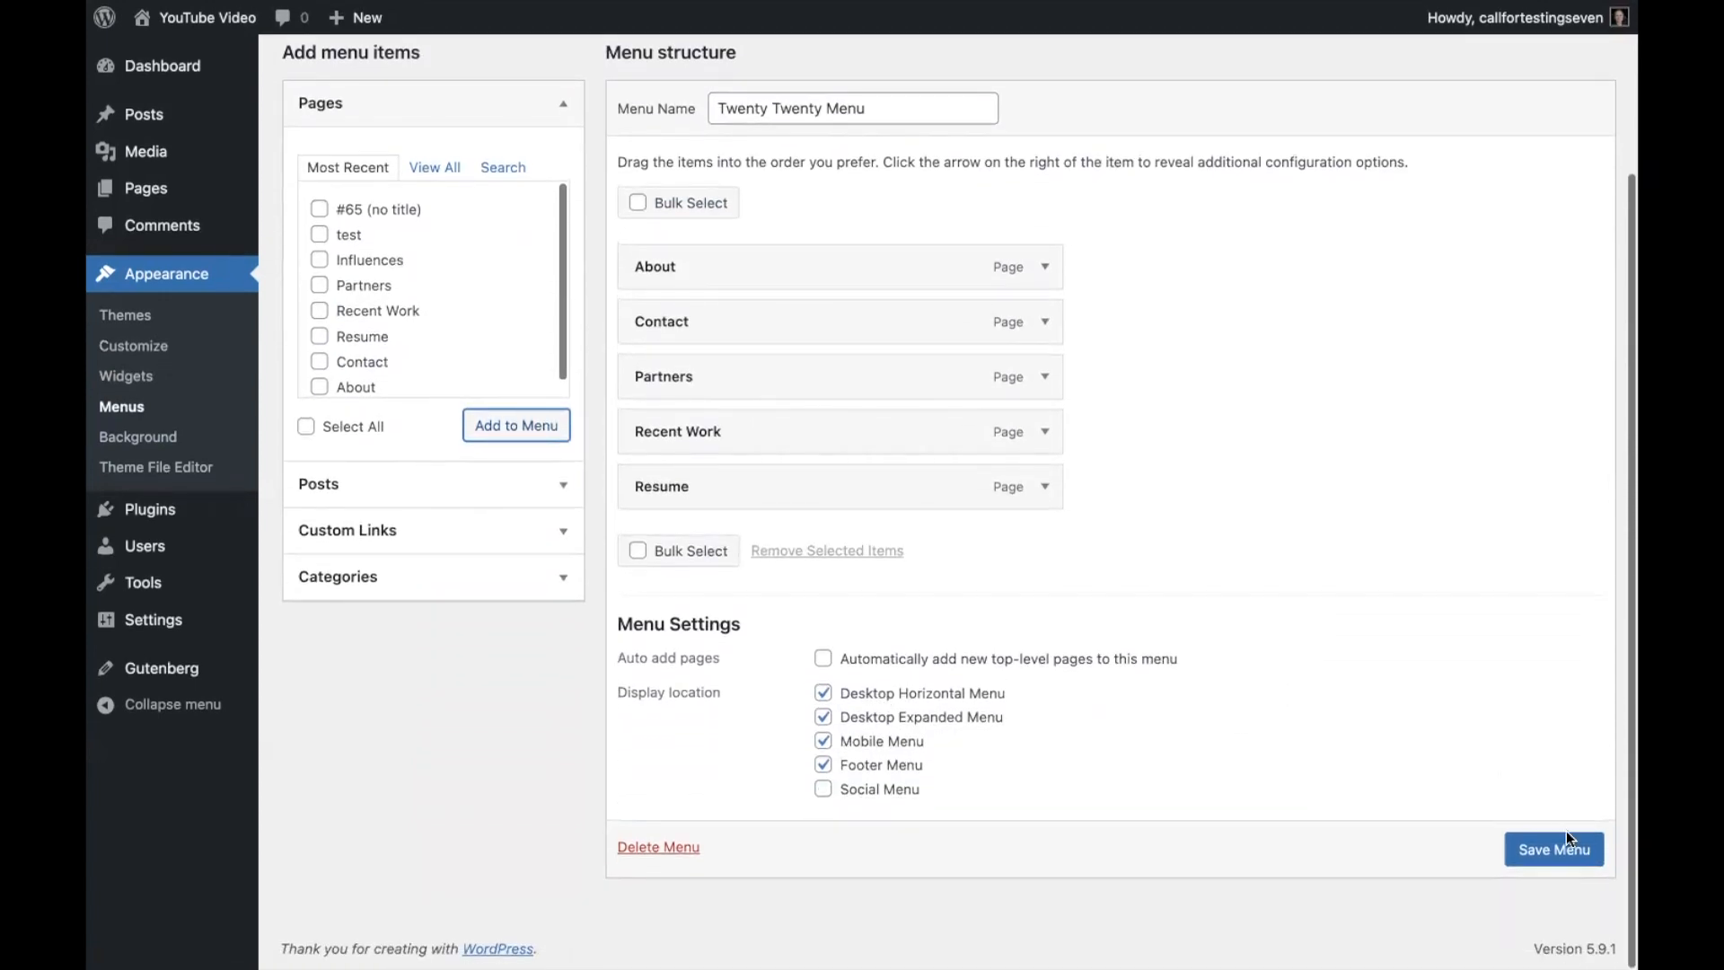
left_click(1552, 848)
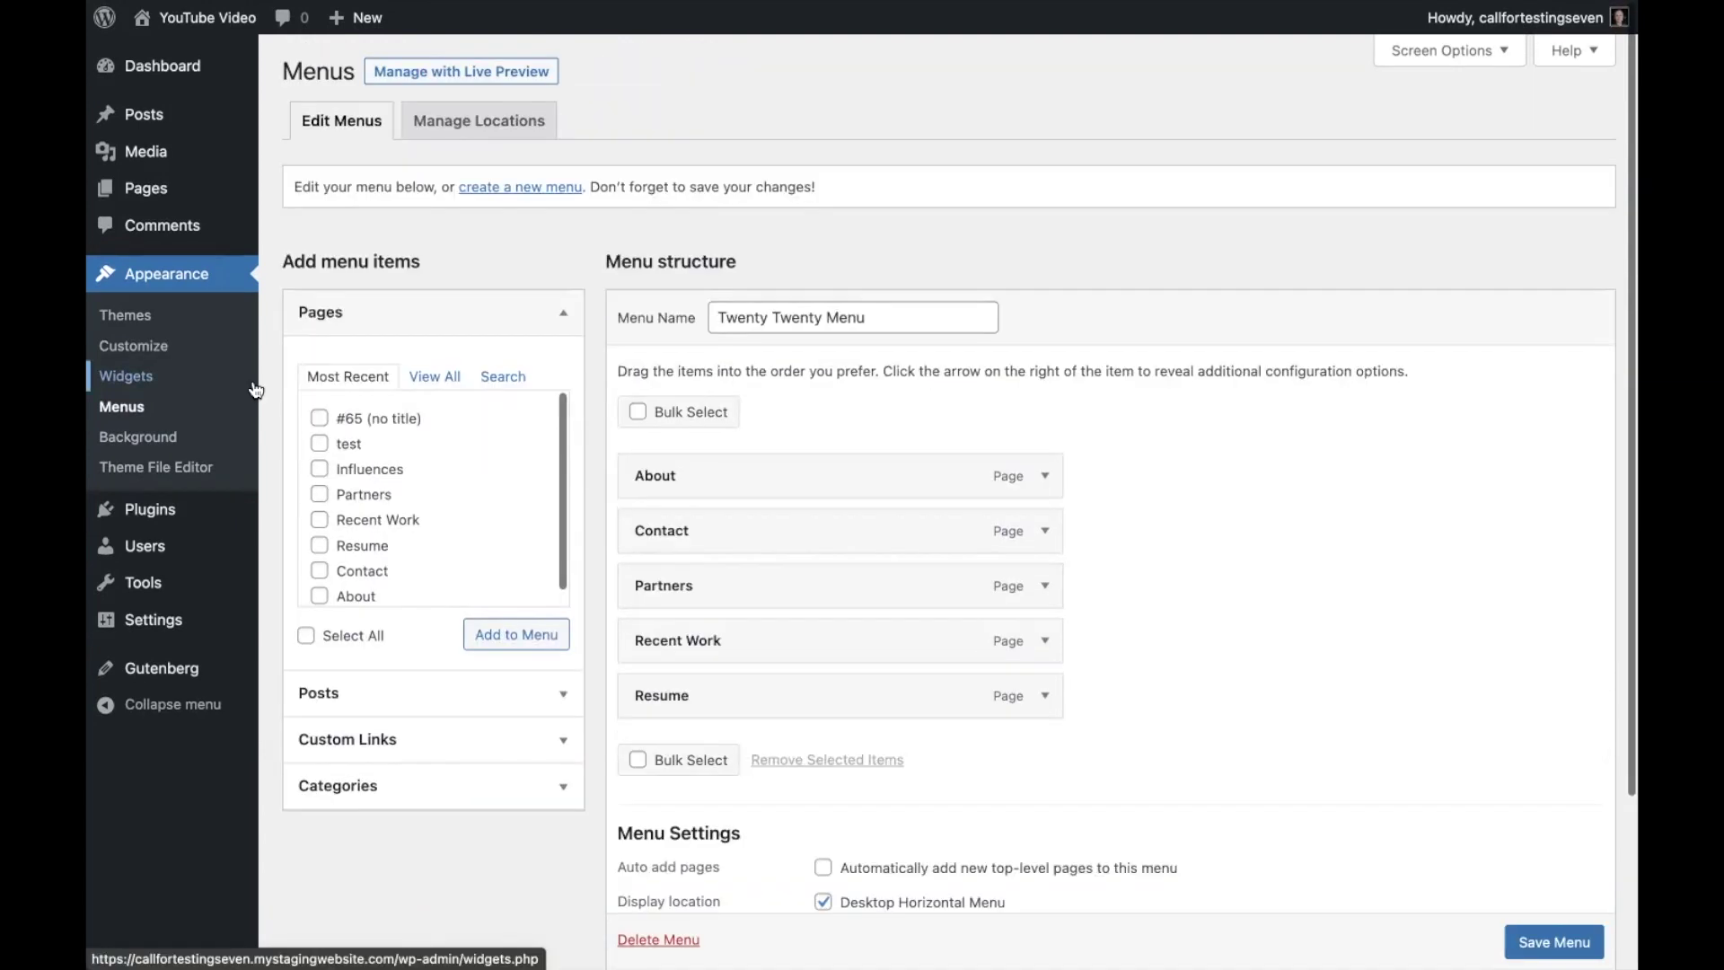
mouse_move(204, 389)
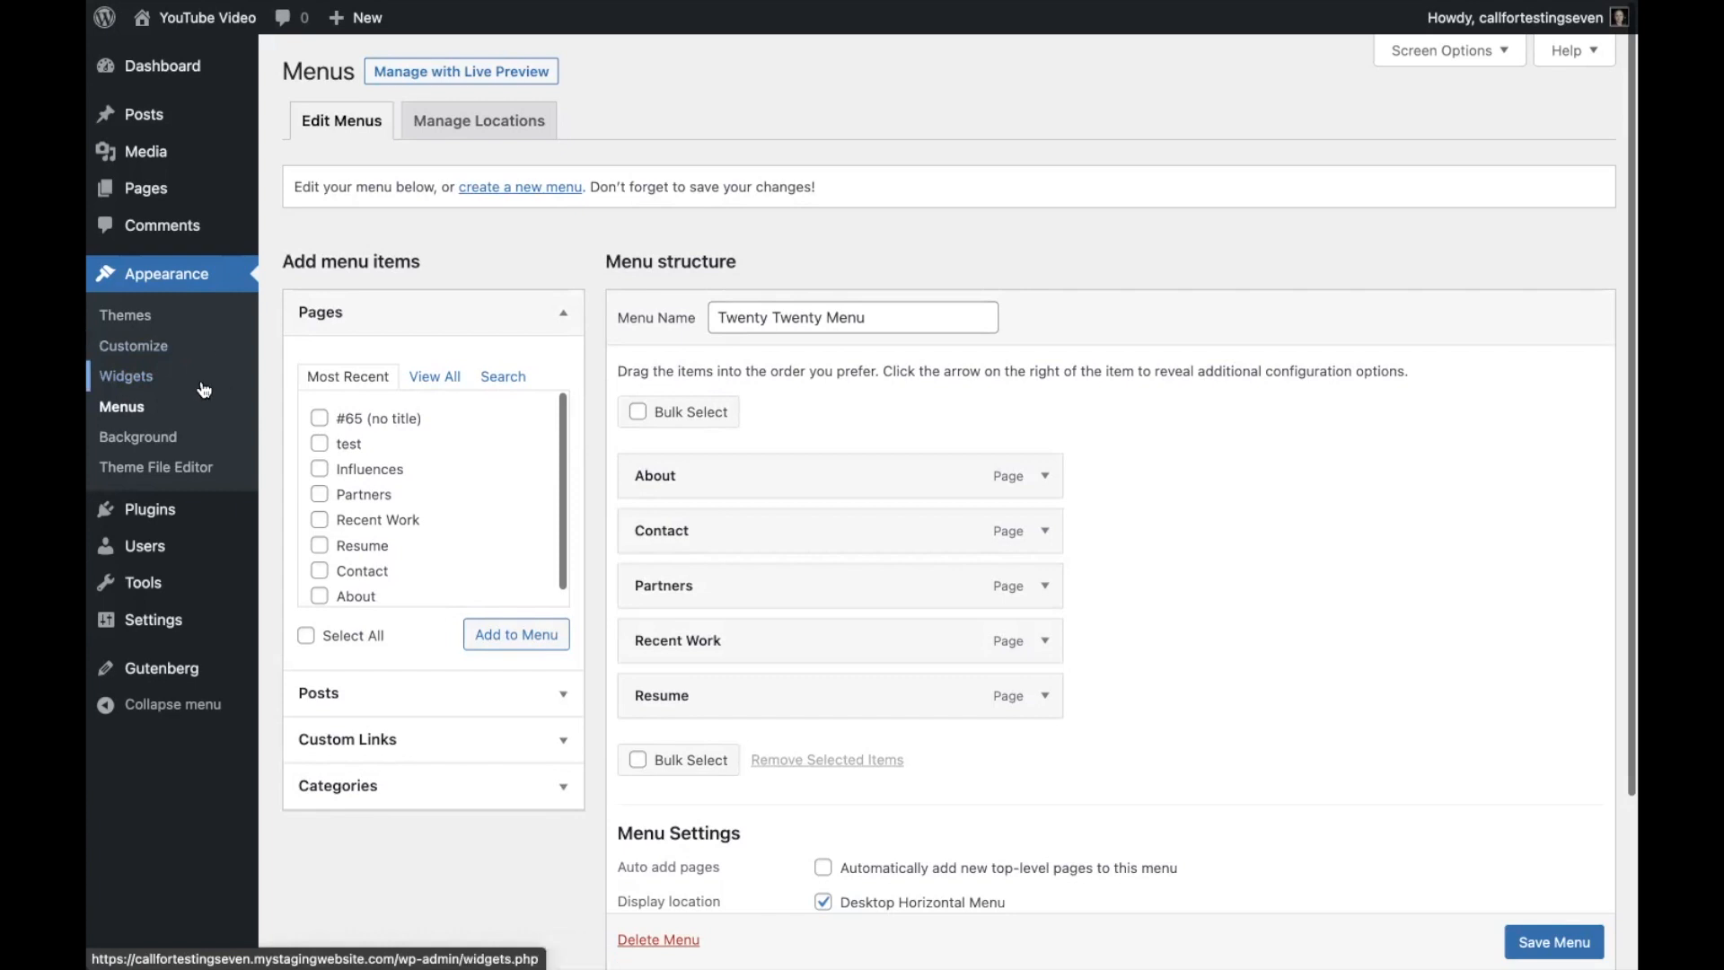
mouse_move(181, 114)
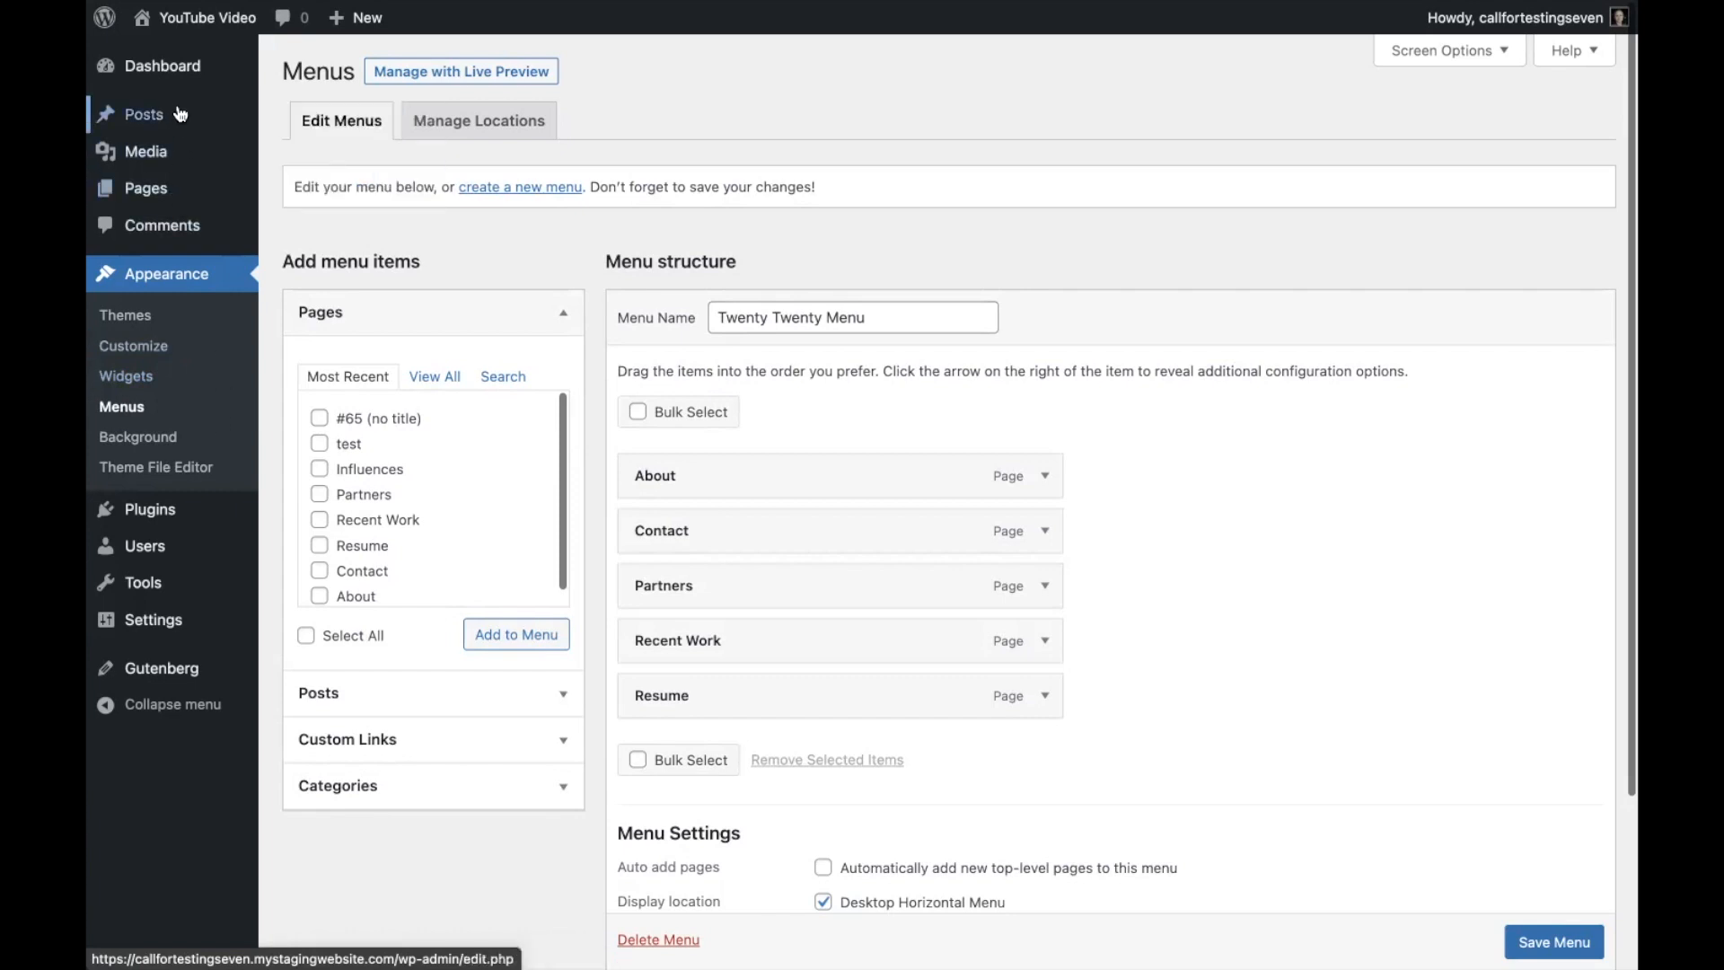
mouse_move(145, 188)
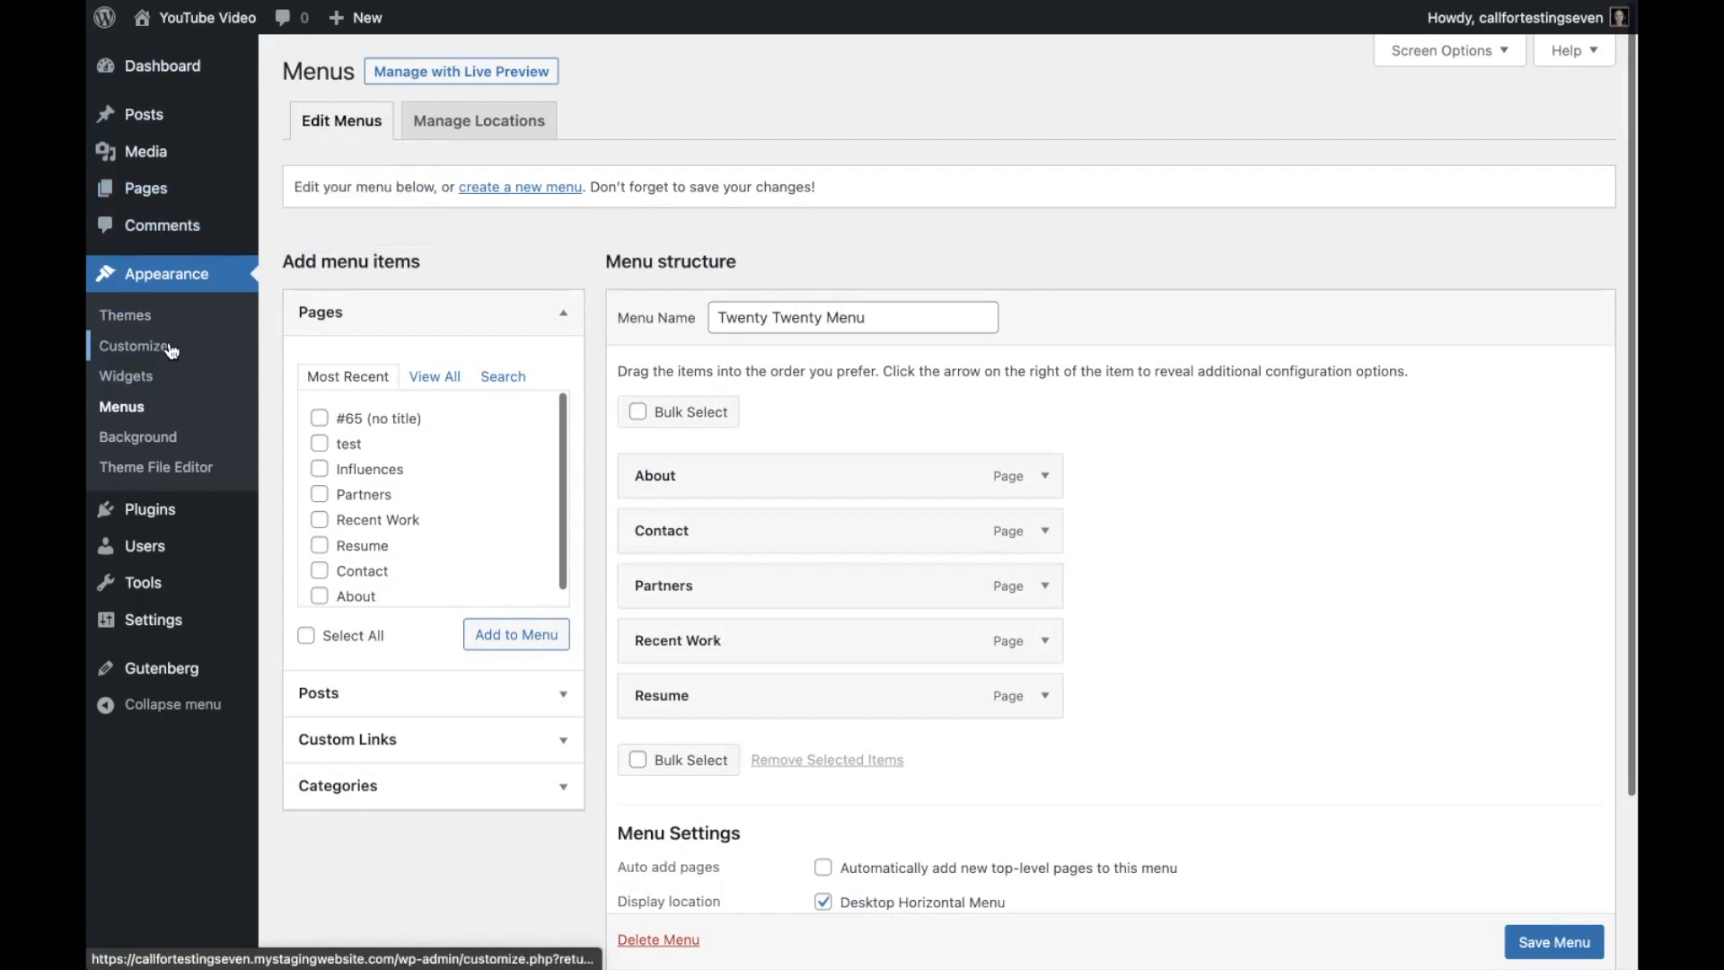
left_click(135, 346)
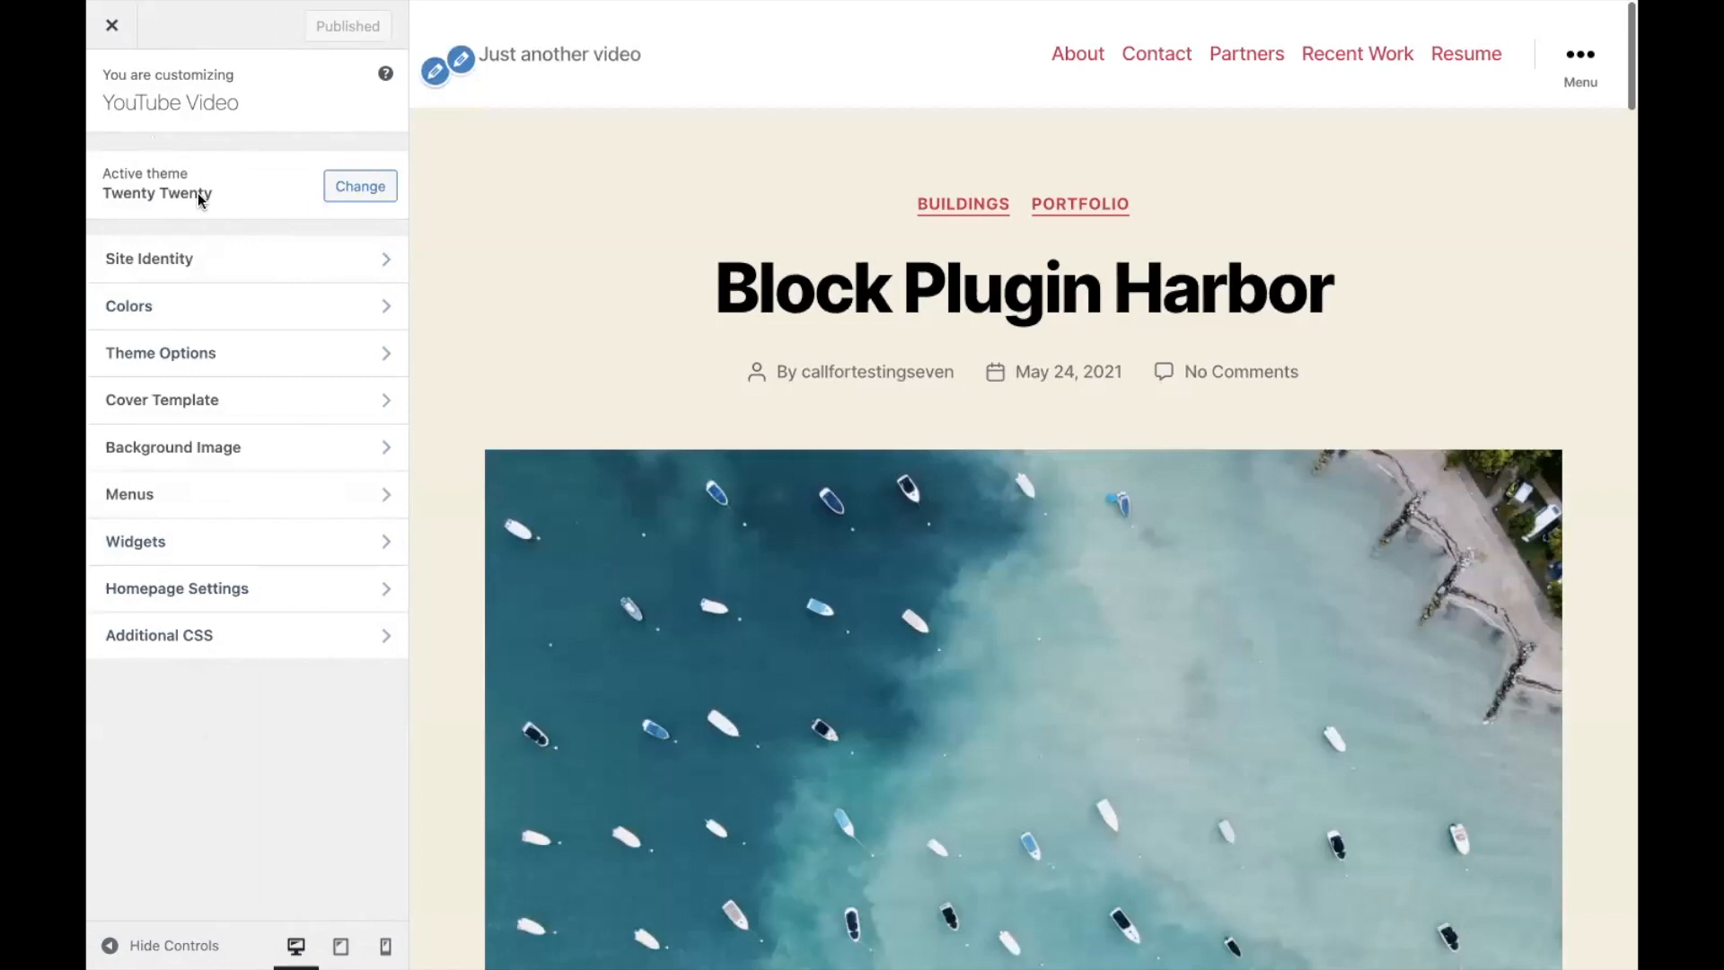
mouse_move(460, 392)
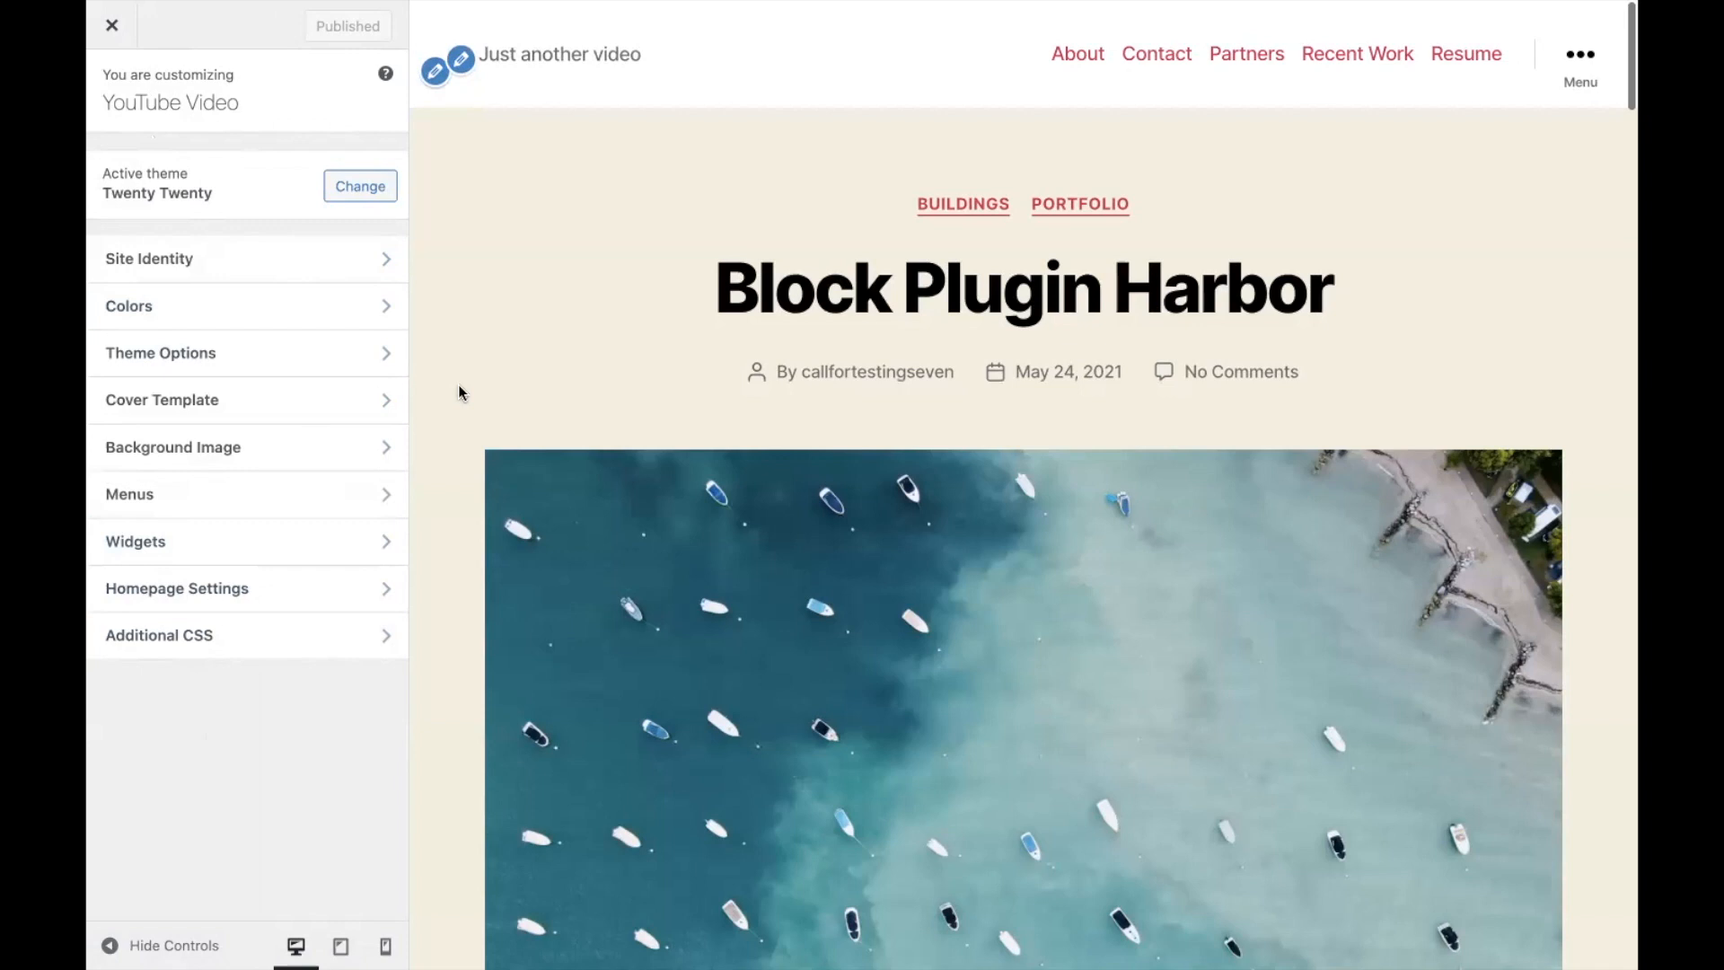
mouse_move(106, 36)
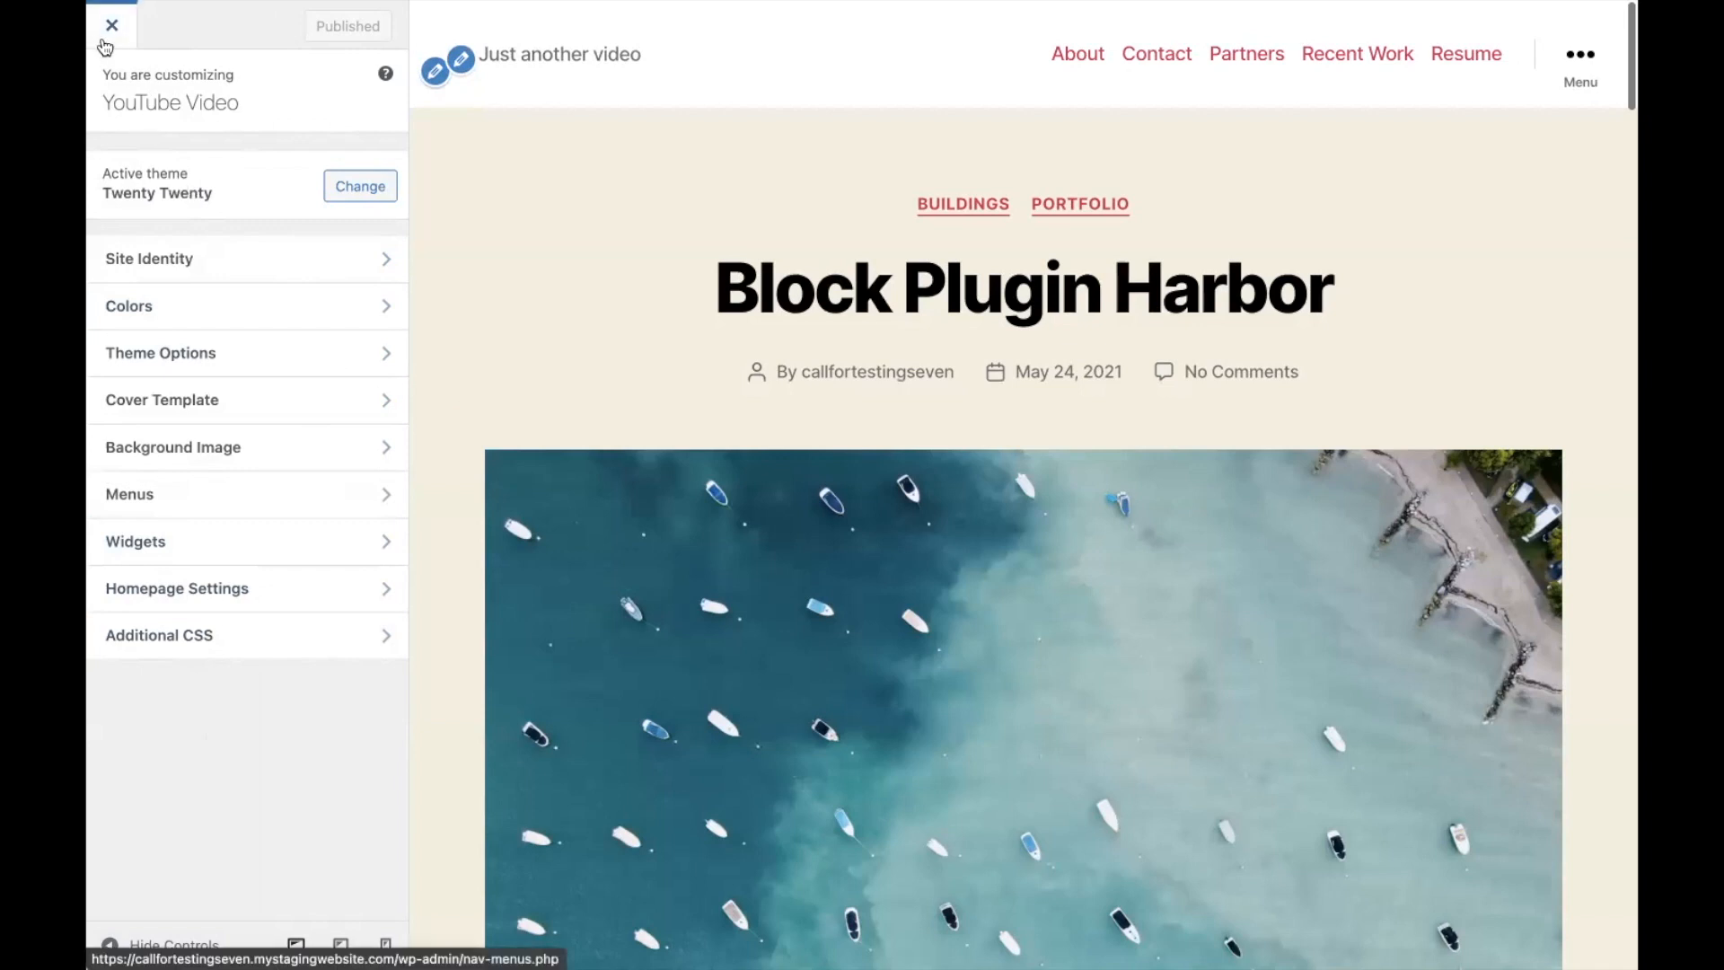
left_click(104, 25)
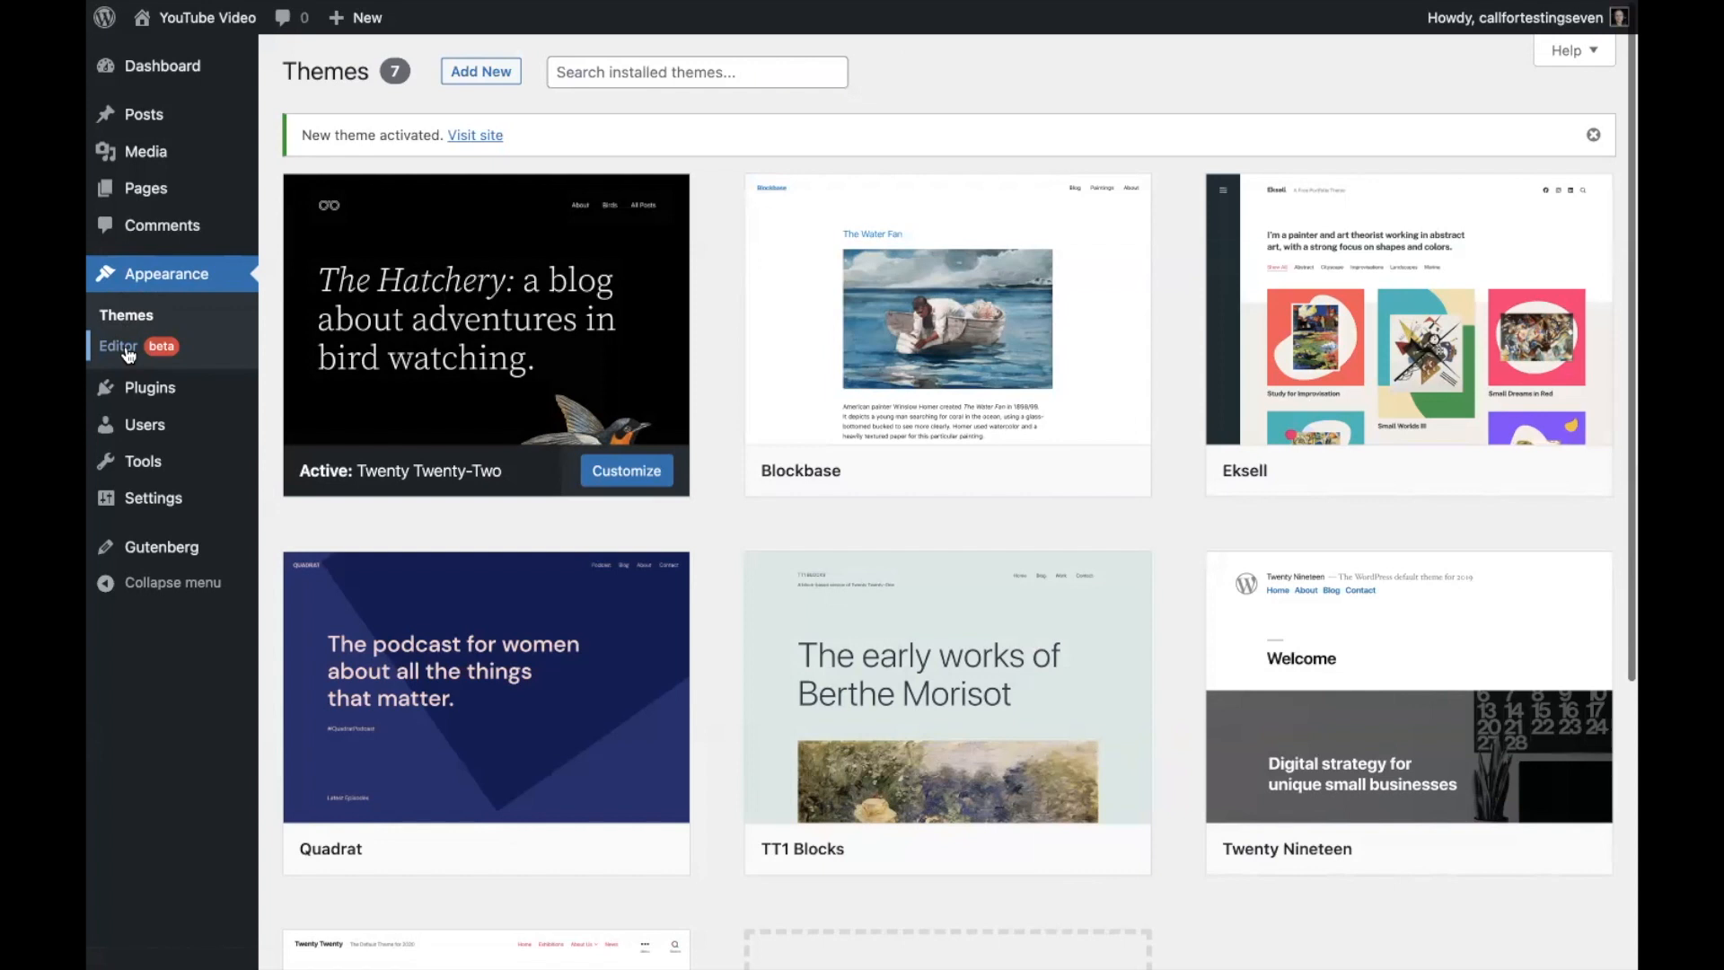
Open the Site Editor on the Twenty Twenty-Two Home template and select the header navigation.
left_click(118, 346)
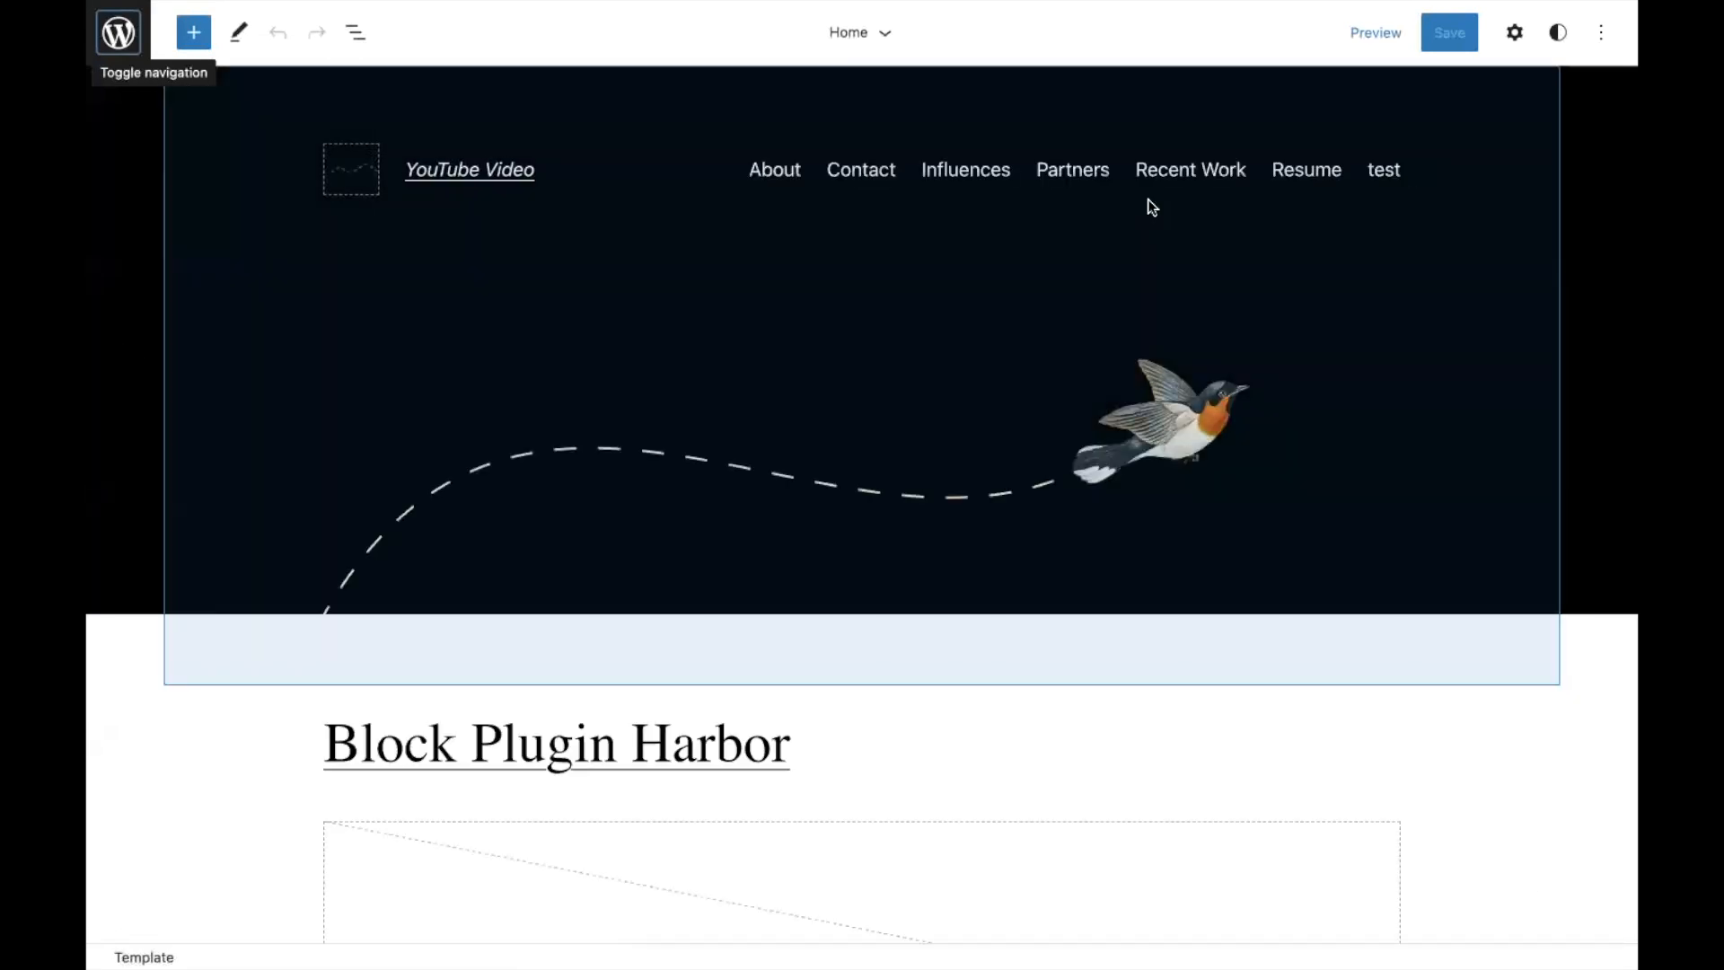
left_click(774, 171)
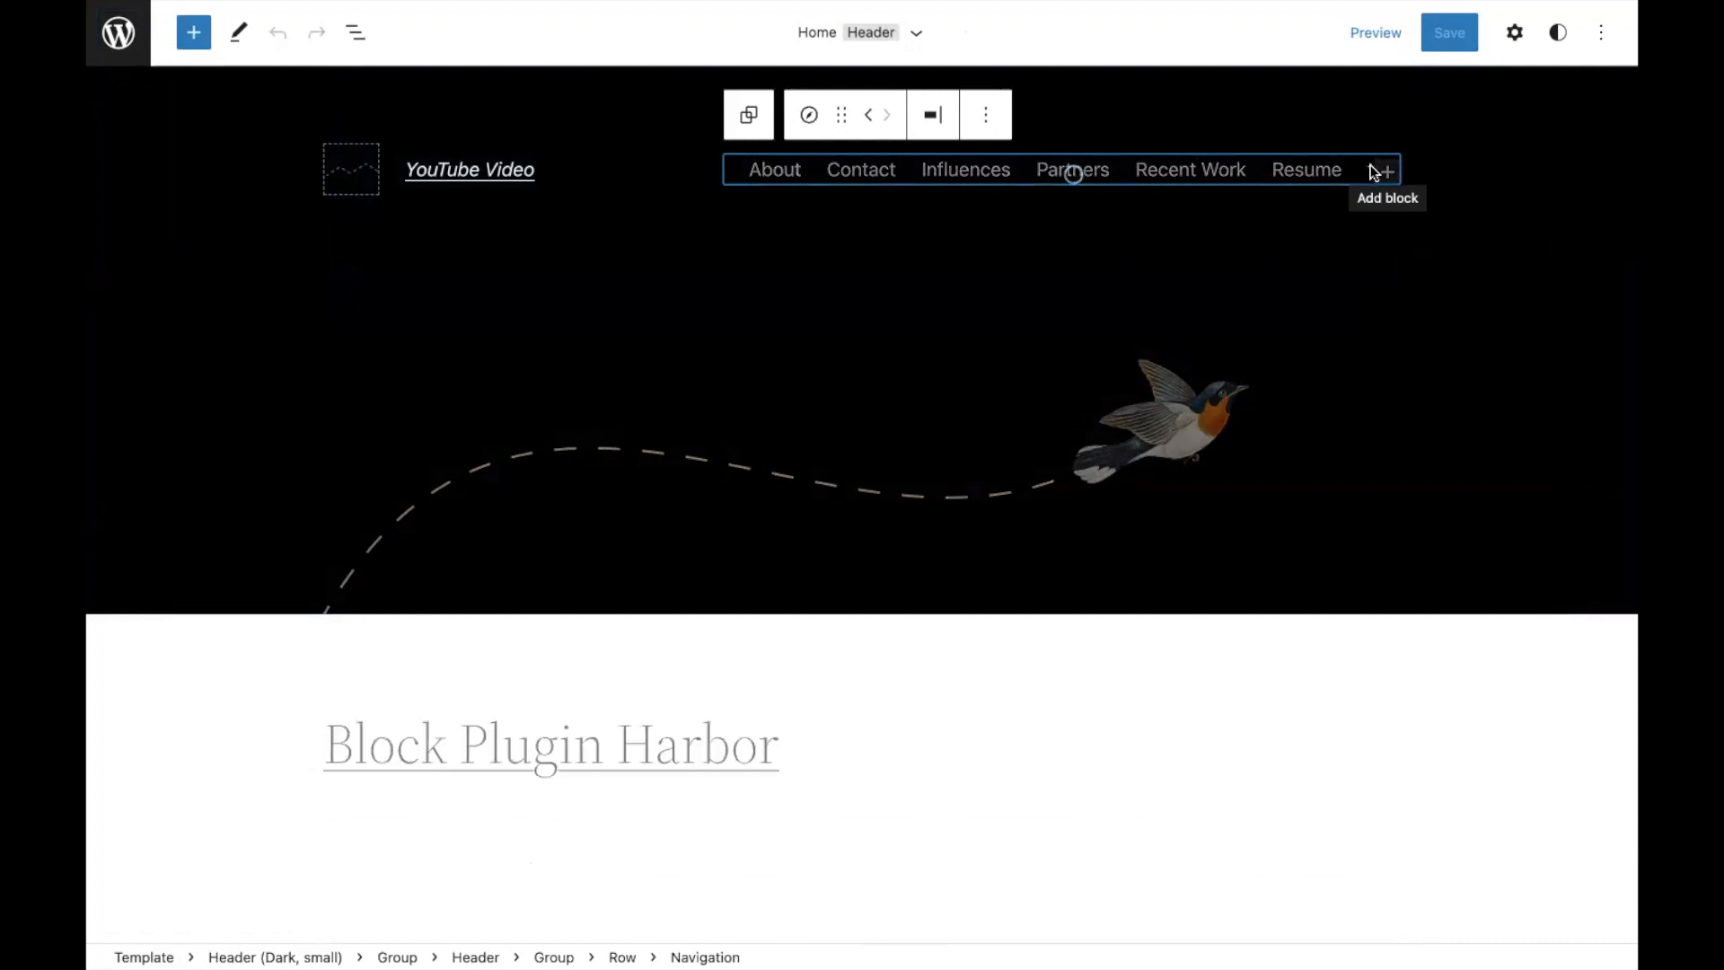
Convert the header page list to links, remove the test link, and set Overlay Menu to Always.
left_click(932, 114)
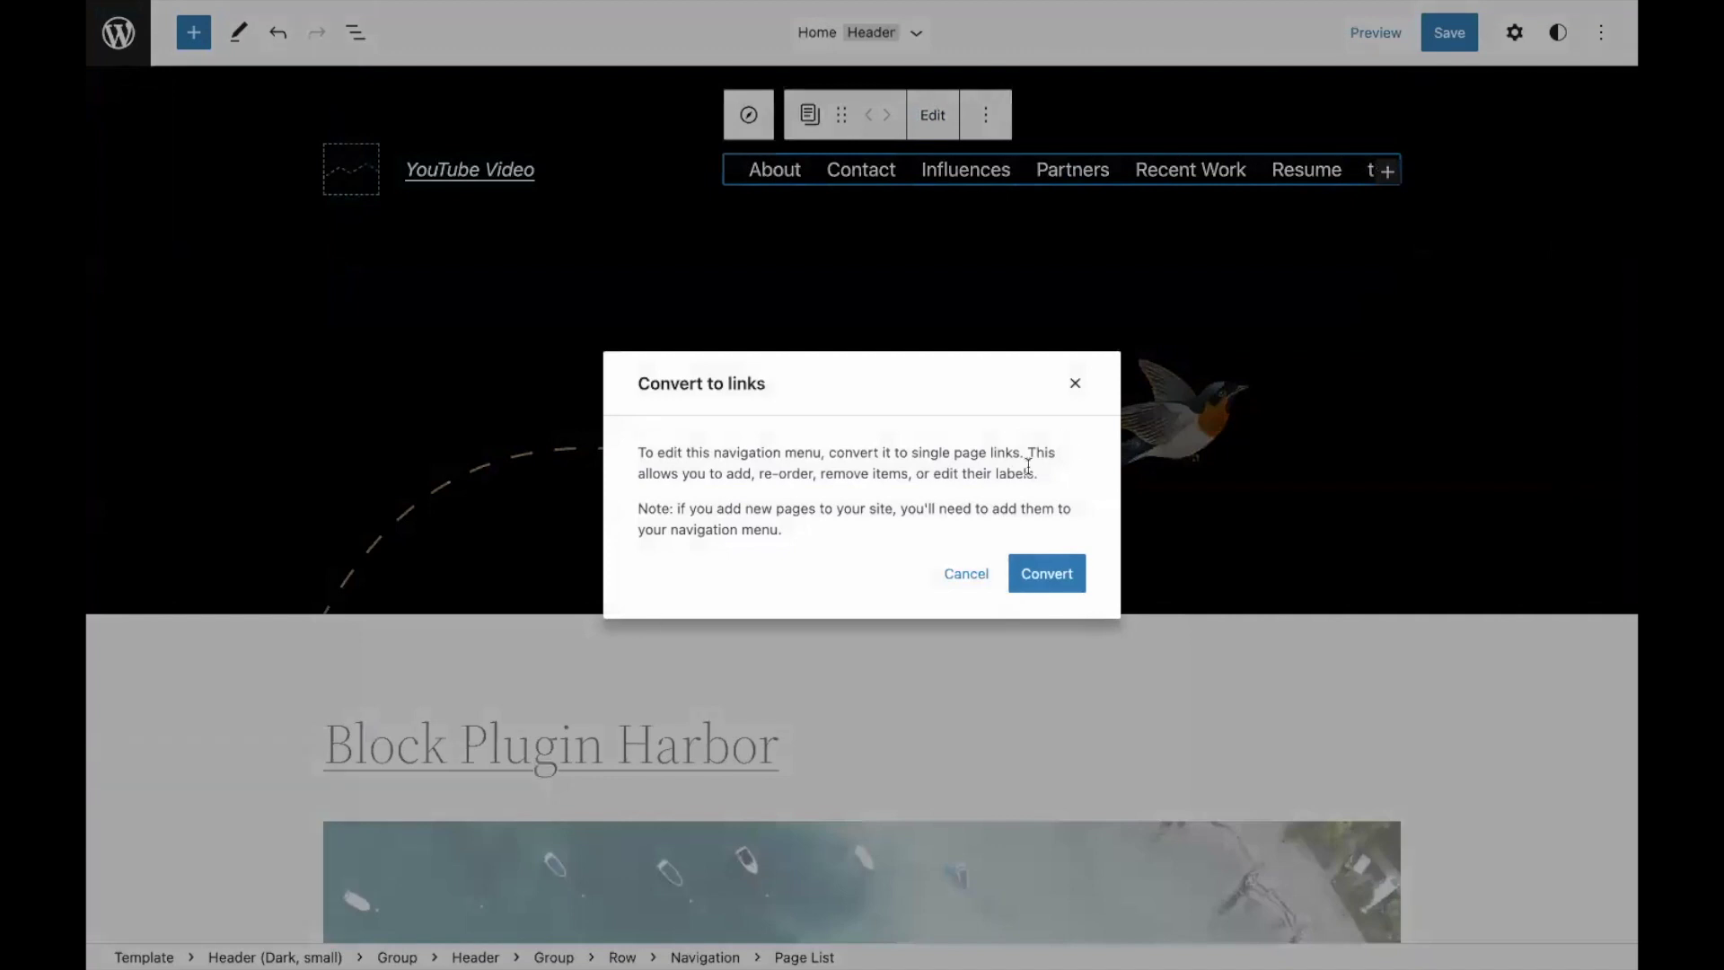
mouse_move(955, 212)
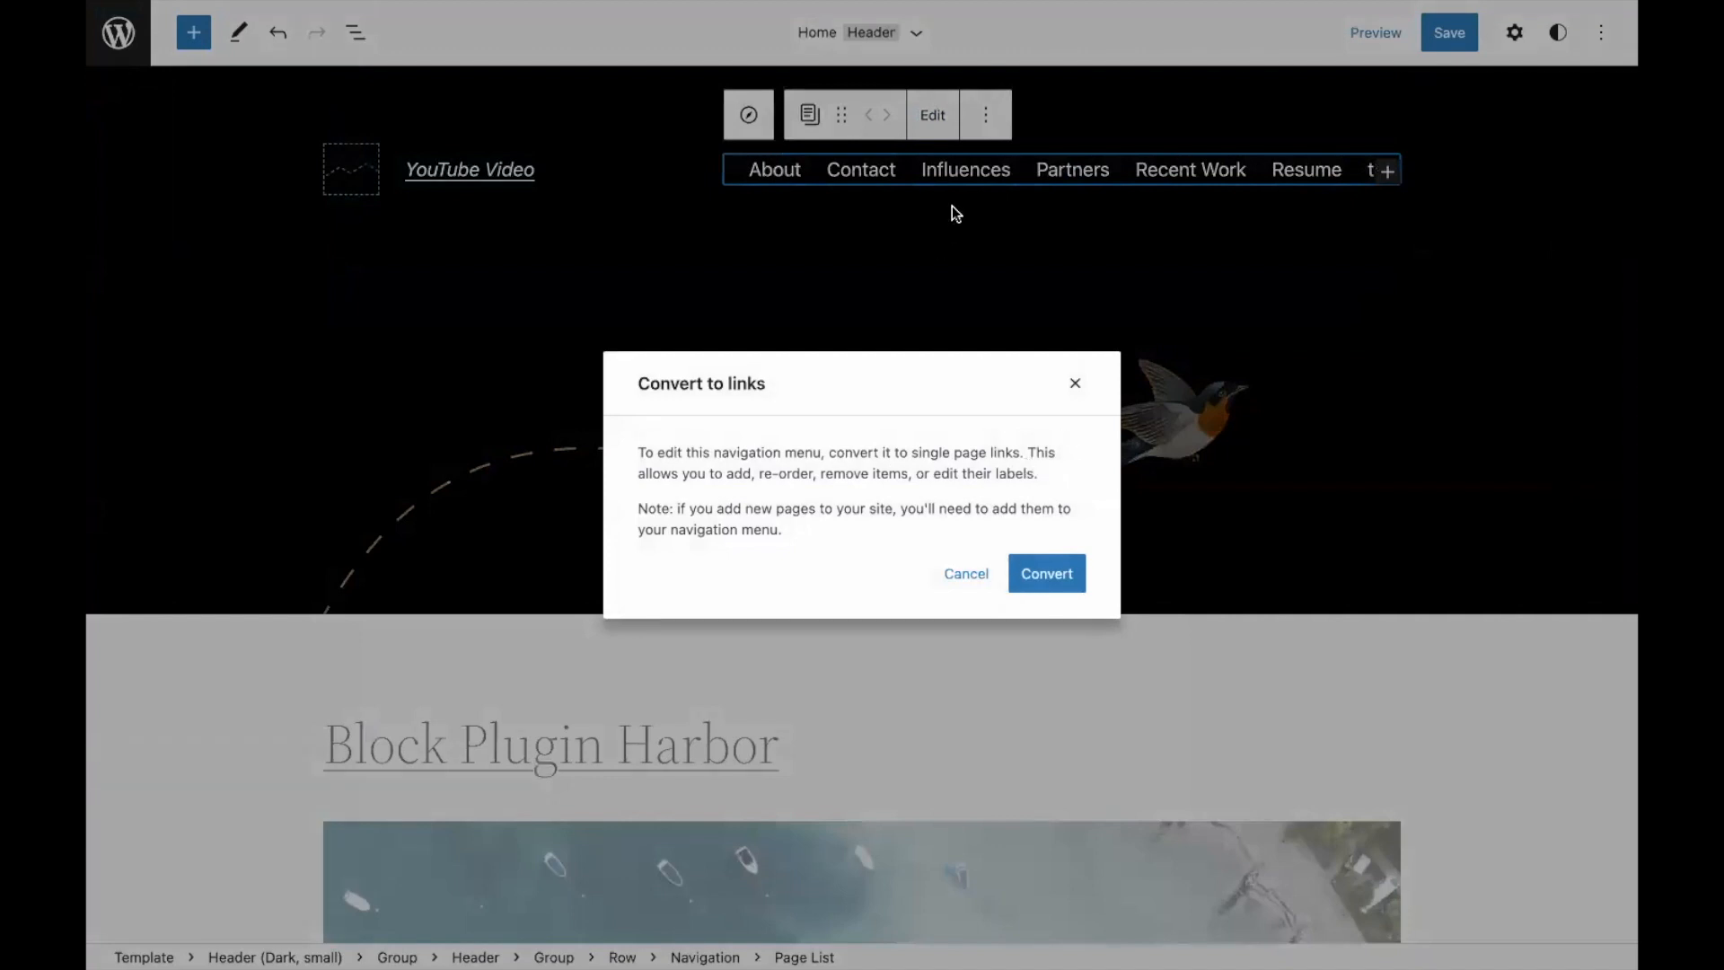
mouse_move(1045, 573)
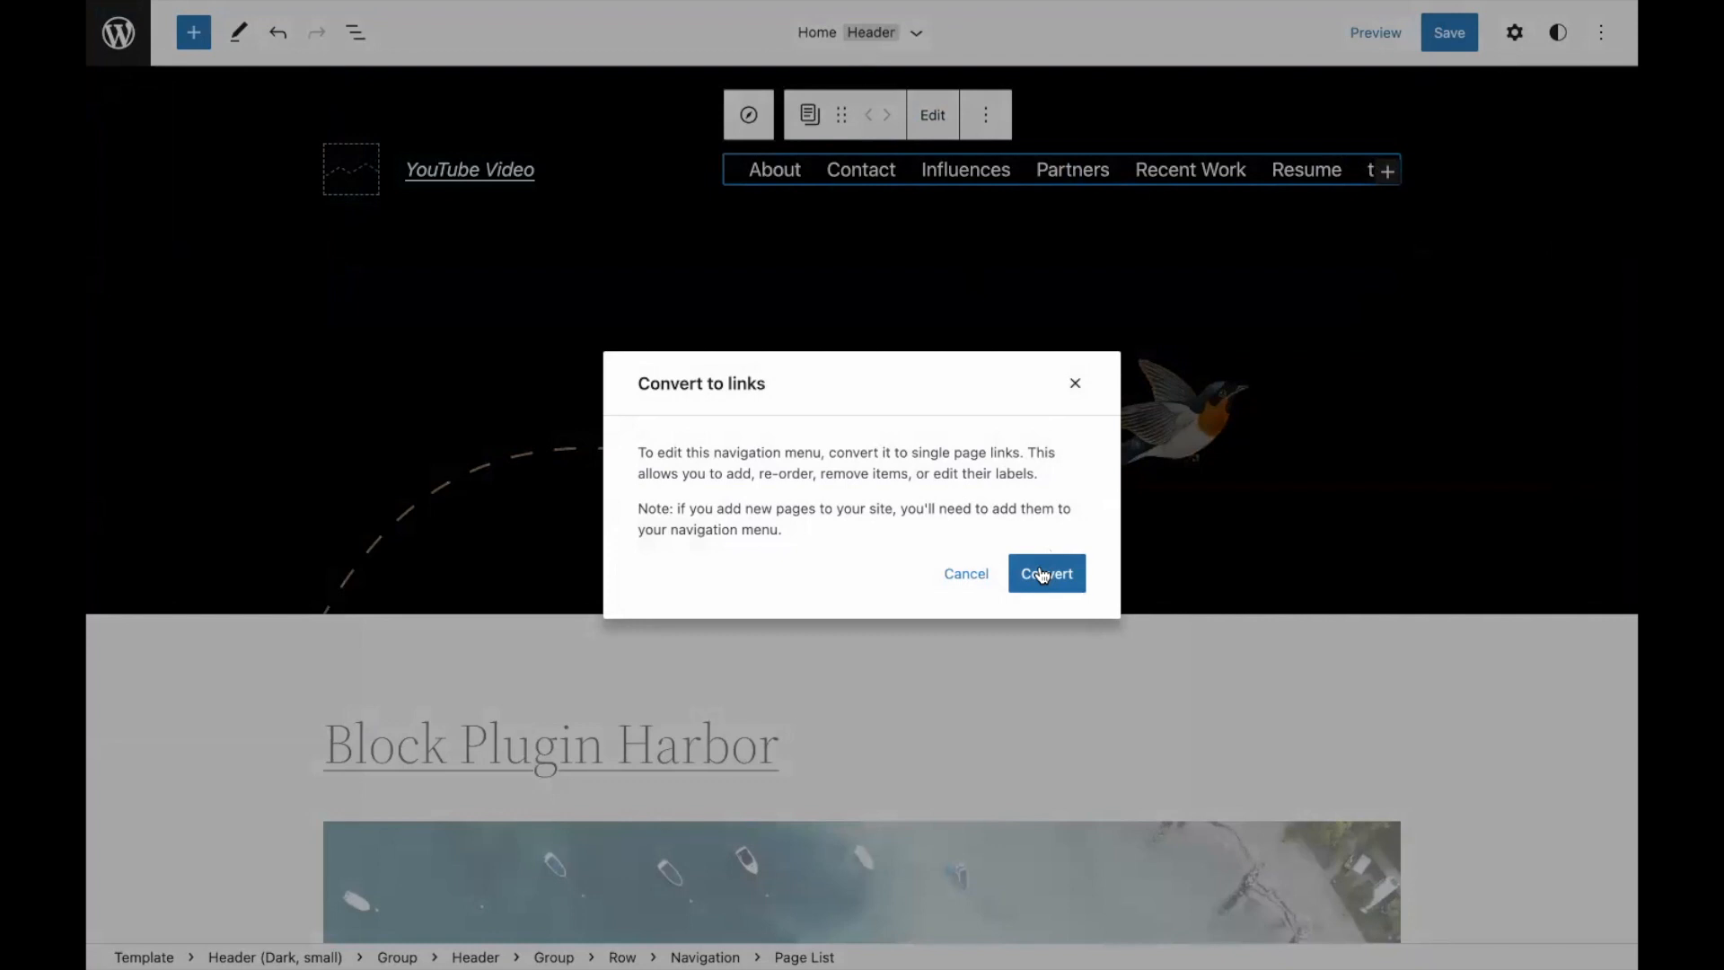
left_click(1047, 573)
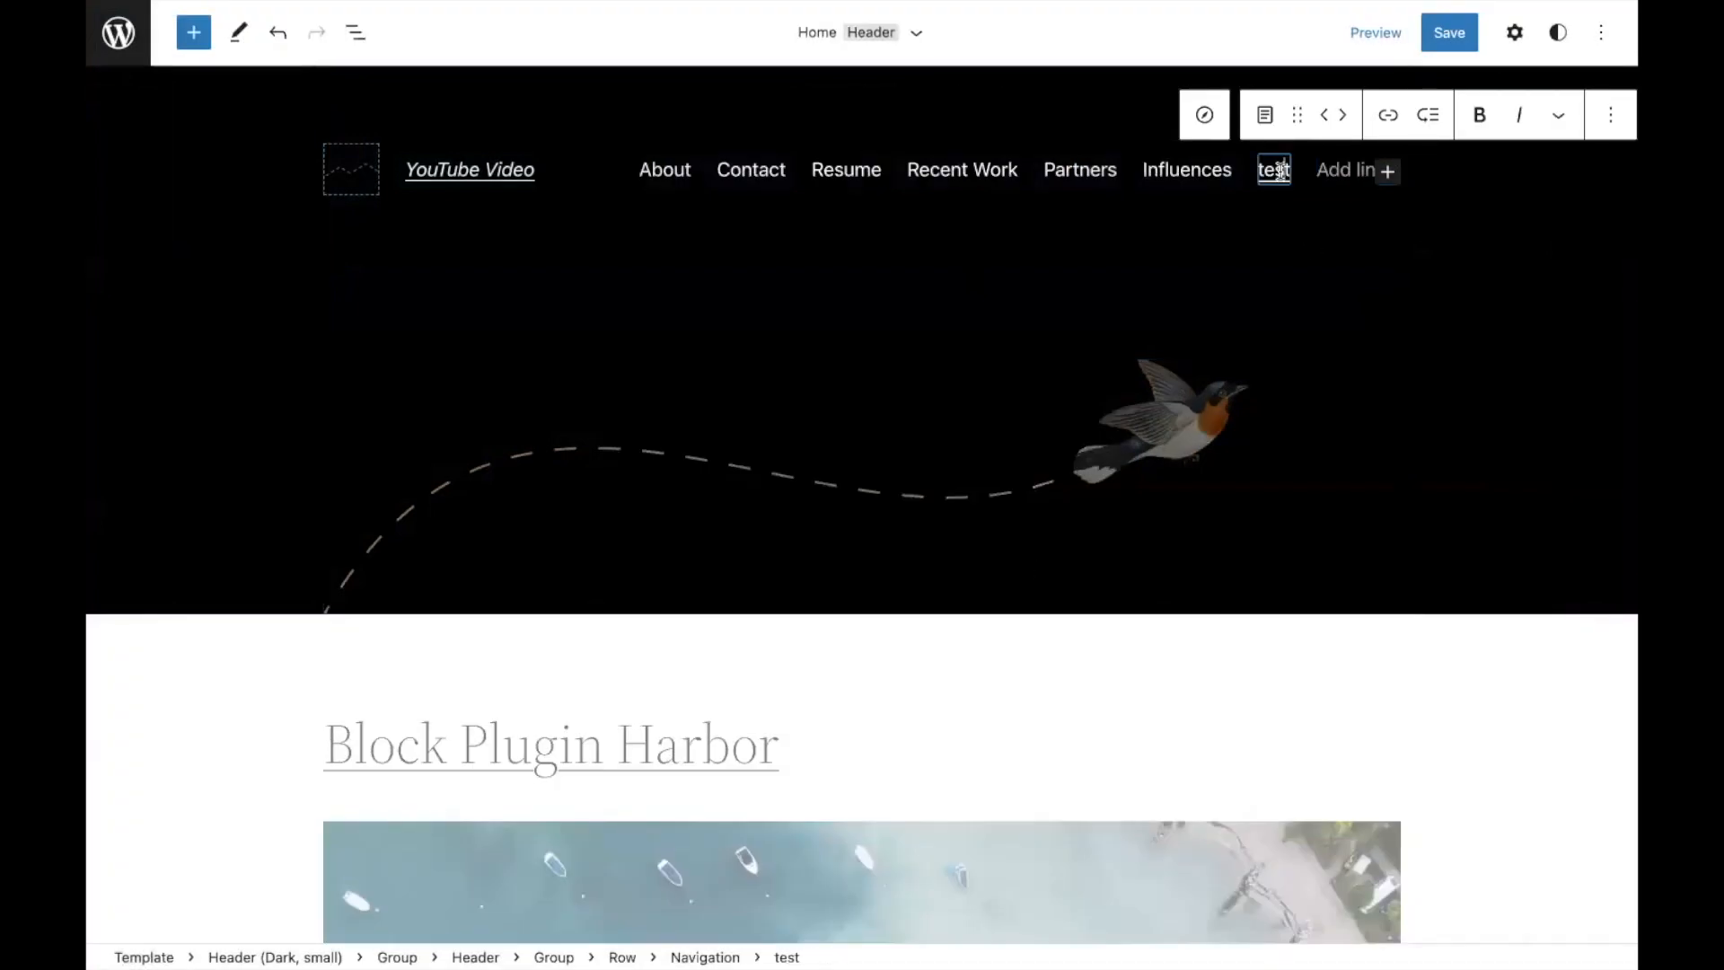
left_click(1610, 115)
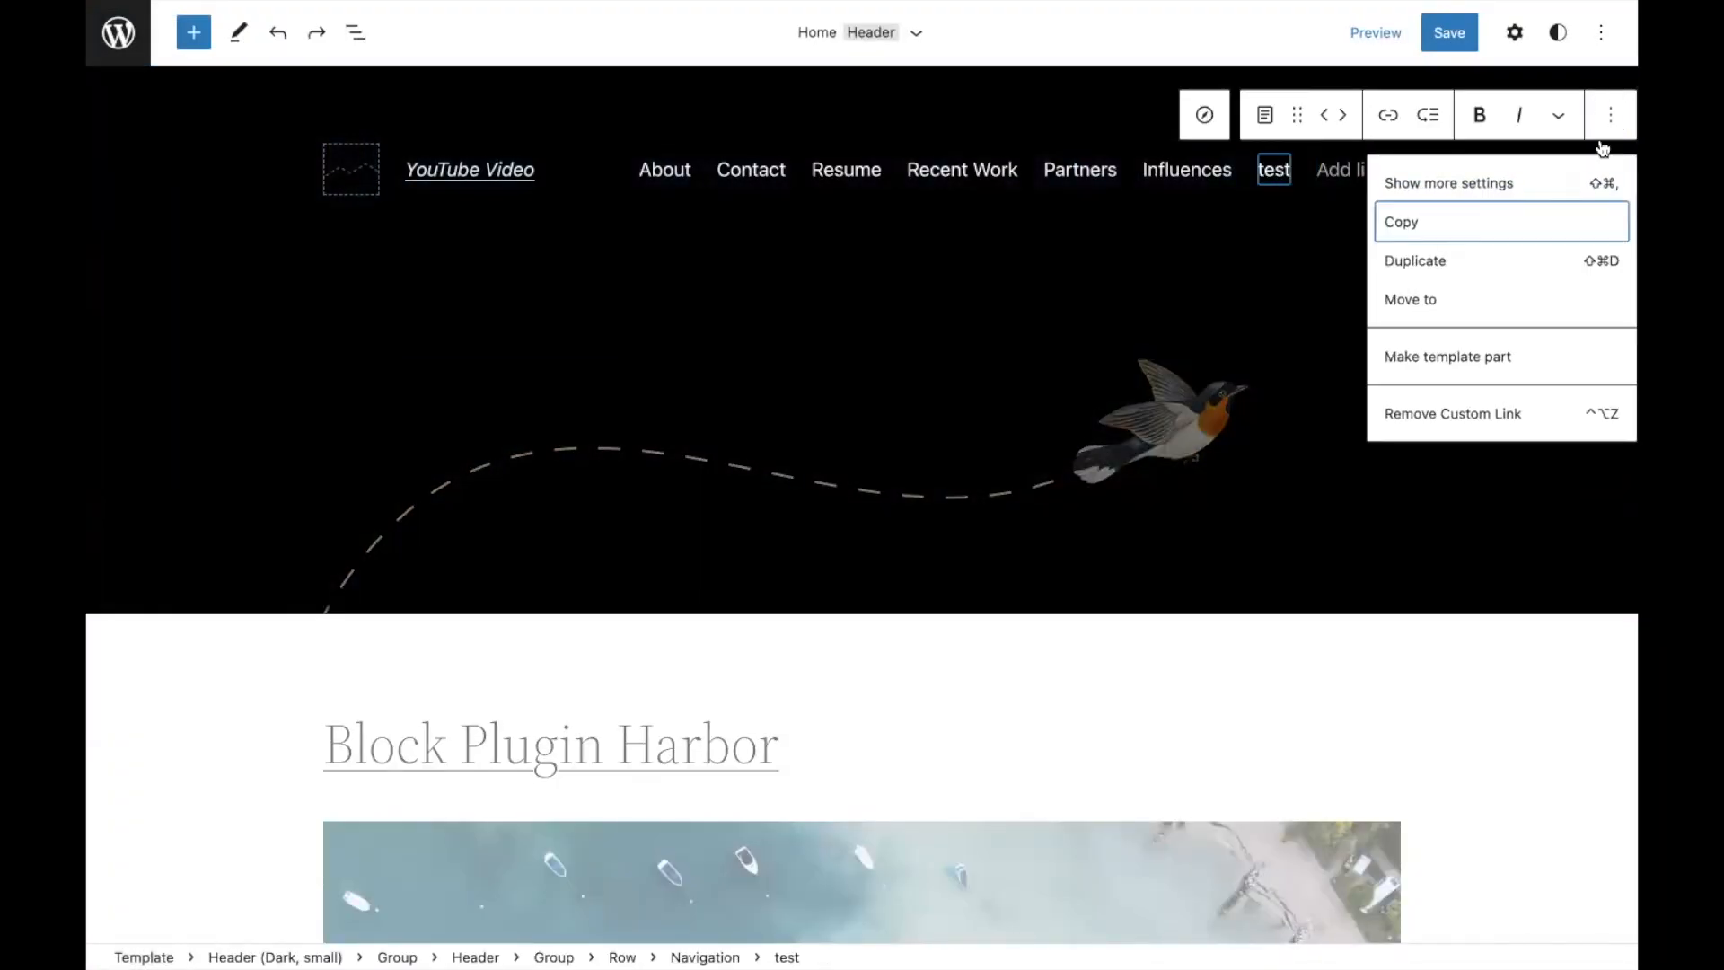
left_click(1452, 414)
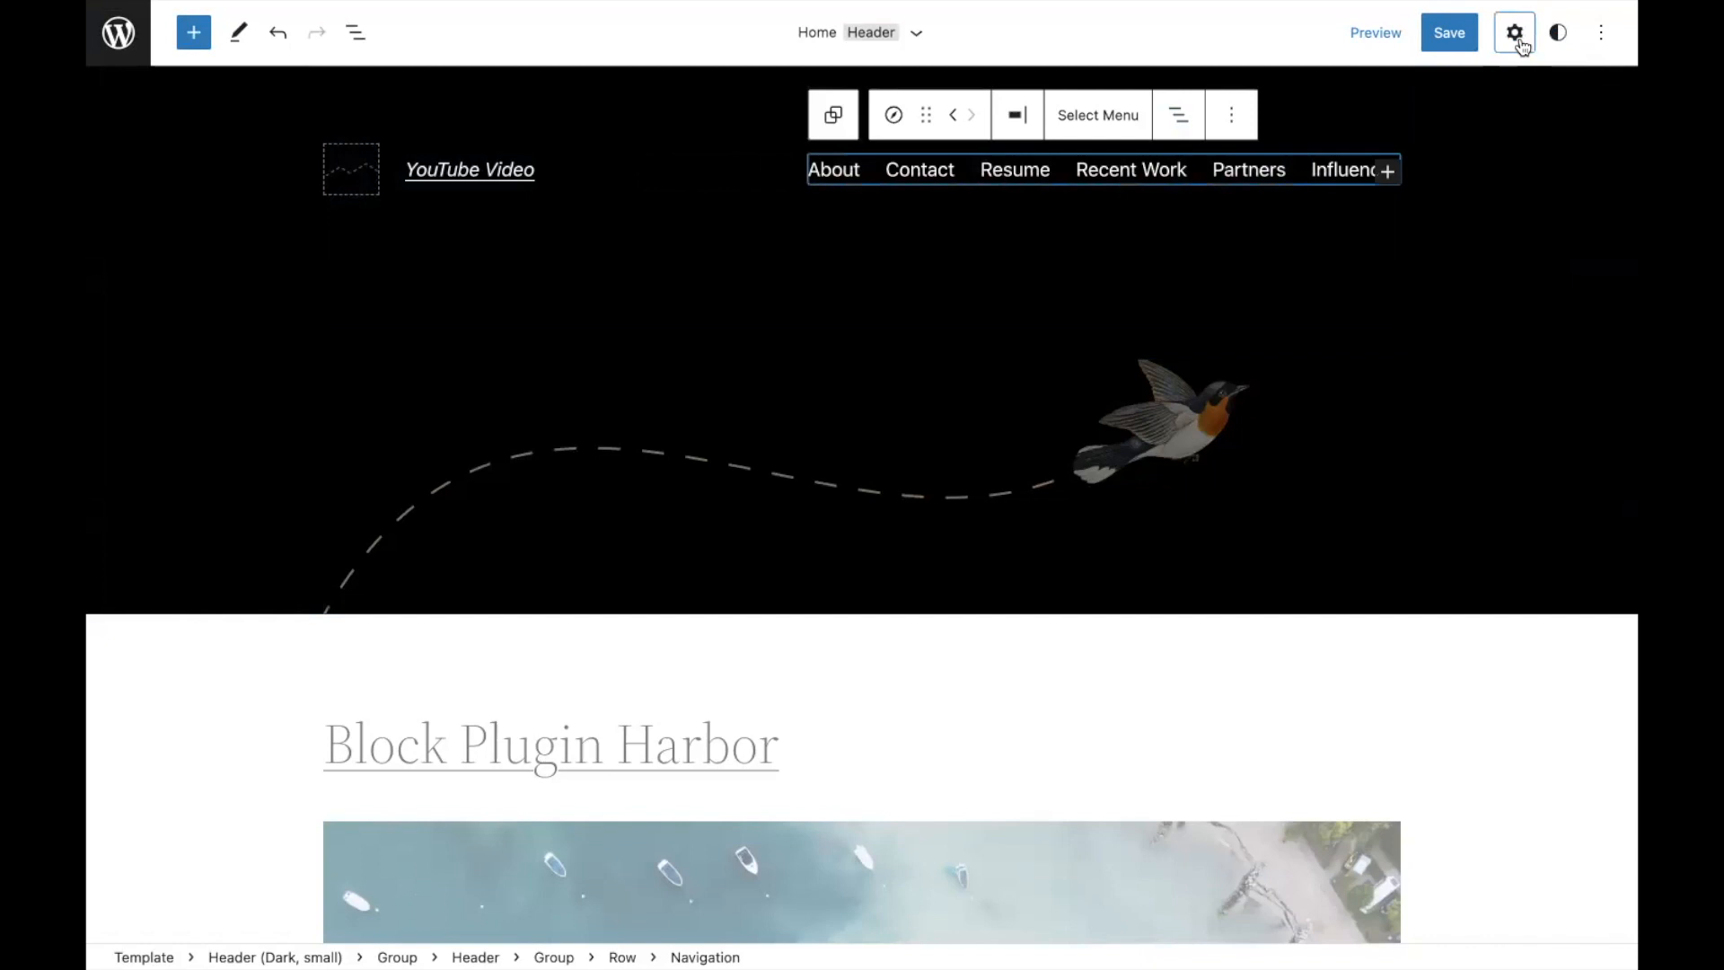
left_click(1514, 32)
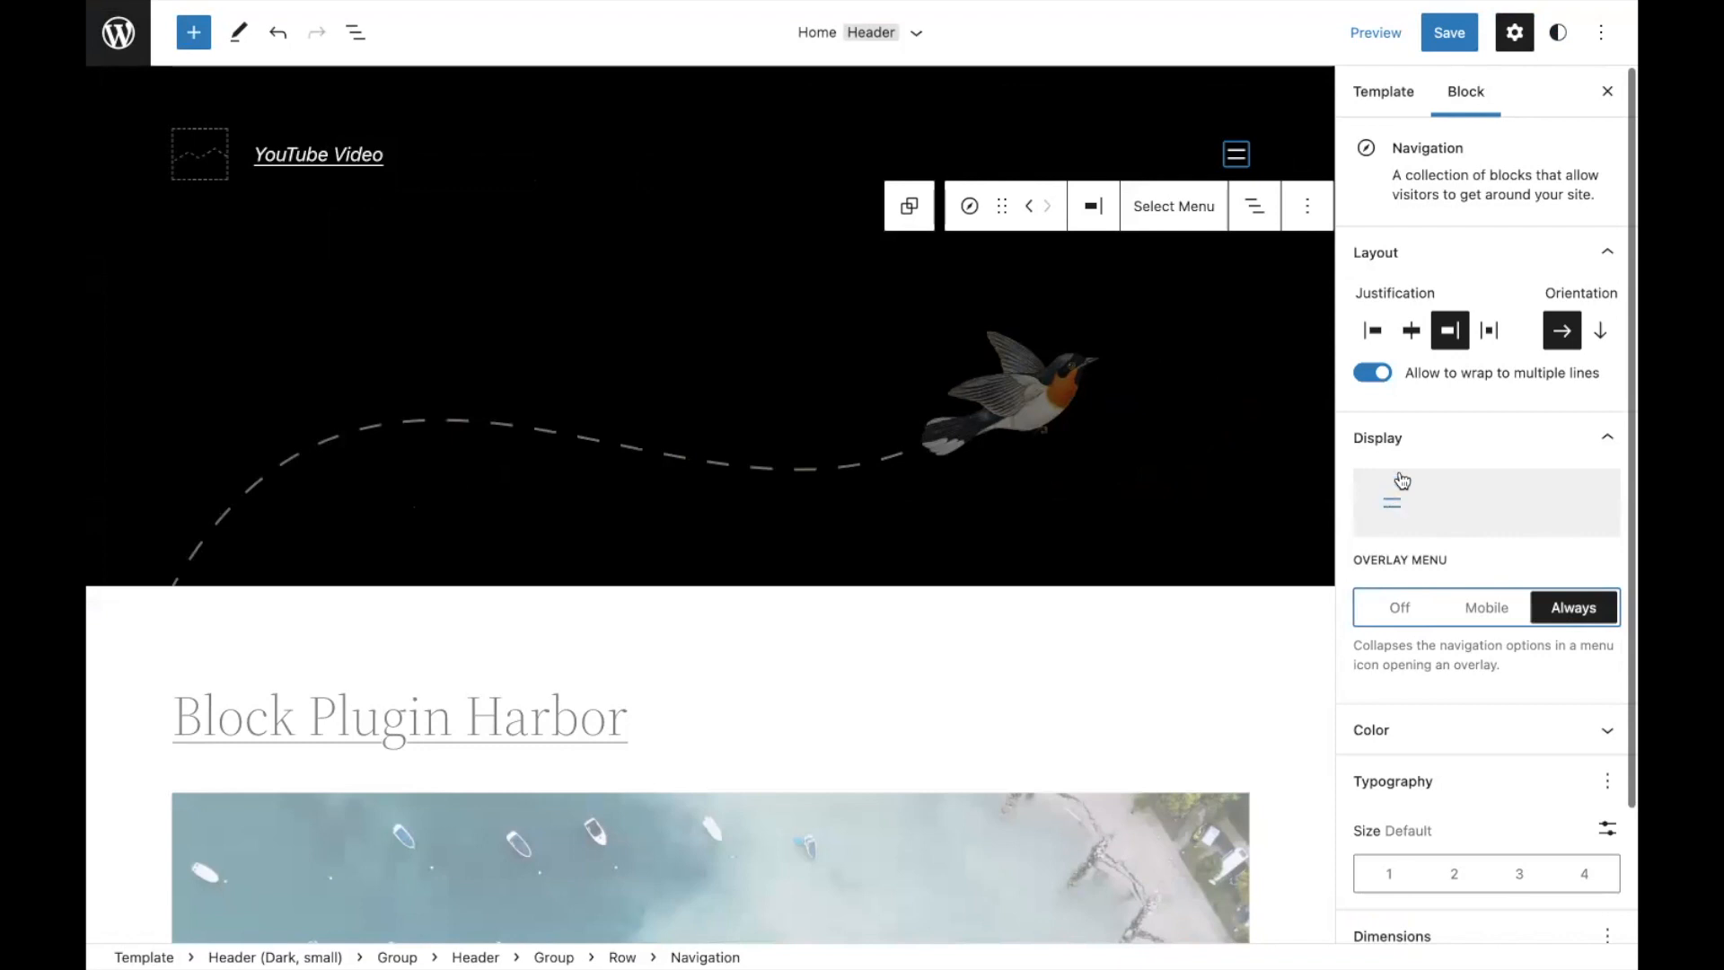
left_click(1607, 91)
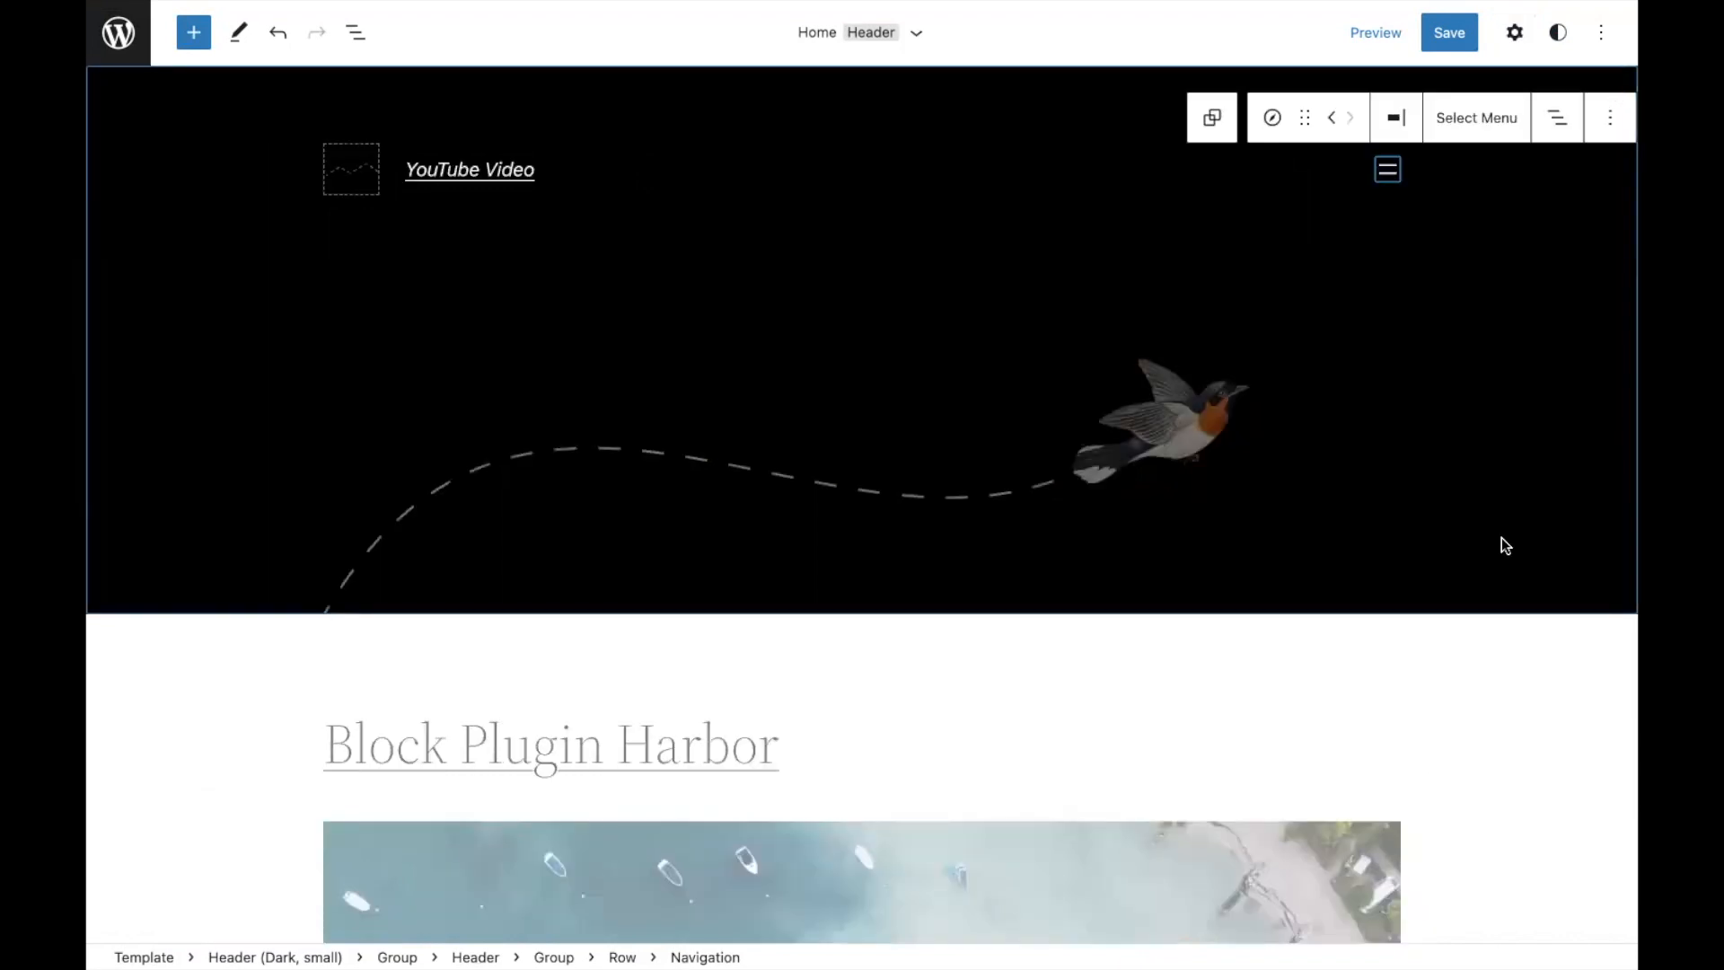
Bold the word 'Proudly' in the footer credit paragraph.
scroll("down", 3)
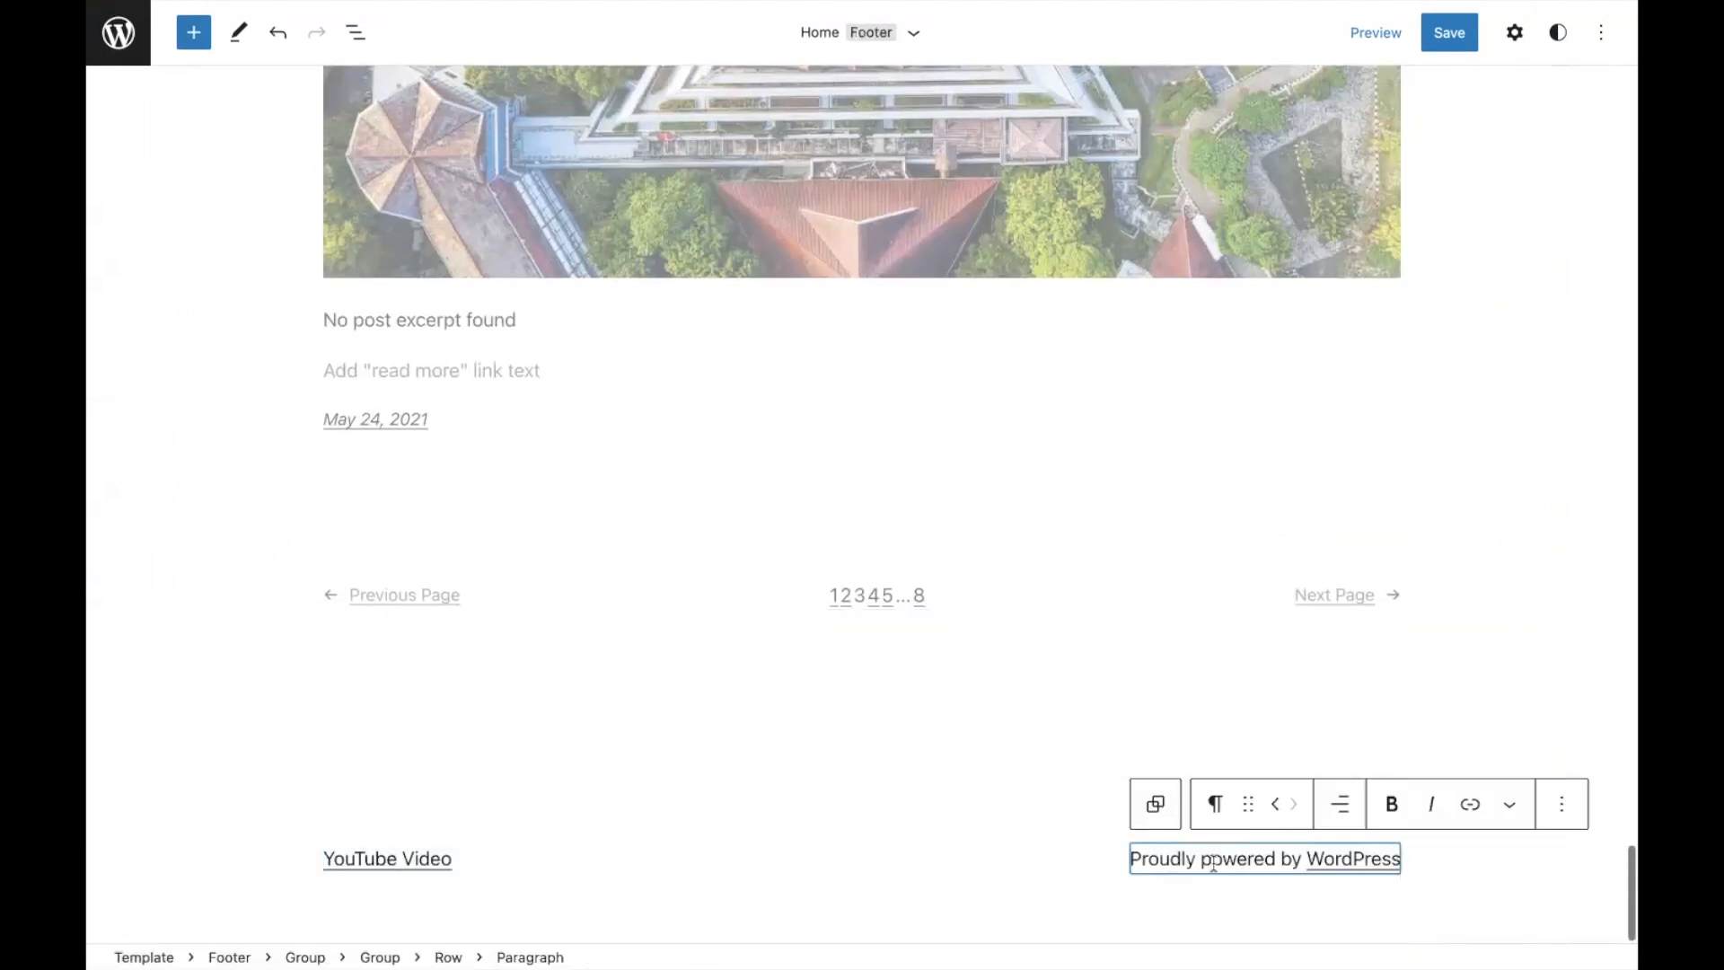
left_click(1385, 804)
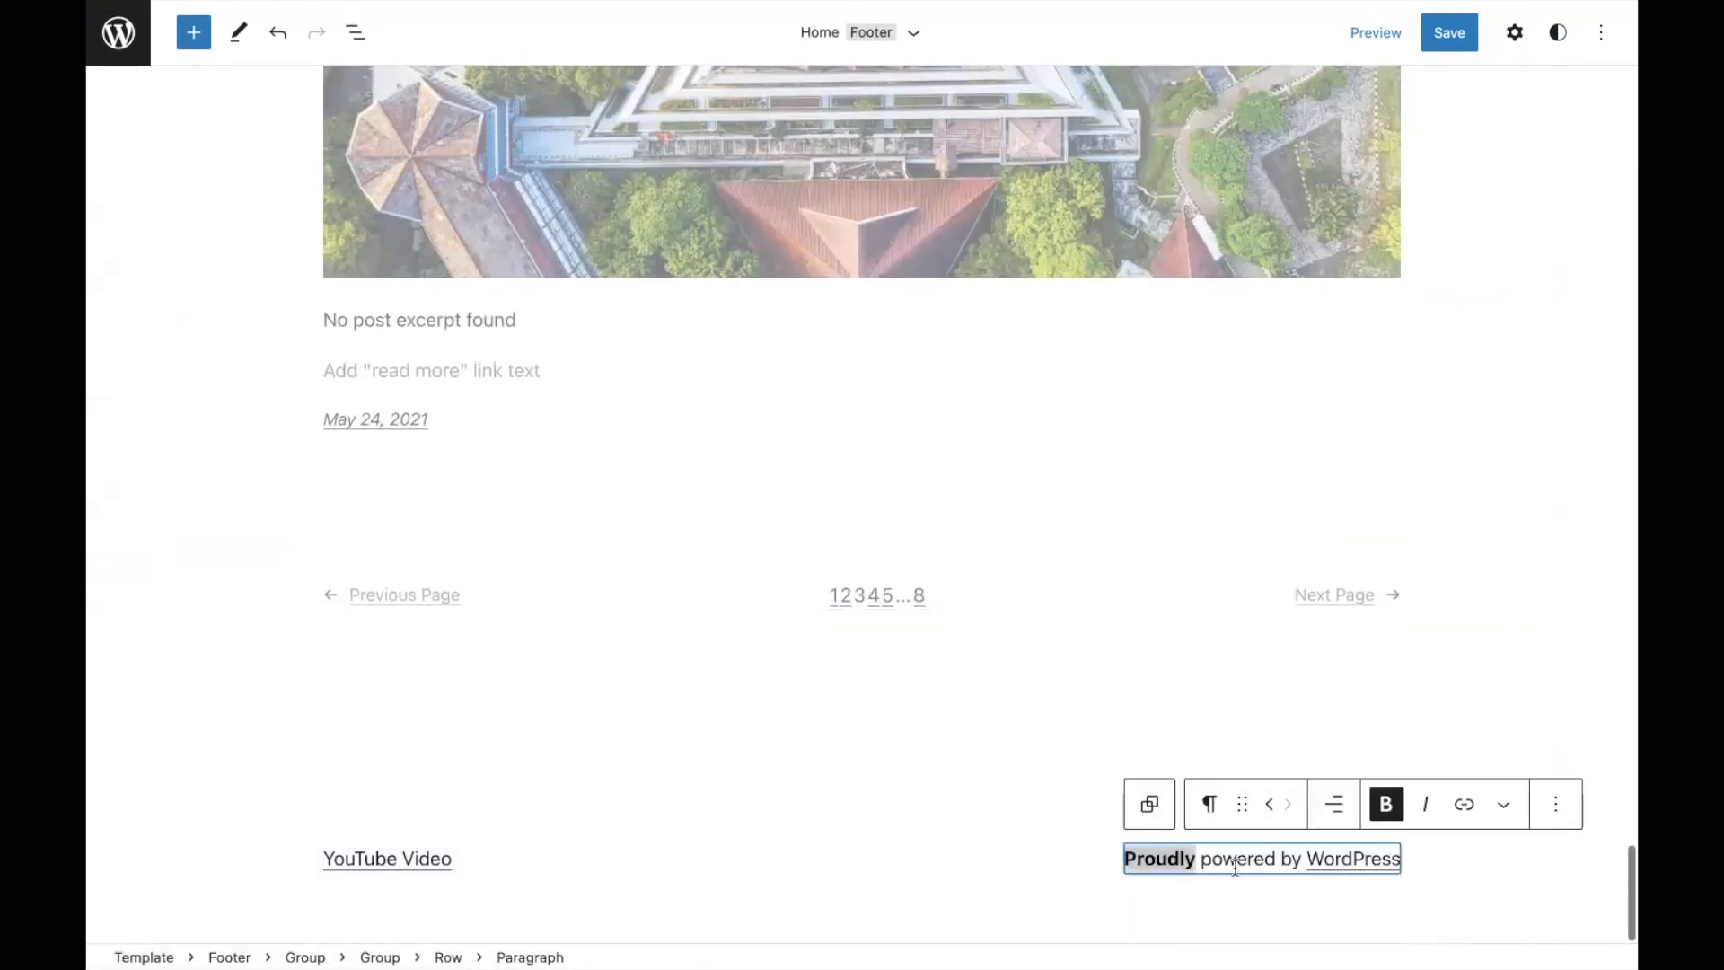
left_click(387, 859)
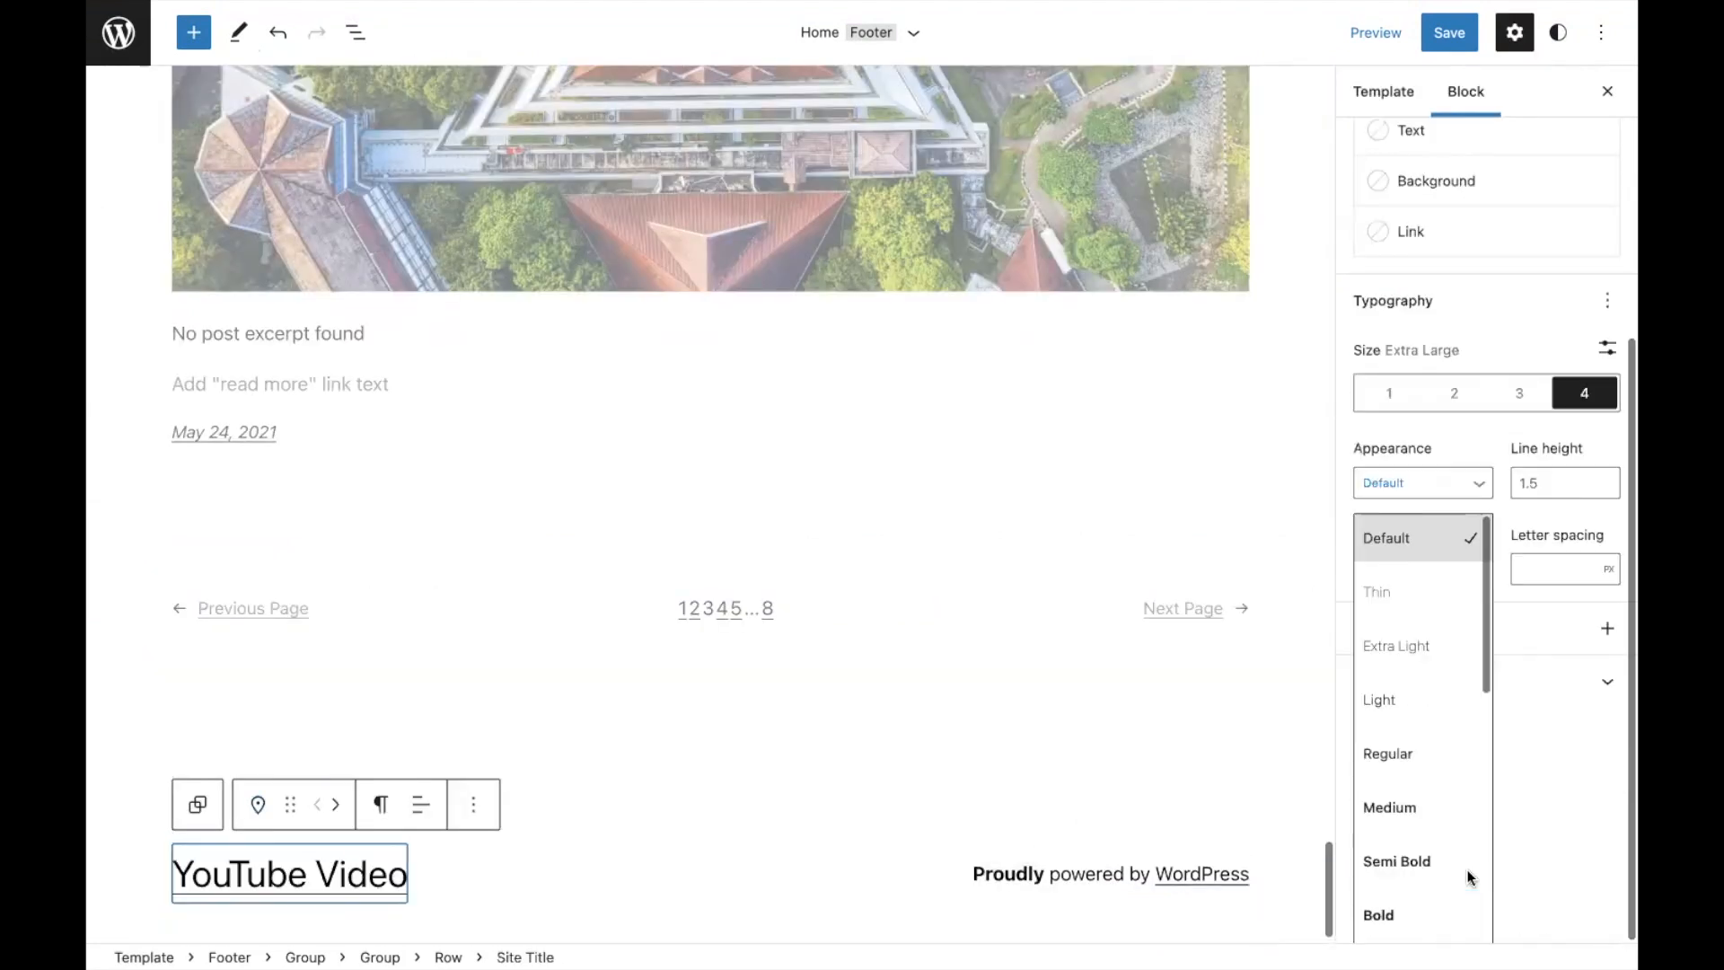
Give the footer site title size 4, Medium weight, and changed letter case.
left_click(1389, 808)
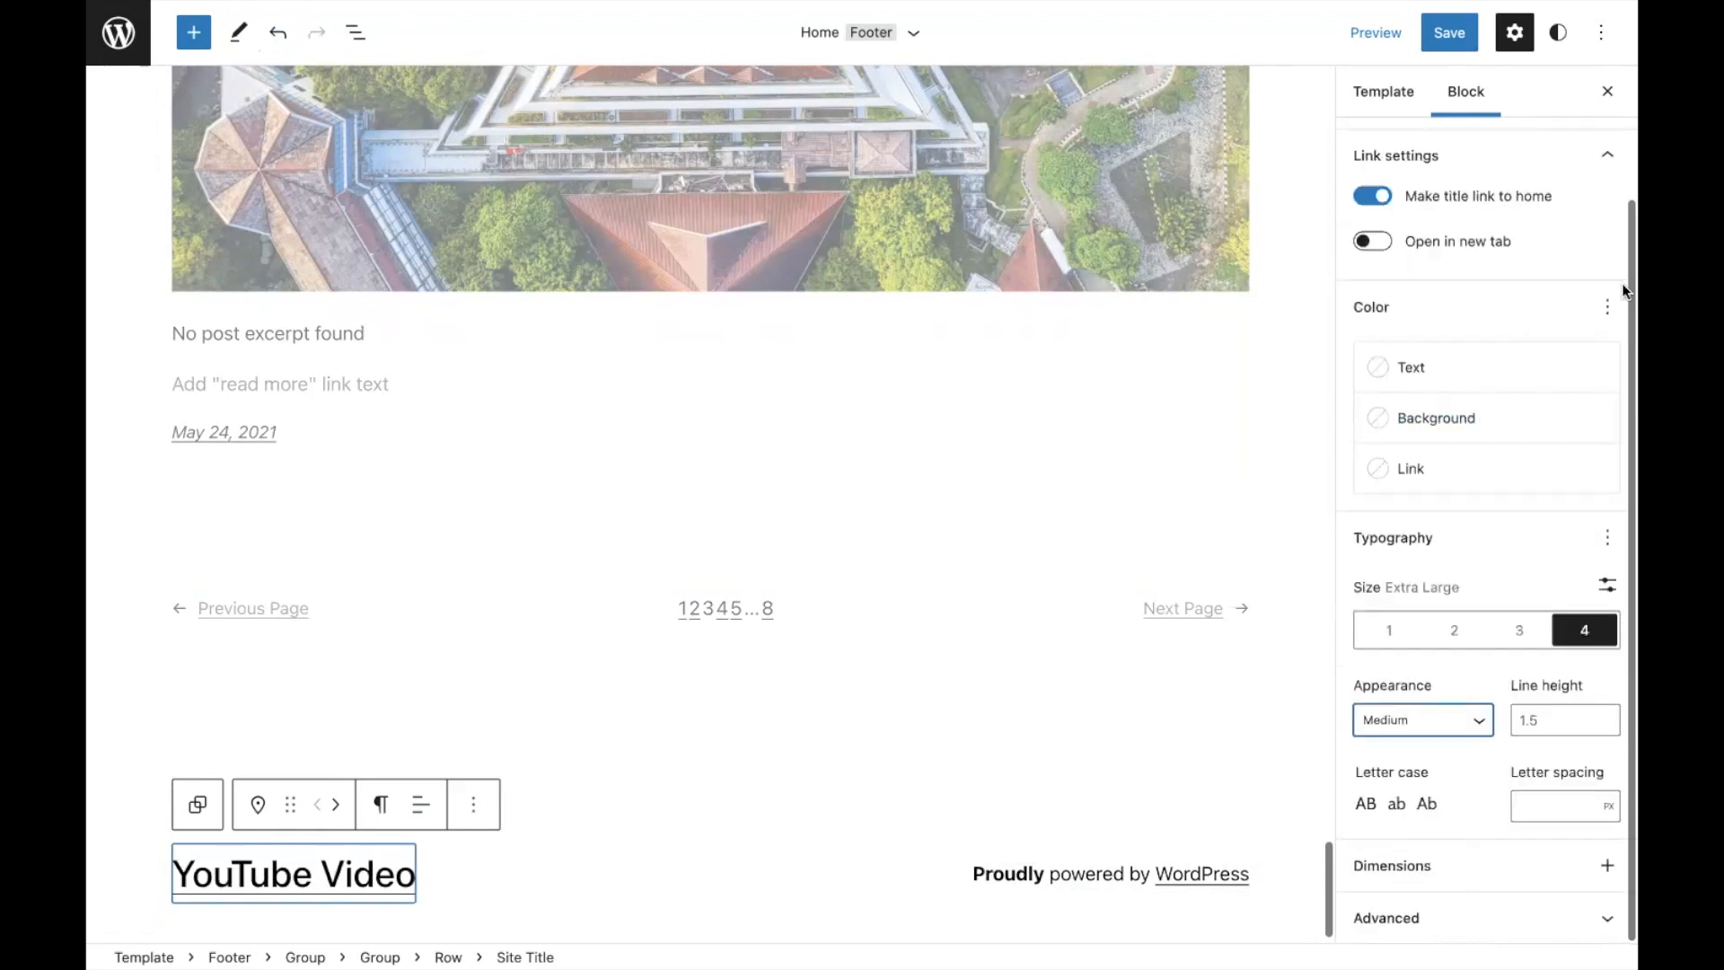
left_click(1365, 804)
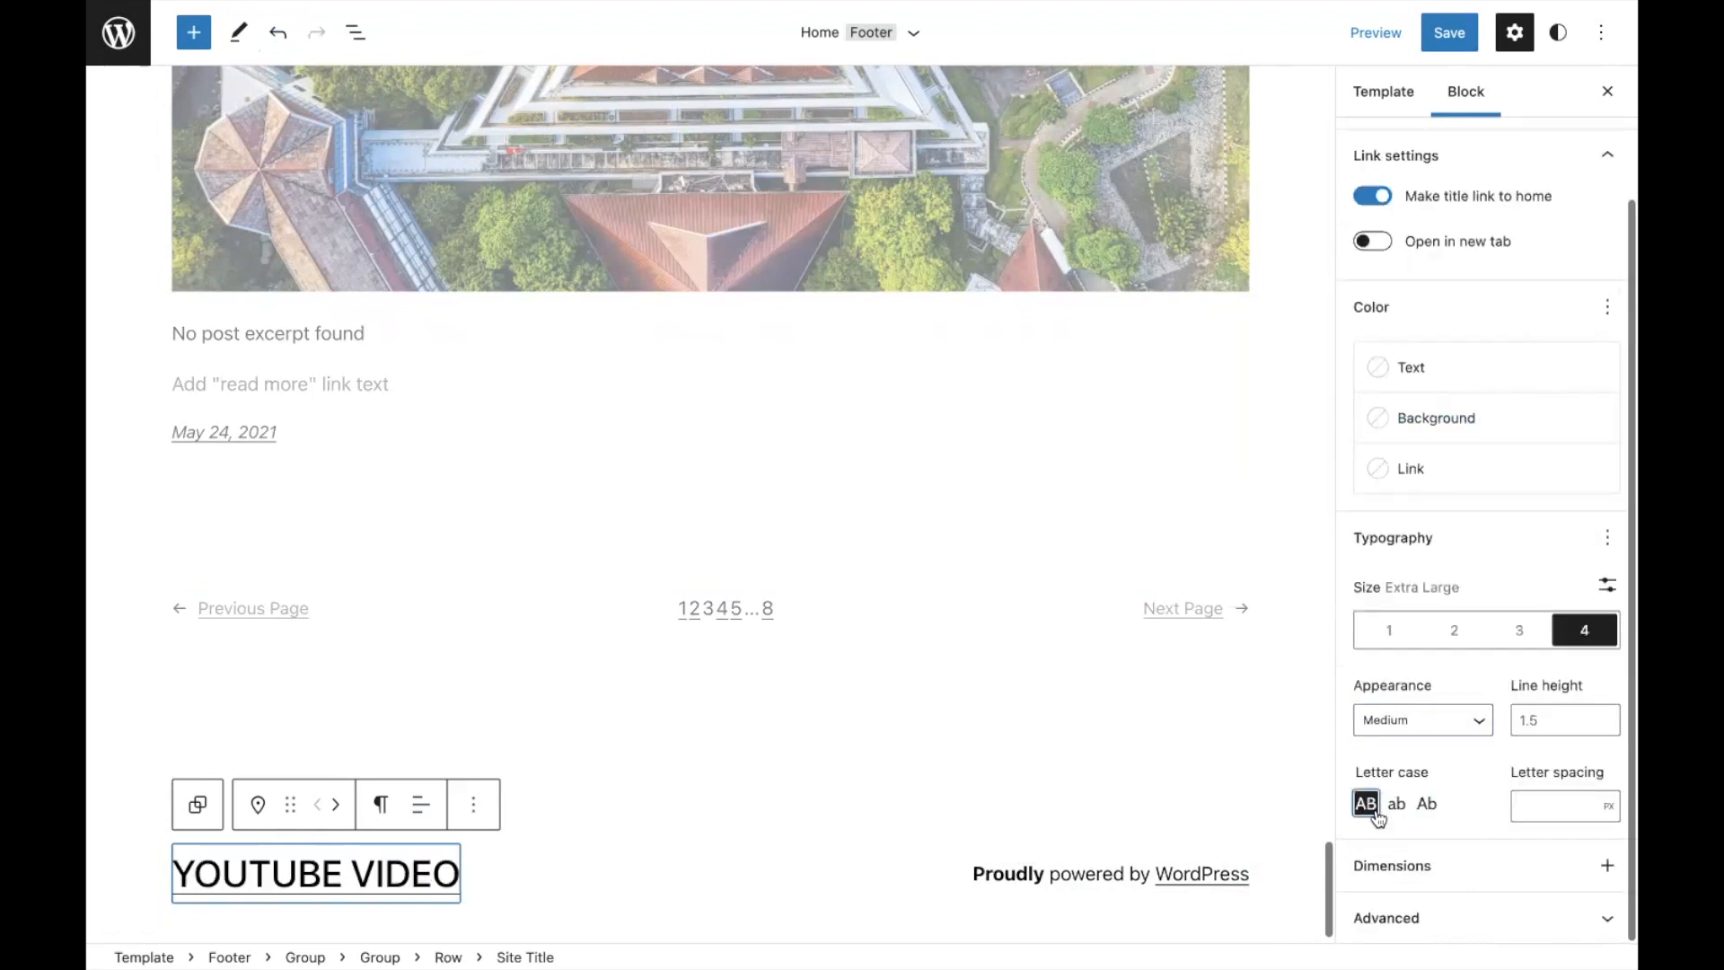
left_click(1397, 804)
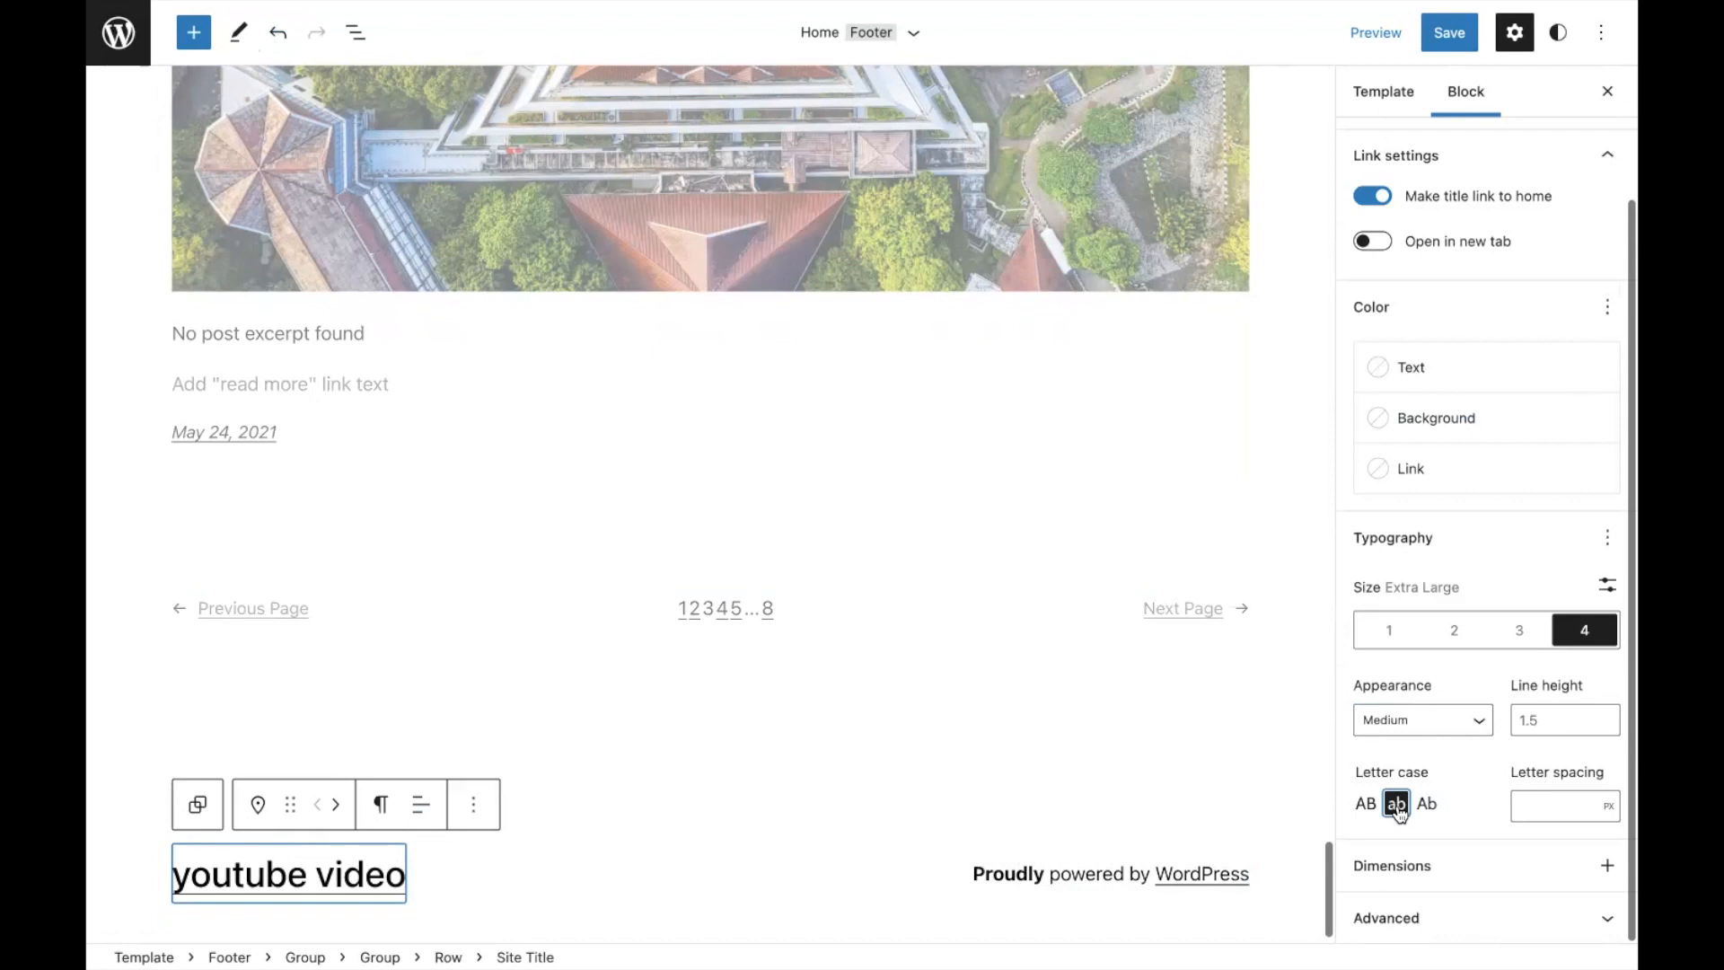
left_click(1607, 92)
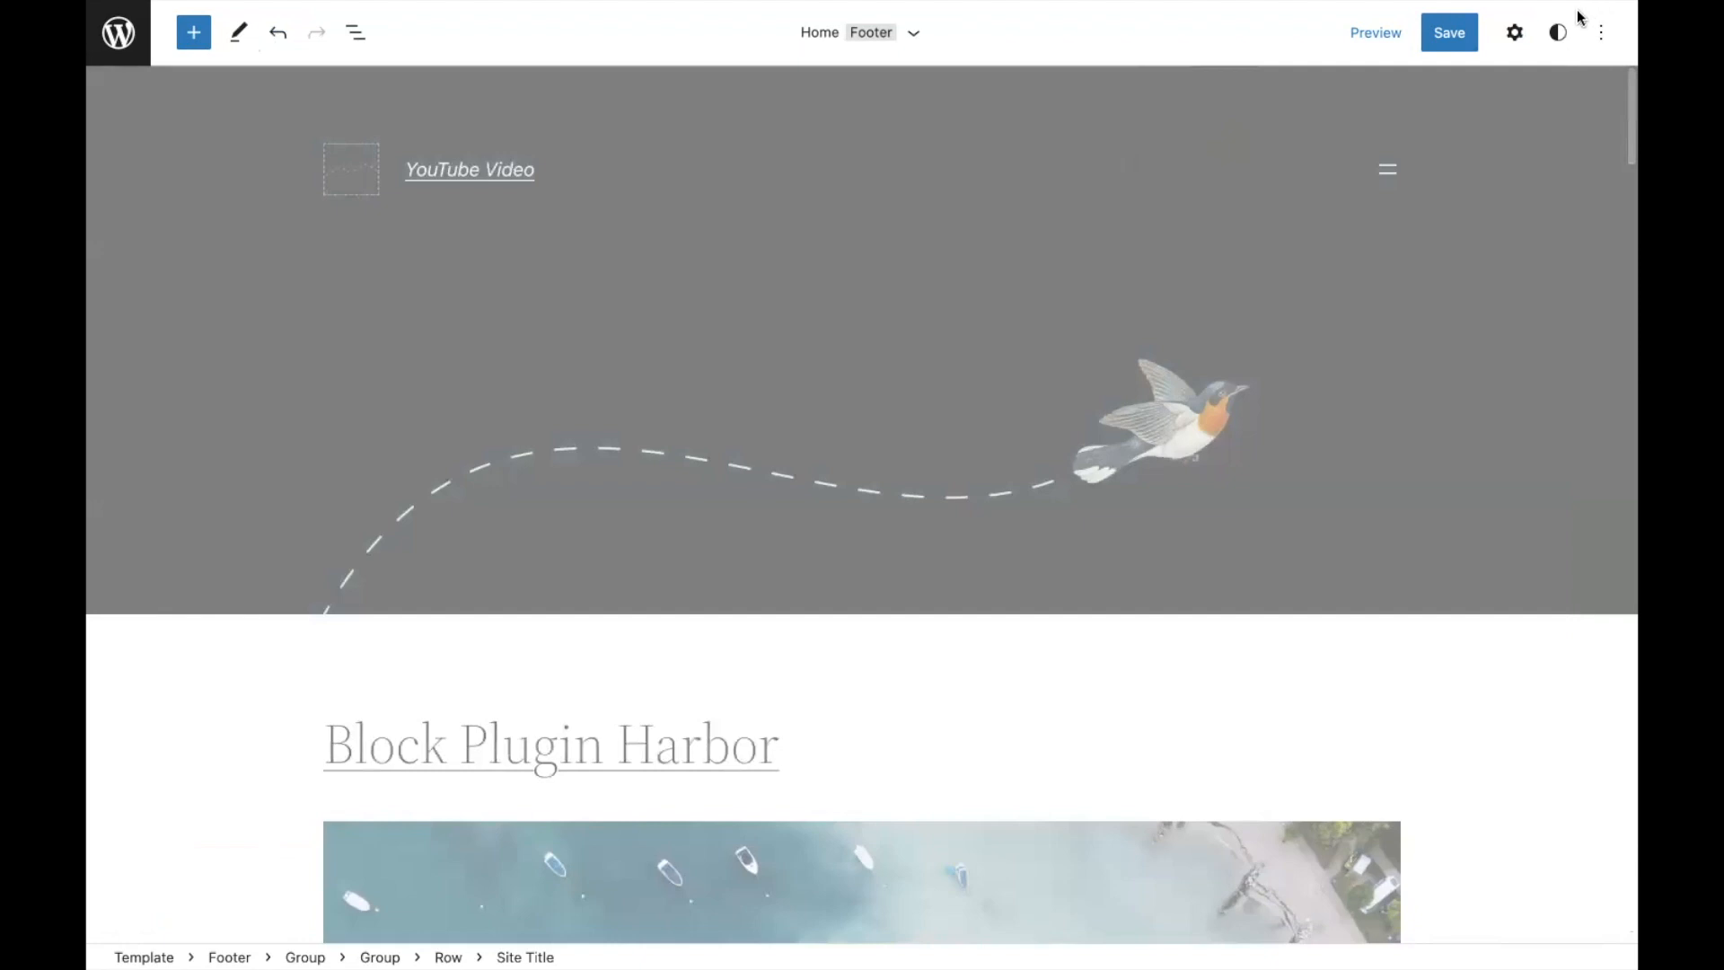
Open the Styles panel, step through the Welcome to Styles guide, and close it.
left_click(1555, 33)
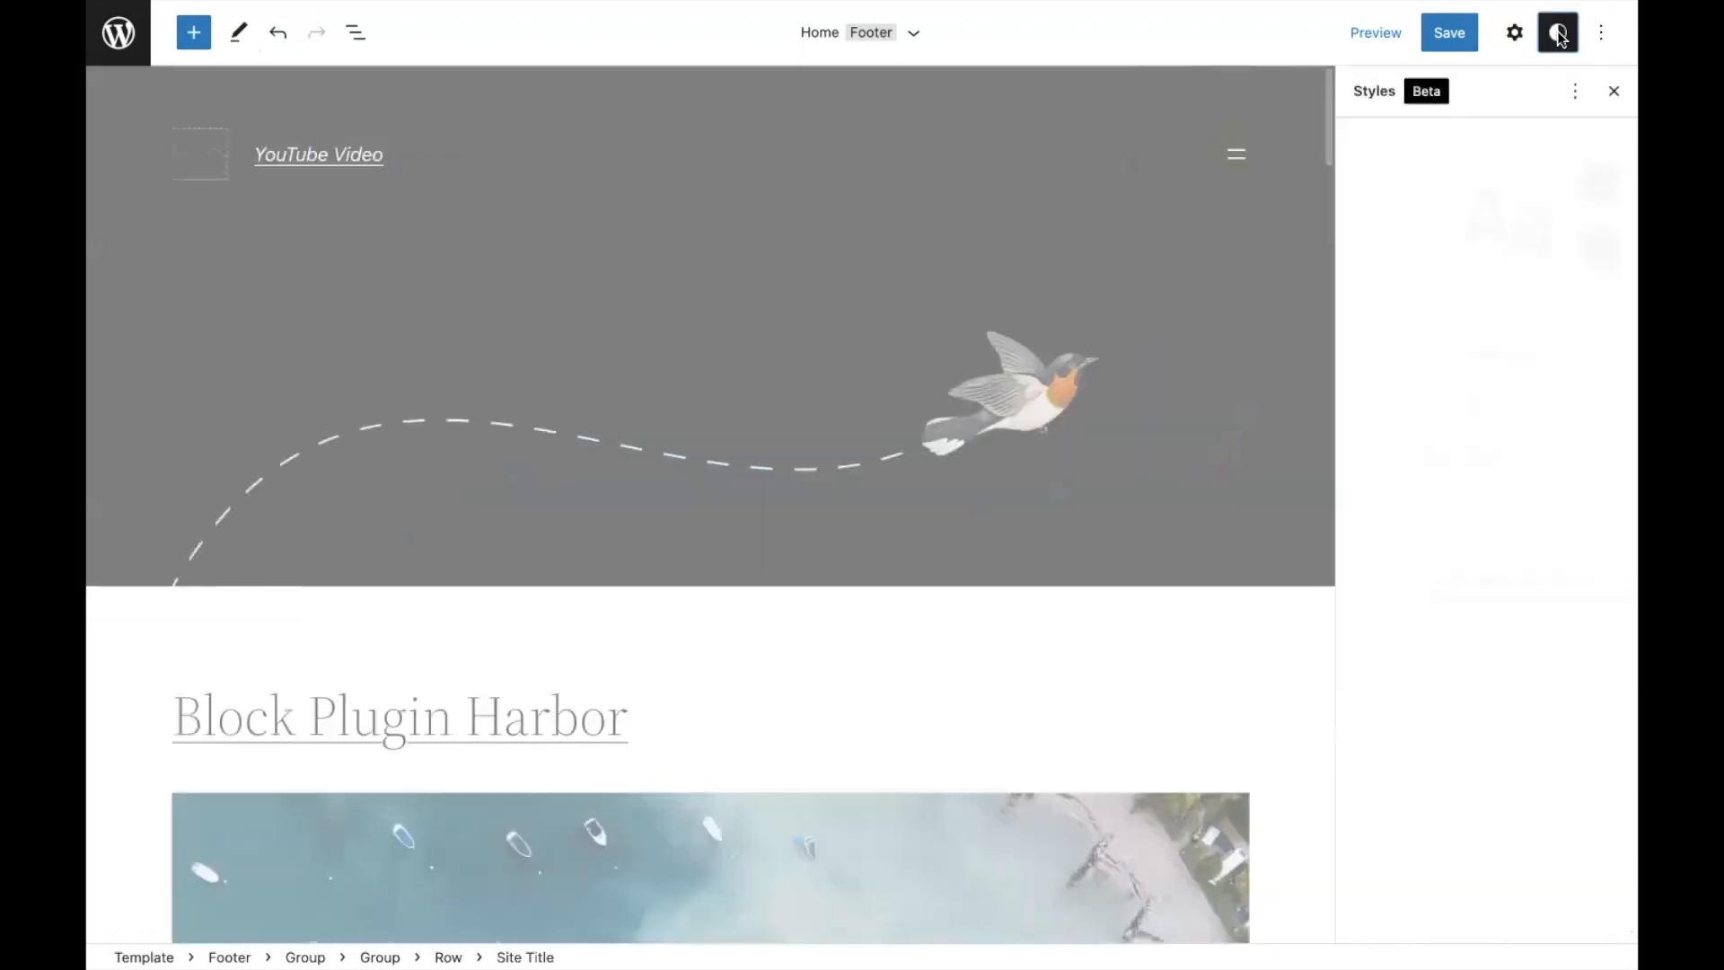
left_click(1557, 32)
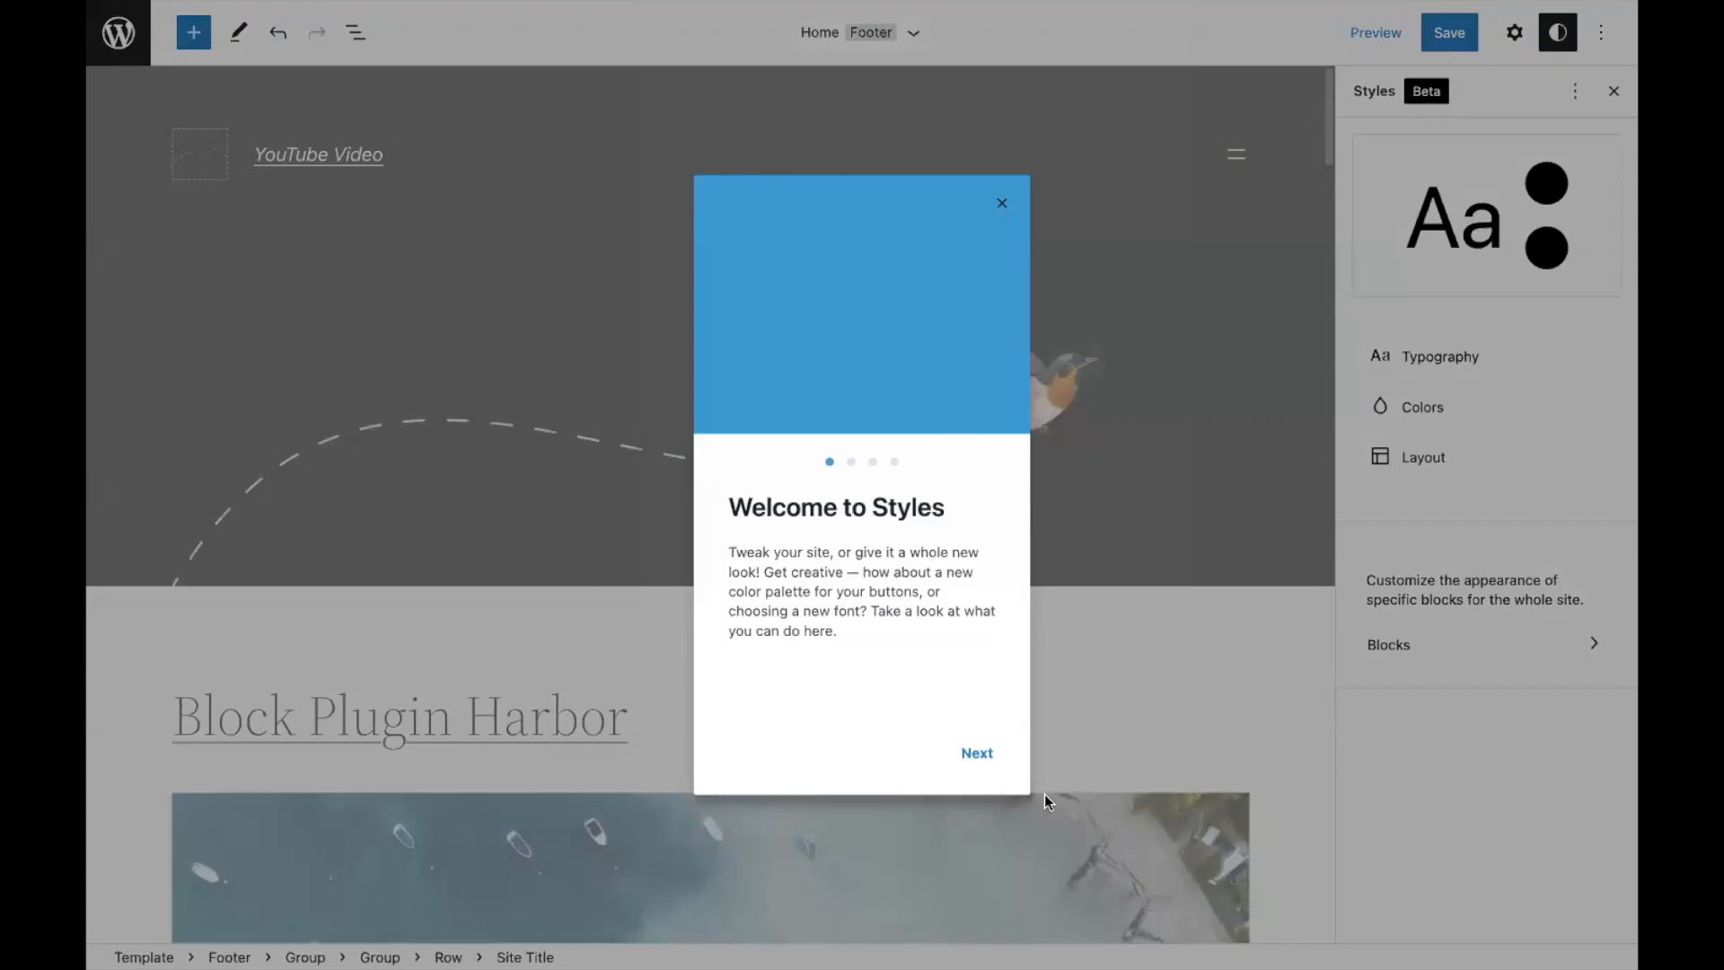
left_click(976, 753)
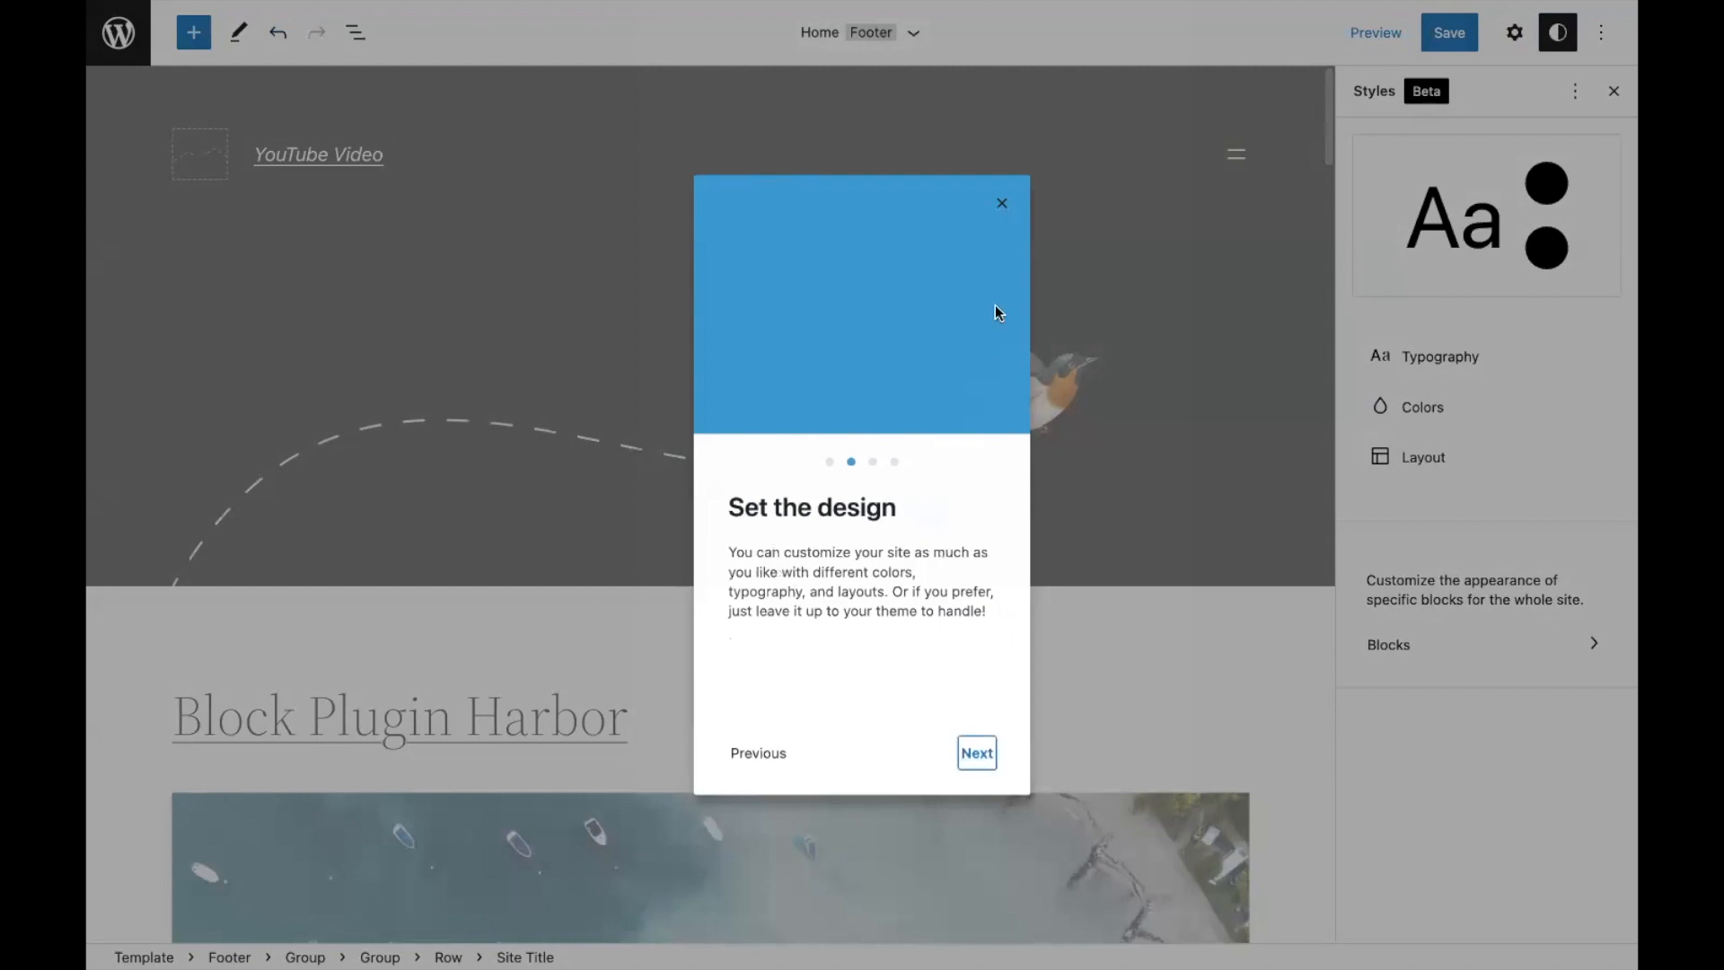
left_click(1001, 202)
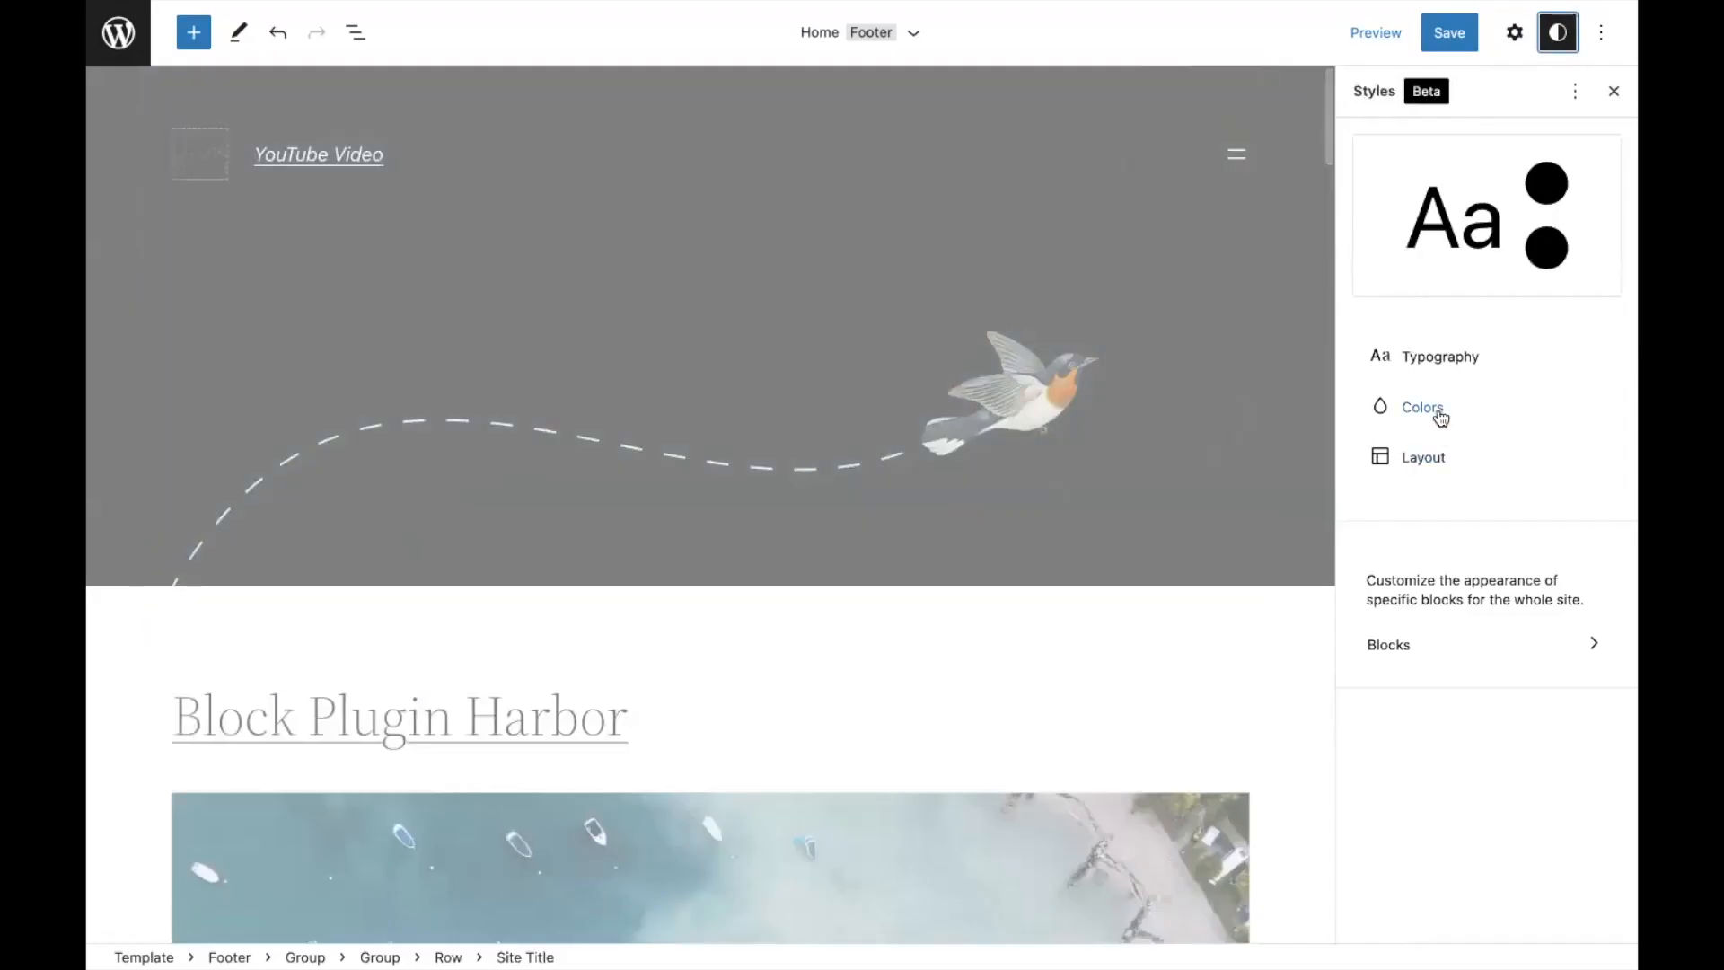
Add a custom red palette colour (#E00909) named 'Bright' under Styles > Colors.
left_click(1423, 407)
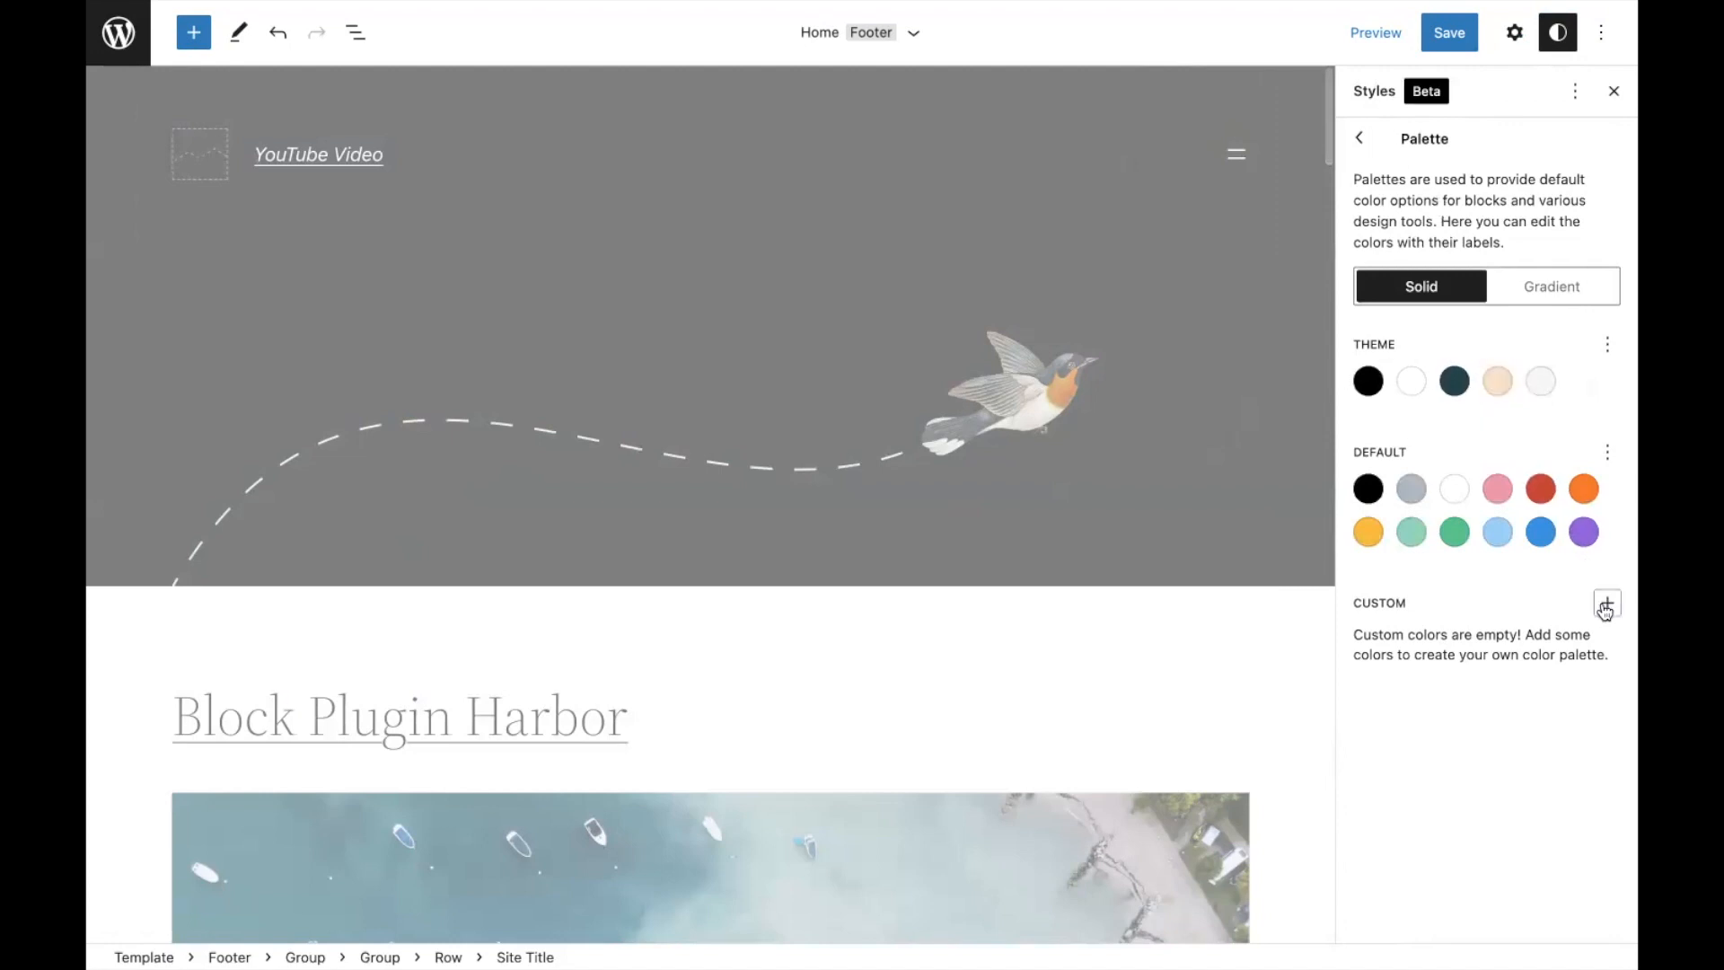
left_click(1605, 603)
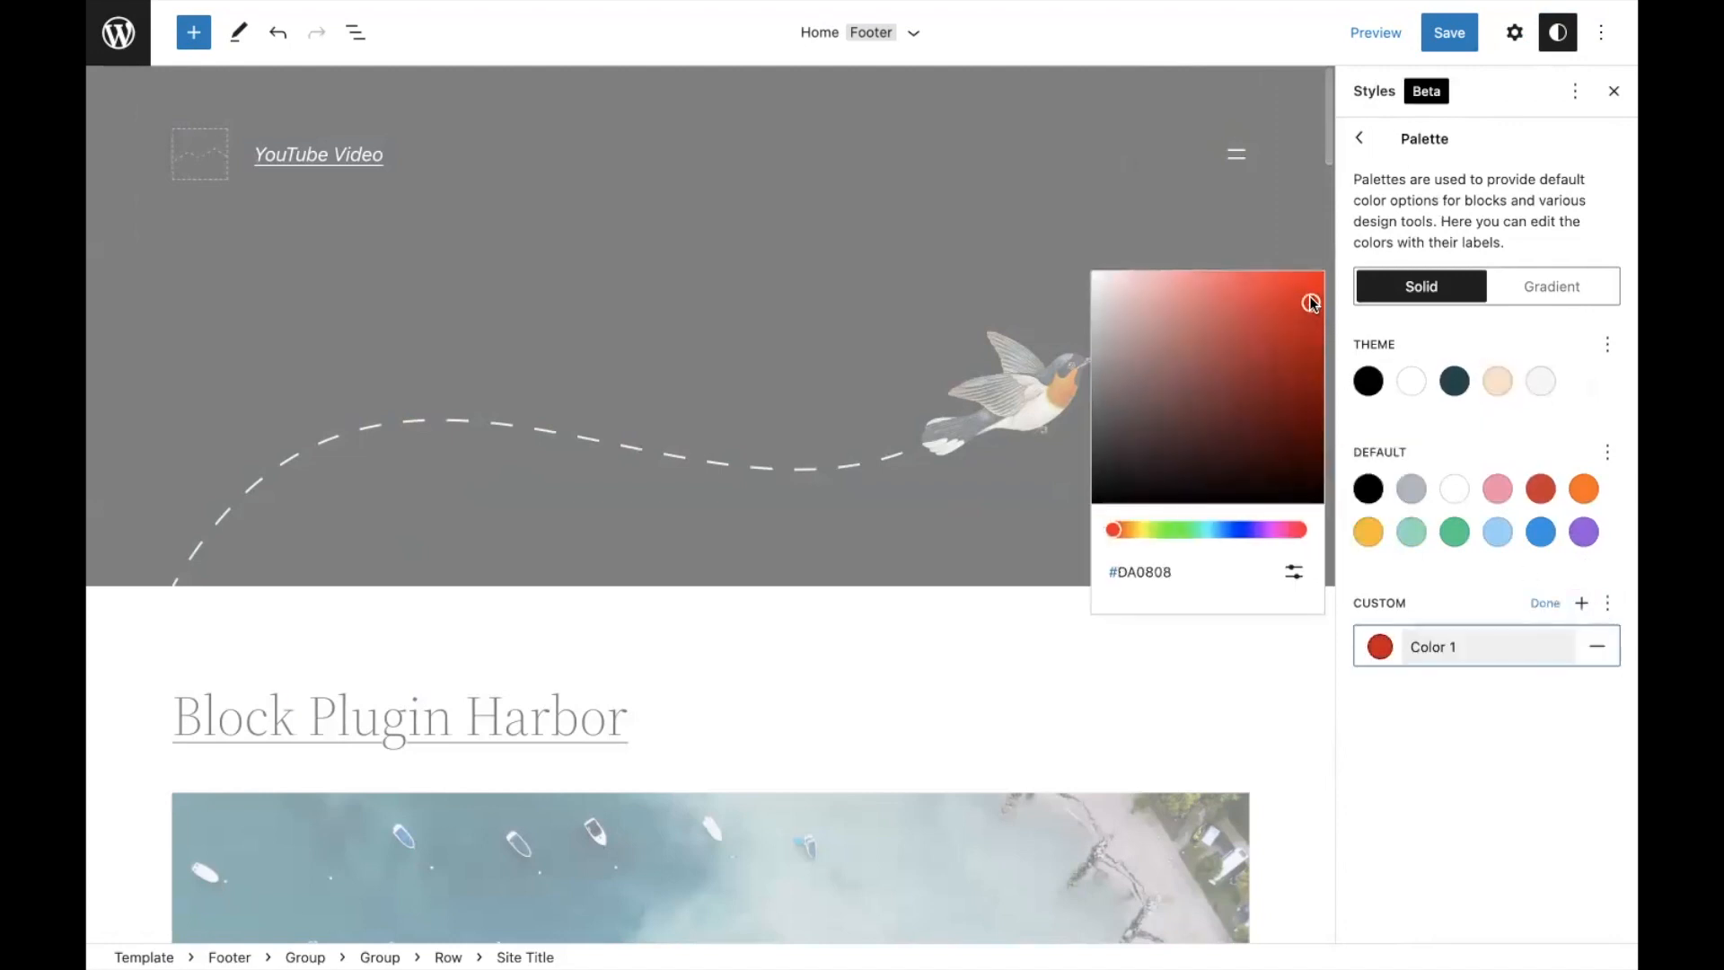
type("Bright")
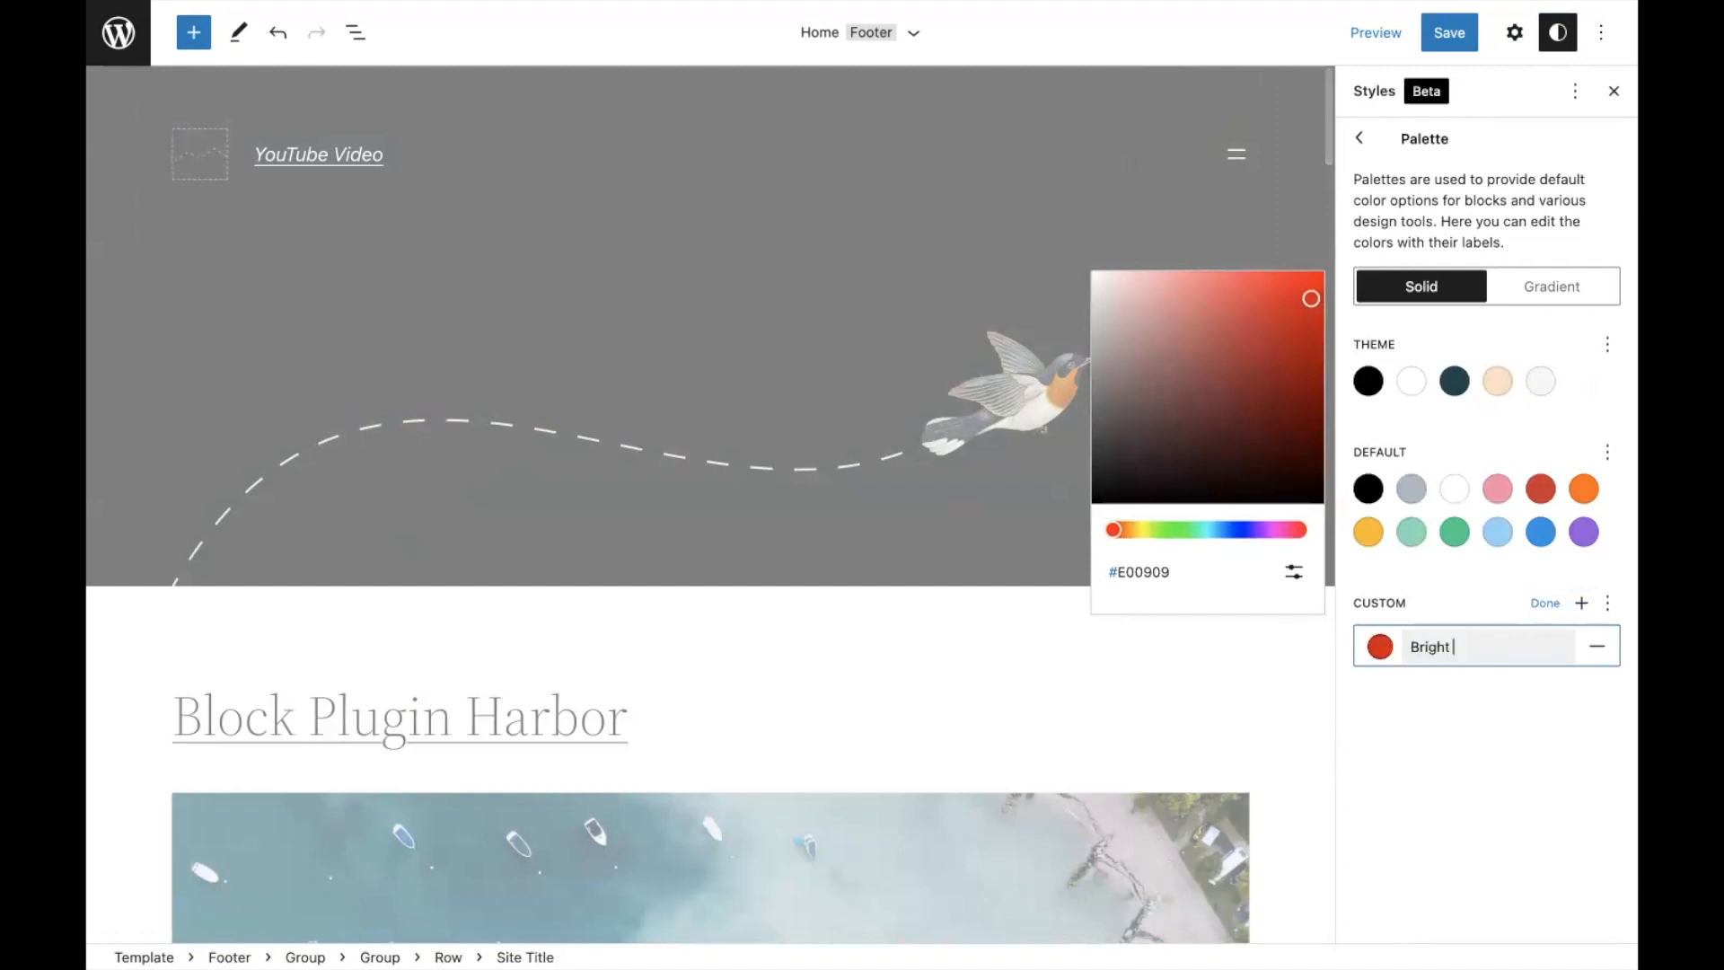
left_click(1544, 602)
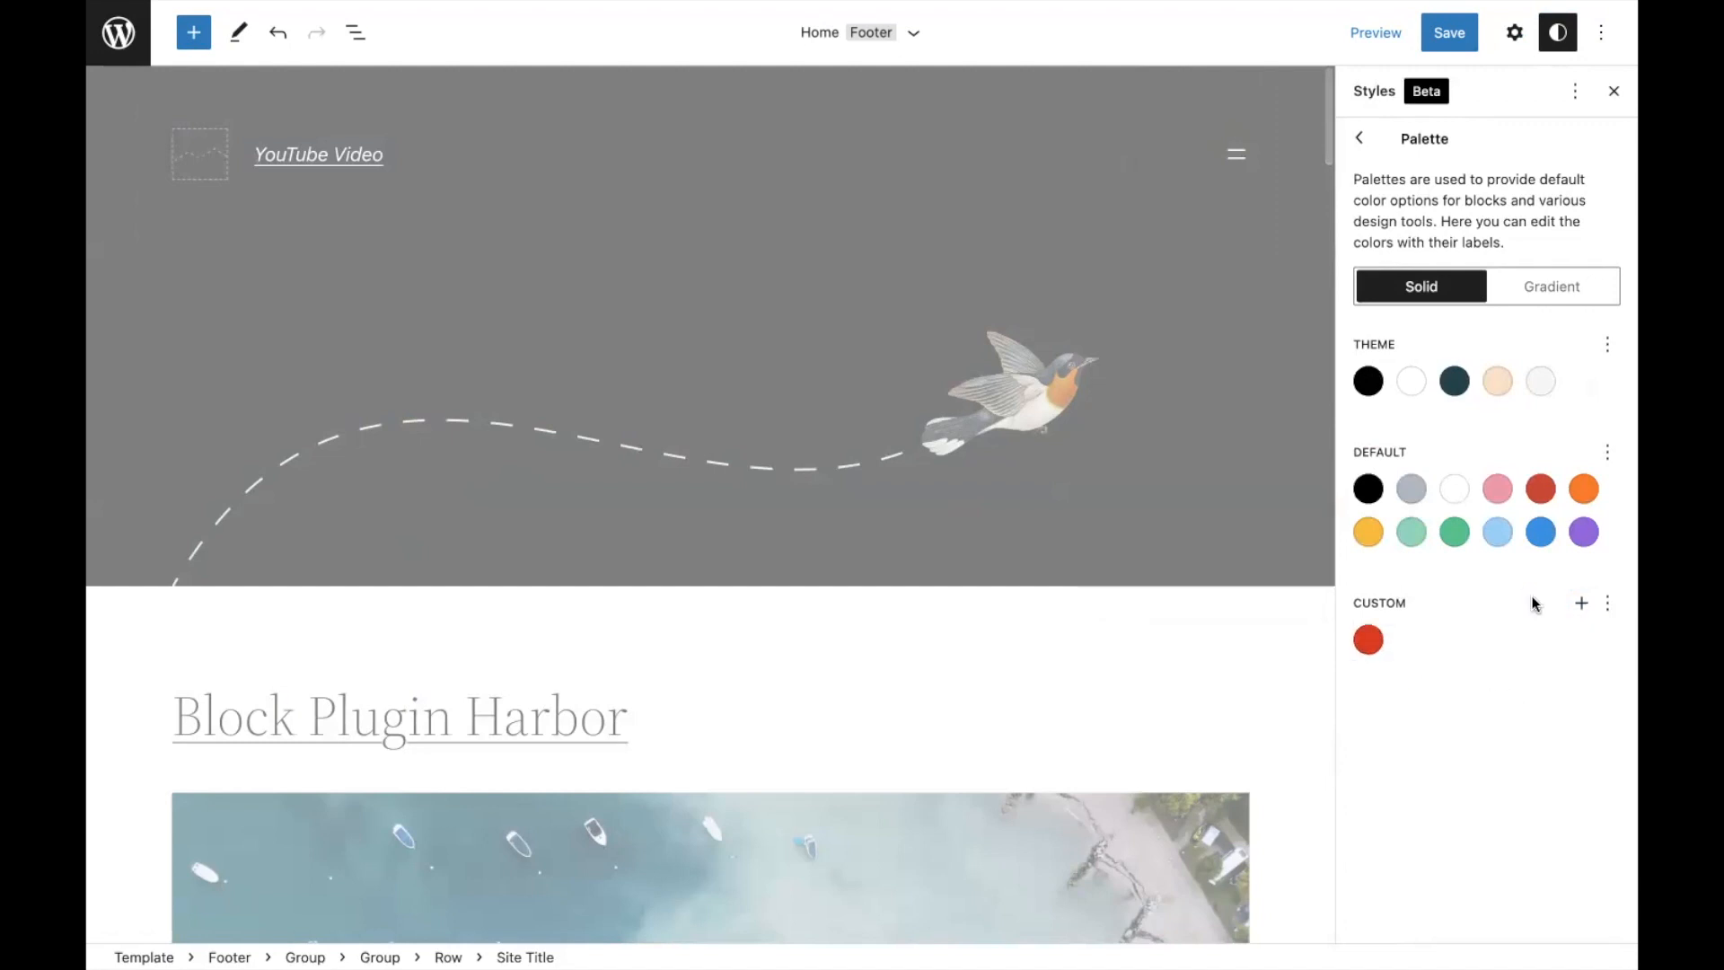
mouse_move(1368, 639)
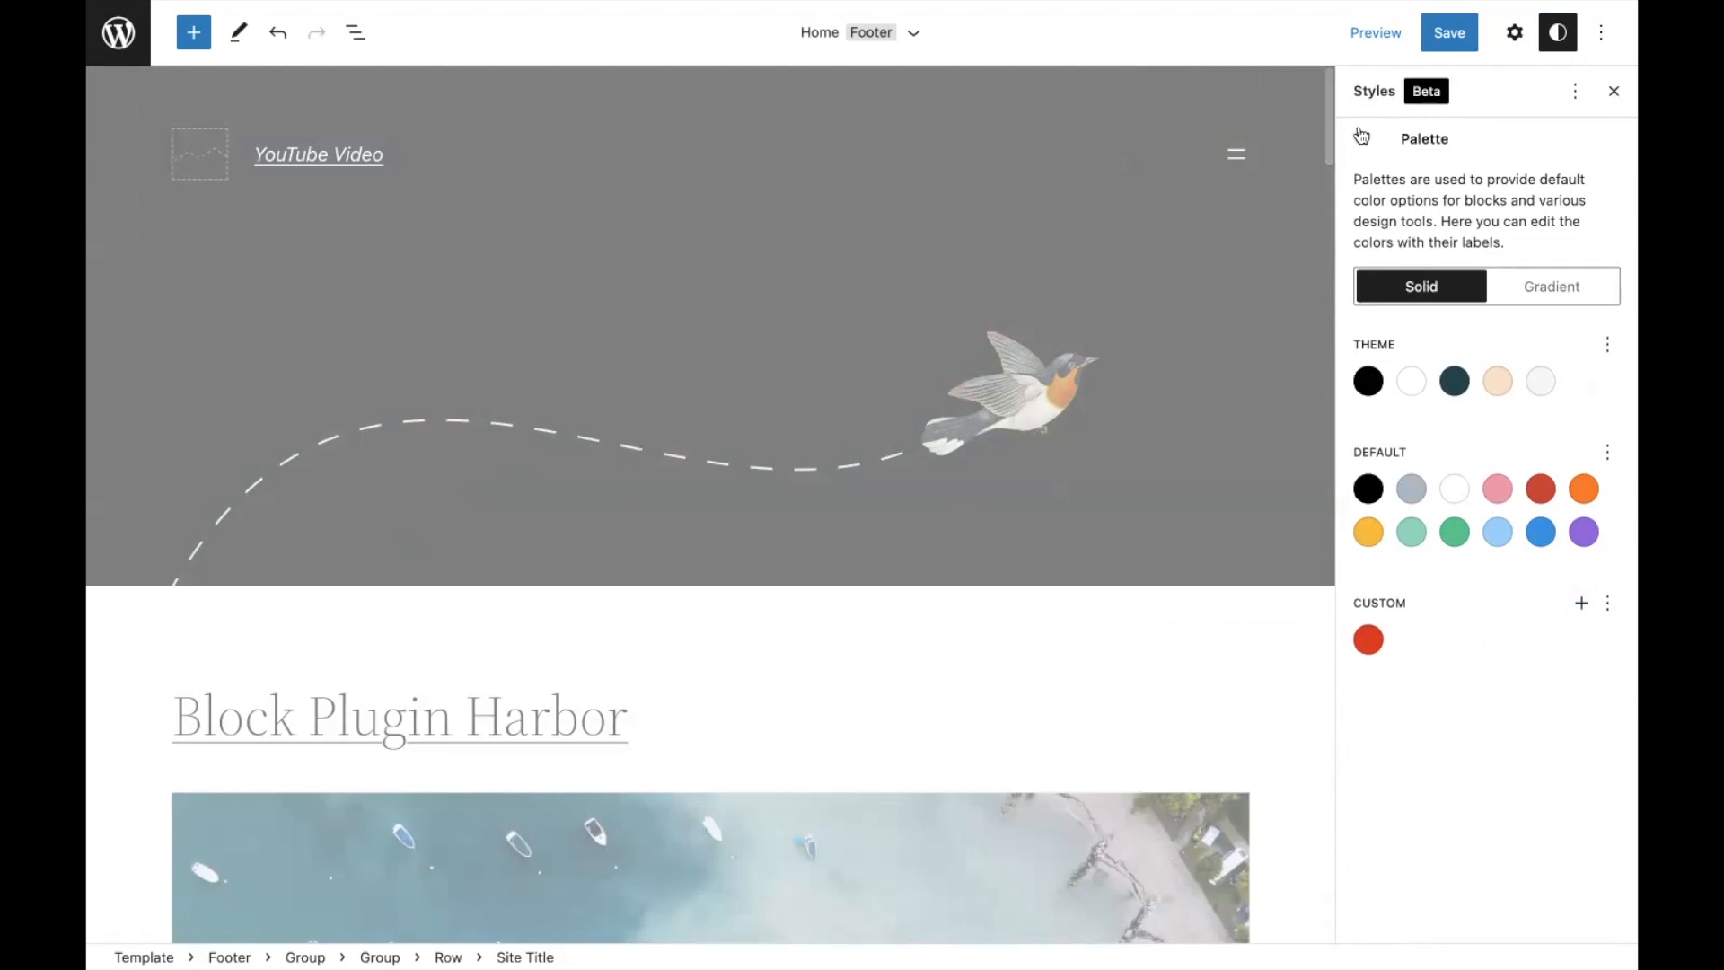
Set the site background to the peach theme colour (#ffe2c7).
left_click(1360, 138)
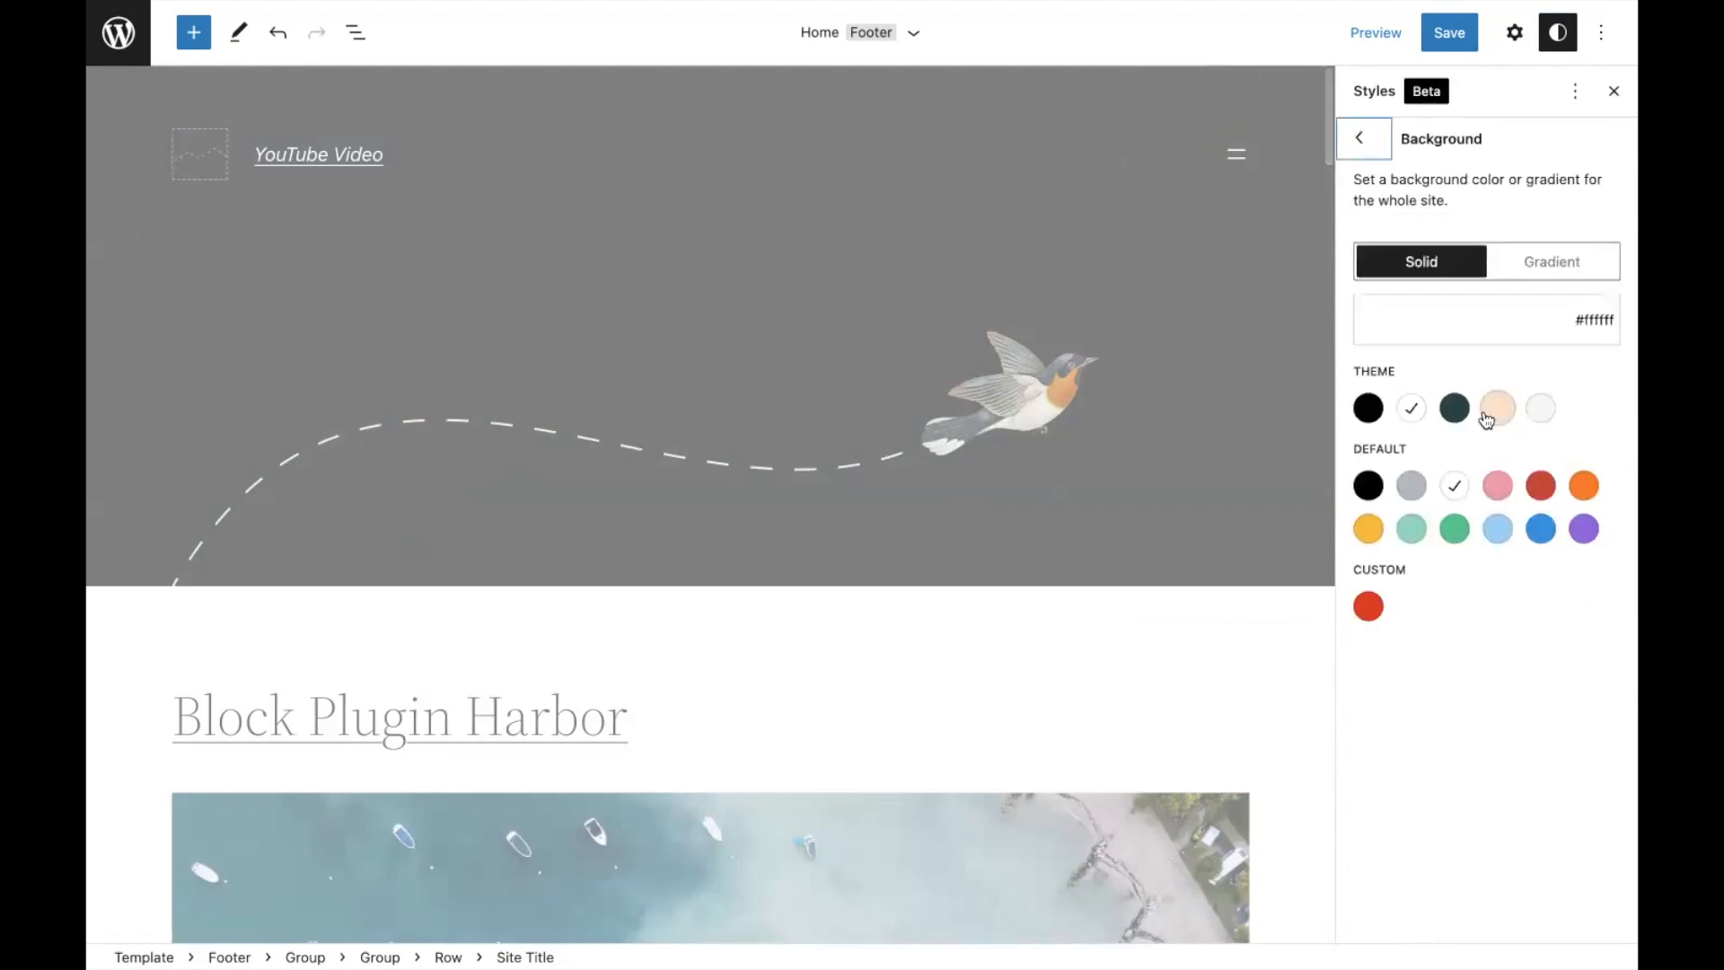
left_click(1497, 407)
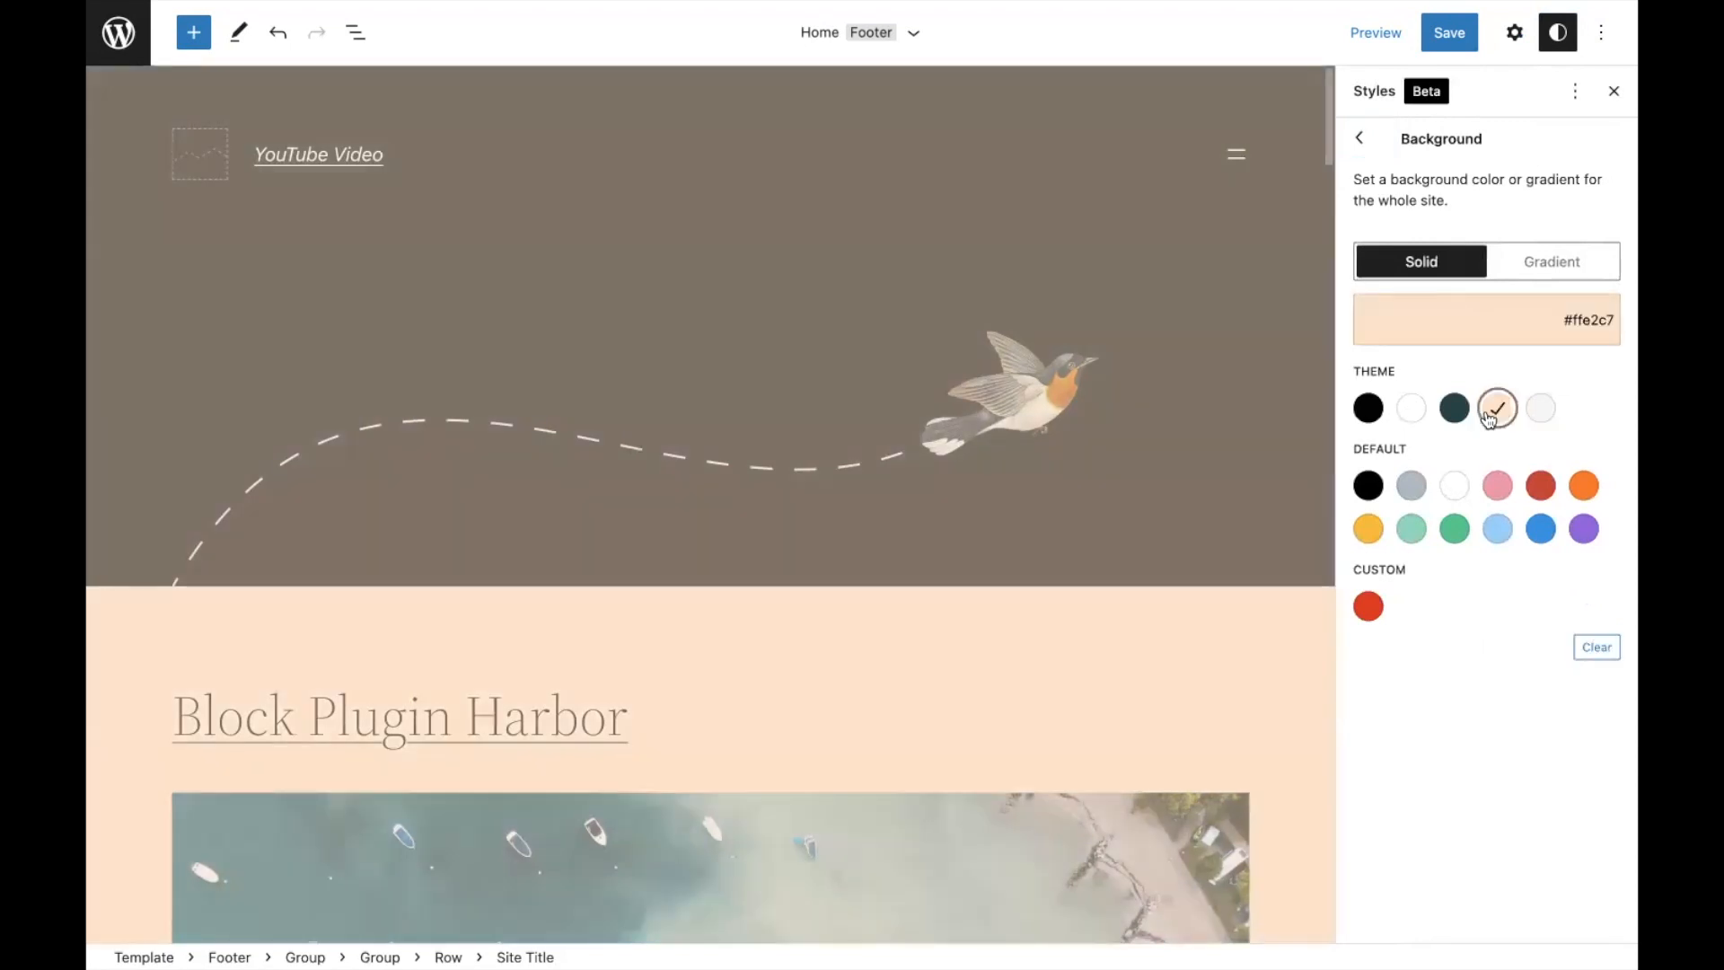
left_click(1360, 138)
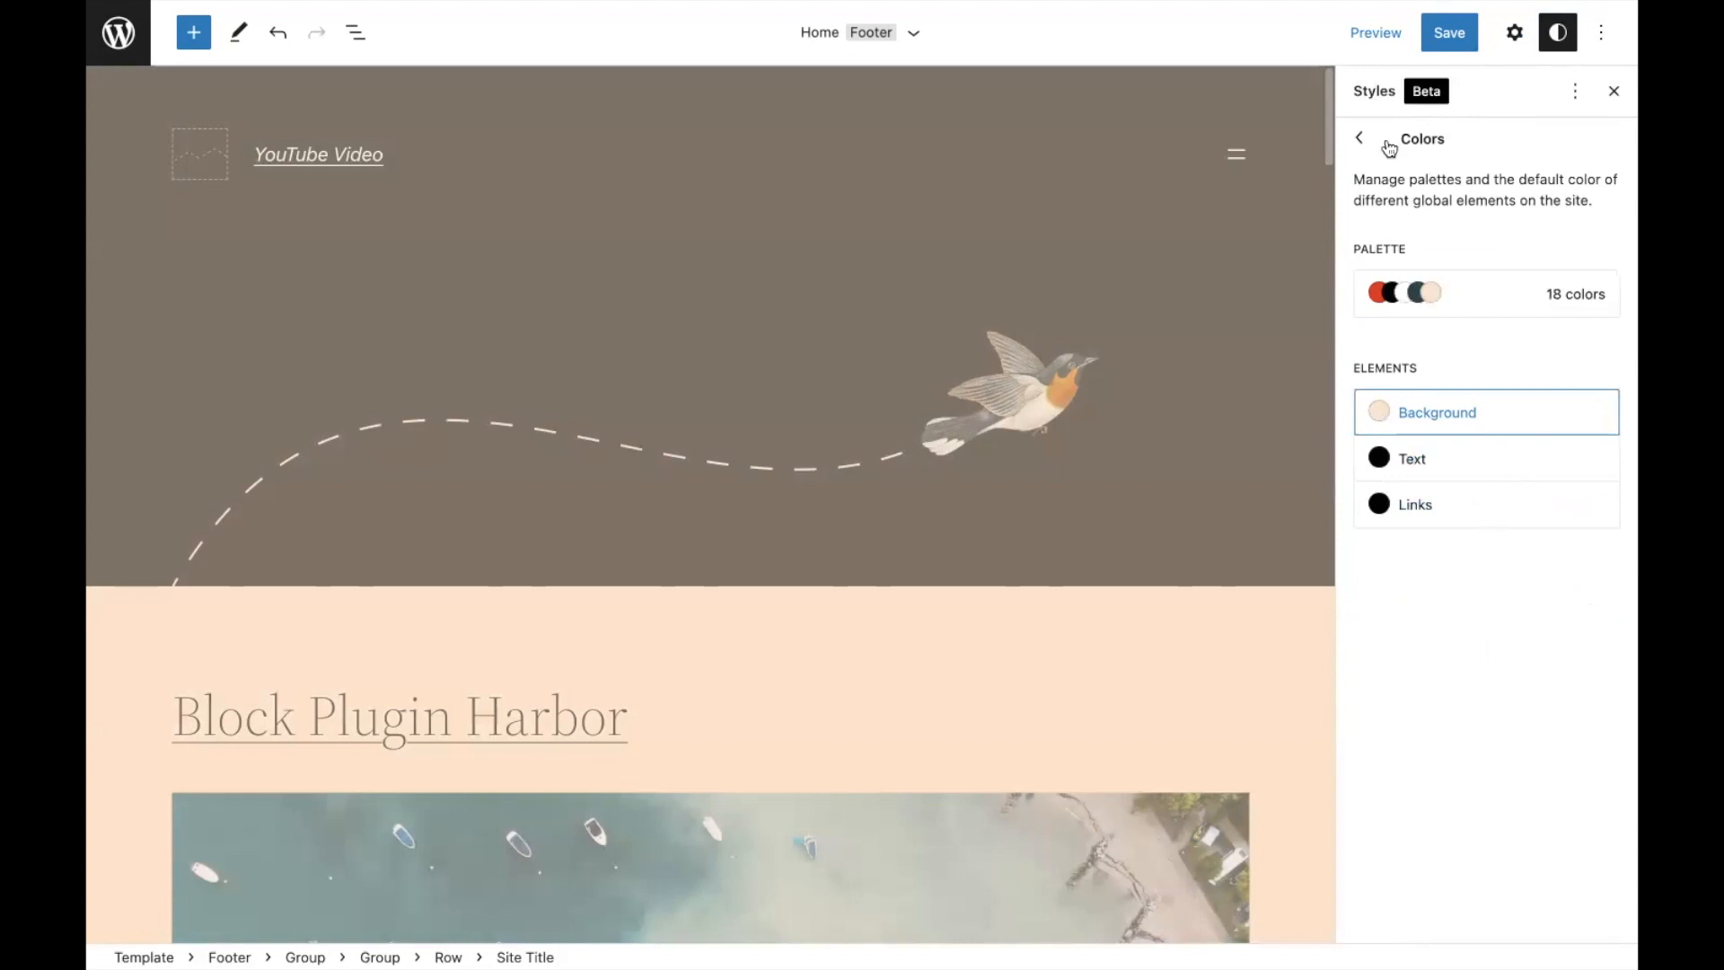
Browse the Styles block list, then close the Styles sidebar.
left_click(1359, 137)
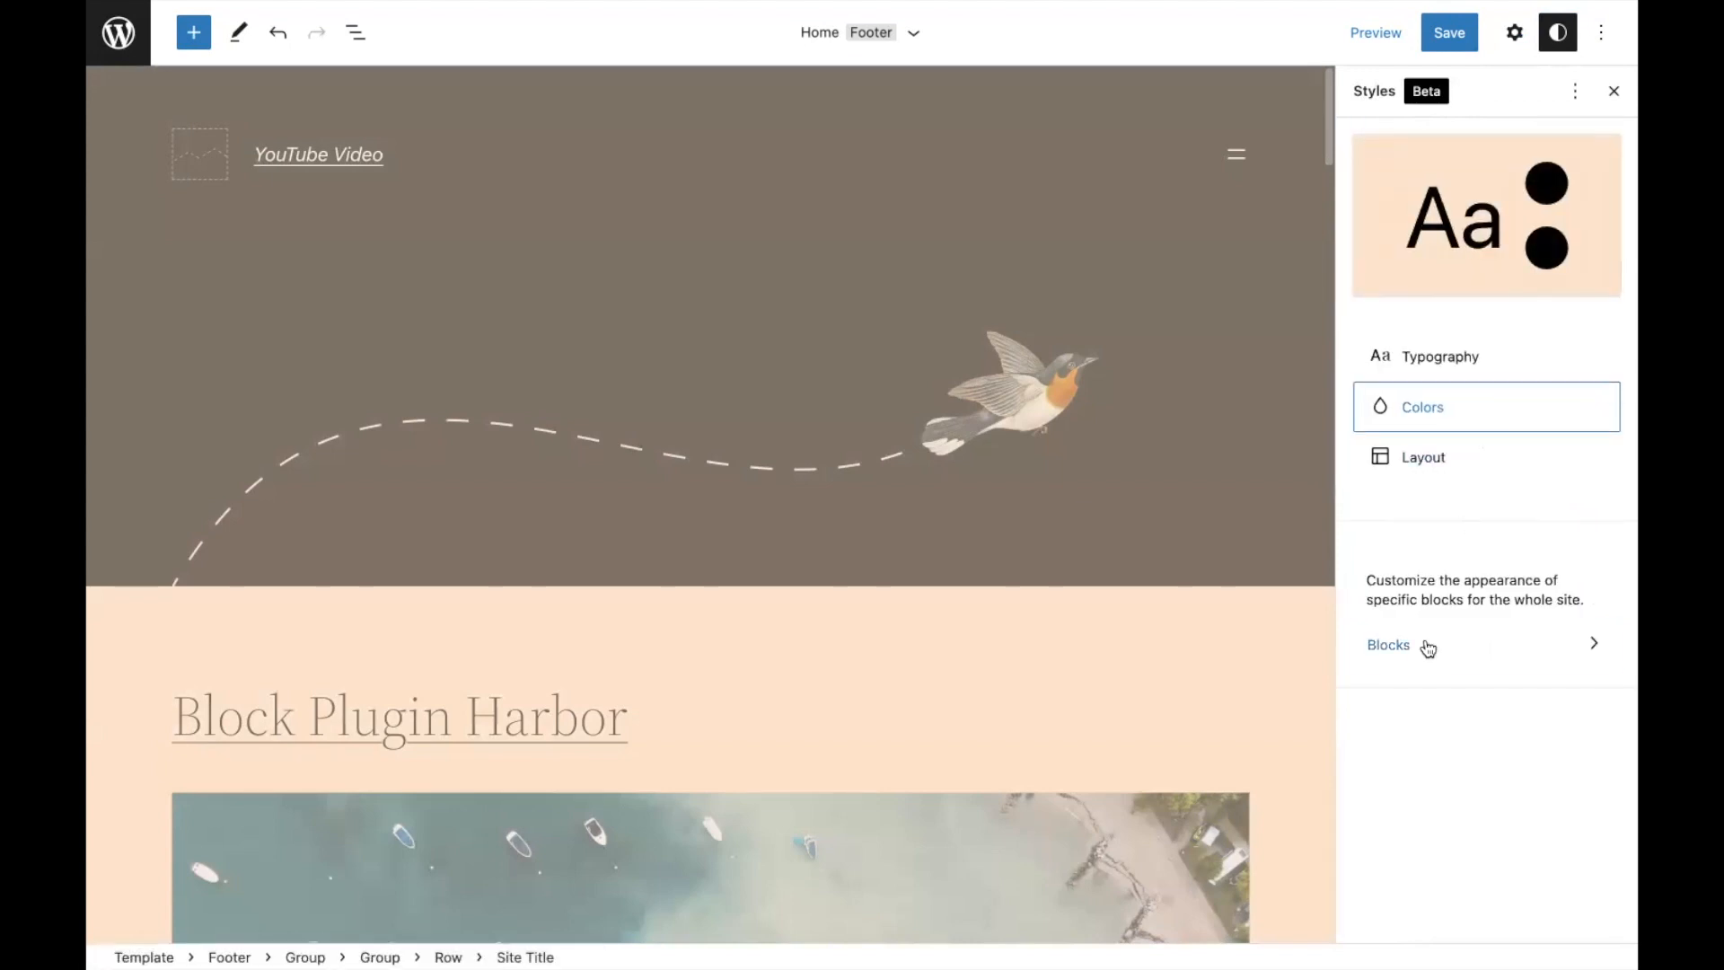
left_click(1388, 645)
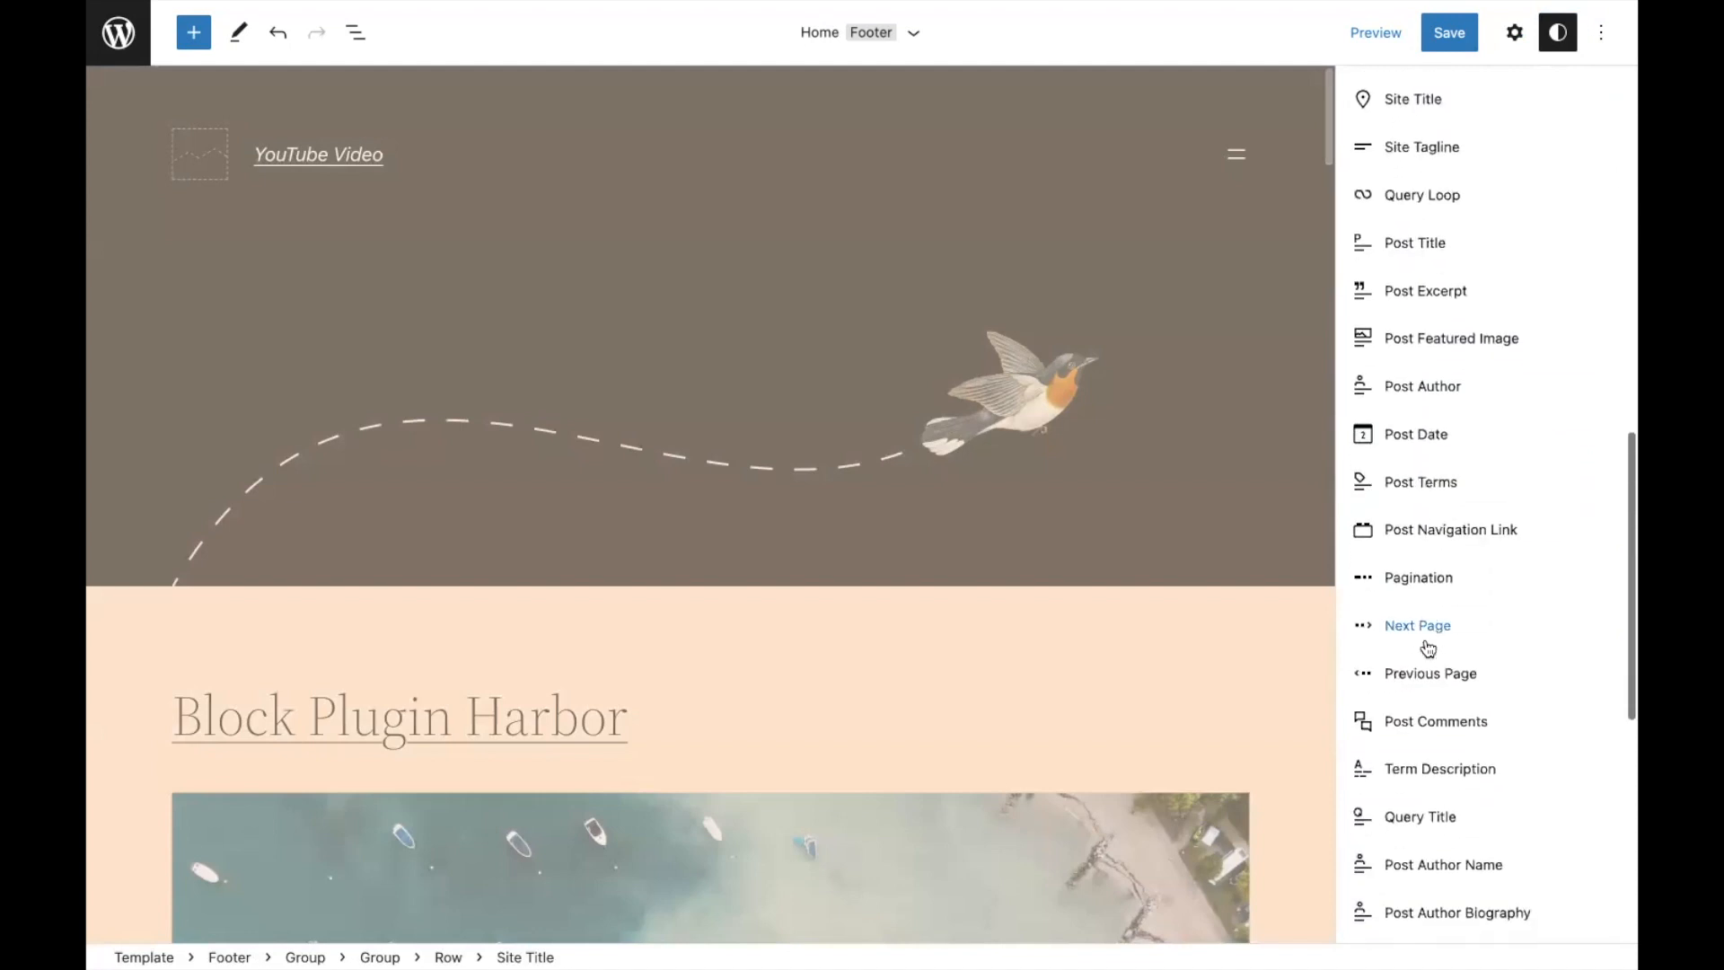
left_click(1557, 32)
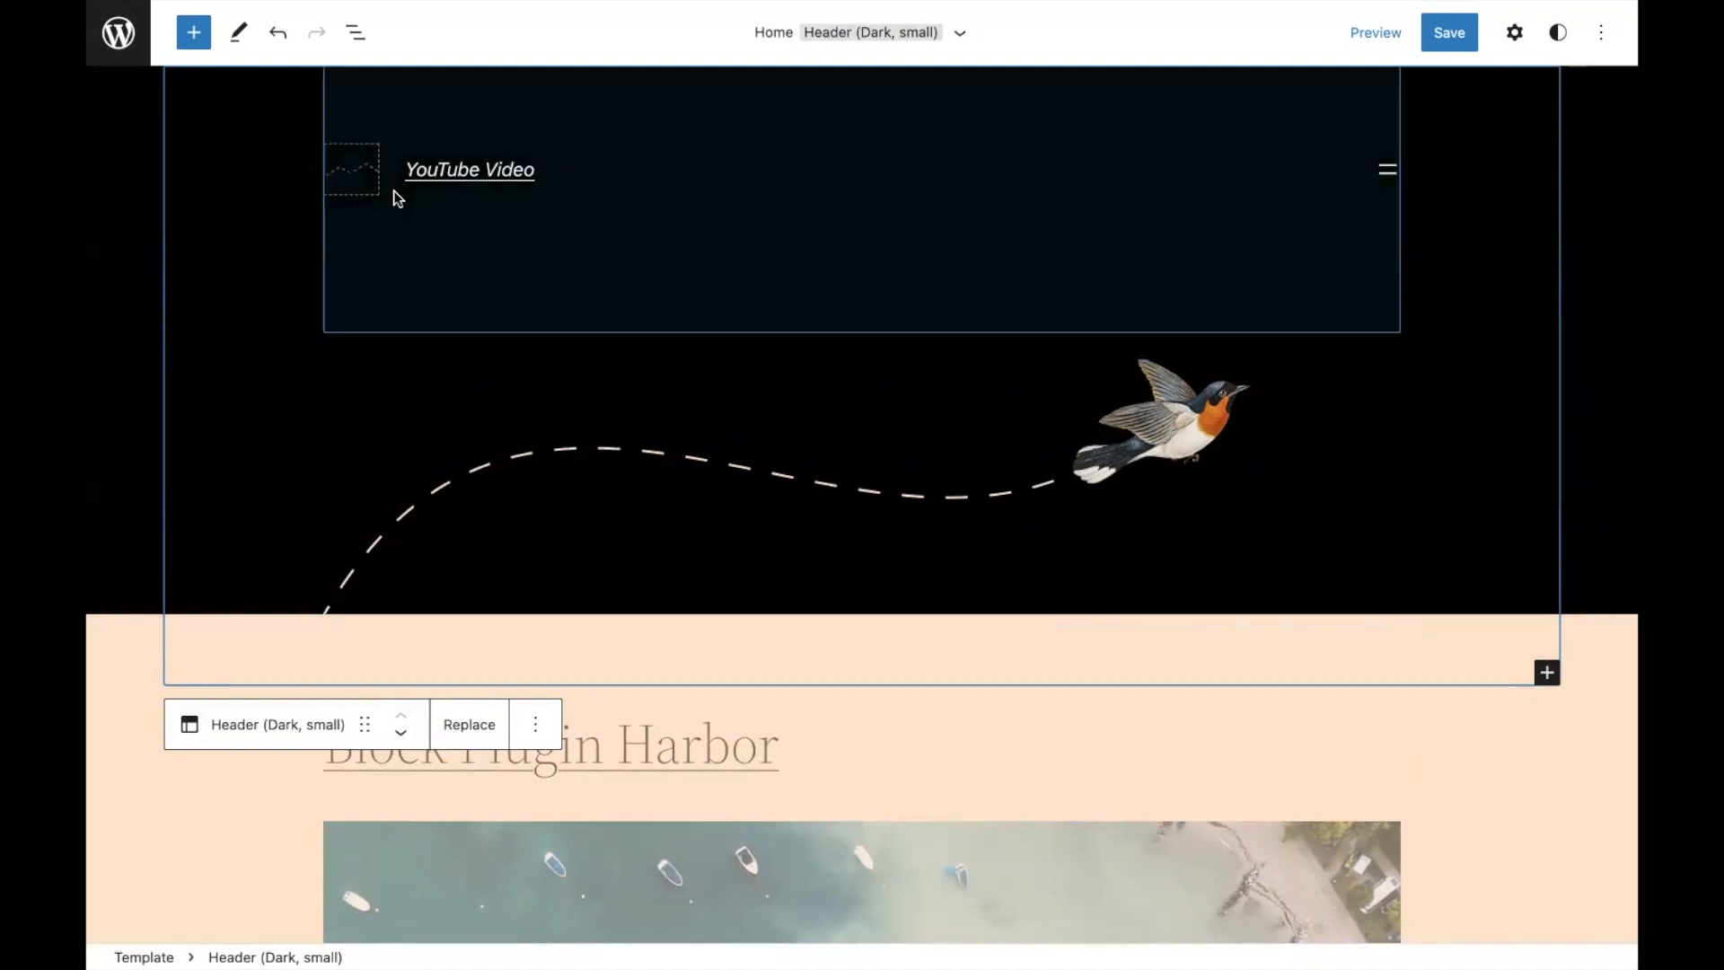
left_click(116, 32)
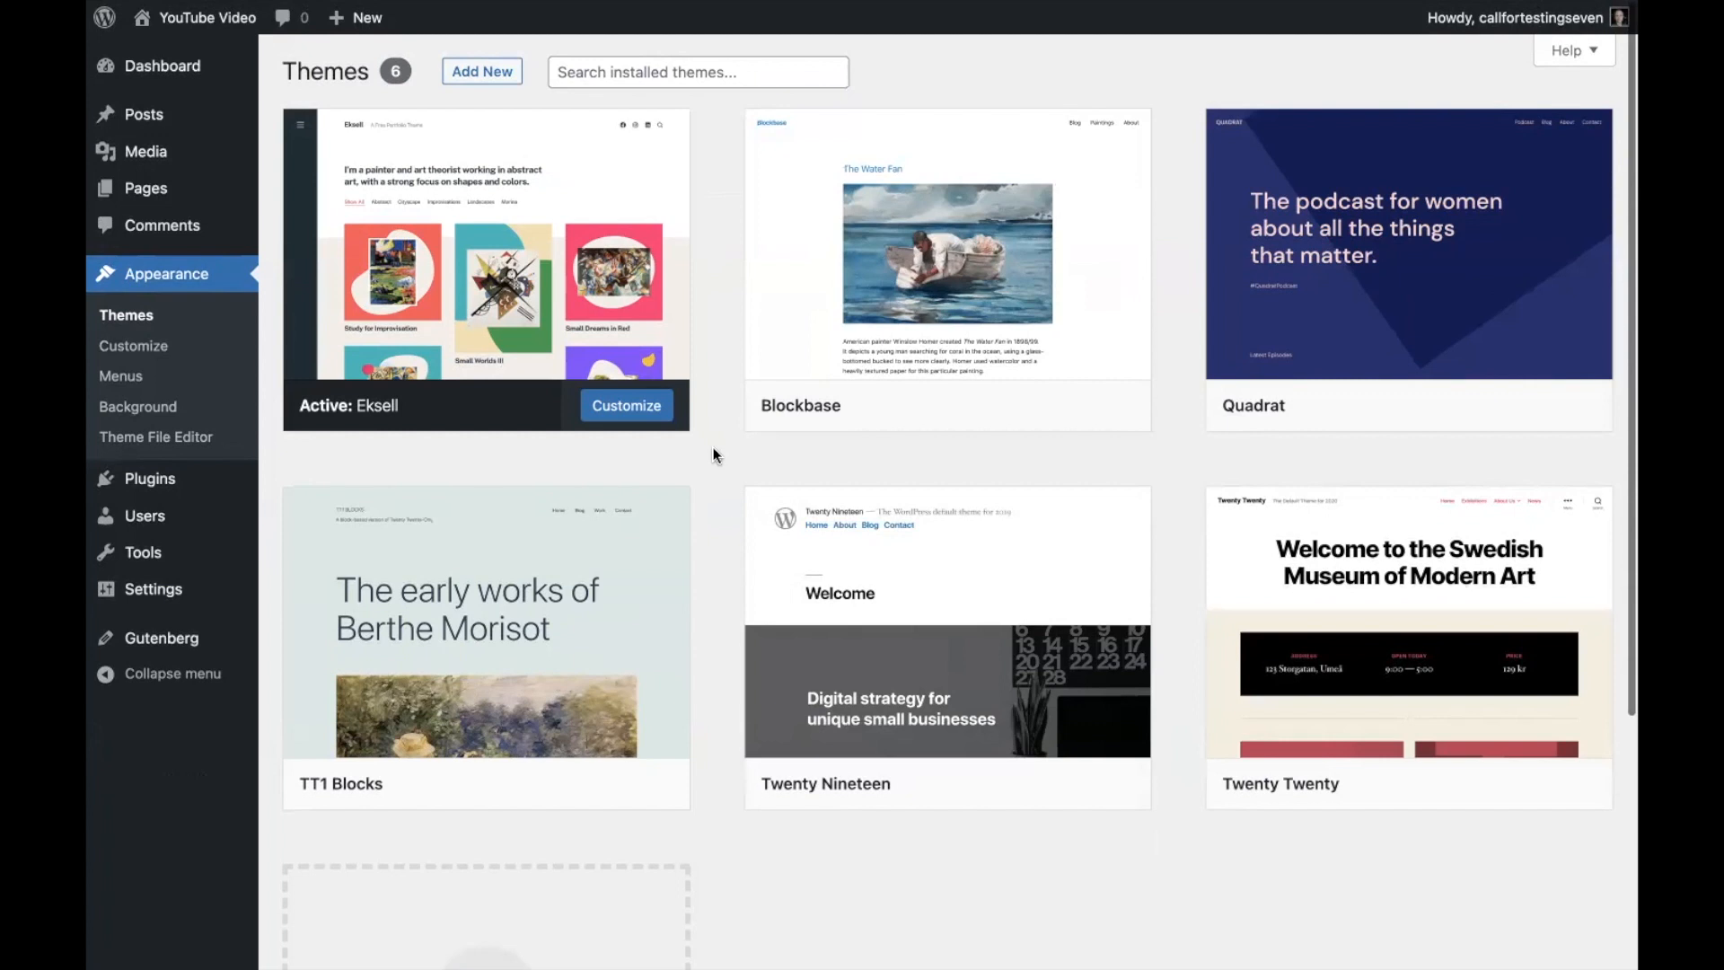
mouse_move(449, 357)
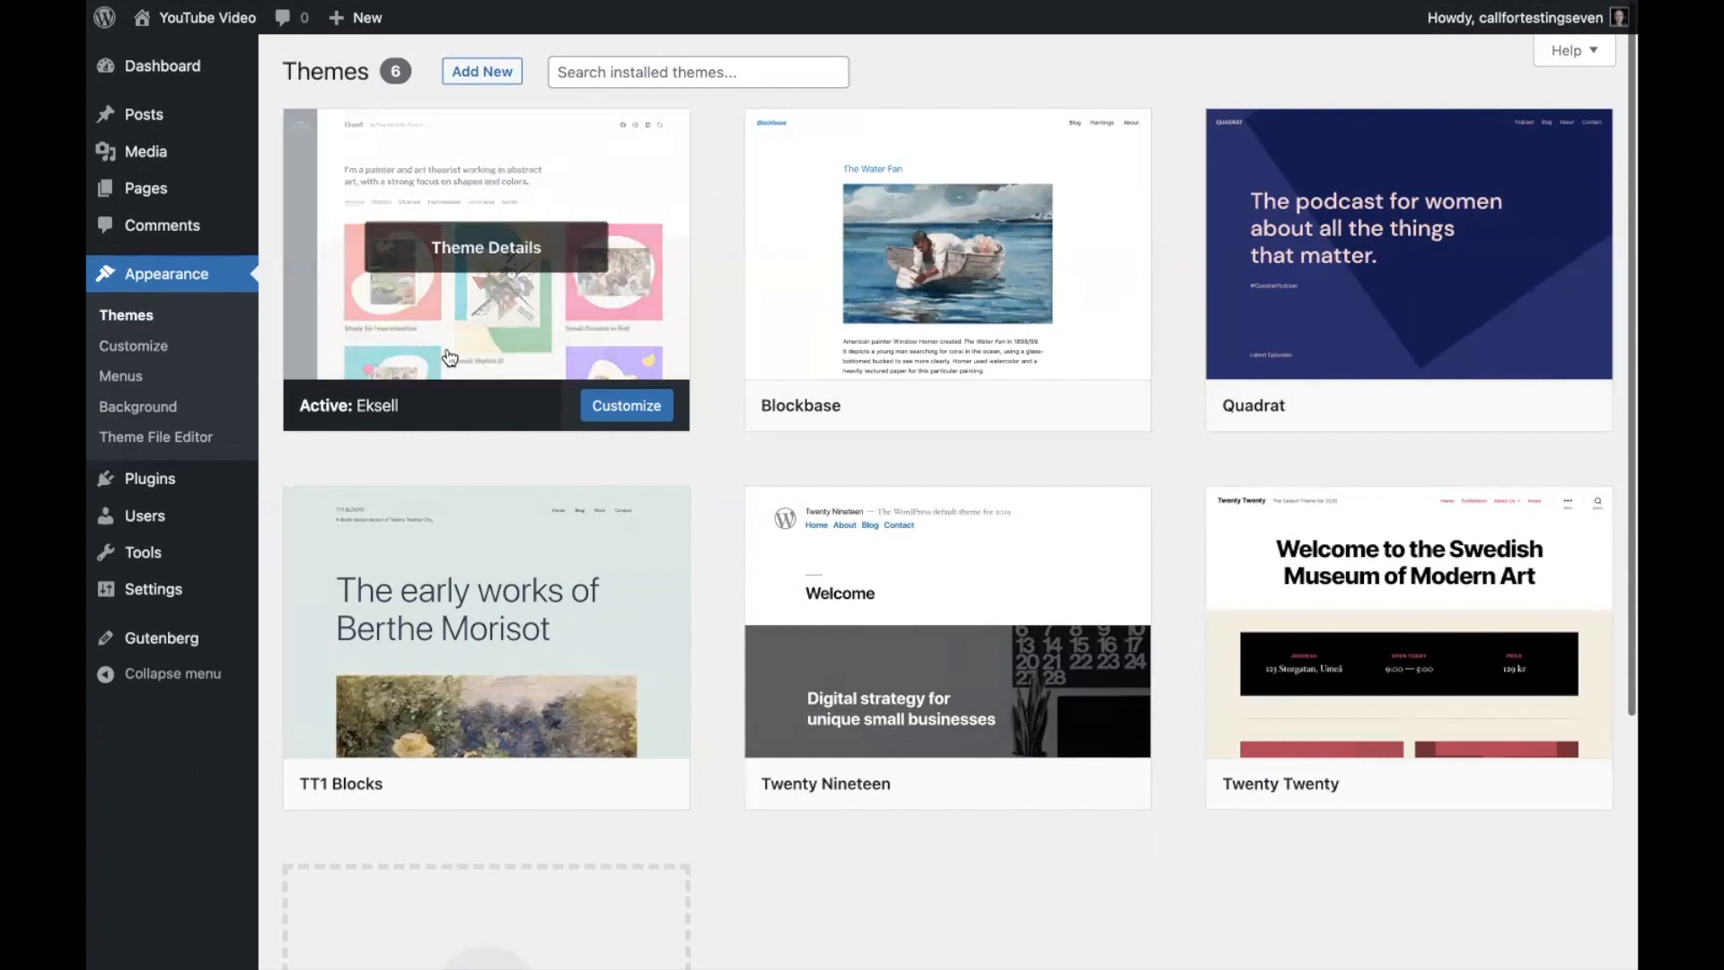
mouse_move(168, 444)
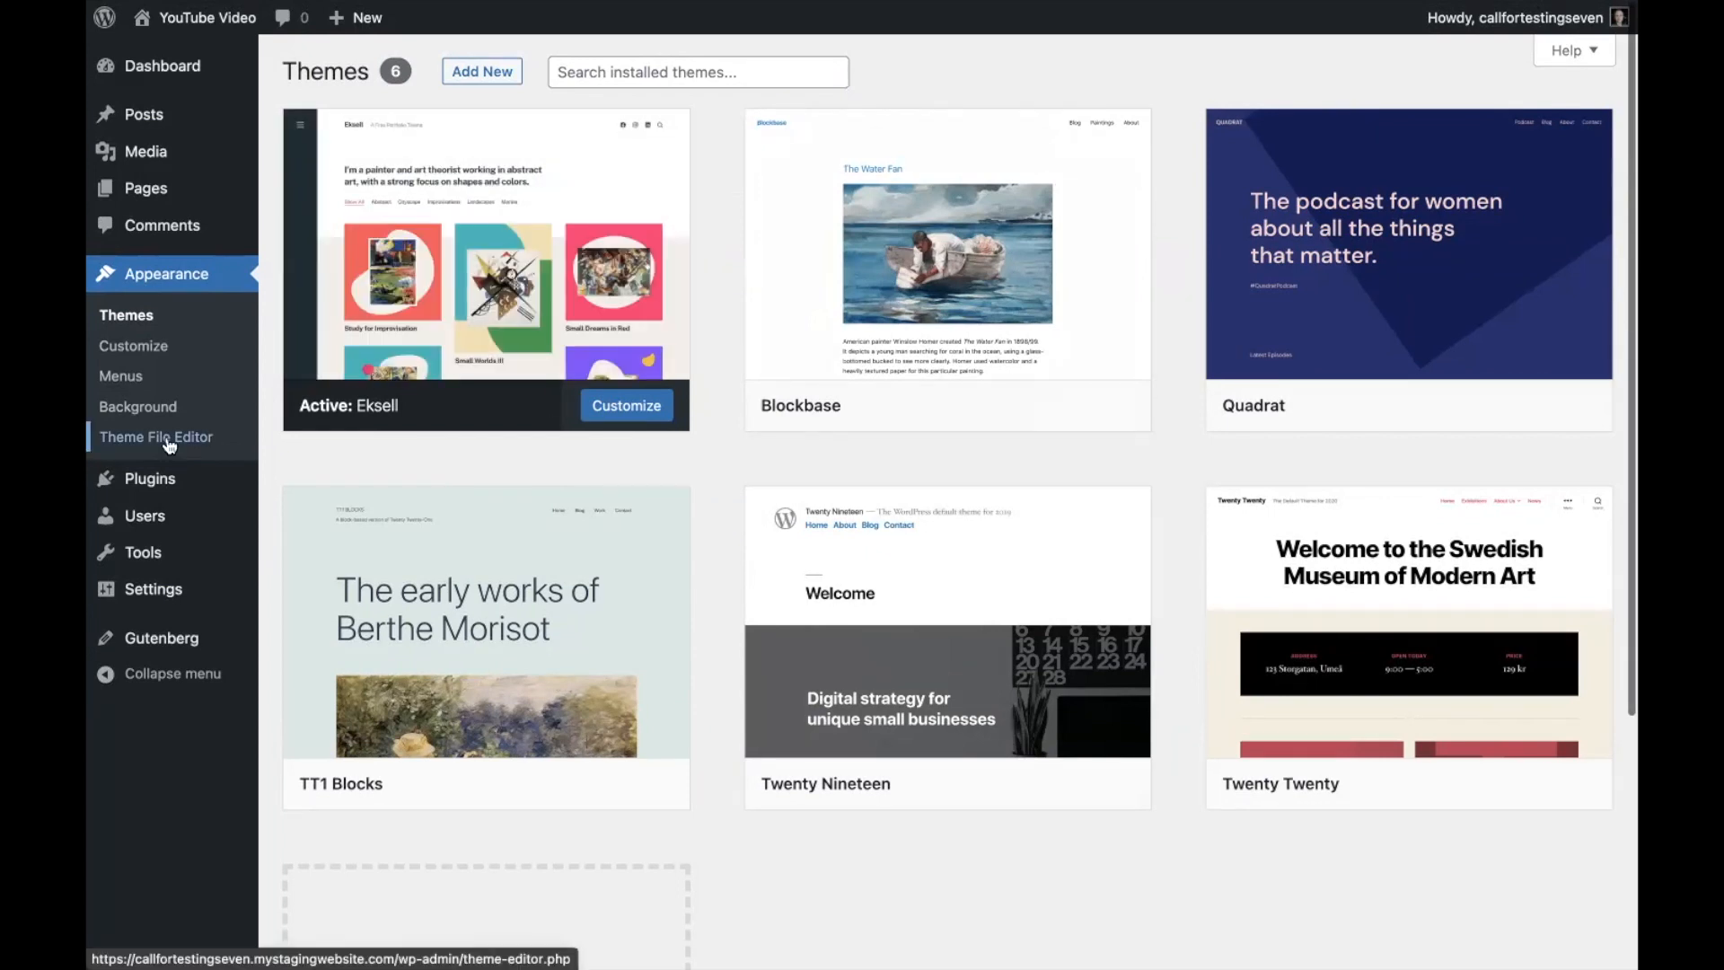
Open Eksell's functions.php in the Theme File Editor to view its block-templates support line.
left_click(155, 436)
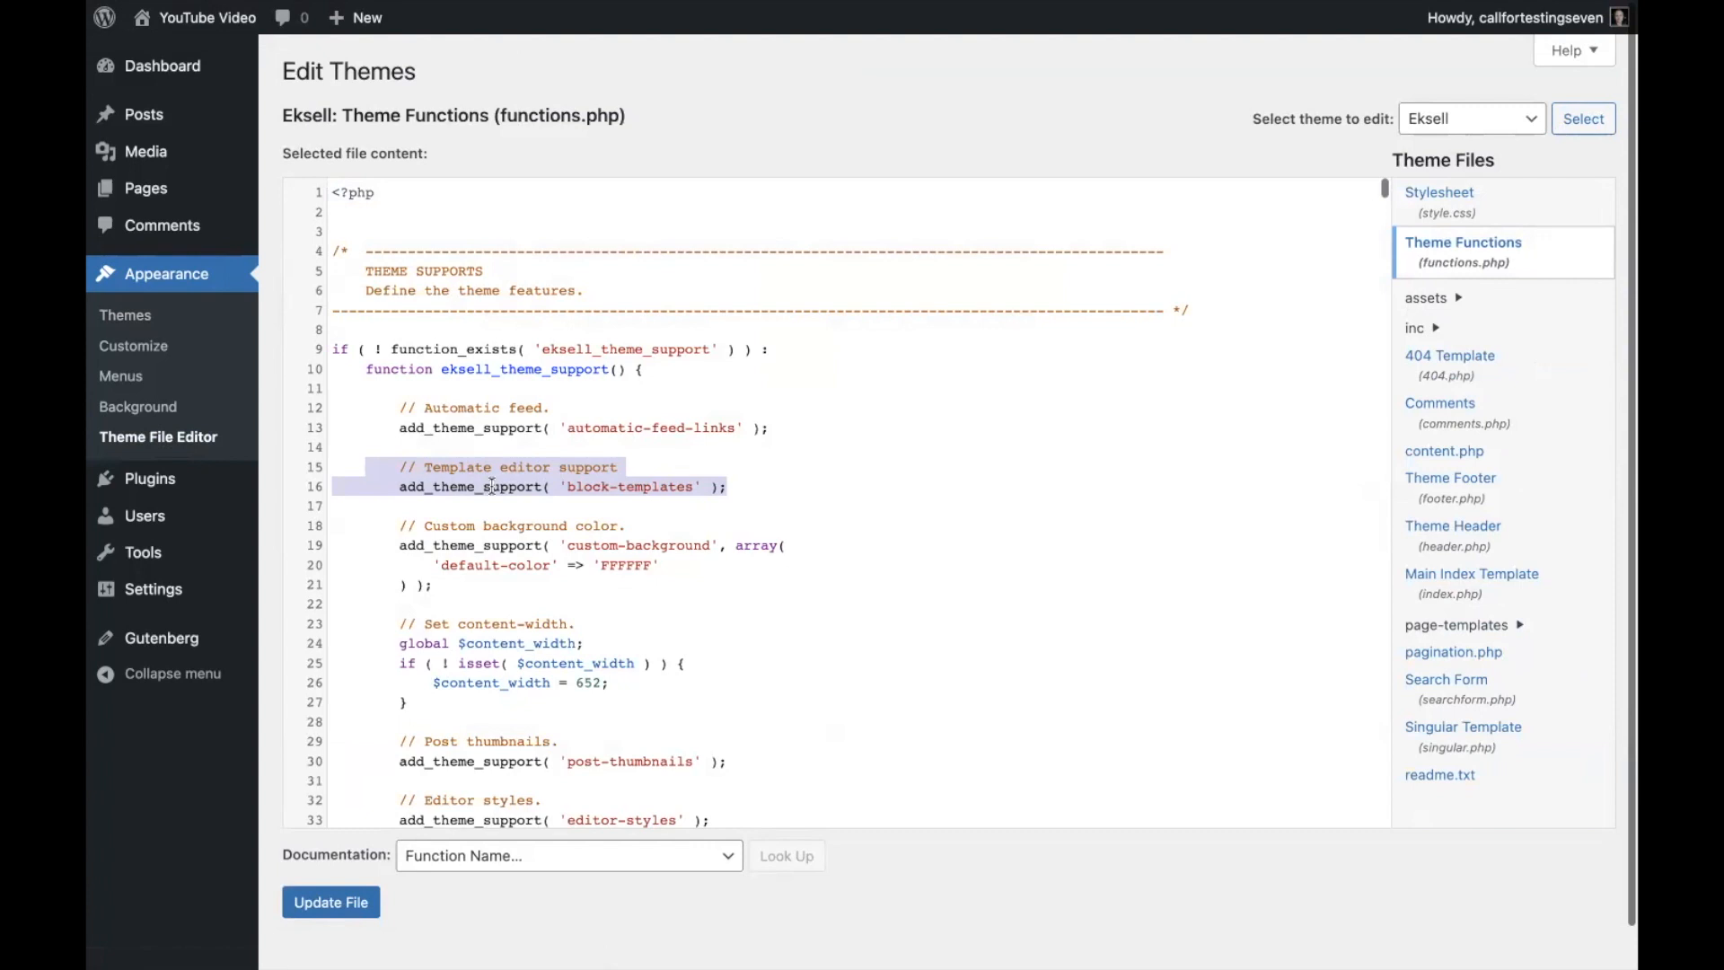
mouse_move(475, 495)
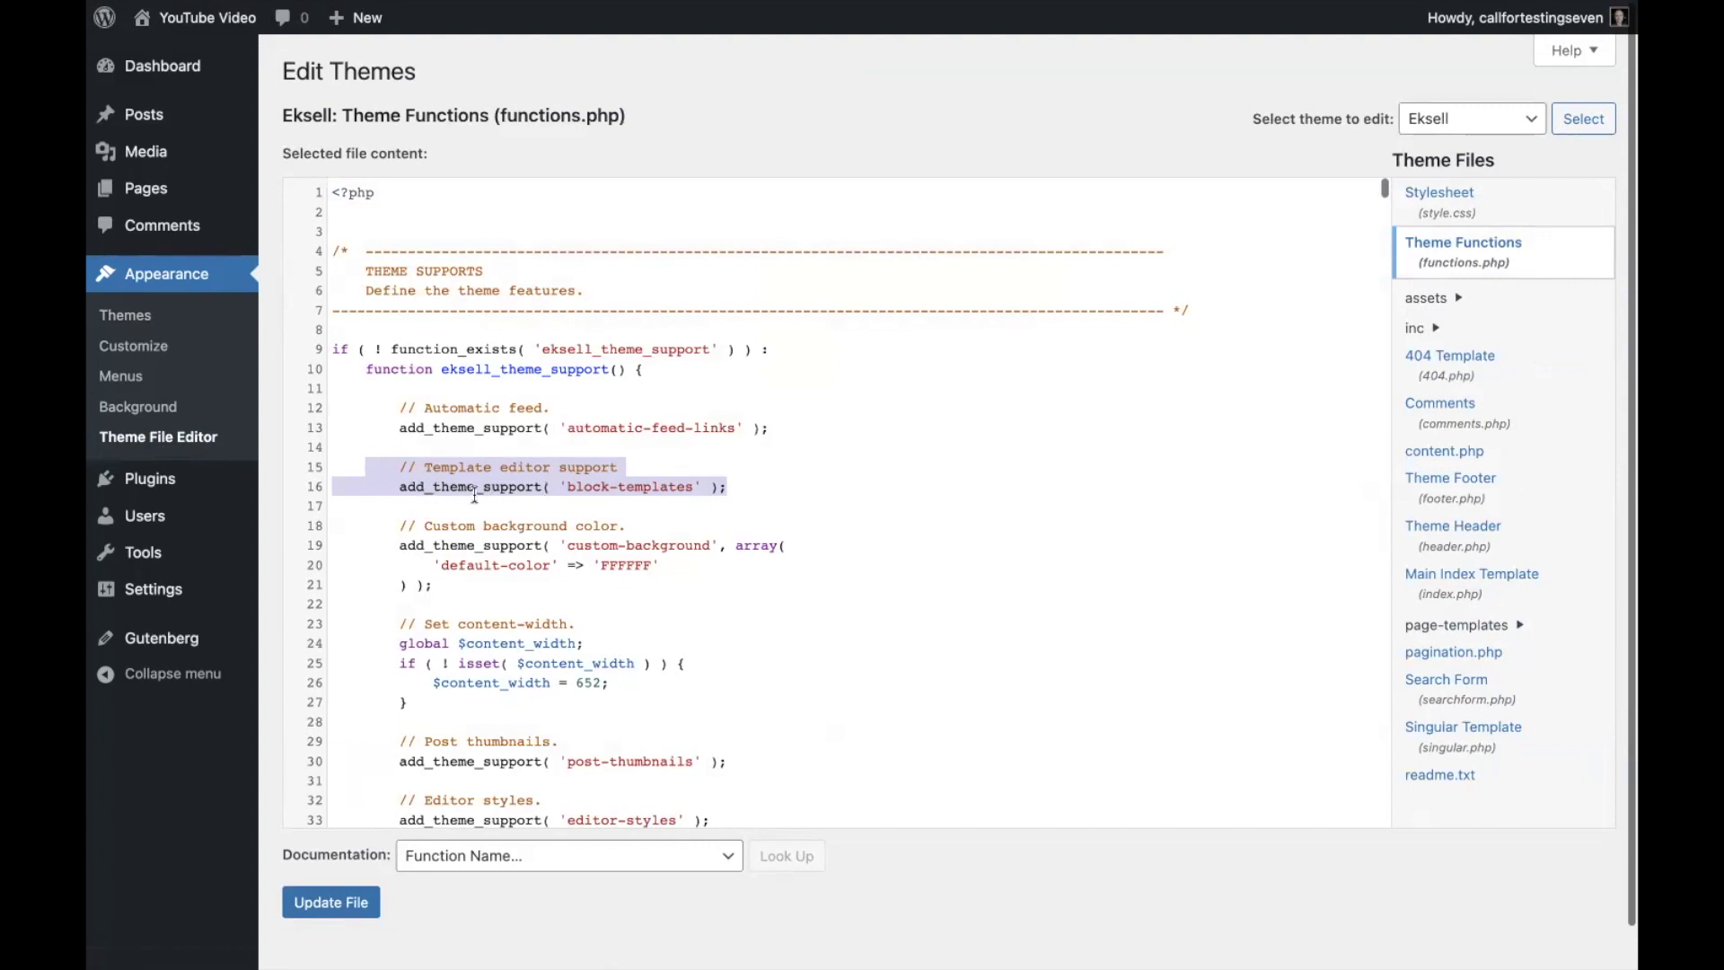
mouse_move(526, 467)
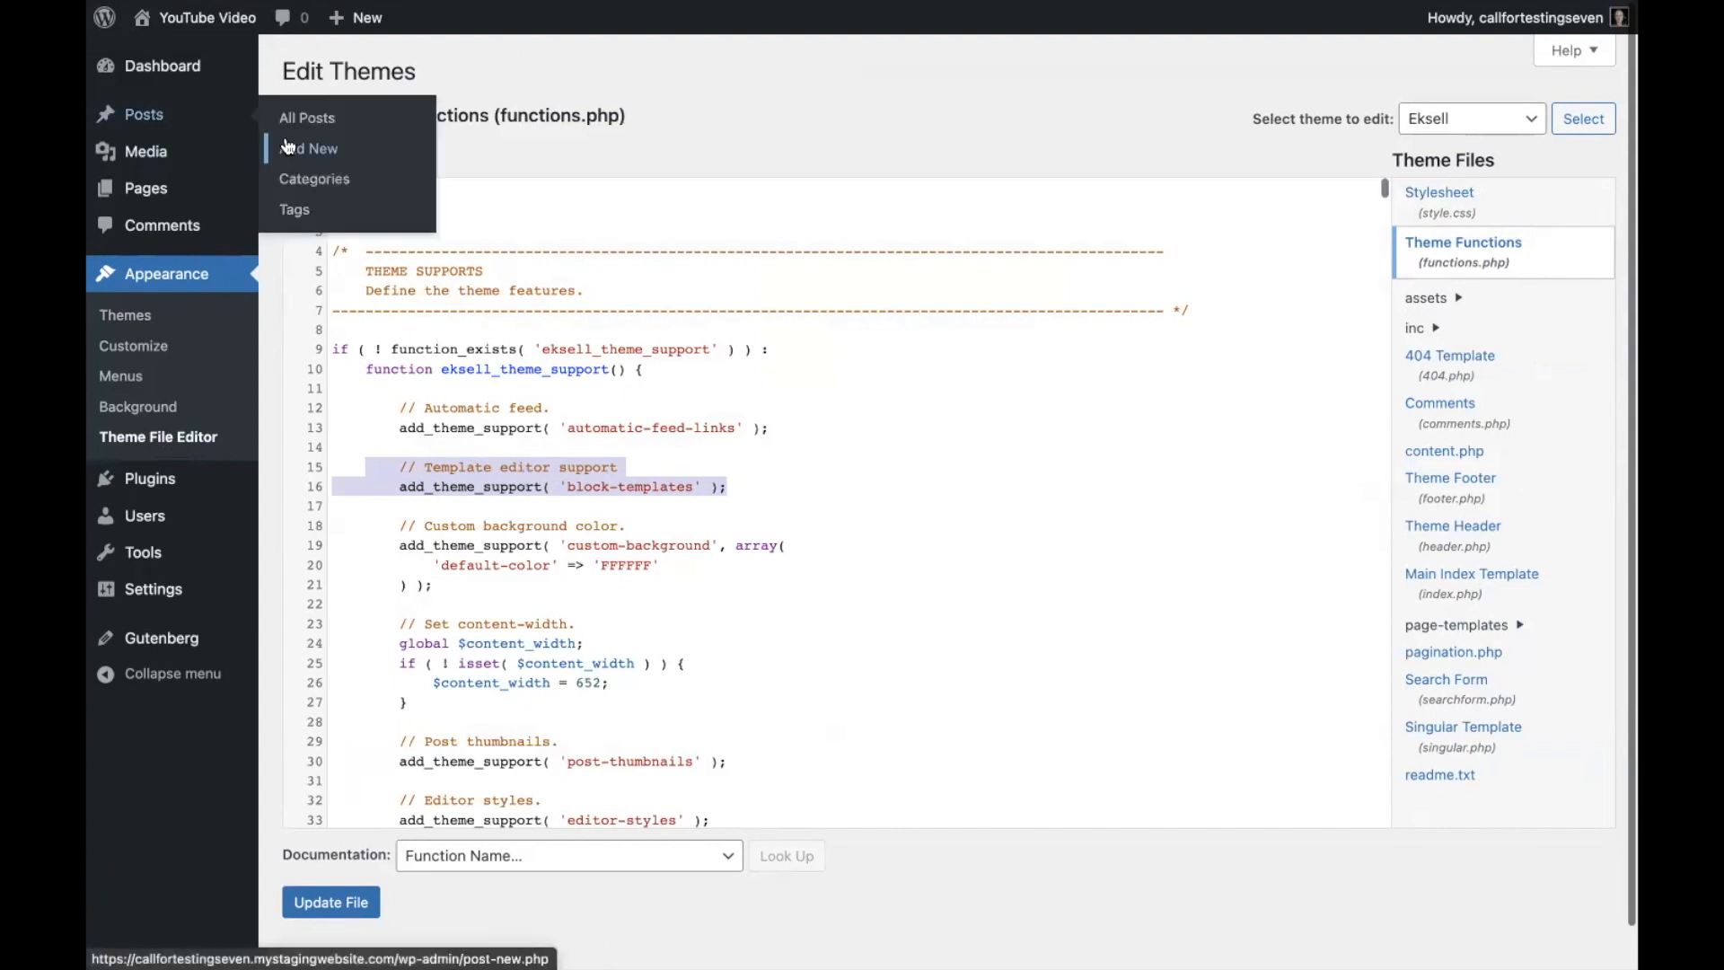
Start a new post and create a new custom template named 'My custom template'.
left_click(309, 148)
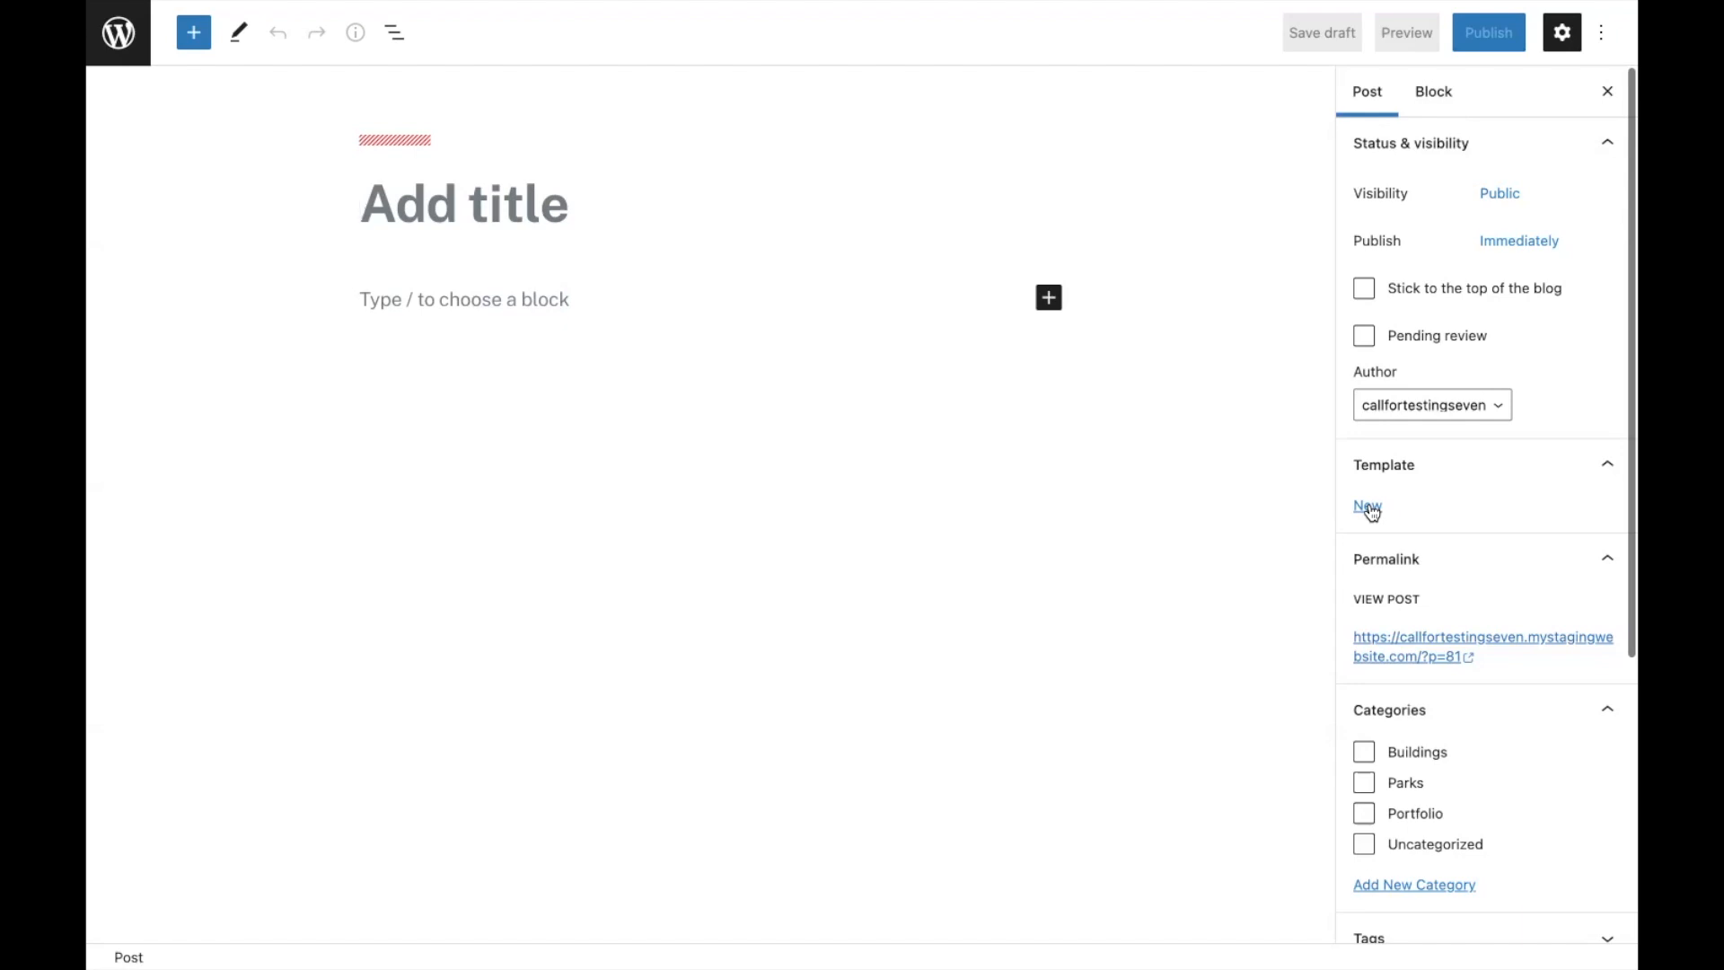
left_click(1367, 506)
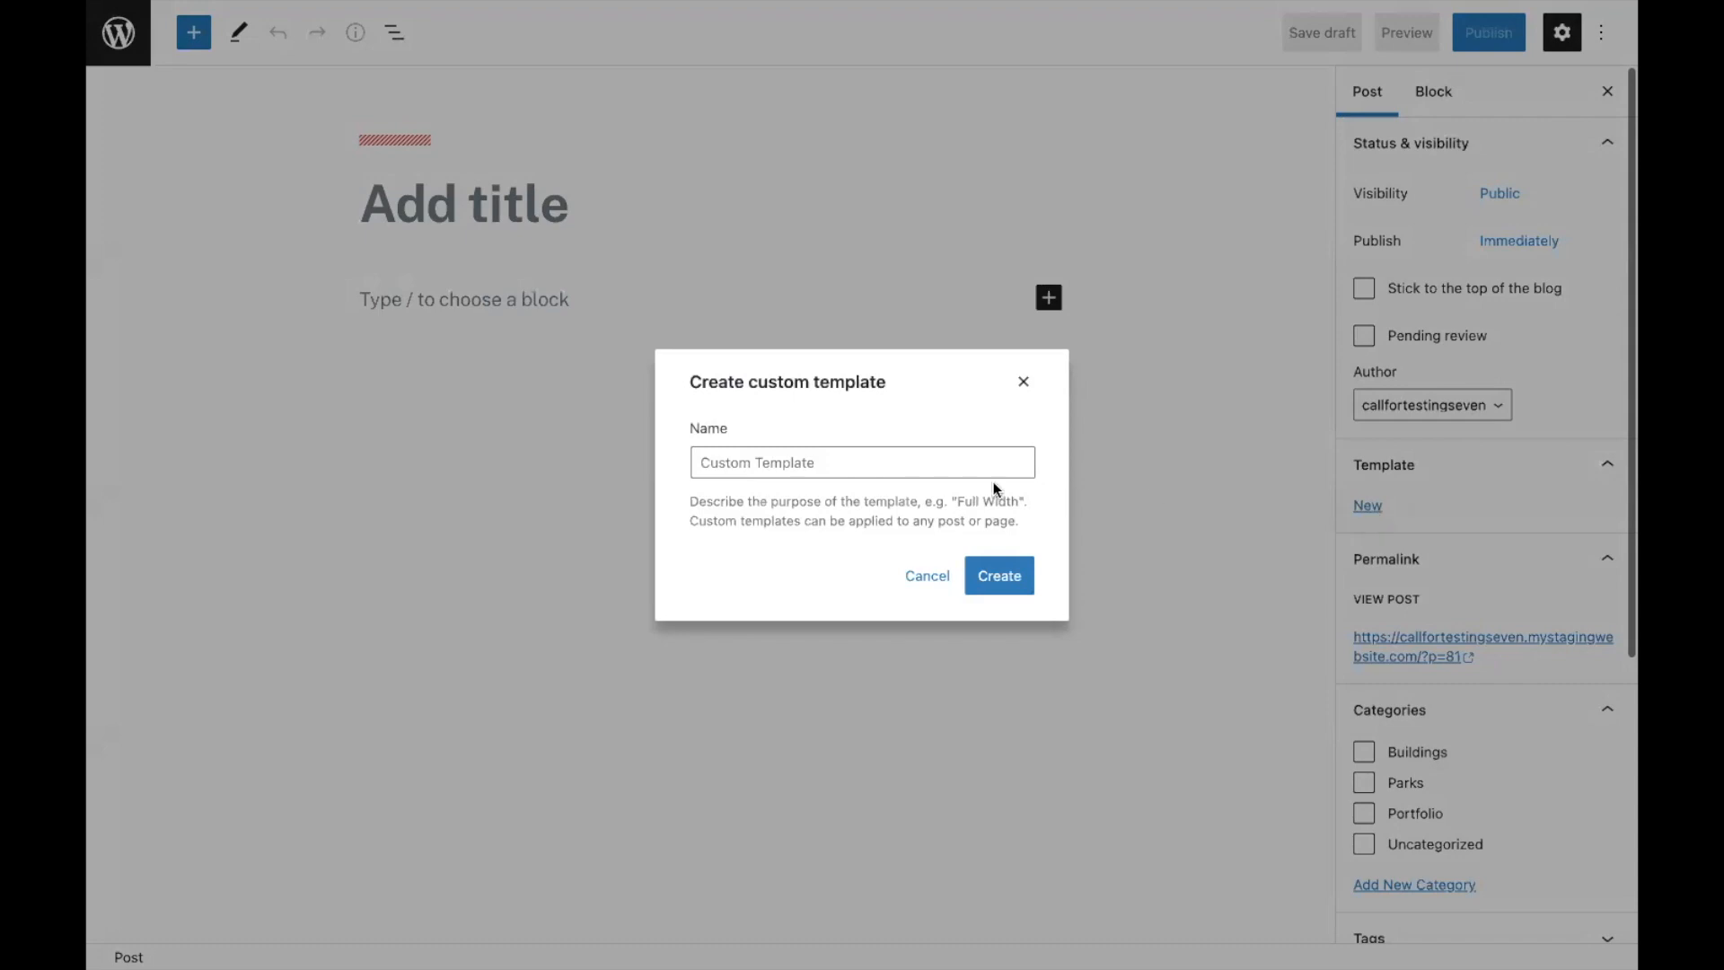
left_click(906, 462)
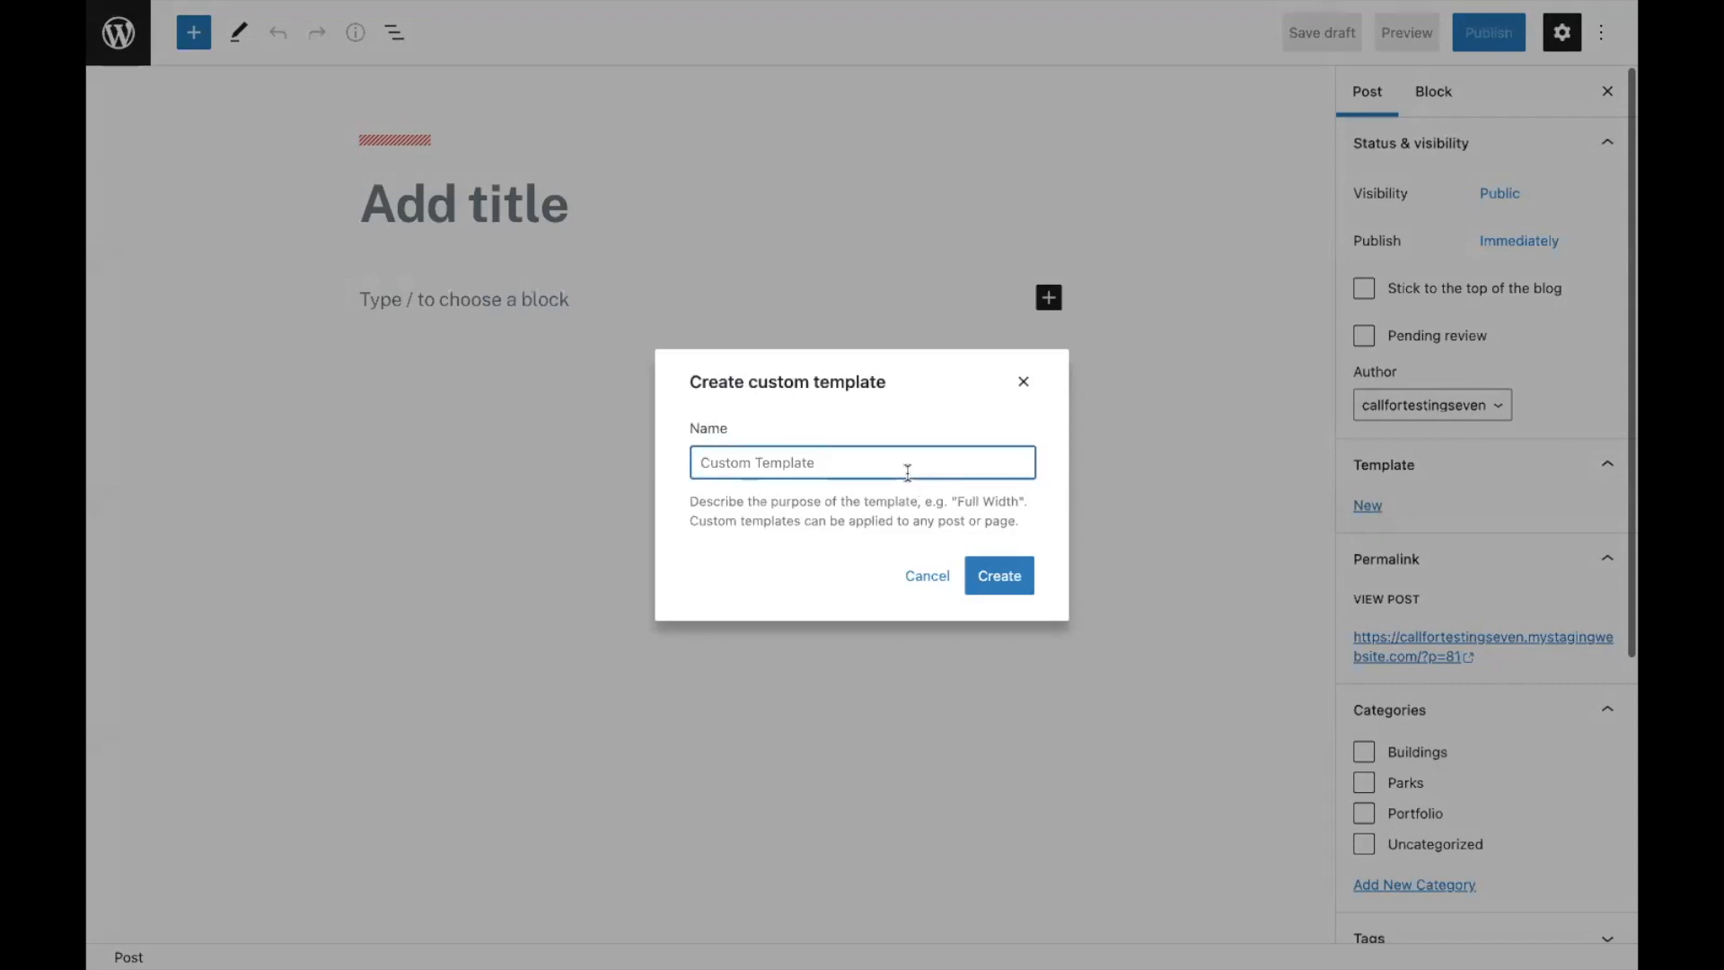
type("My custom template")
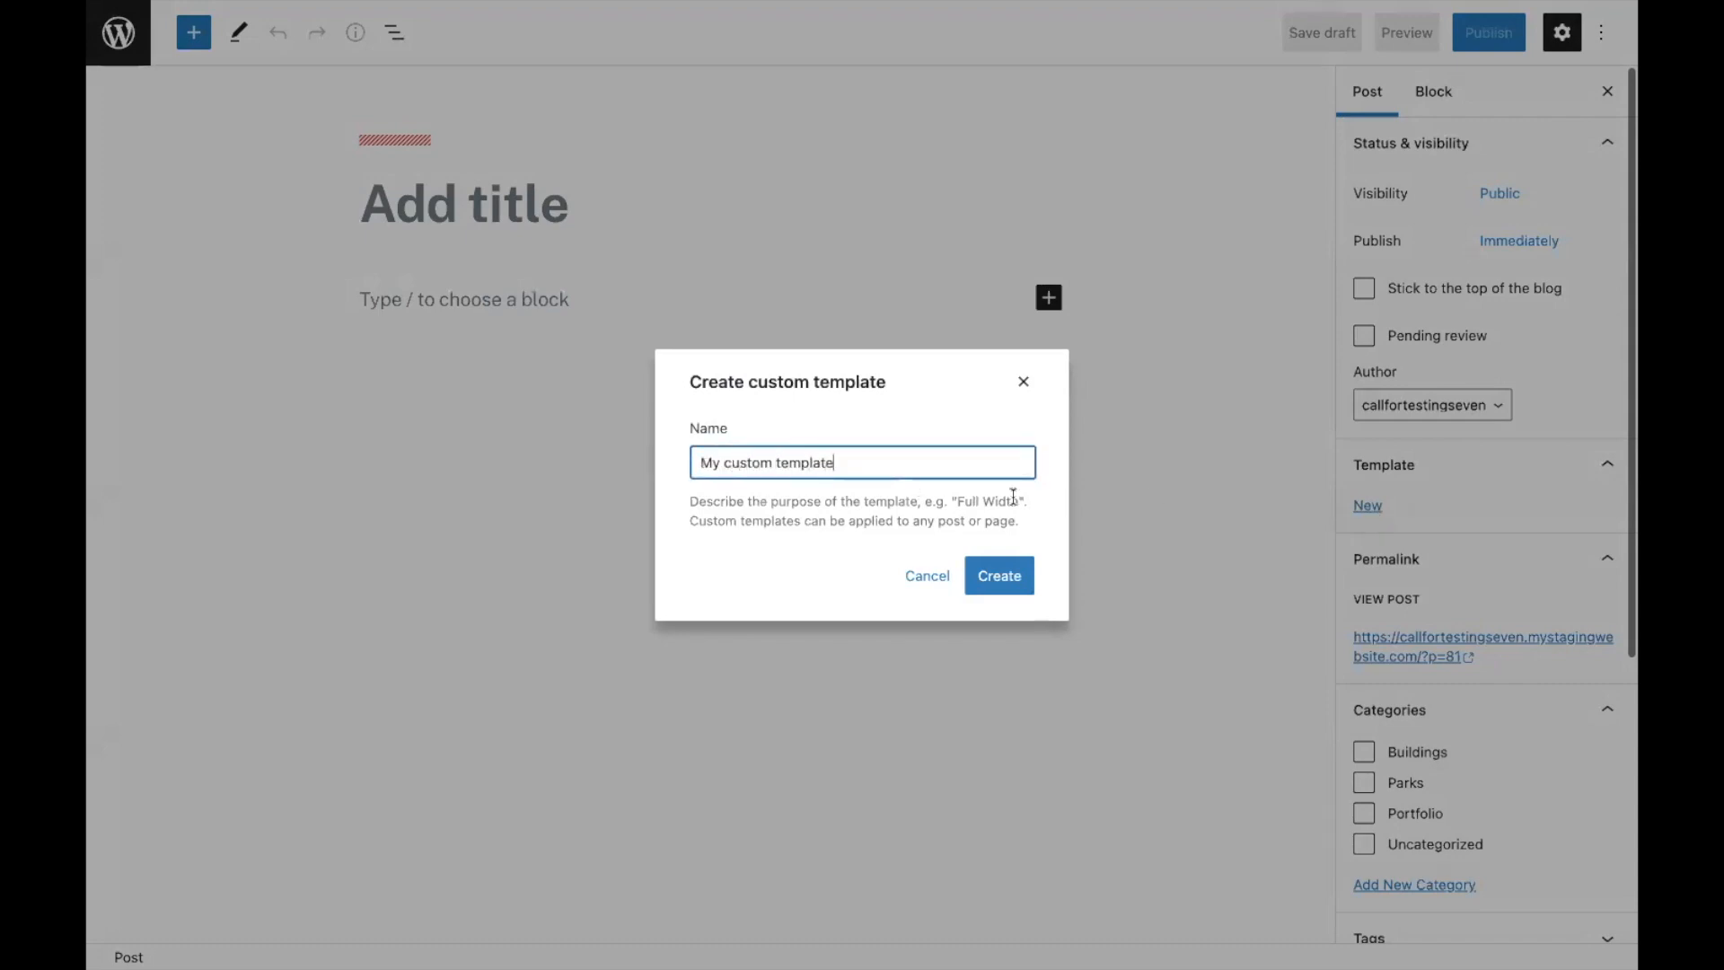
left_click(1000, 576)
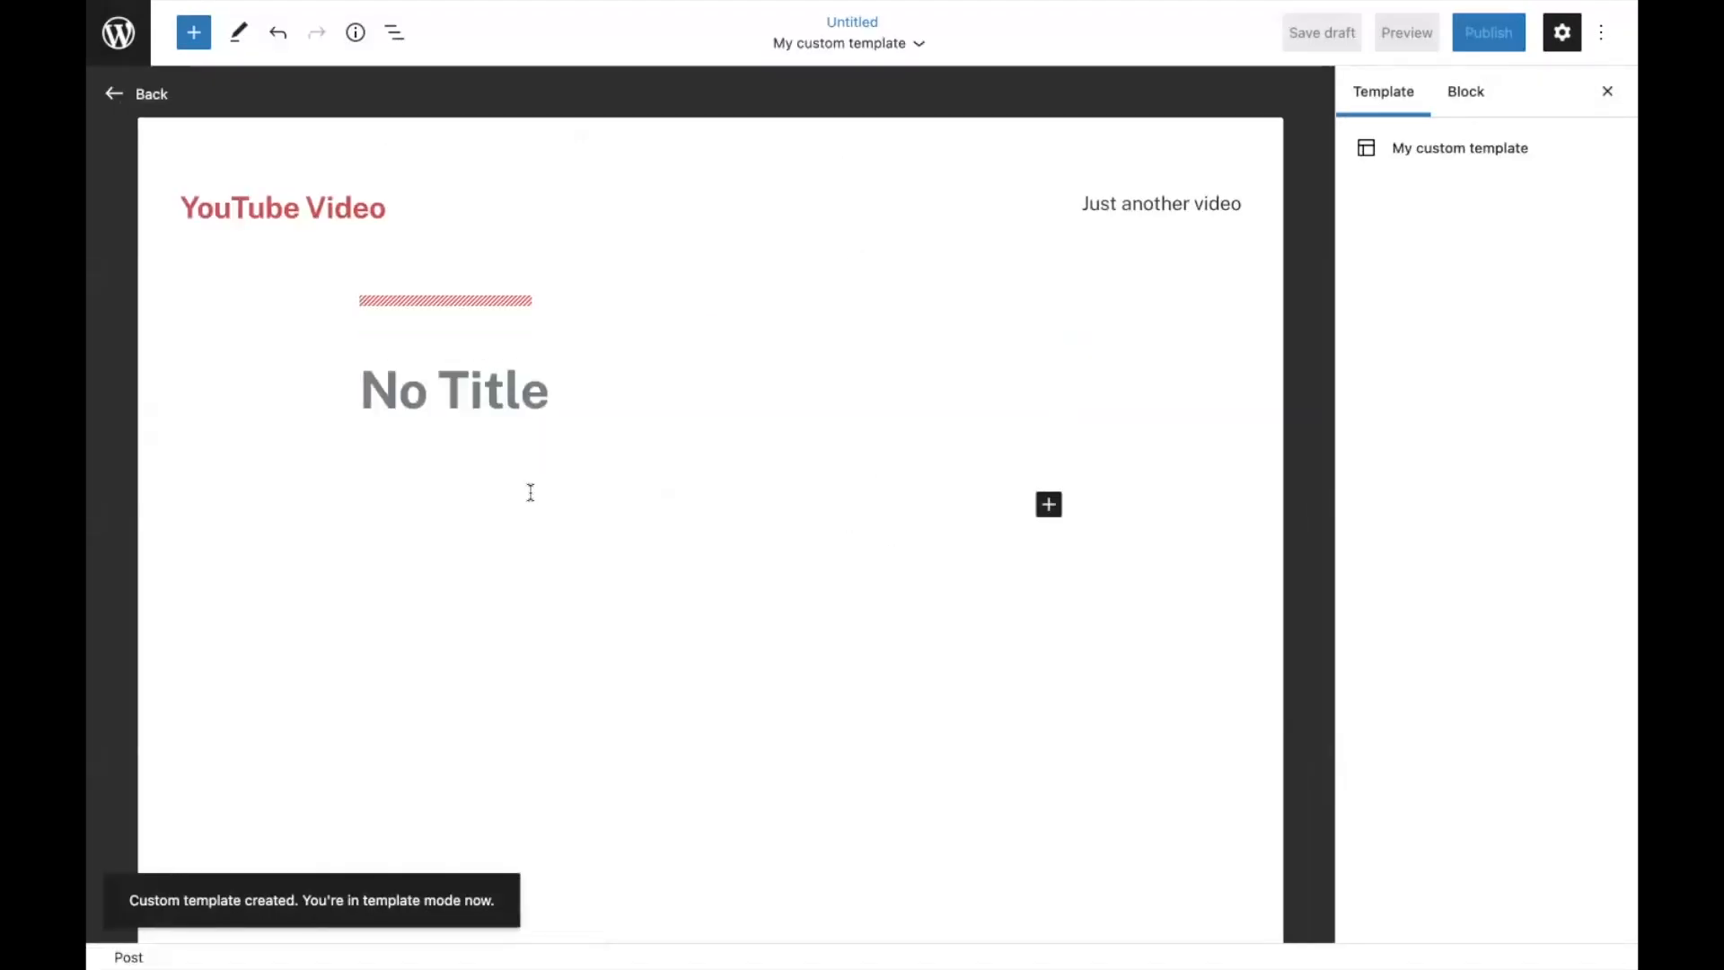
Insert the Open Spaces 'Media and text with image on the left' pattern and save.
left_click(194, 31)
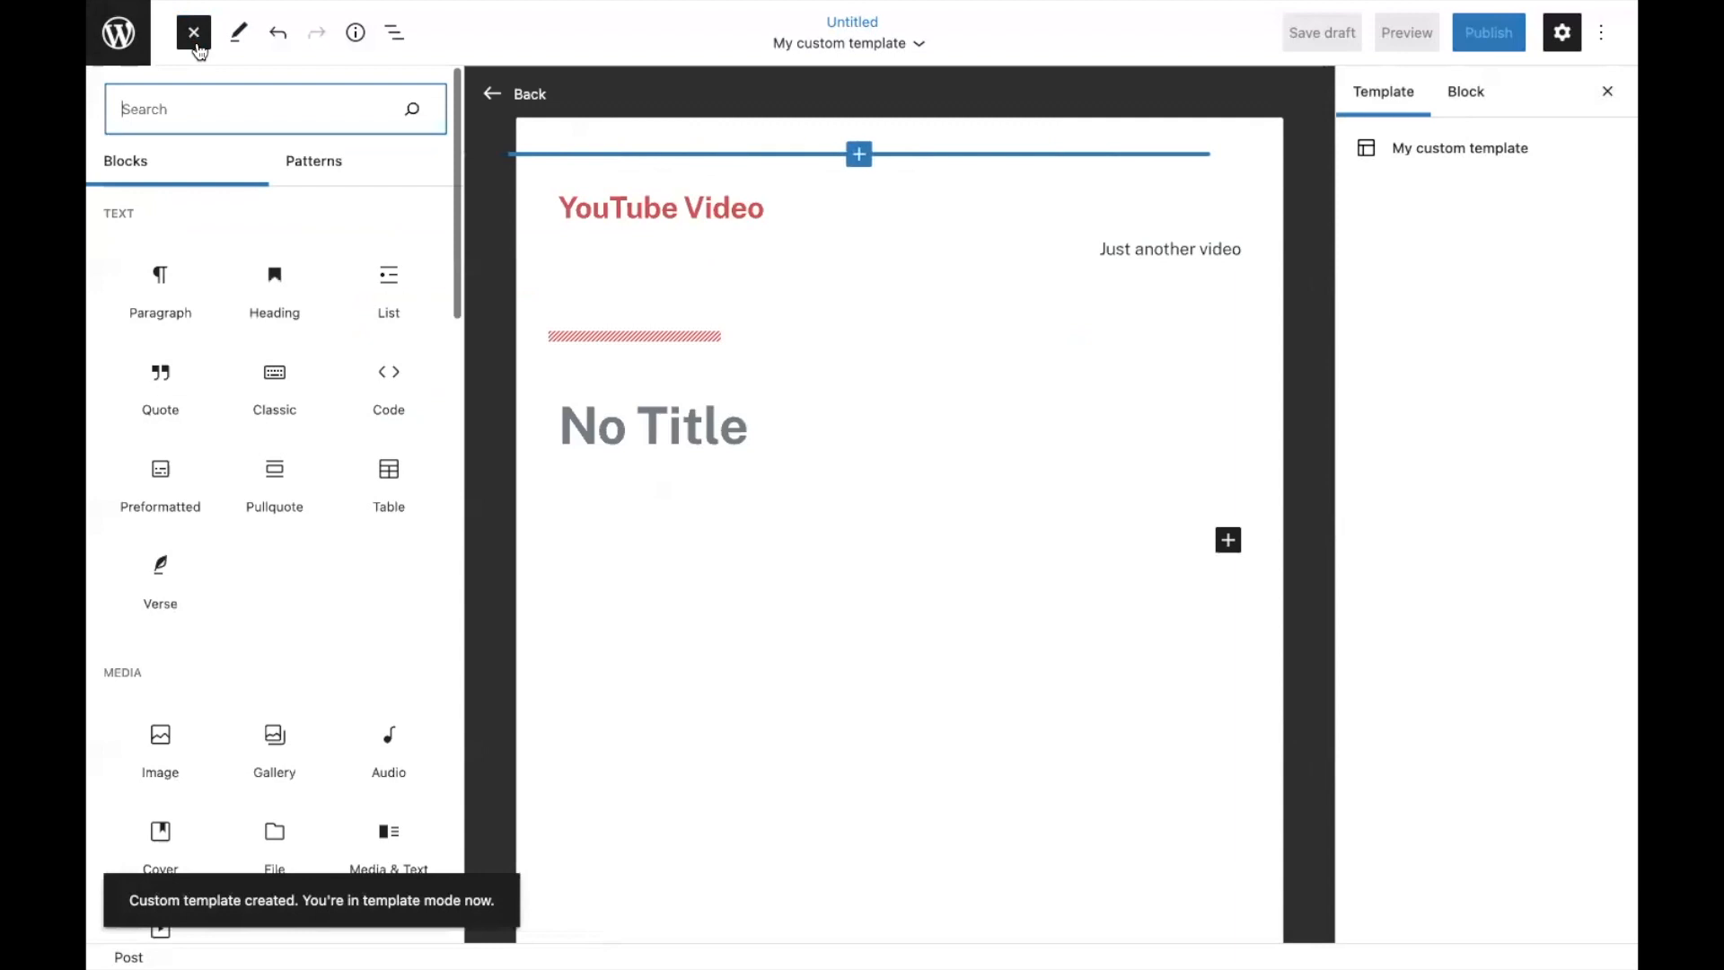
left_click(313, 161)
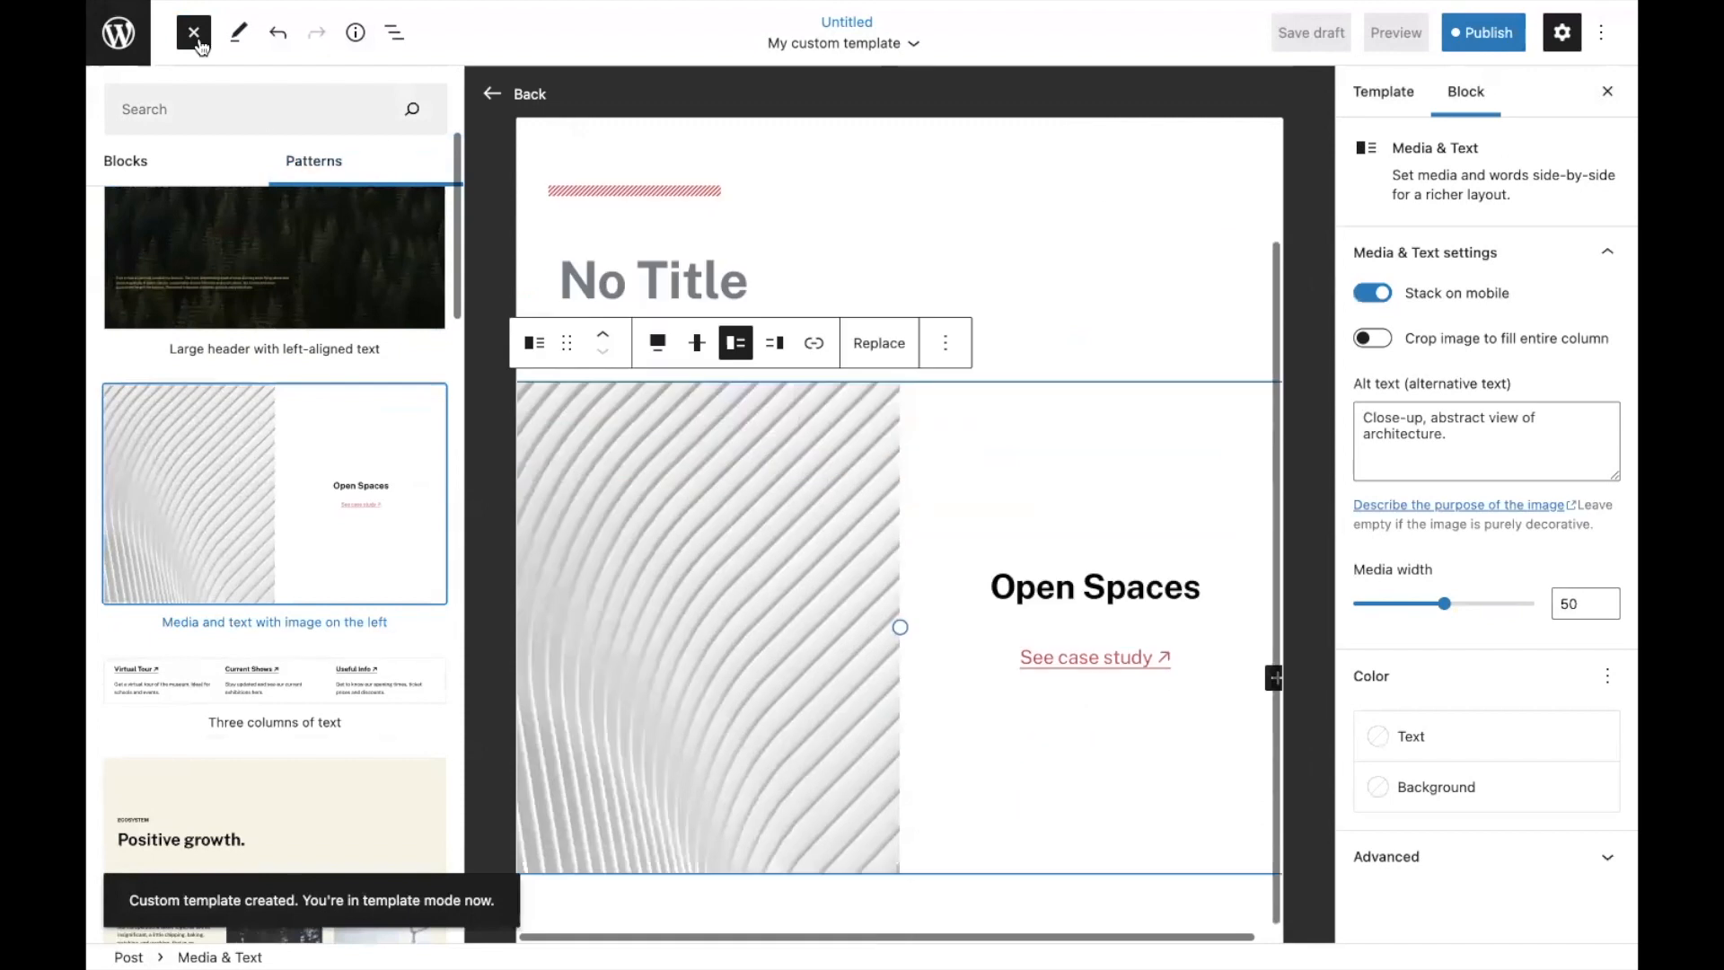
left_click(191, 32)
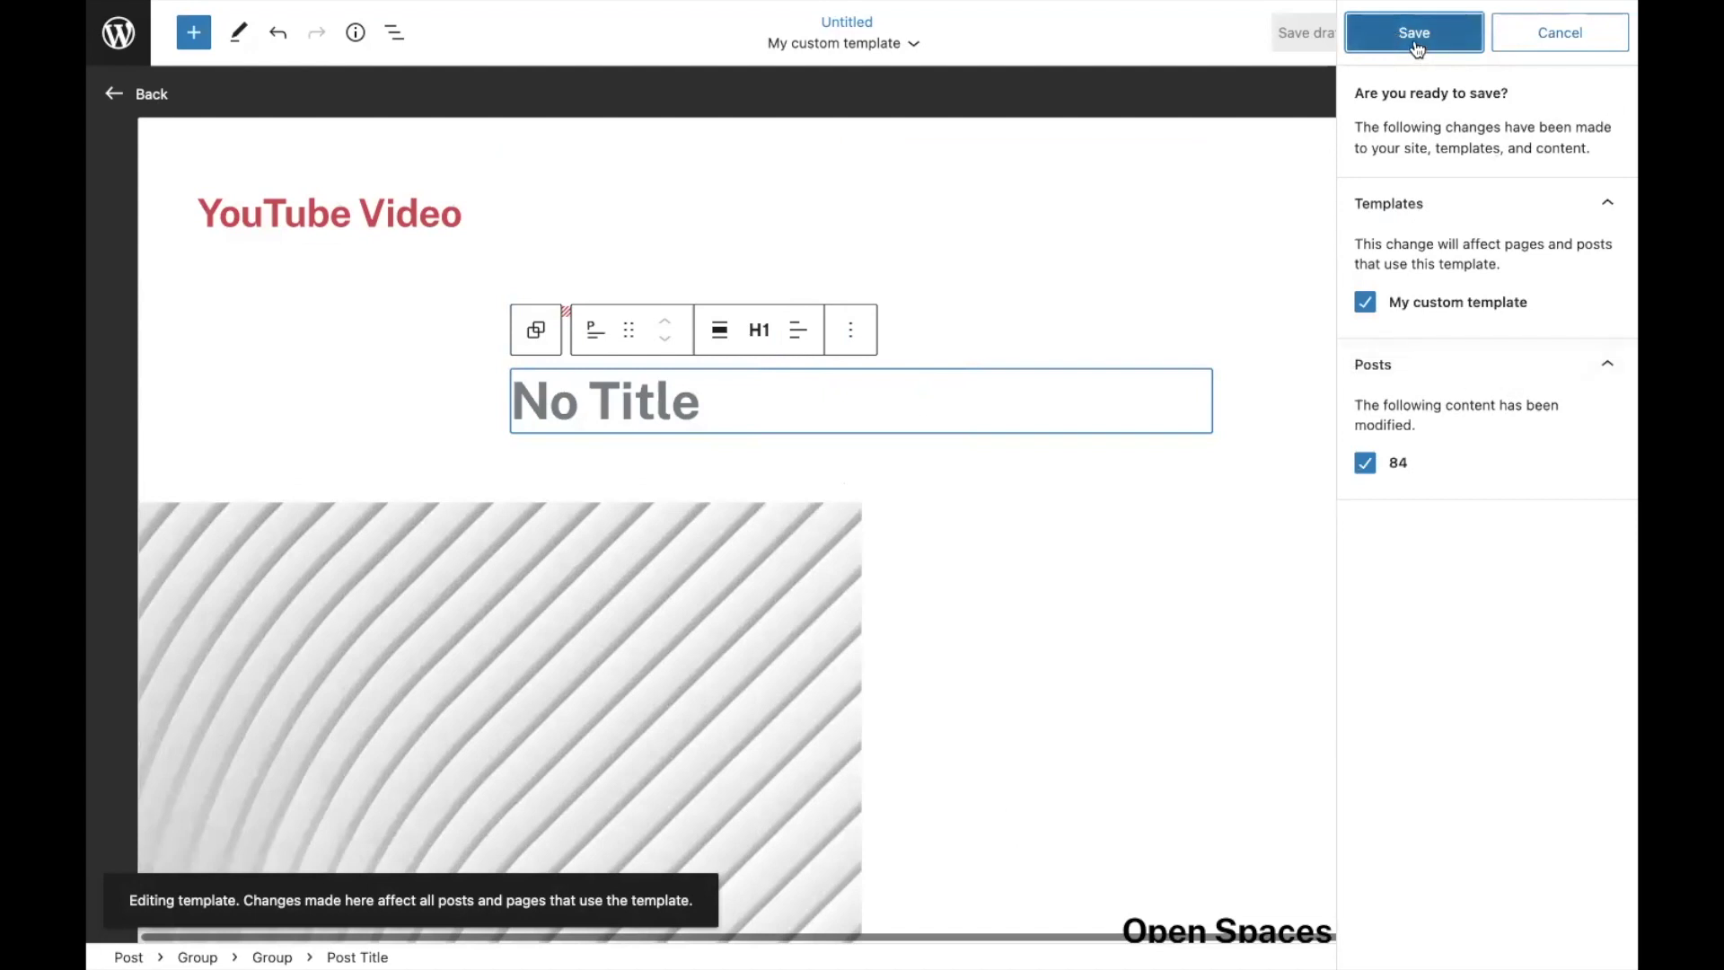
left_click(1414, 31)
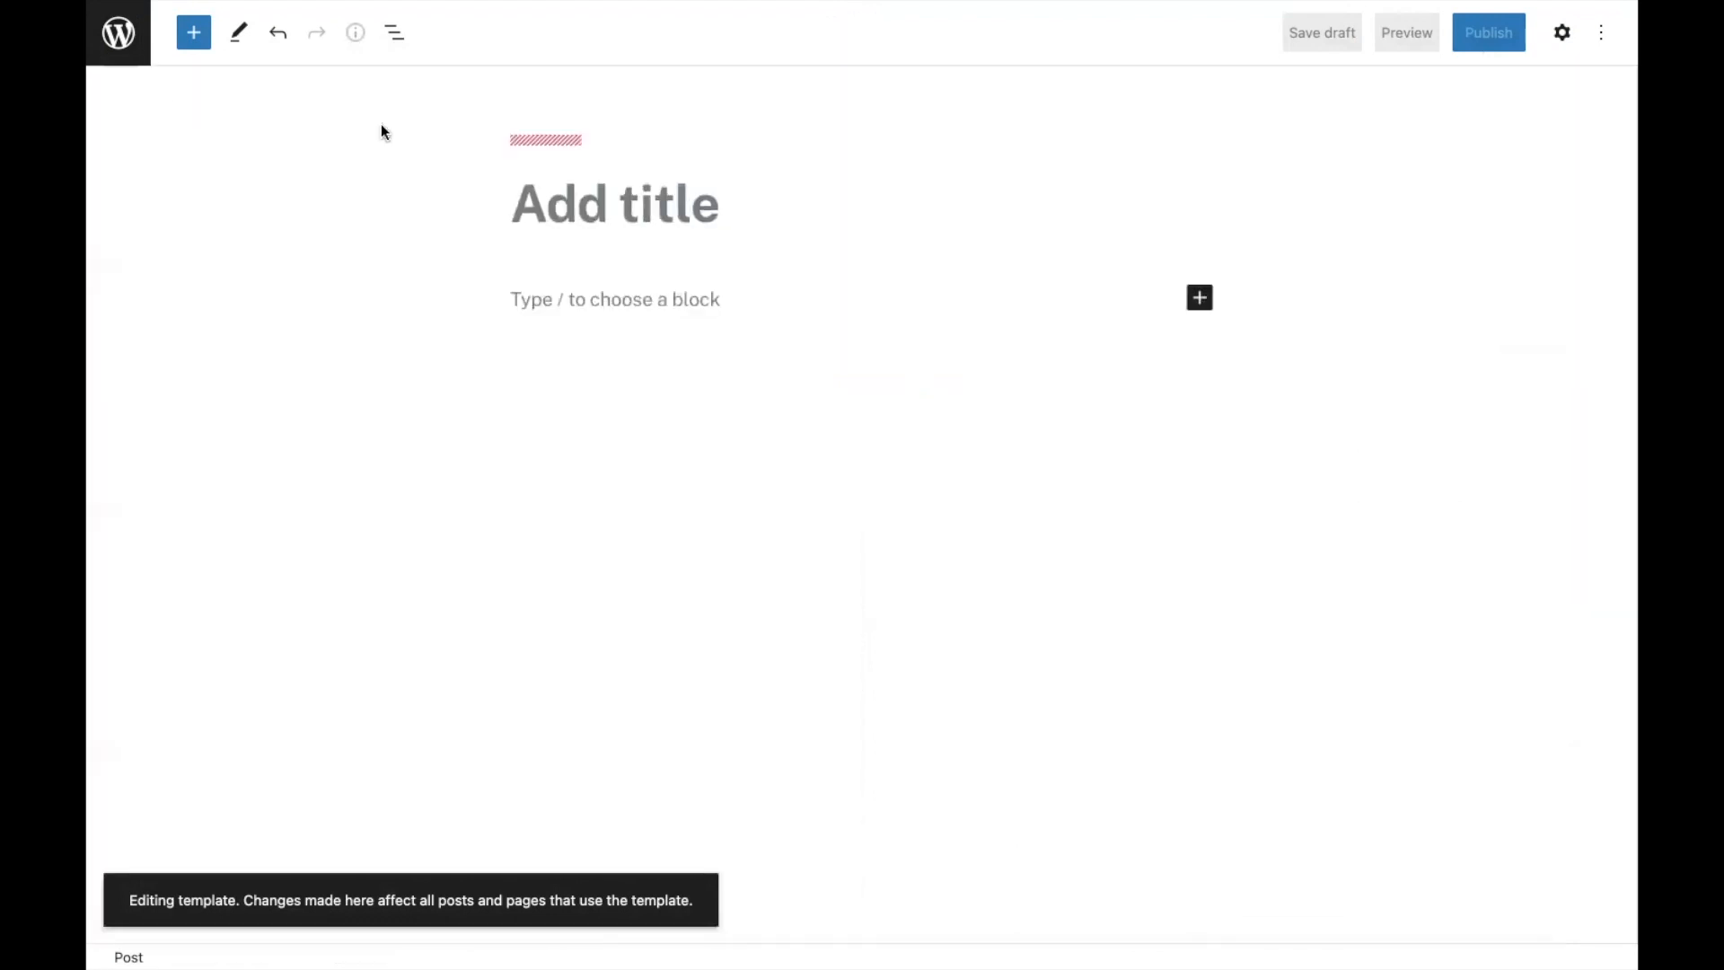
Choose 'My custom template' in the post Settings' Template dropdown.
left_click(1561, 32)
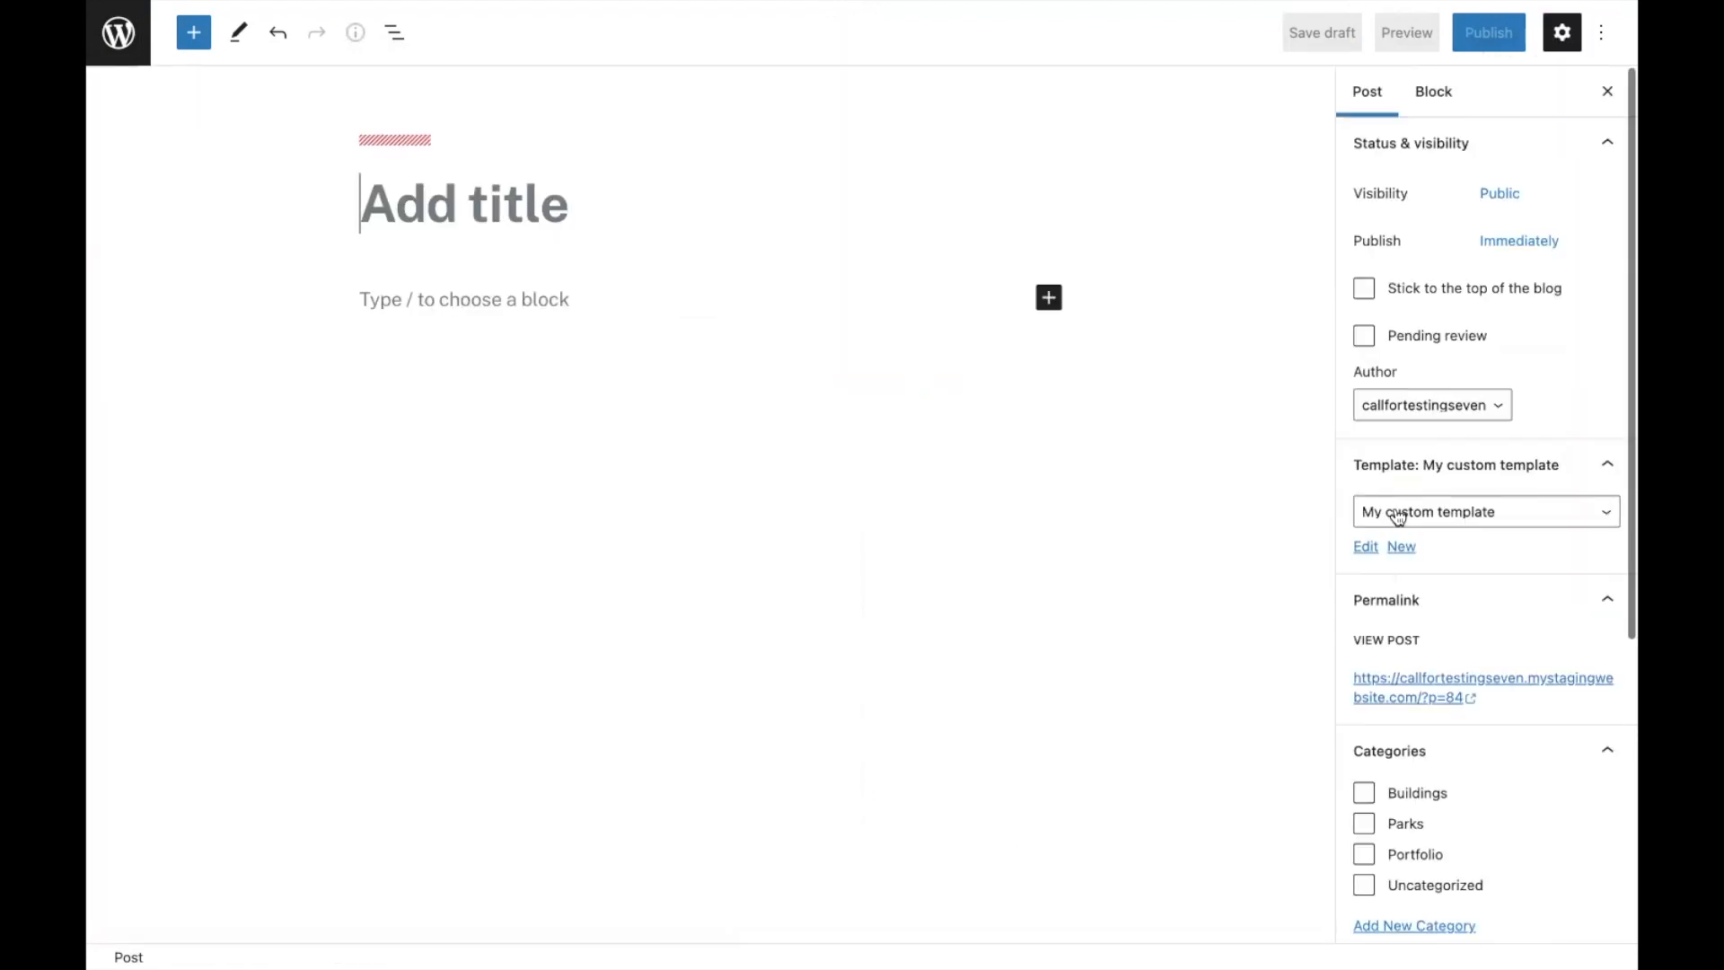
left_click(1486, 512)
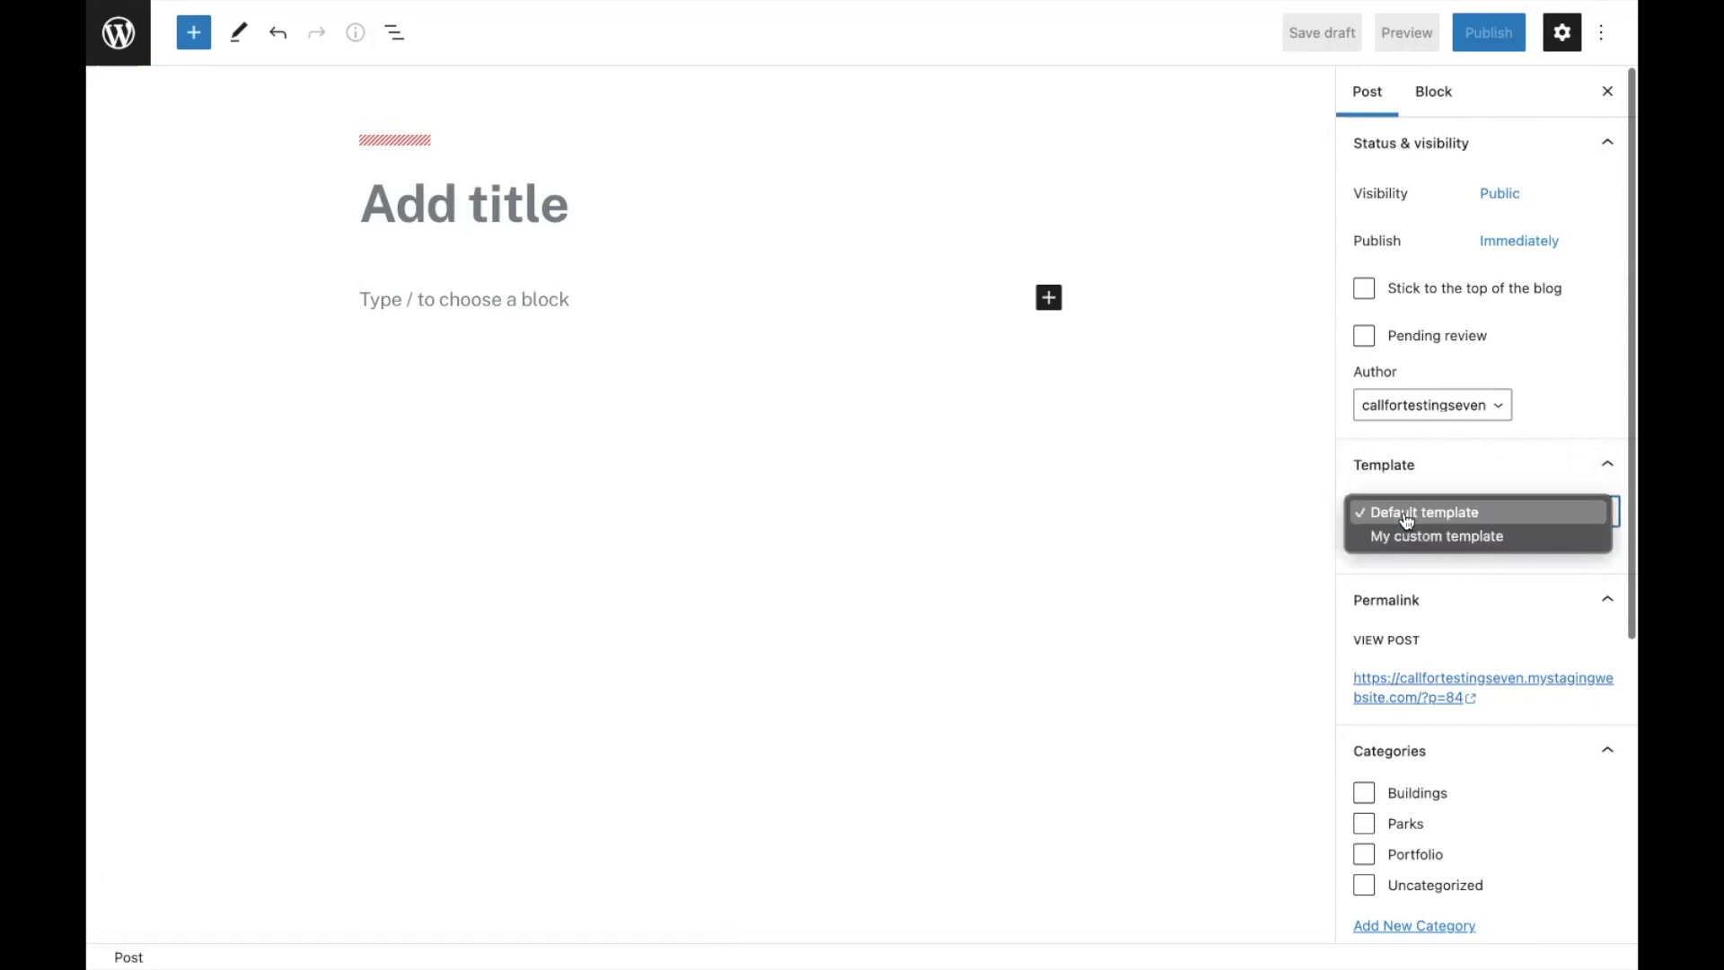
left_click(1435, 536)
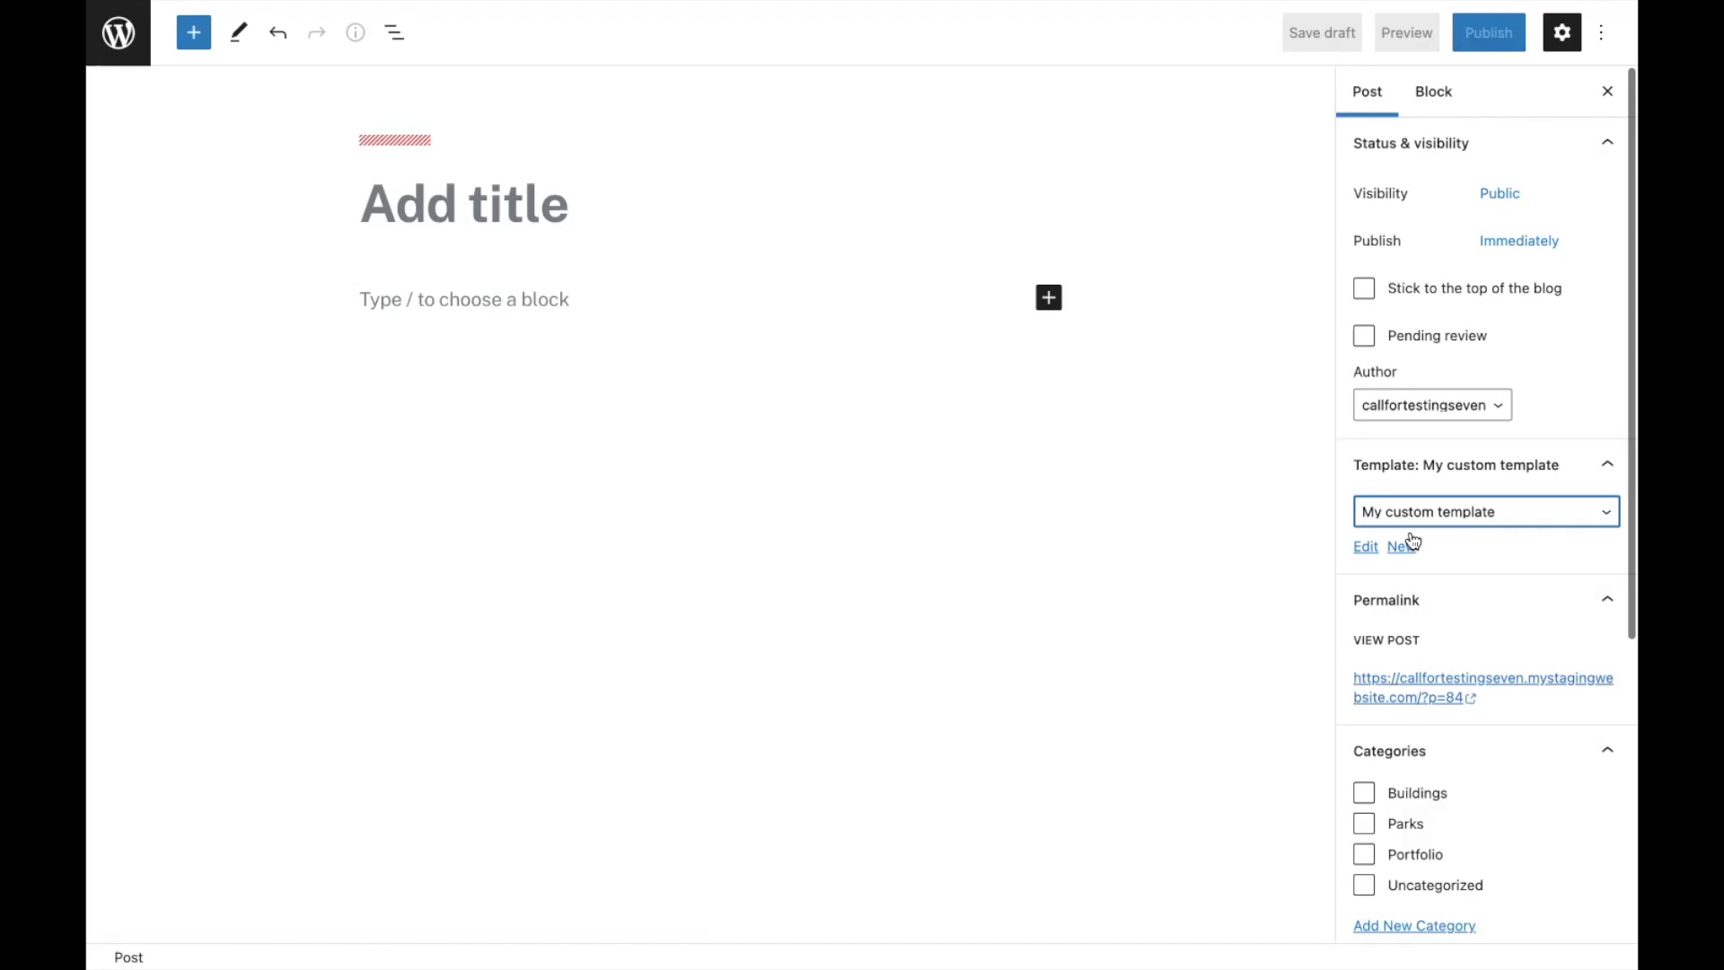
mouse_move(1461, 556)
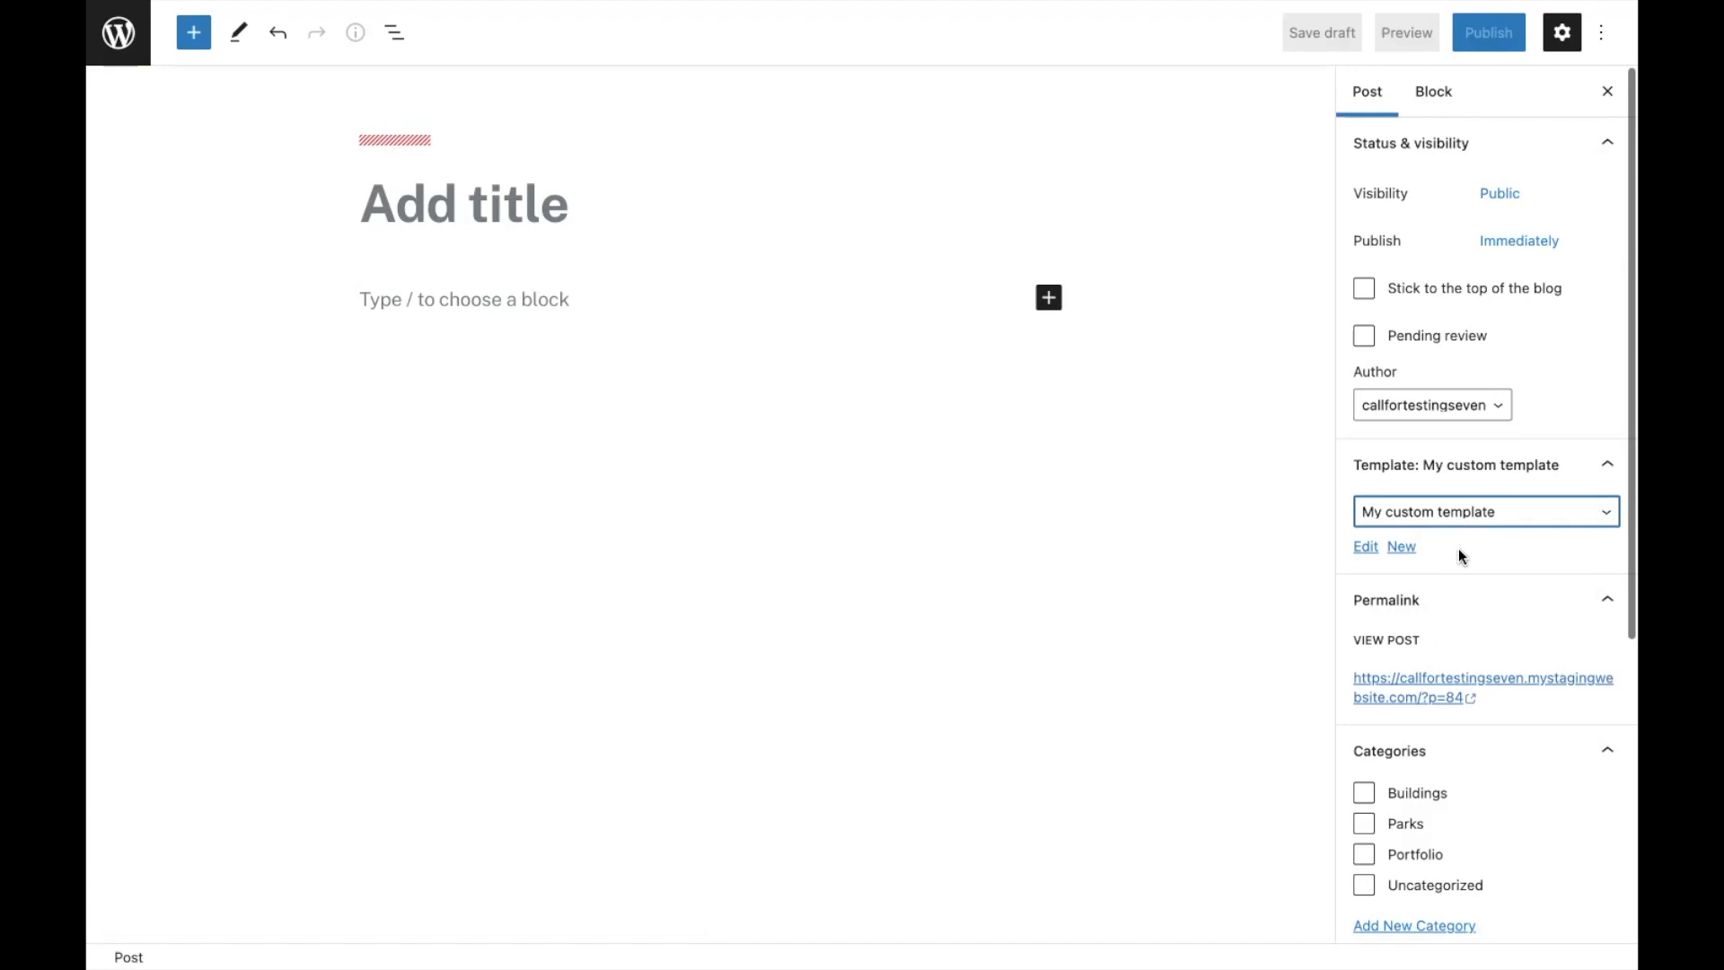
mouse_move(1365, 547)
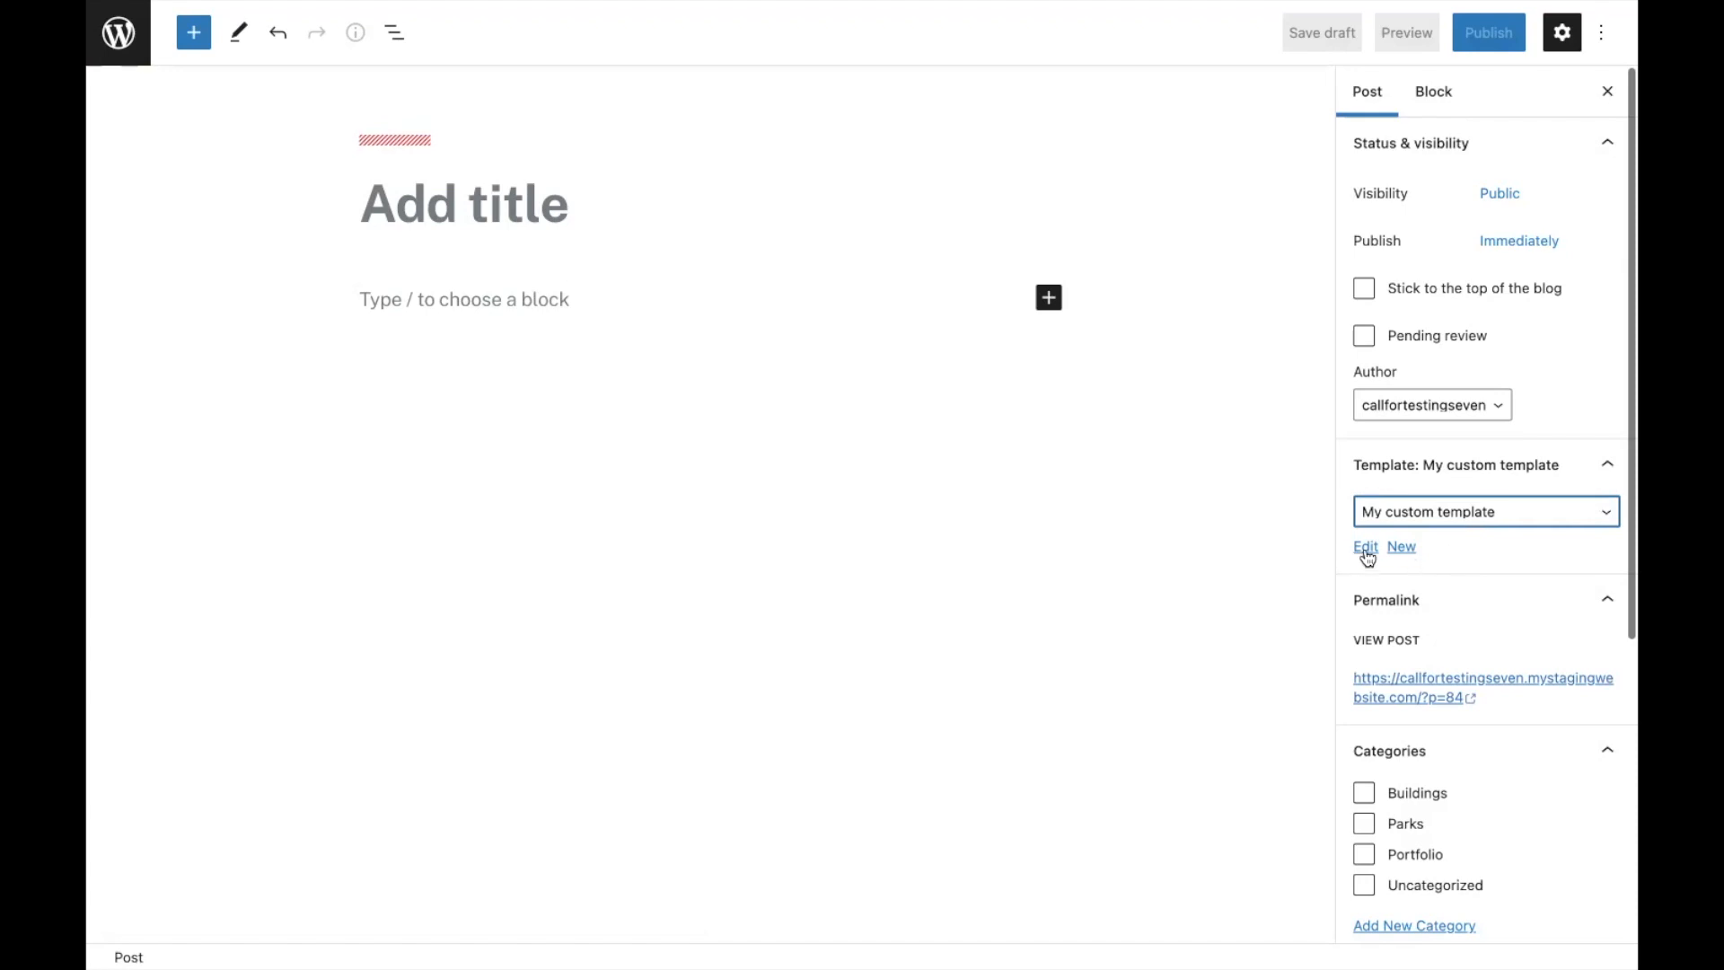
Edit 'My custom template' from the post sidebar's Template panel.
left_click(1365, 547)
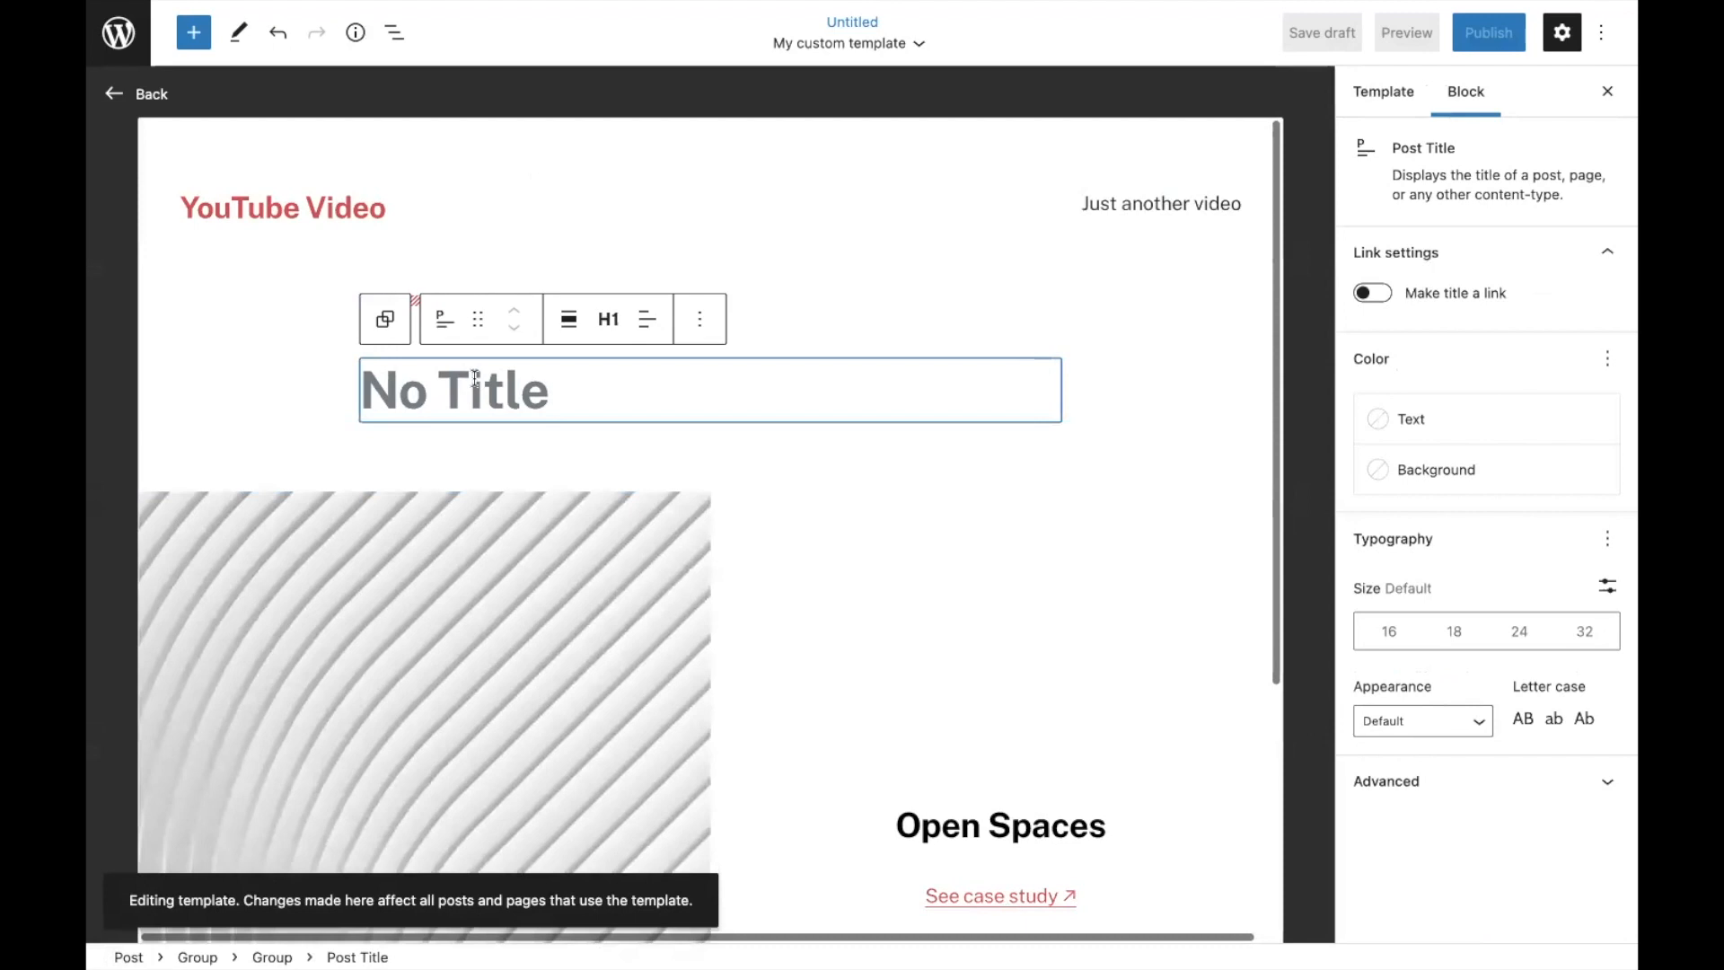
mouse_move(600, 348)
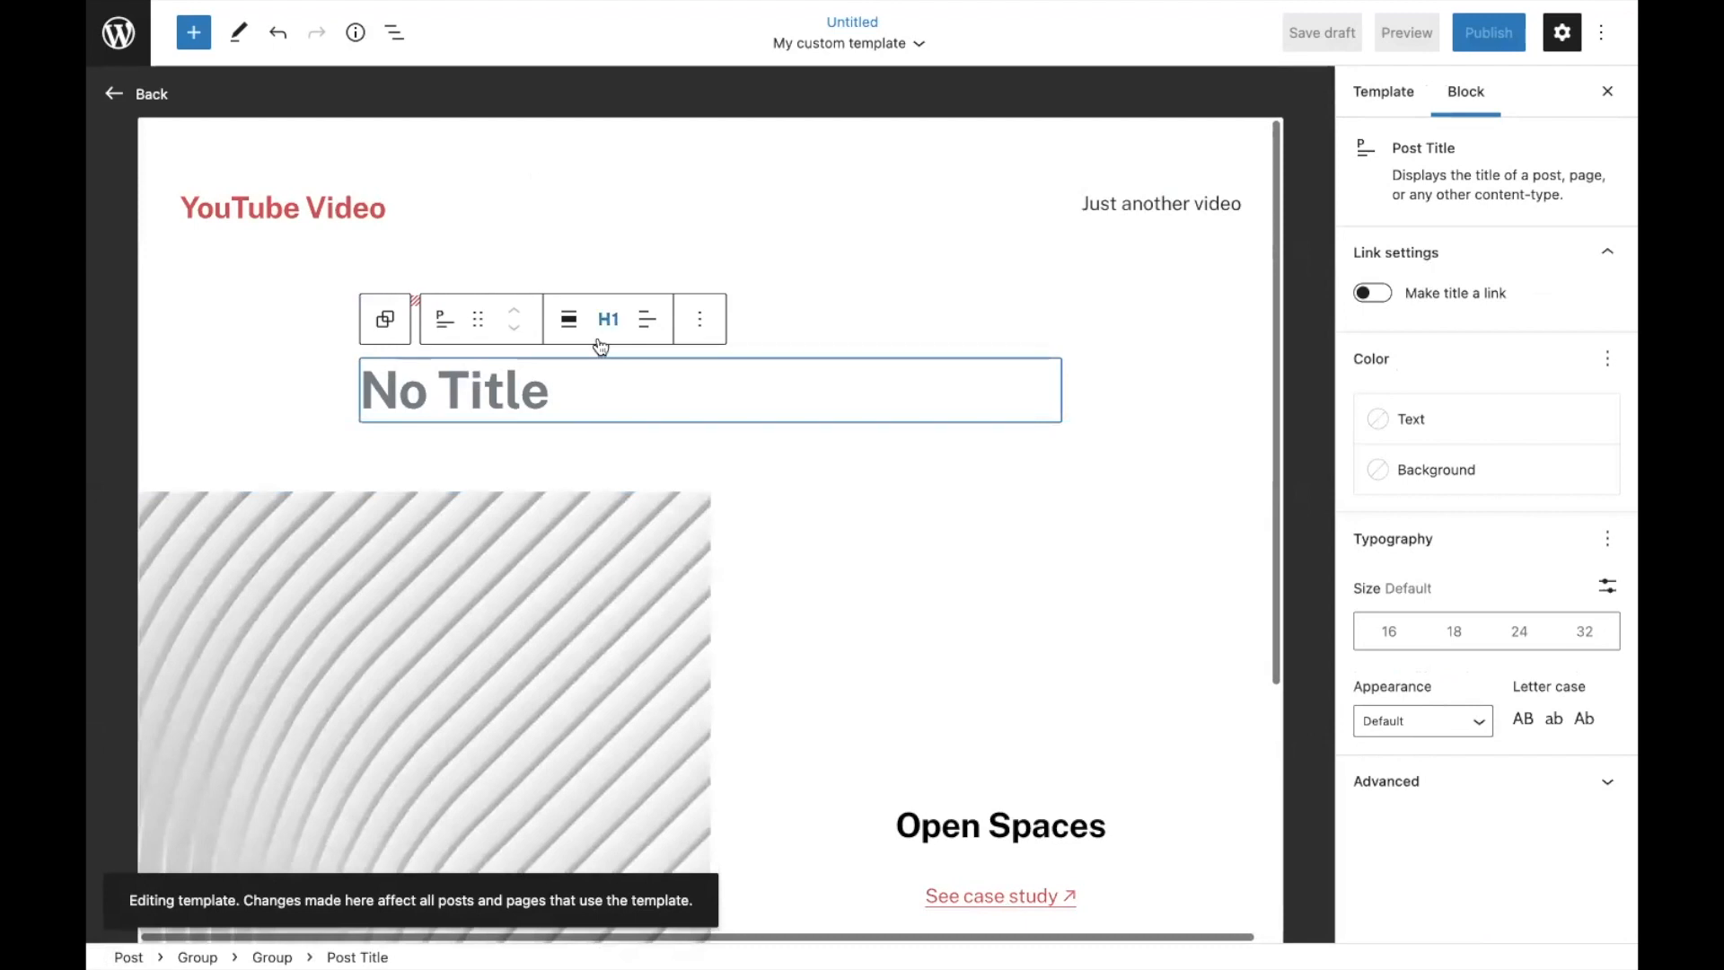
mouse_move(608, 337)
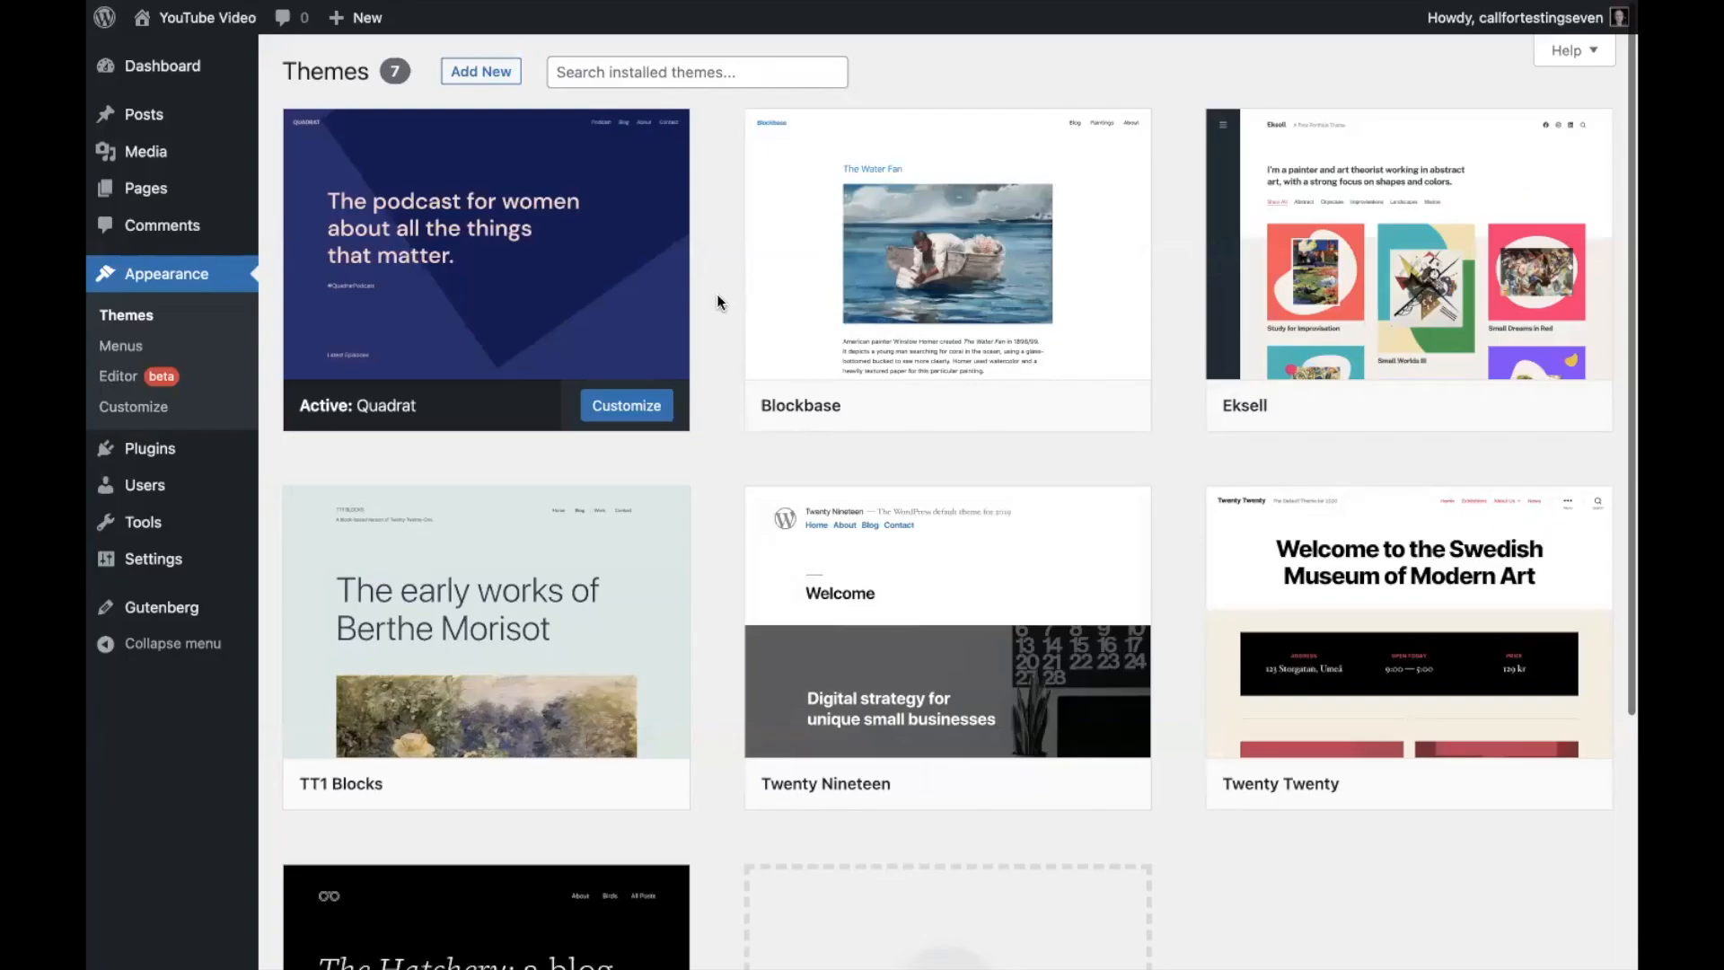
mouse_move(450, 314)
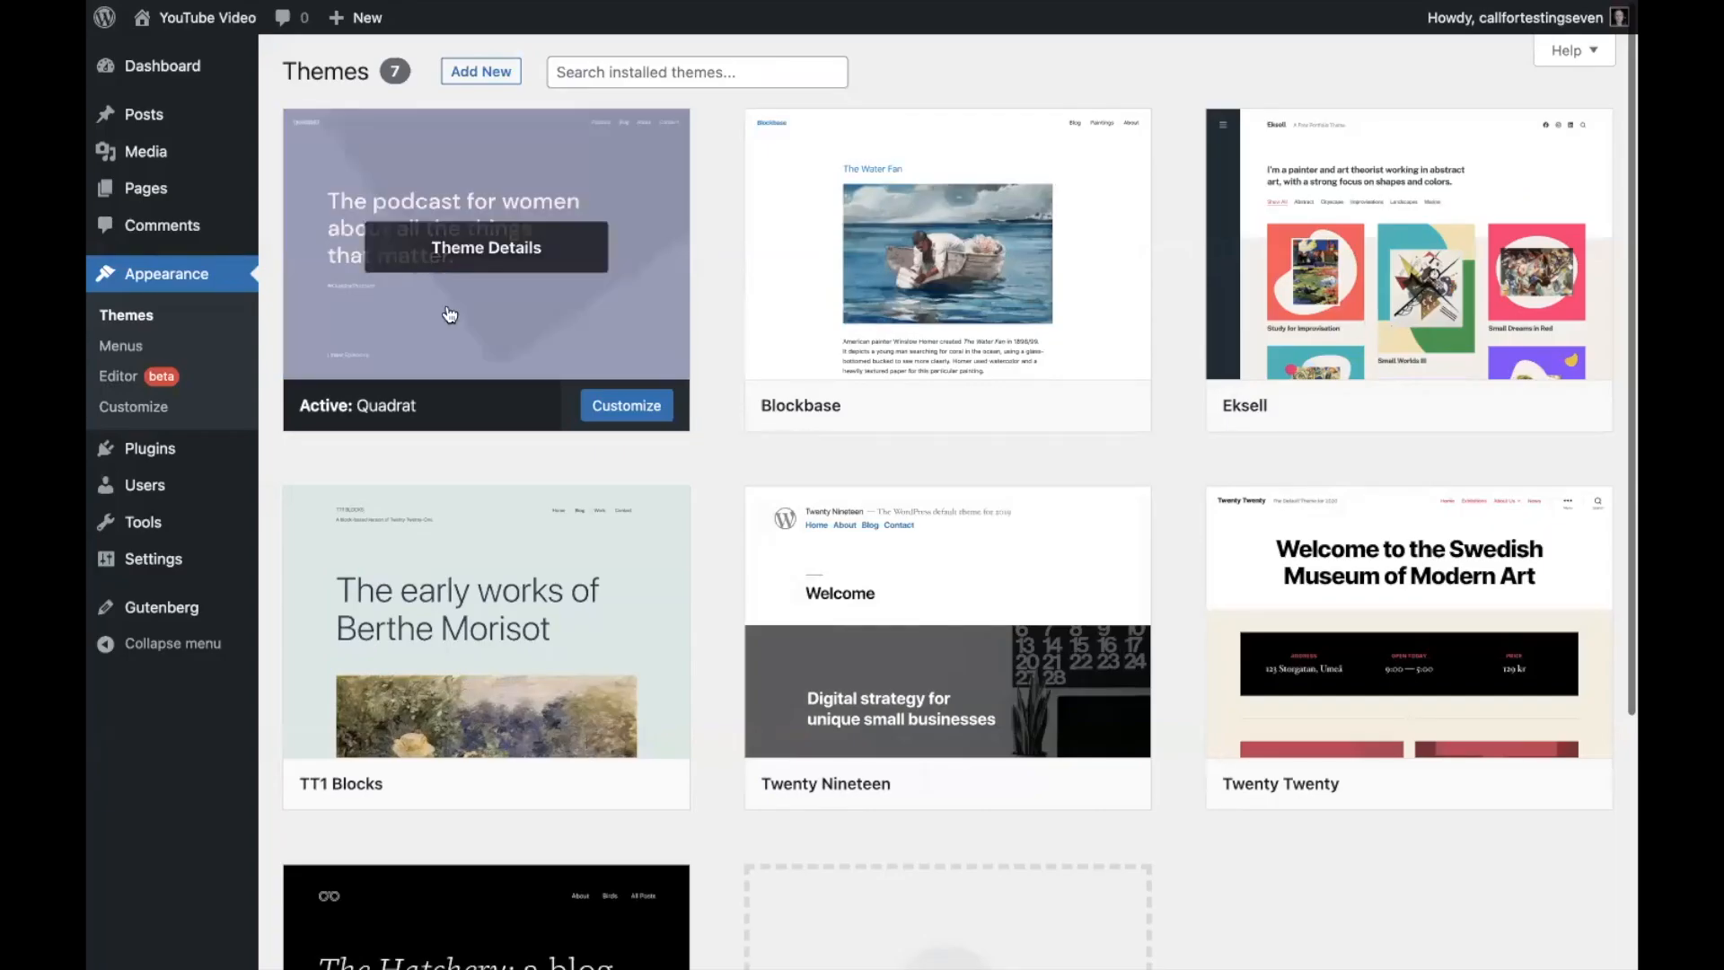
mouse_move(720, 199)
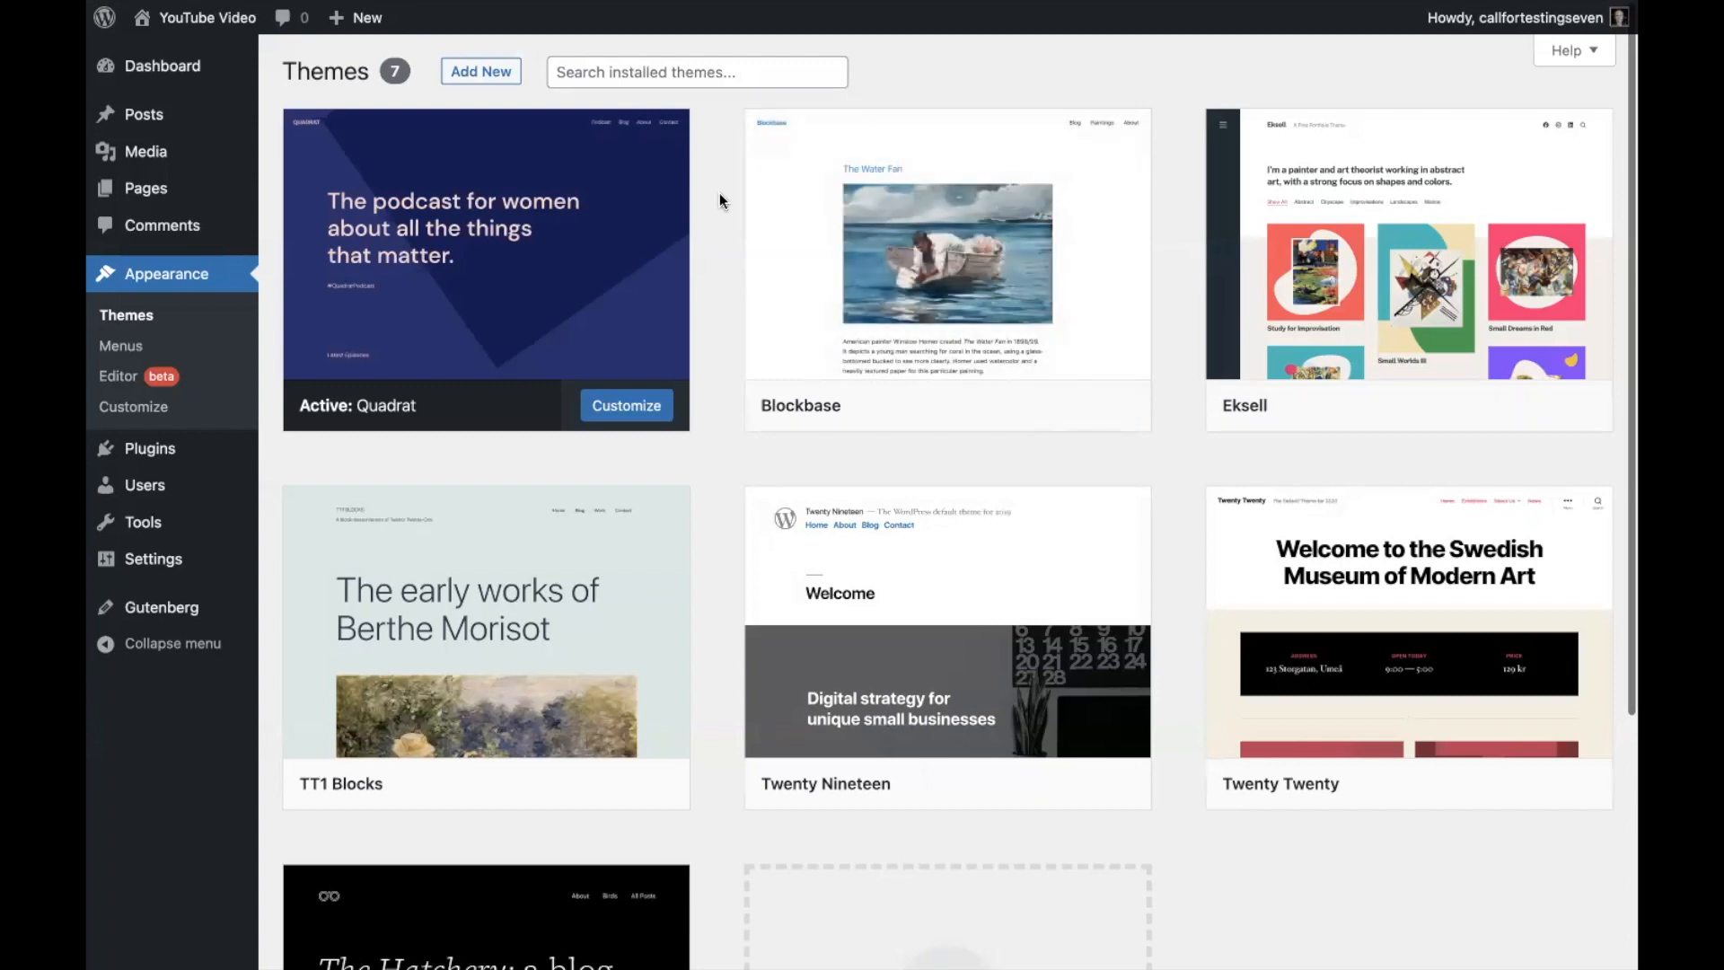
mouse_move(118, 376)
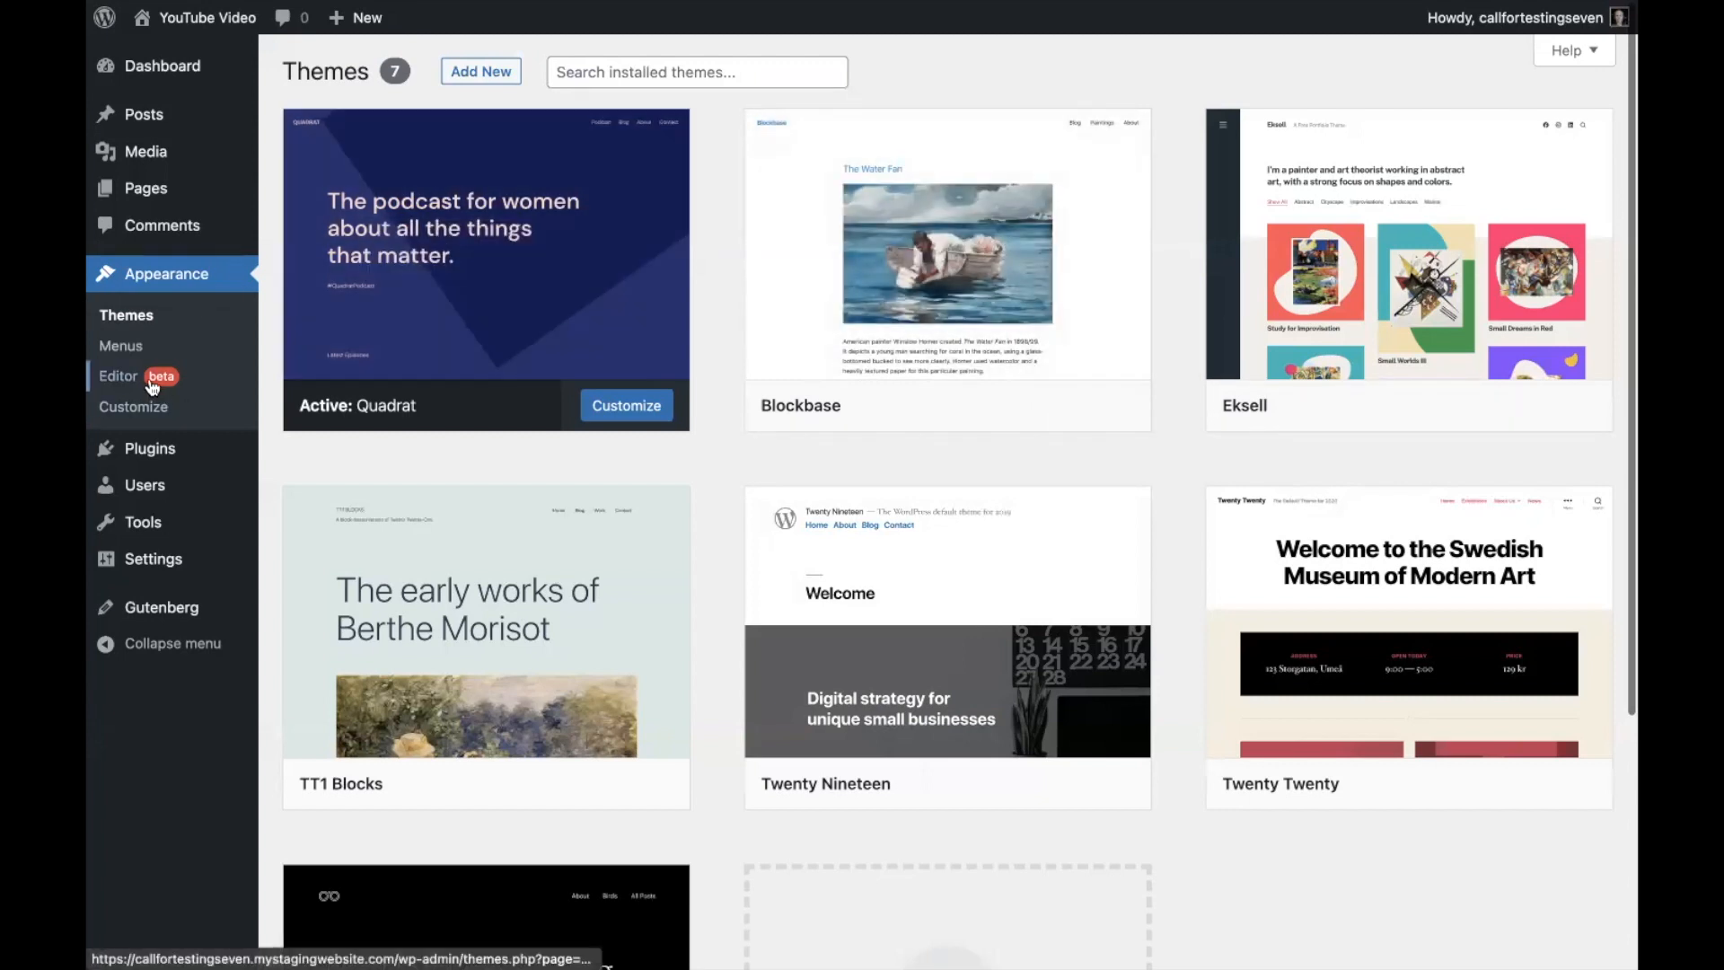
mouse_move(132, 401)
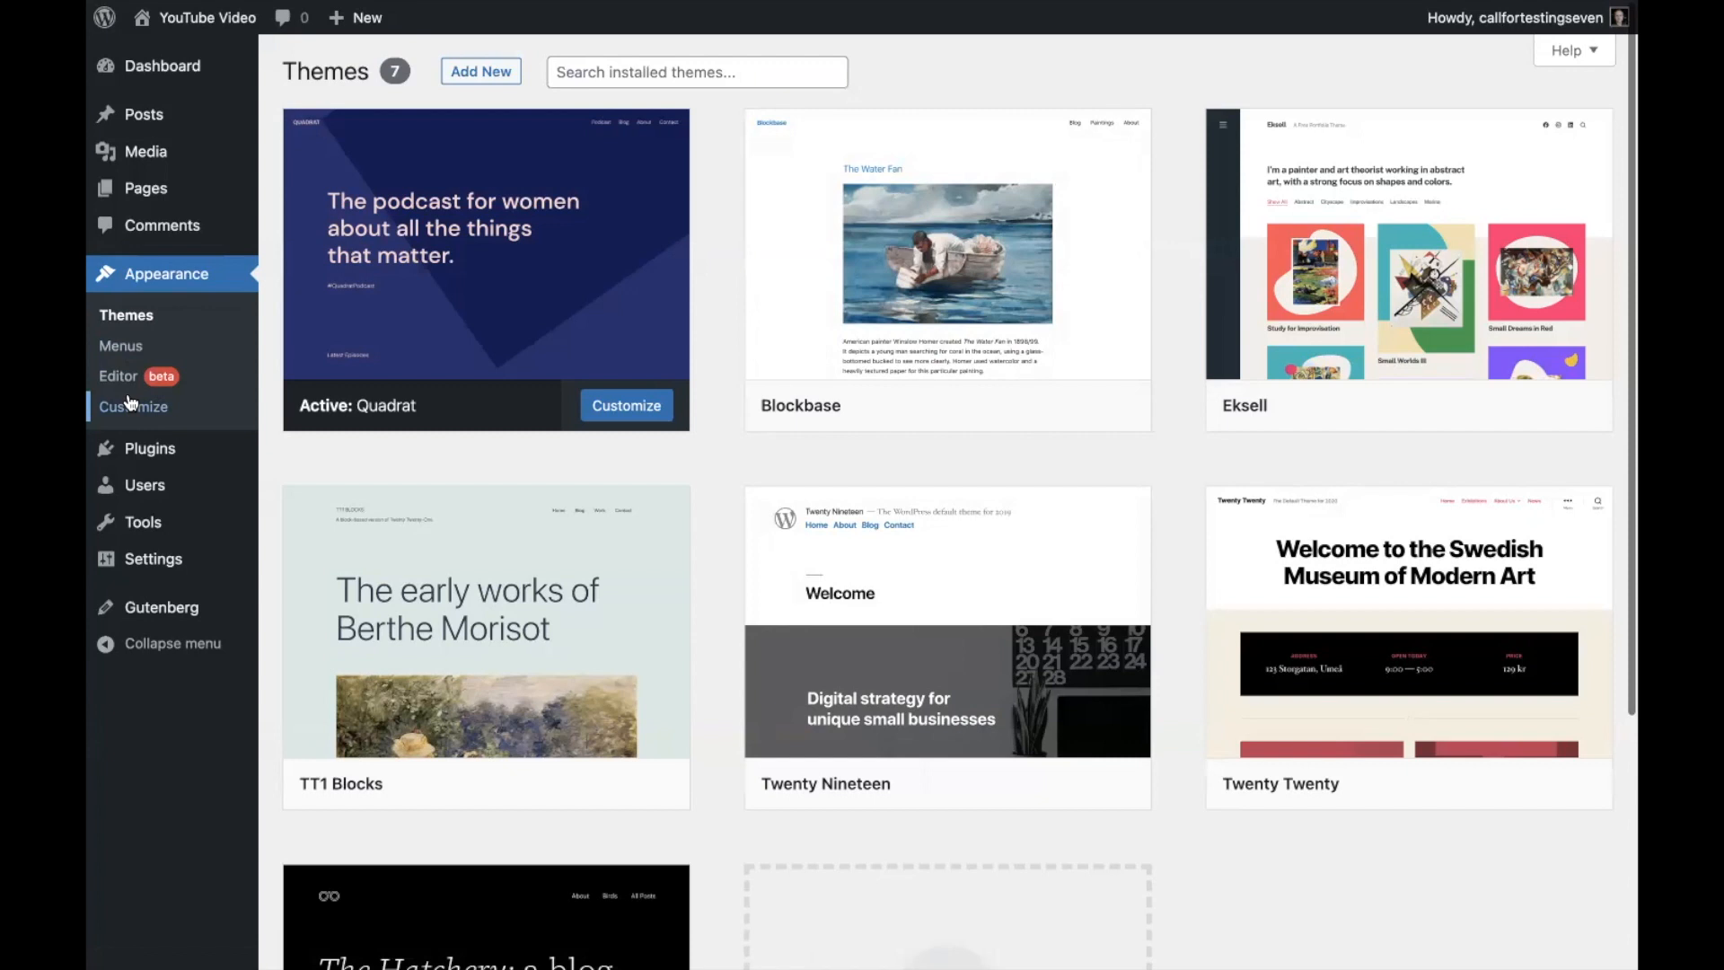
mouse_move(149, 417)
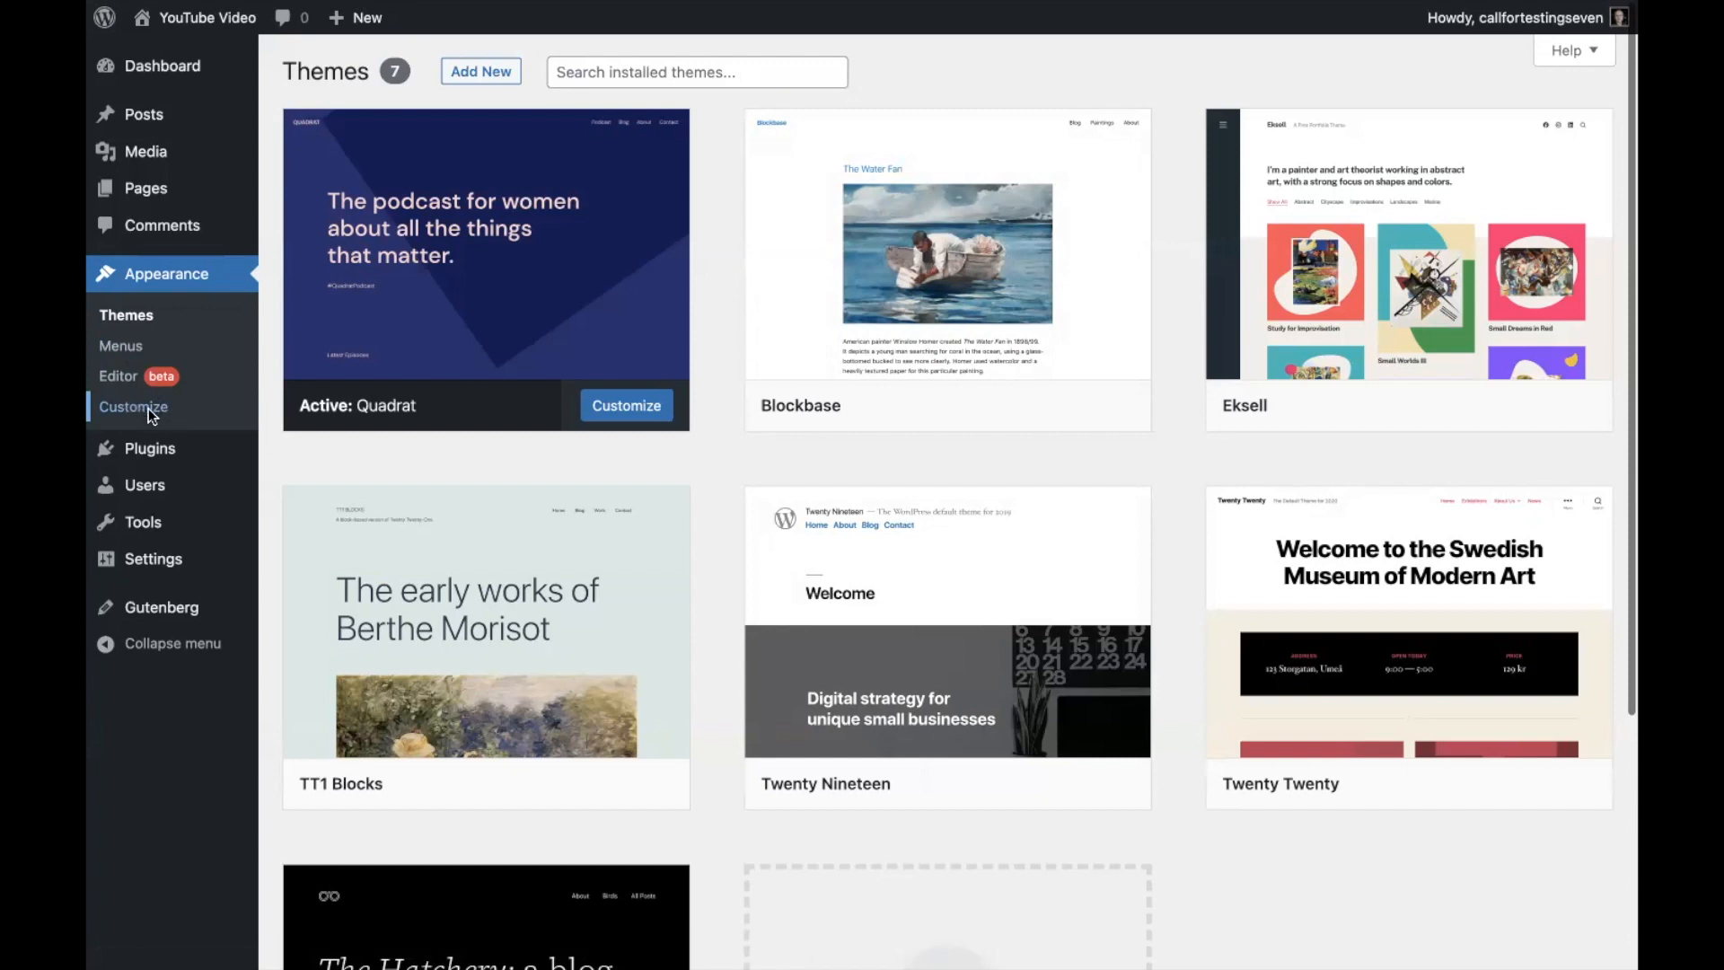
Launch the Customizer for the active Quadrat theme from Appearance > Themes.
left_click(133, 407)
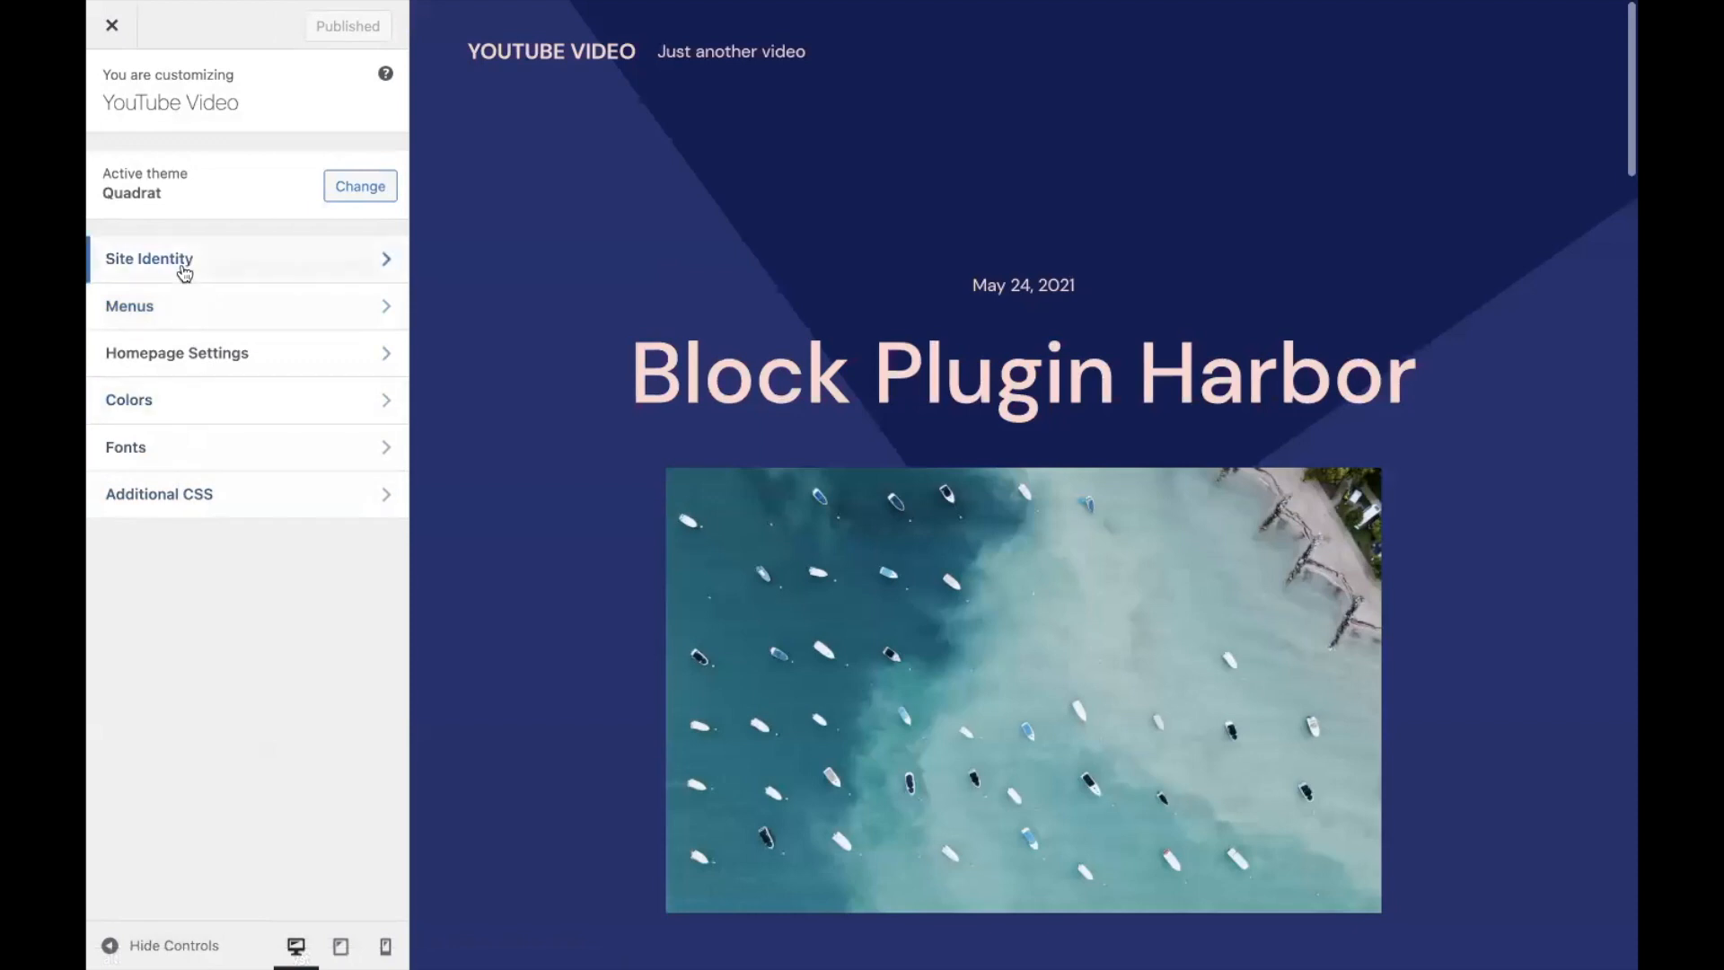
Add 's' to the Site Title to make it YouTube Videos, then browse Menus.
left_click(149, 259)
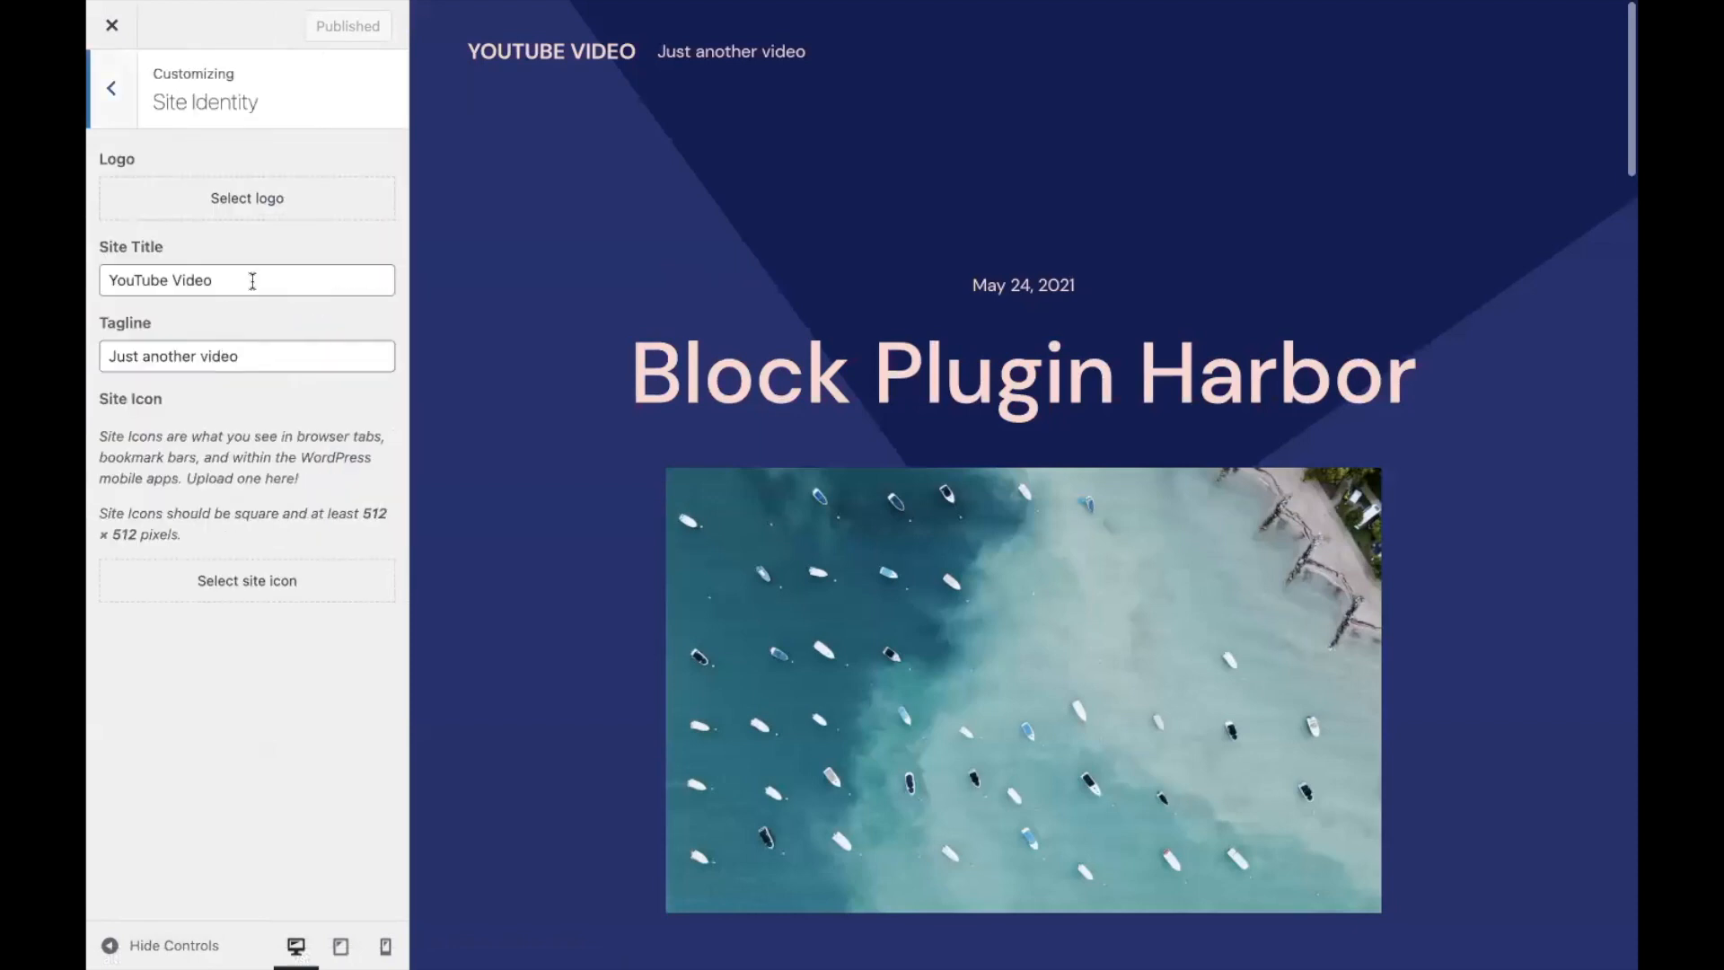
type("s")
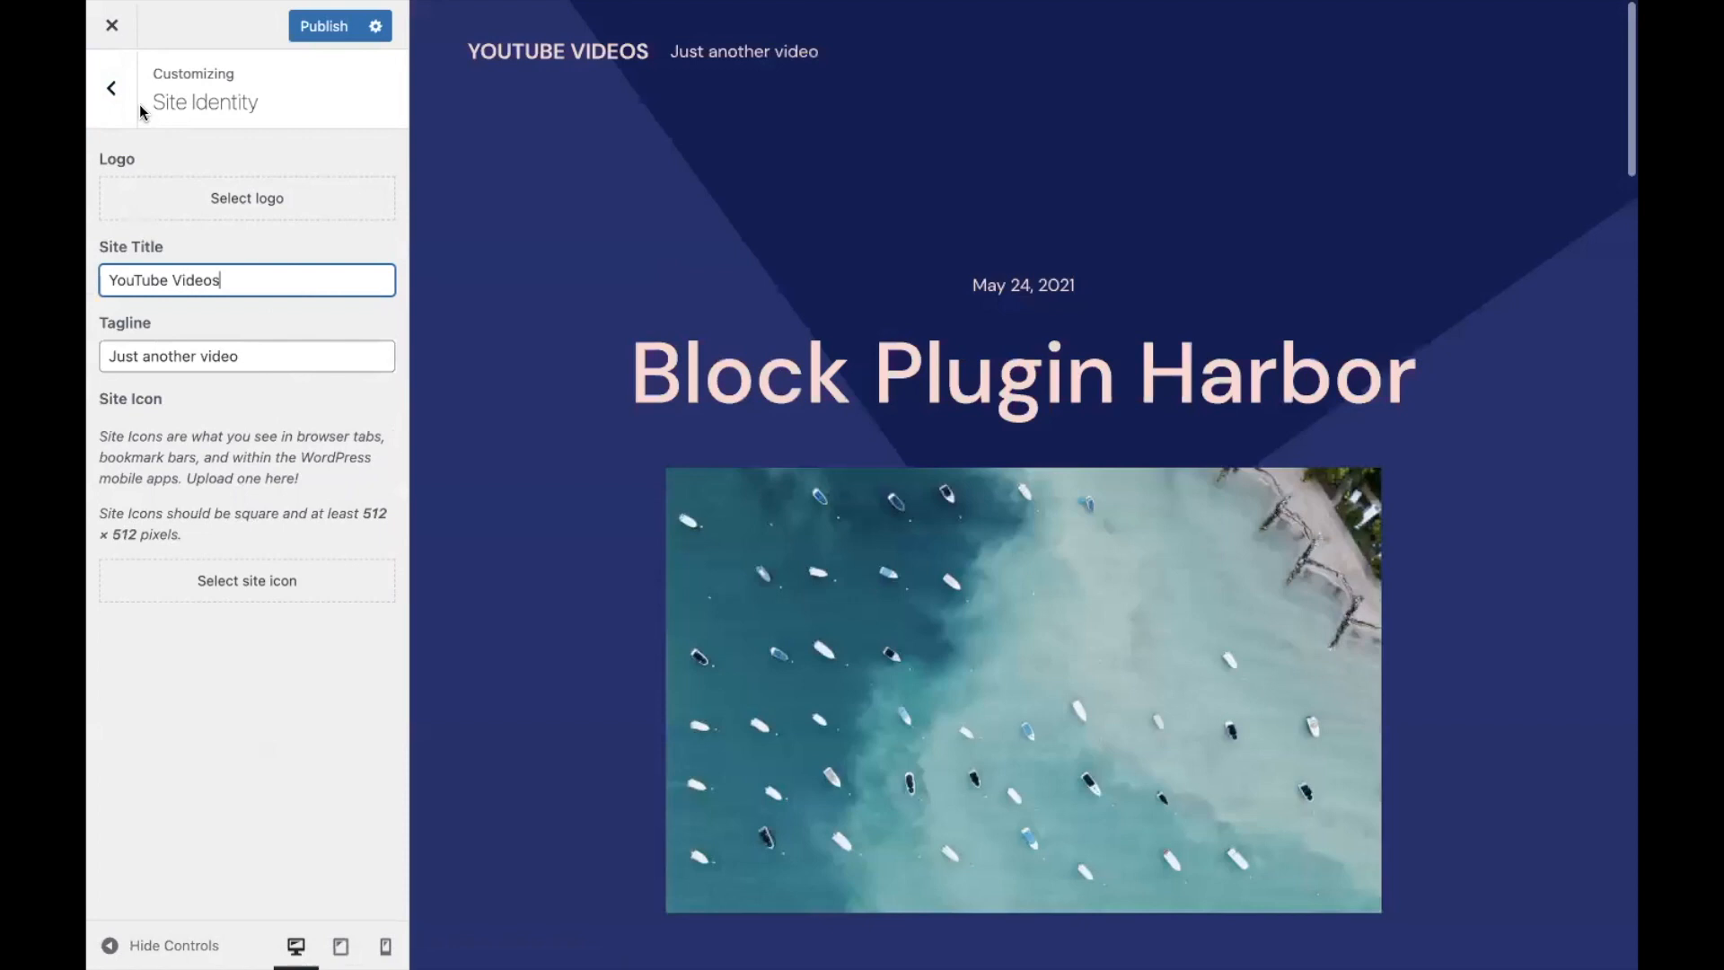
left_click(112, 87)
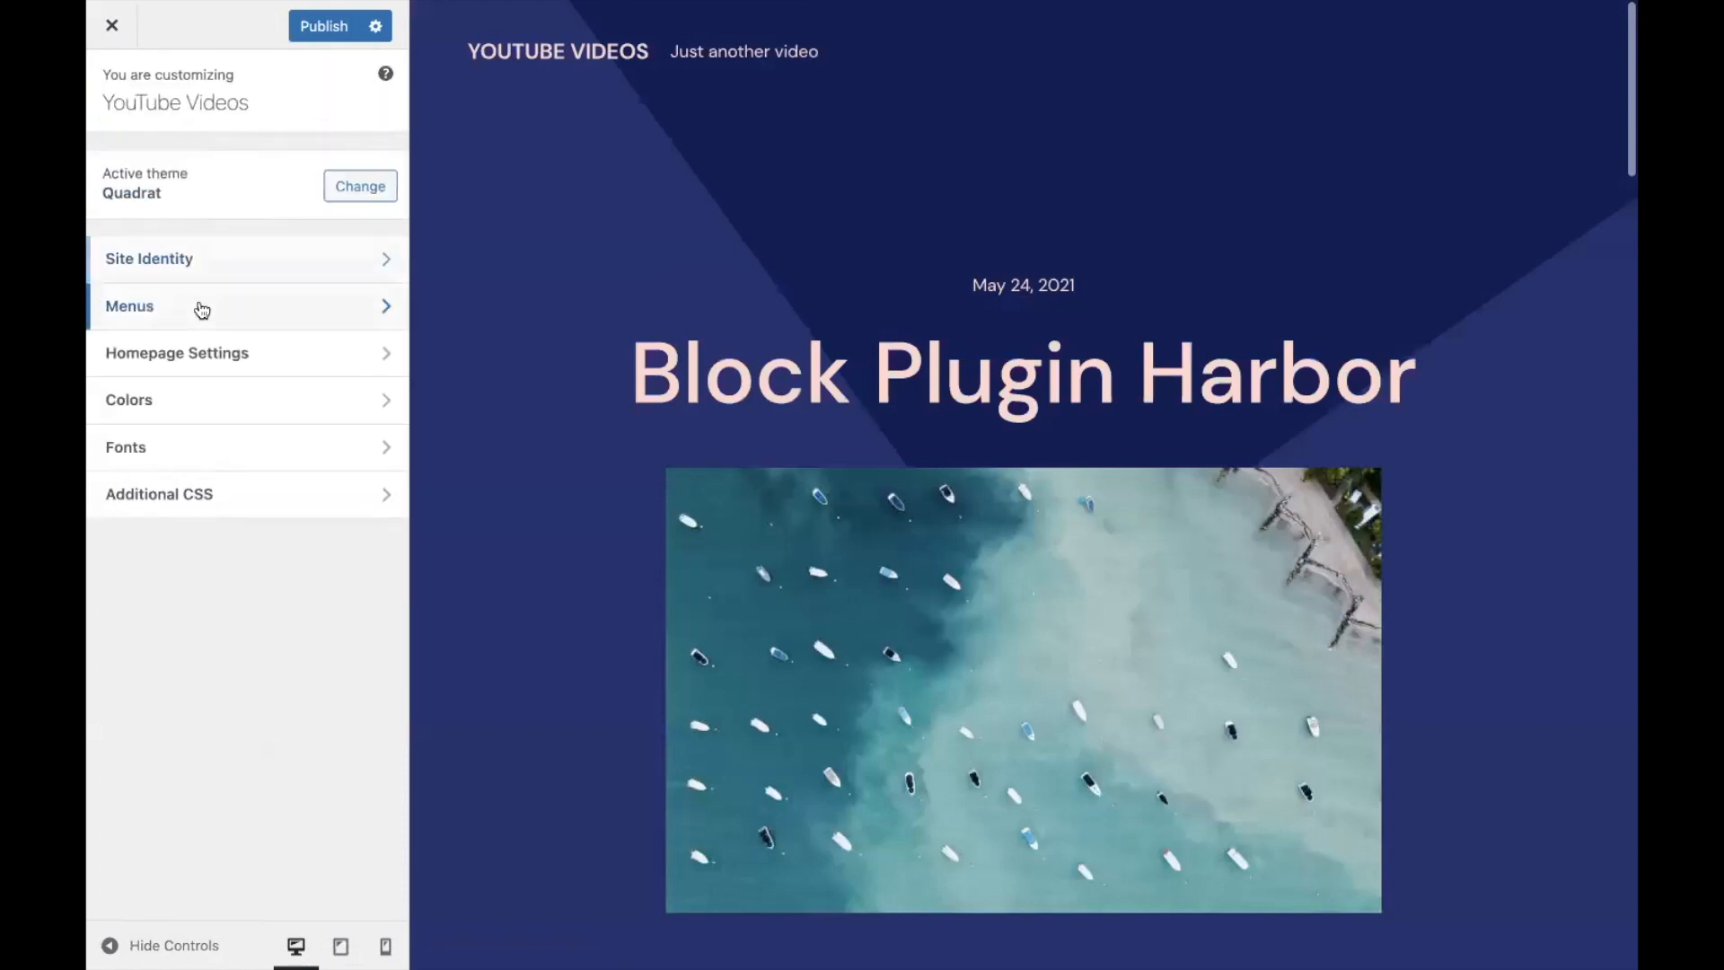
left_click(129, 305)
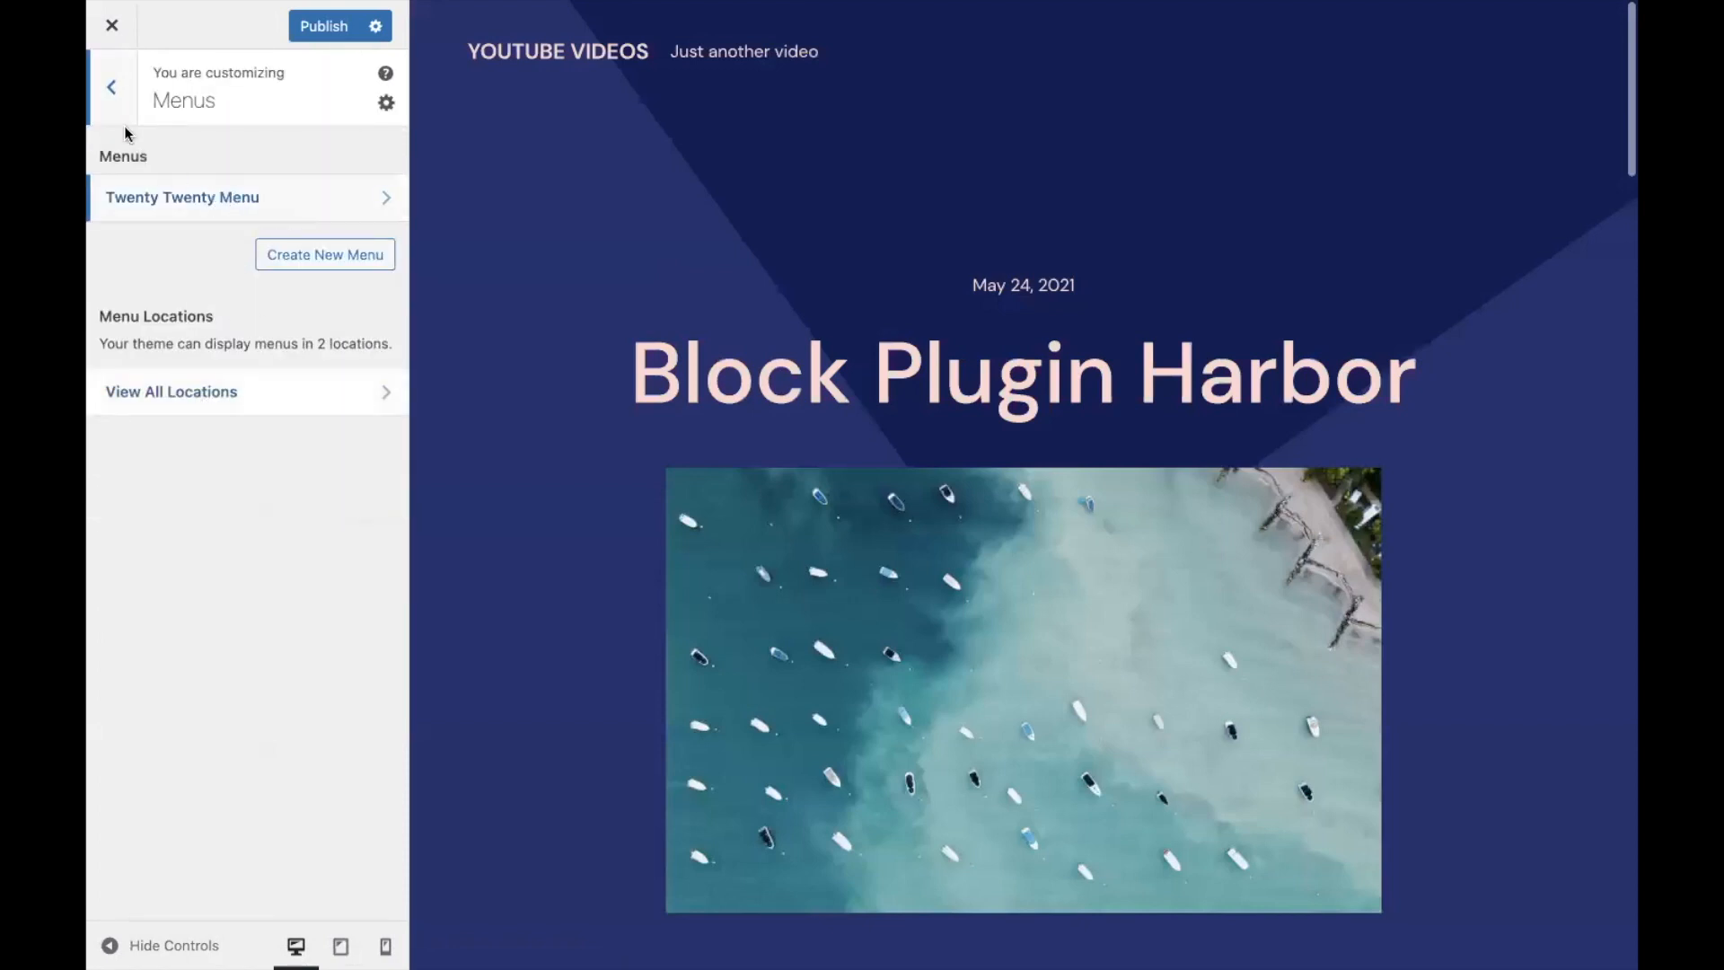
left_click(112, 87)
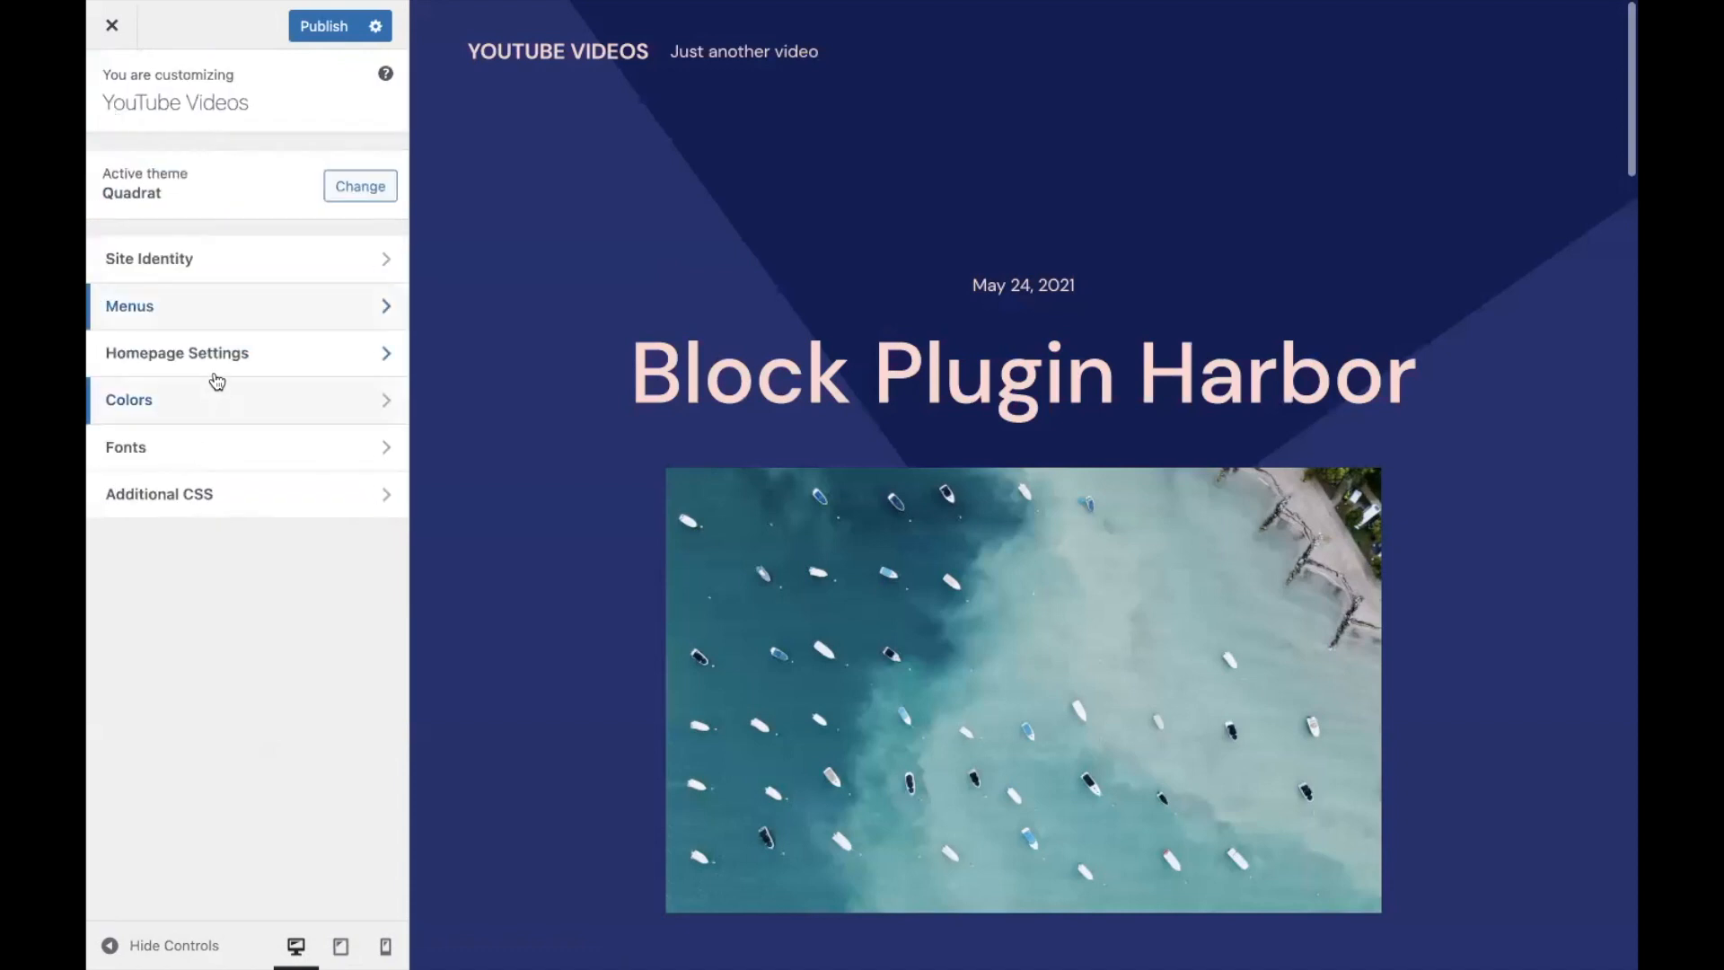
Set the site background colour to blue (#1e73be) and publish.
left_click(128, 400)
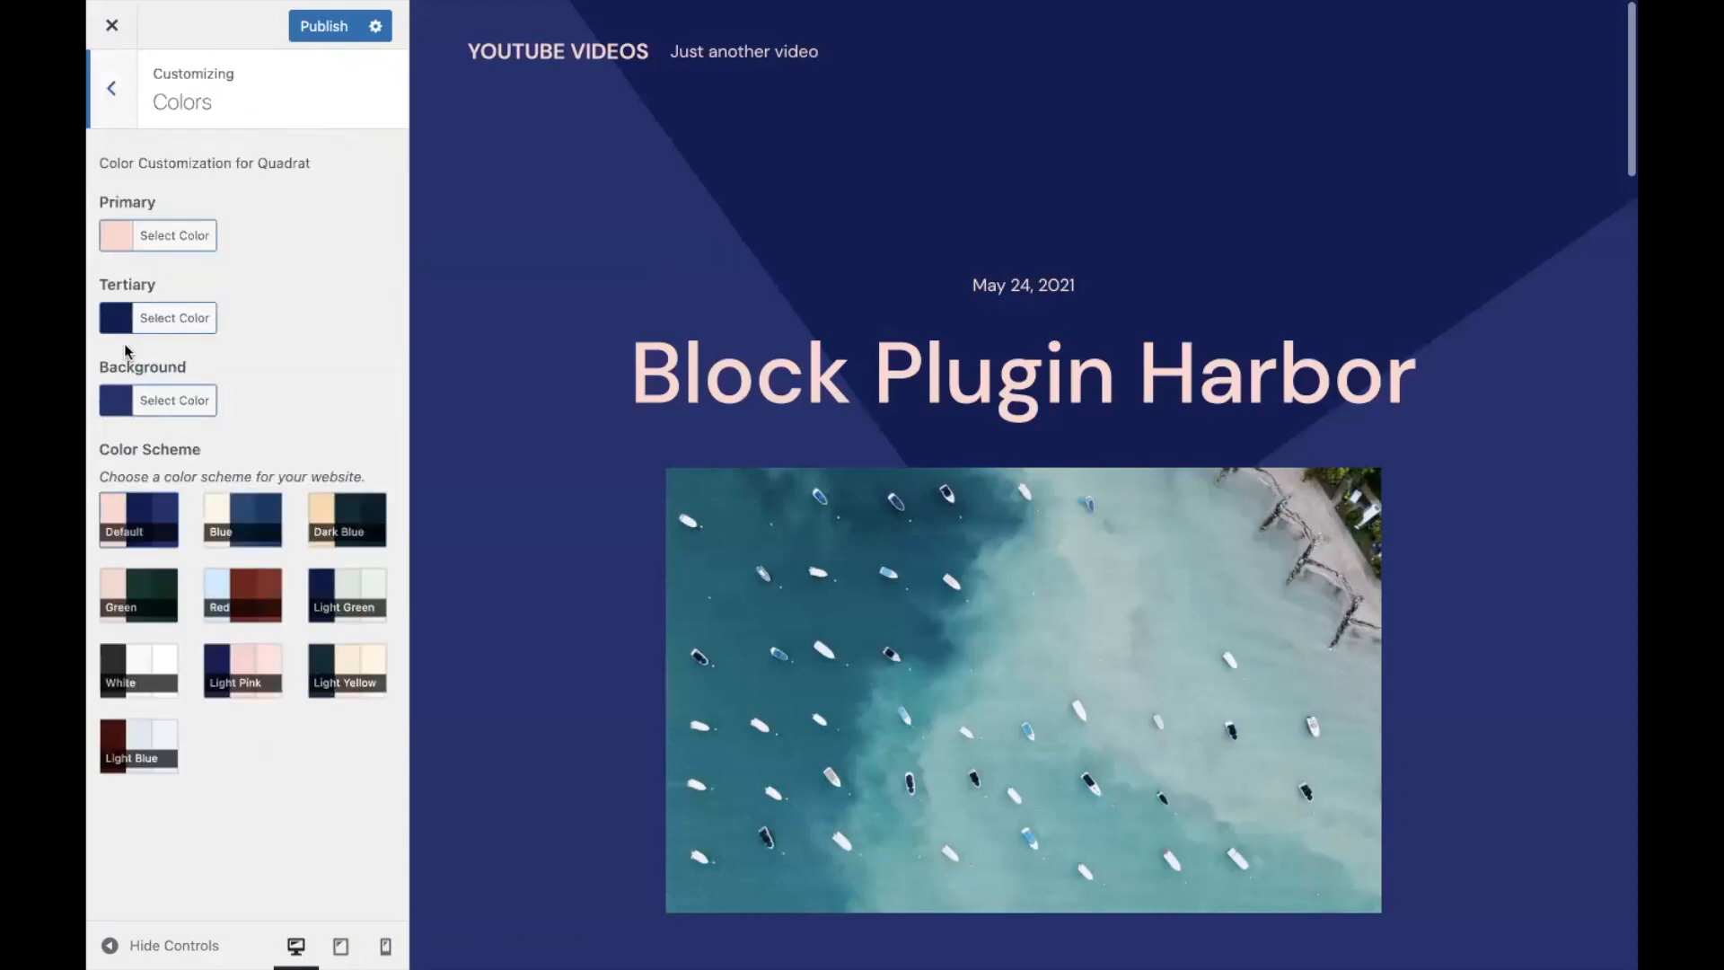
left_click(174, 399)
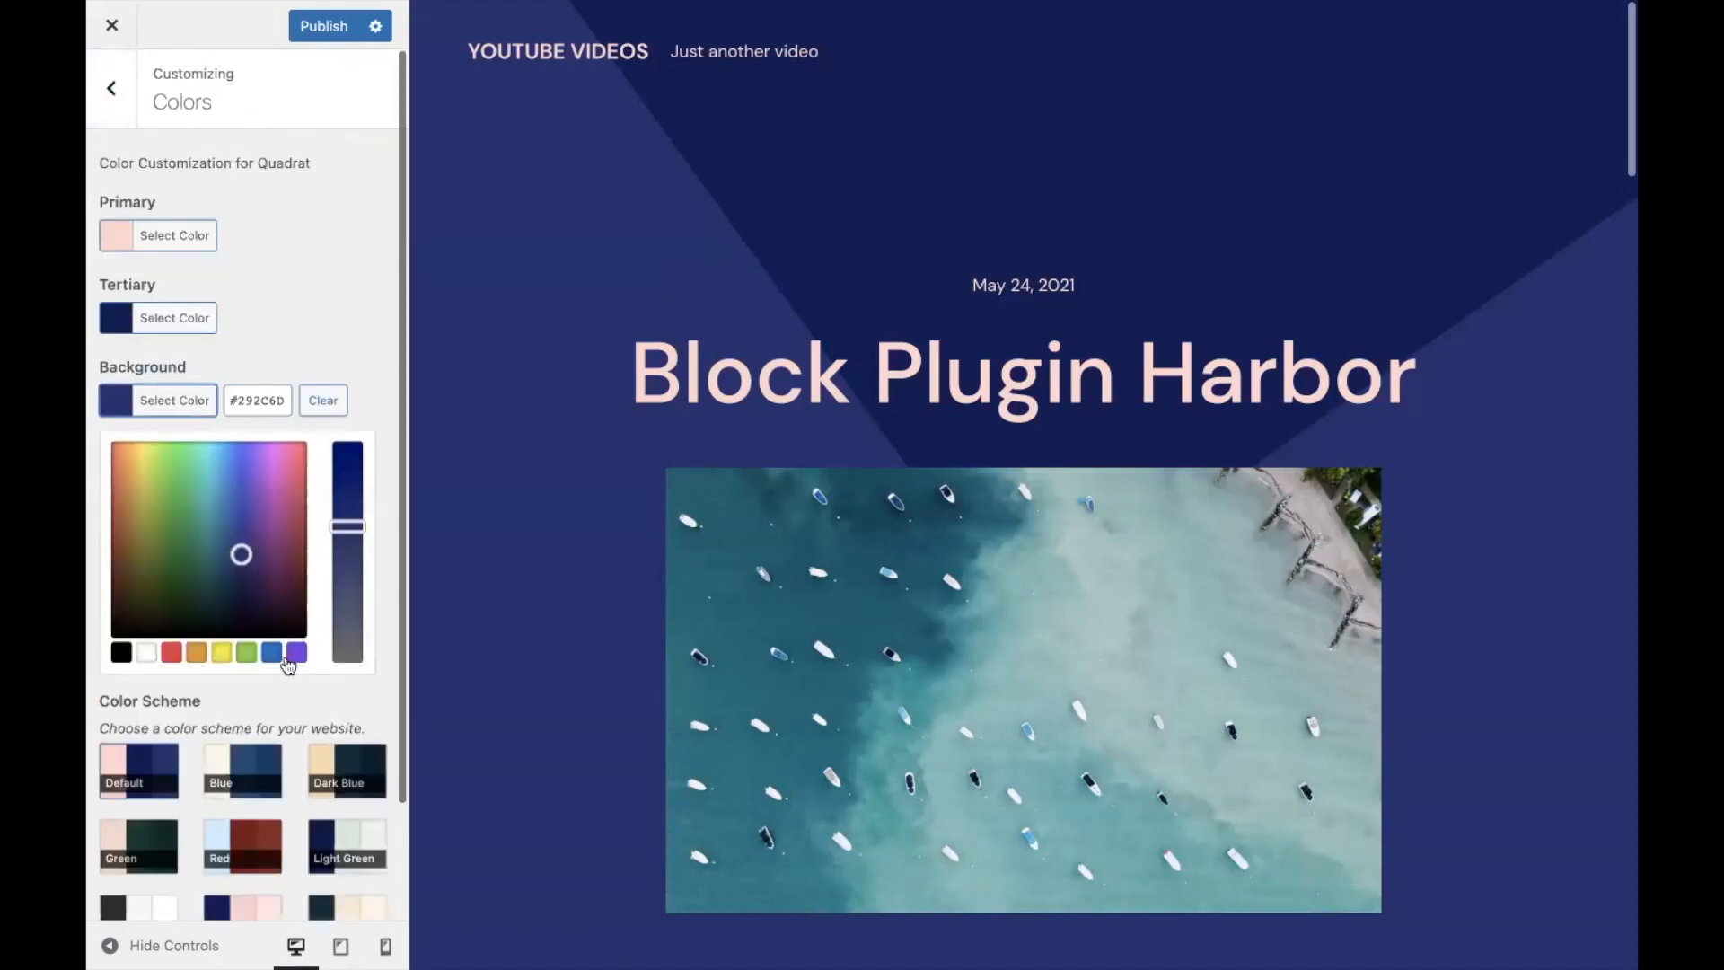
left_click(271, 652)
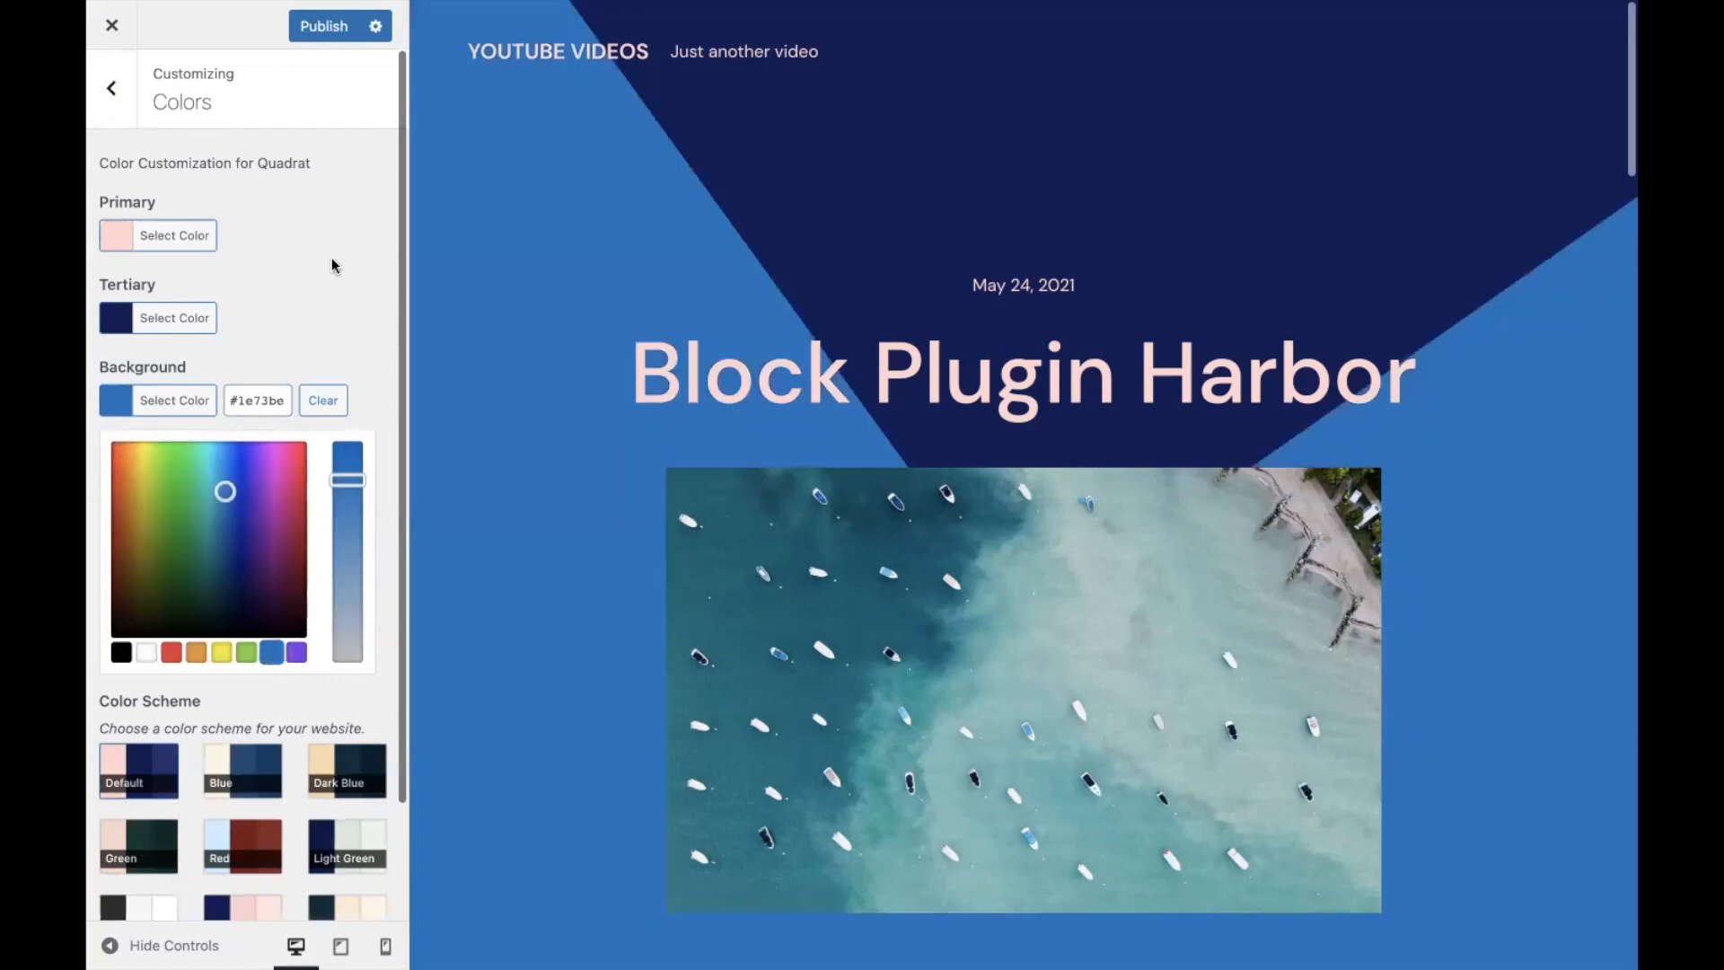
left_click(324, 26)
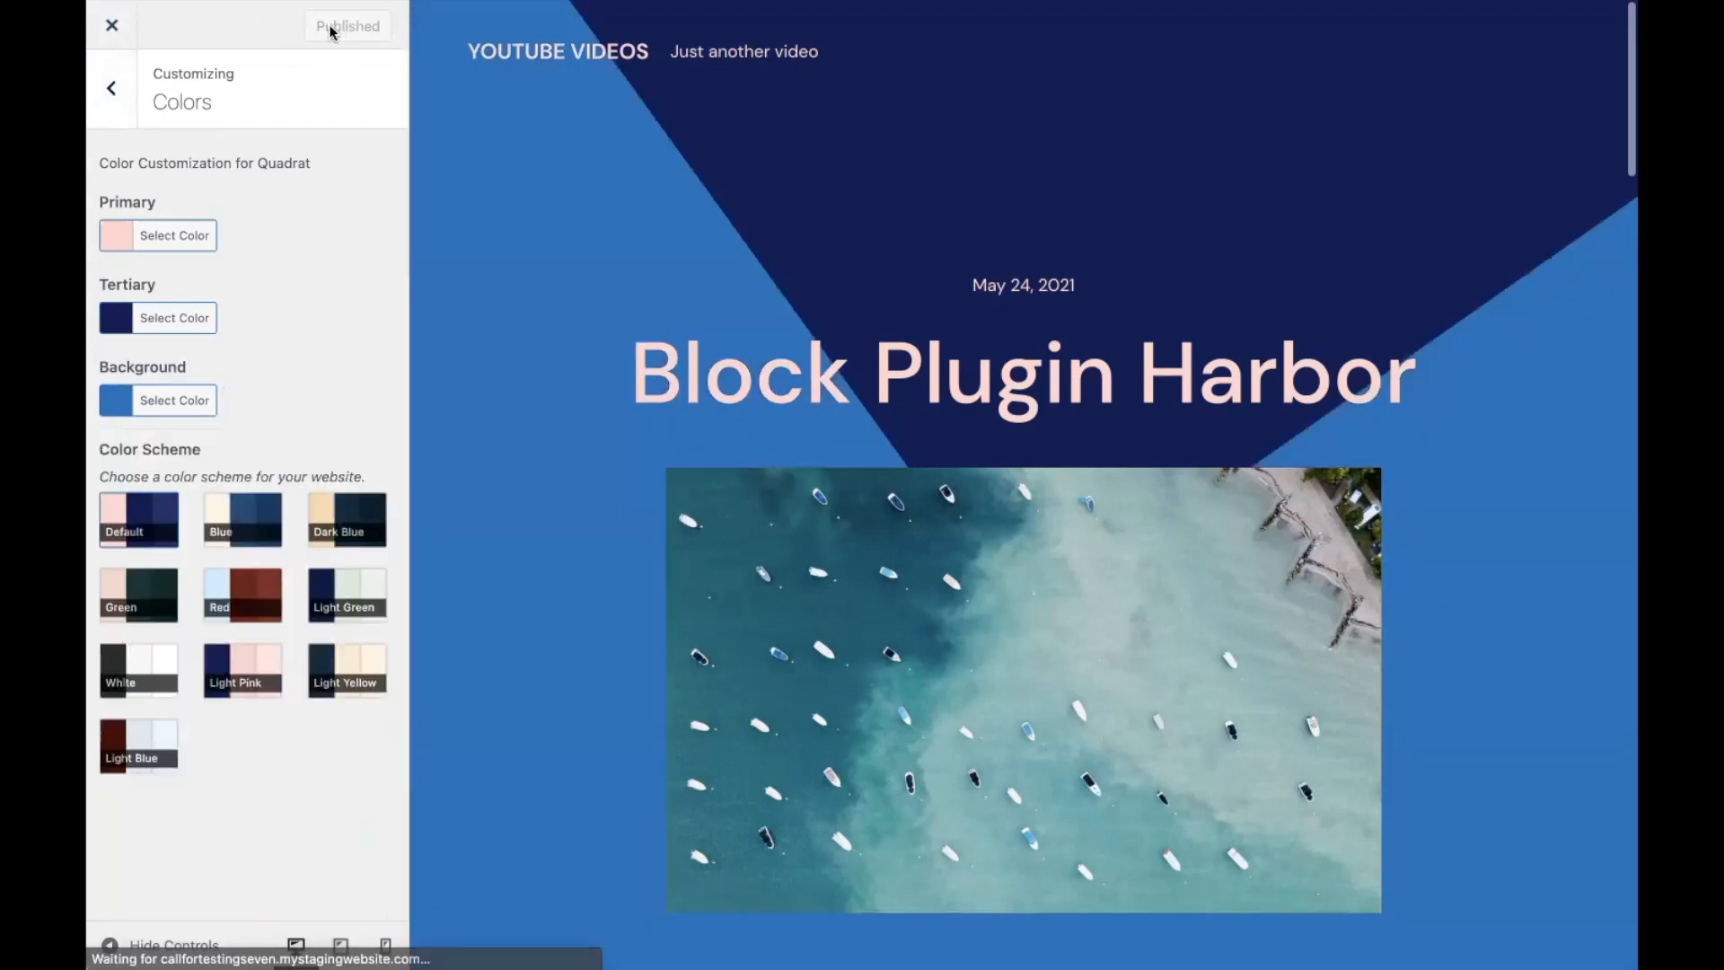
Browse the Fonts settings, then close the Customizer back to Themes.
left_click(111, 88)
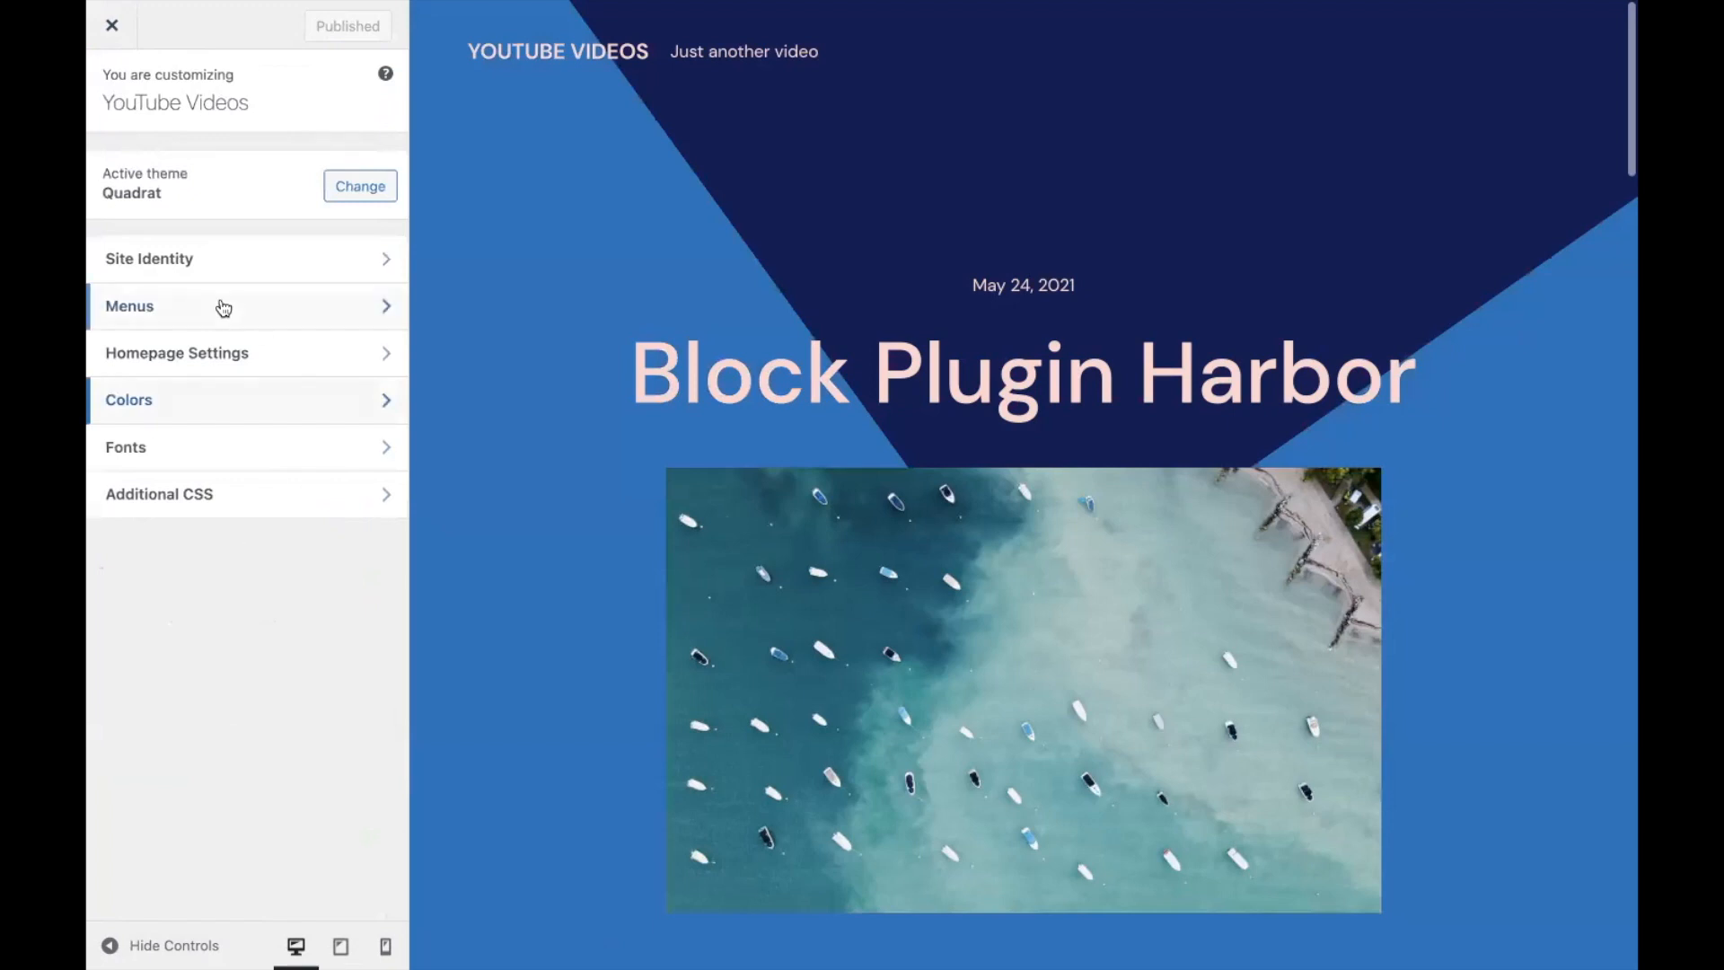
left_click(126, 447)
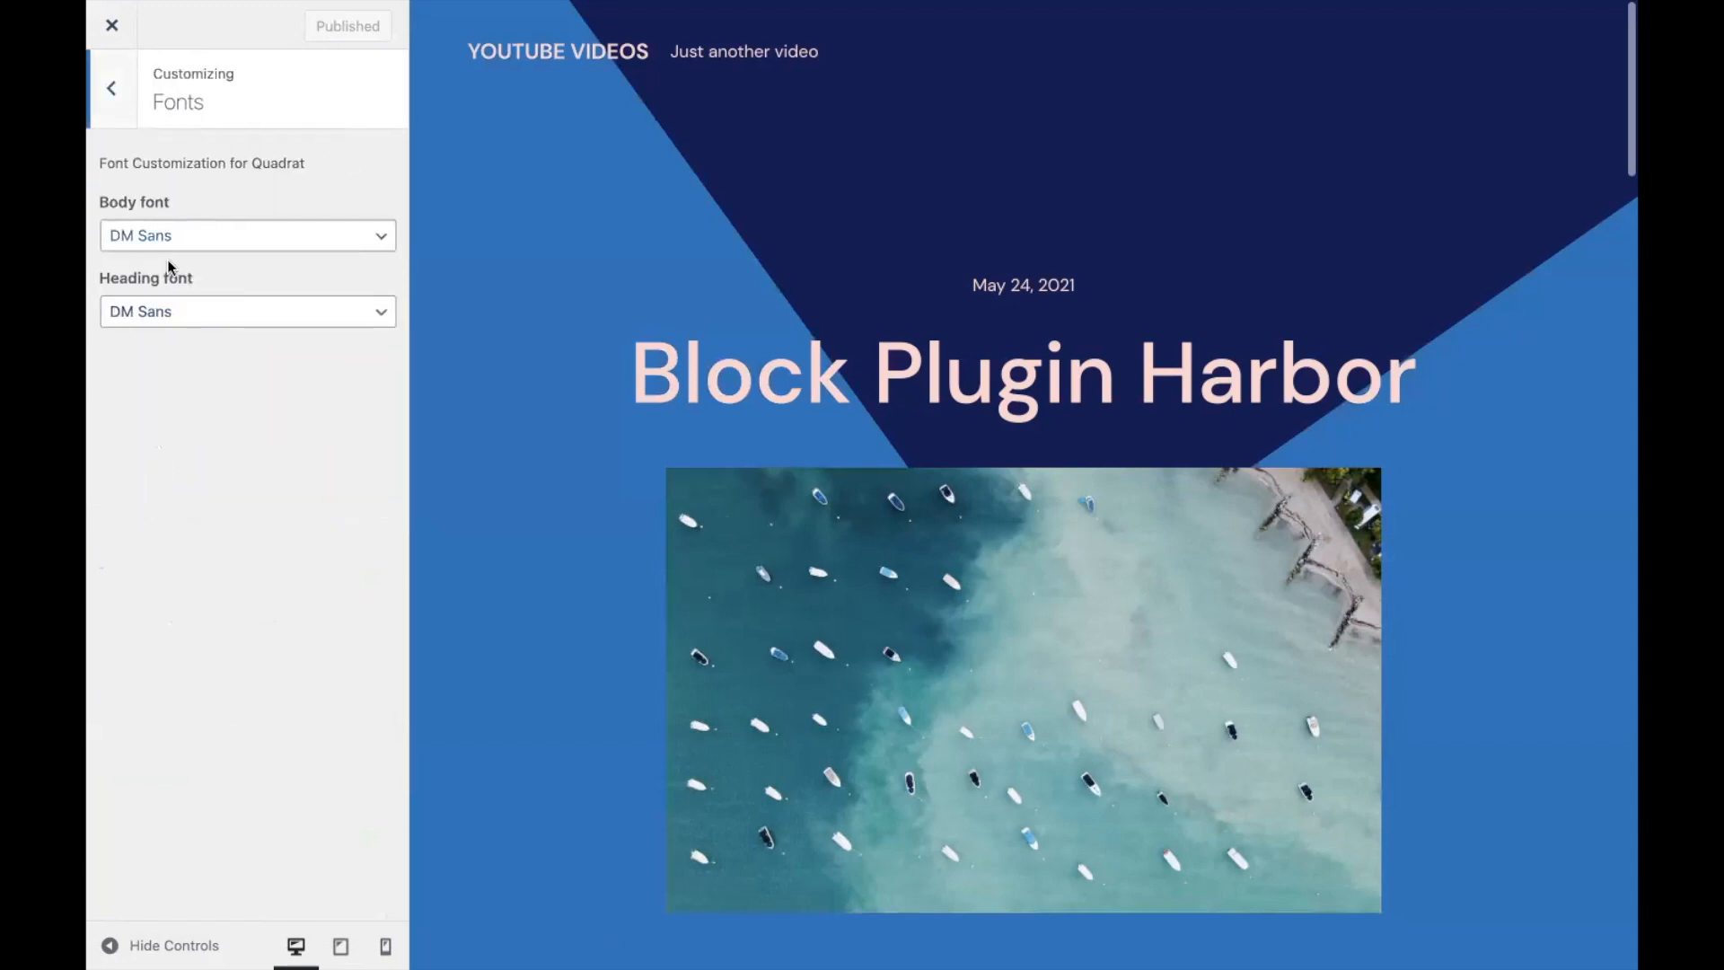
left_click(111, 87)
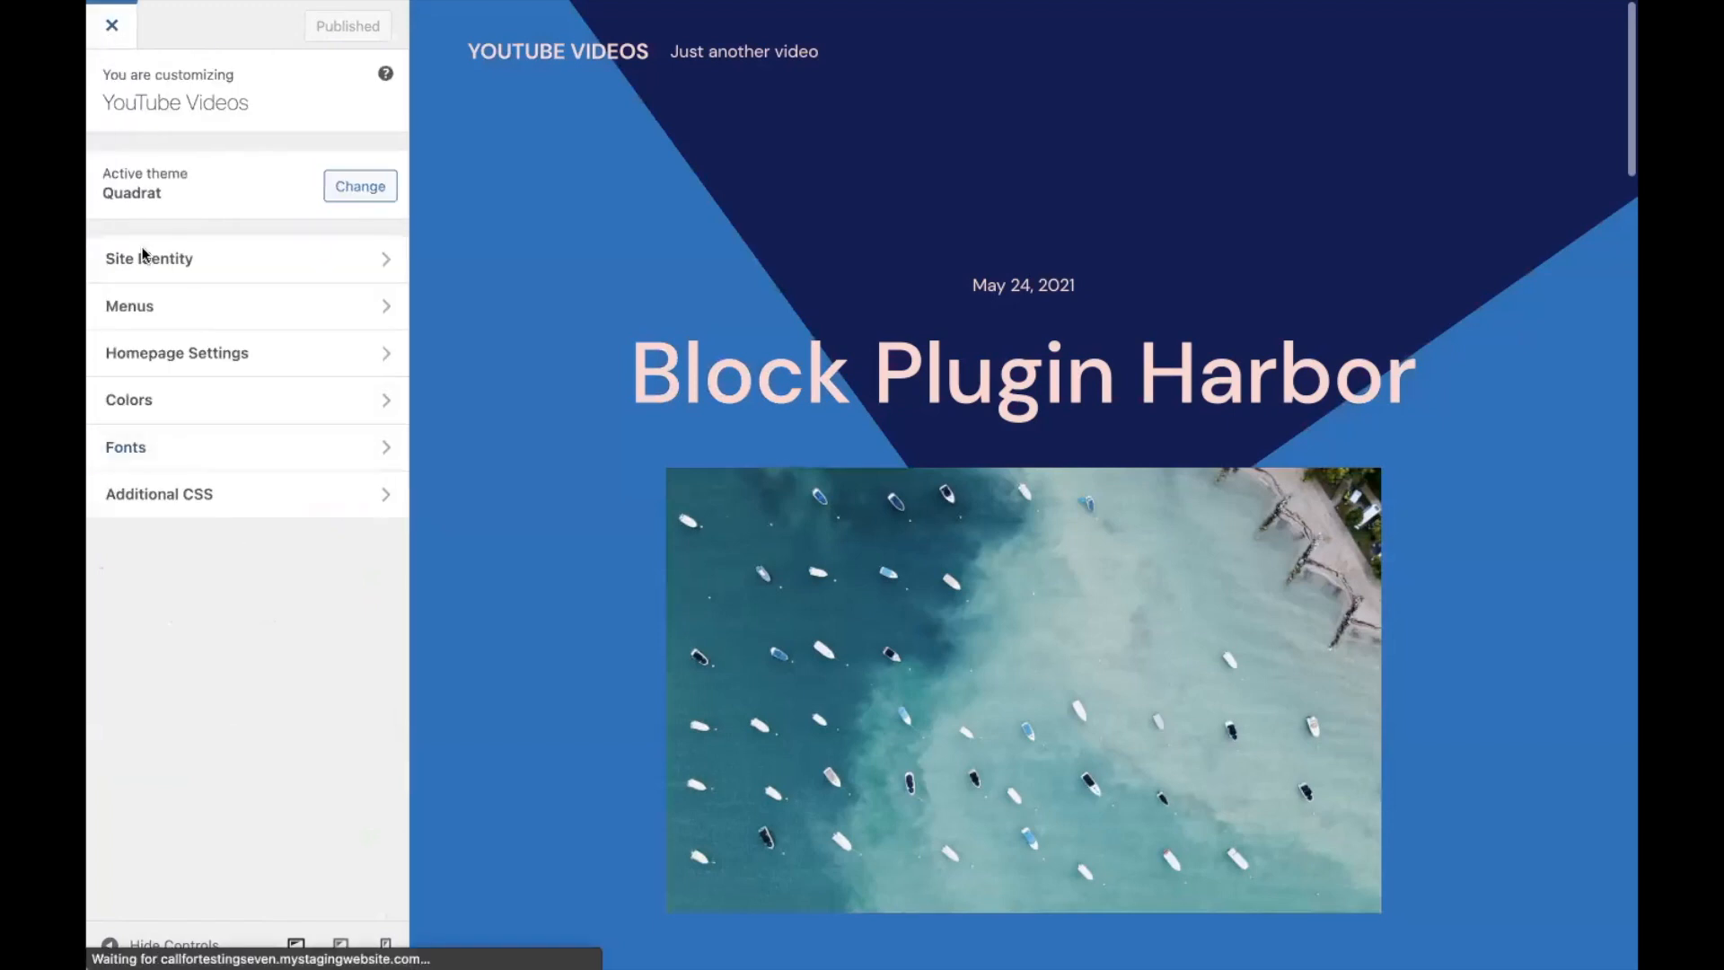
left_click(108, 25)
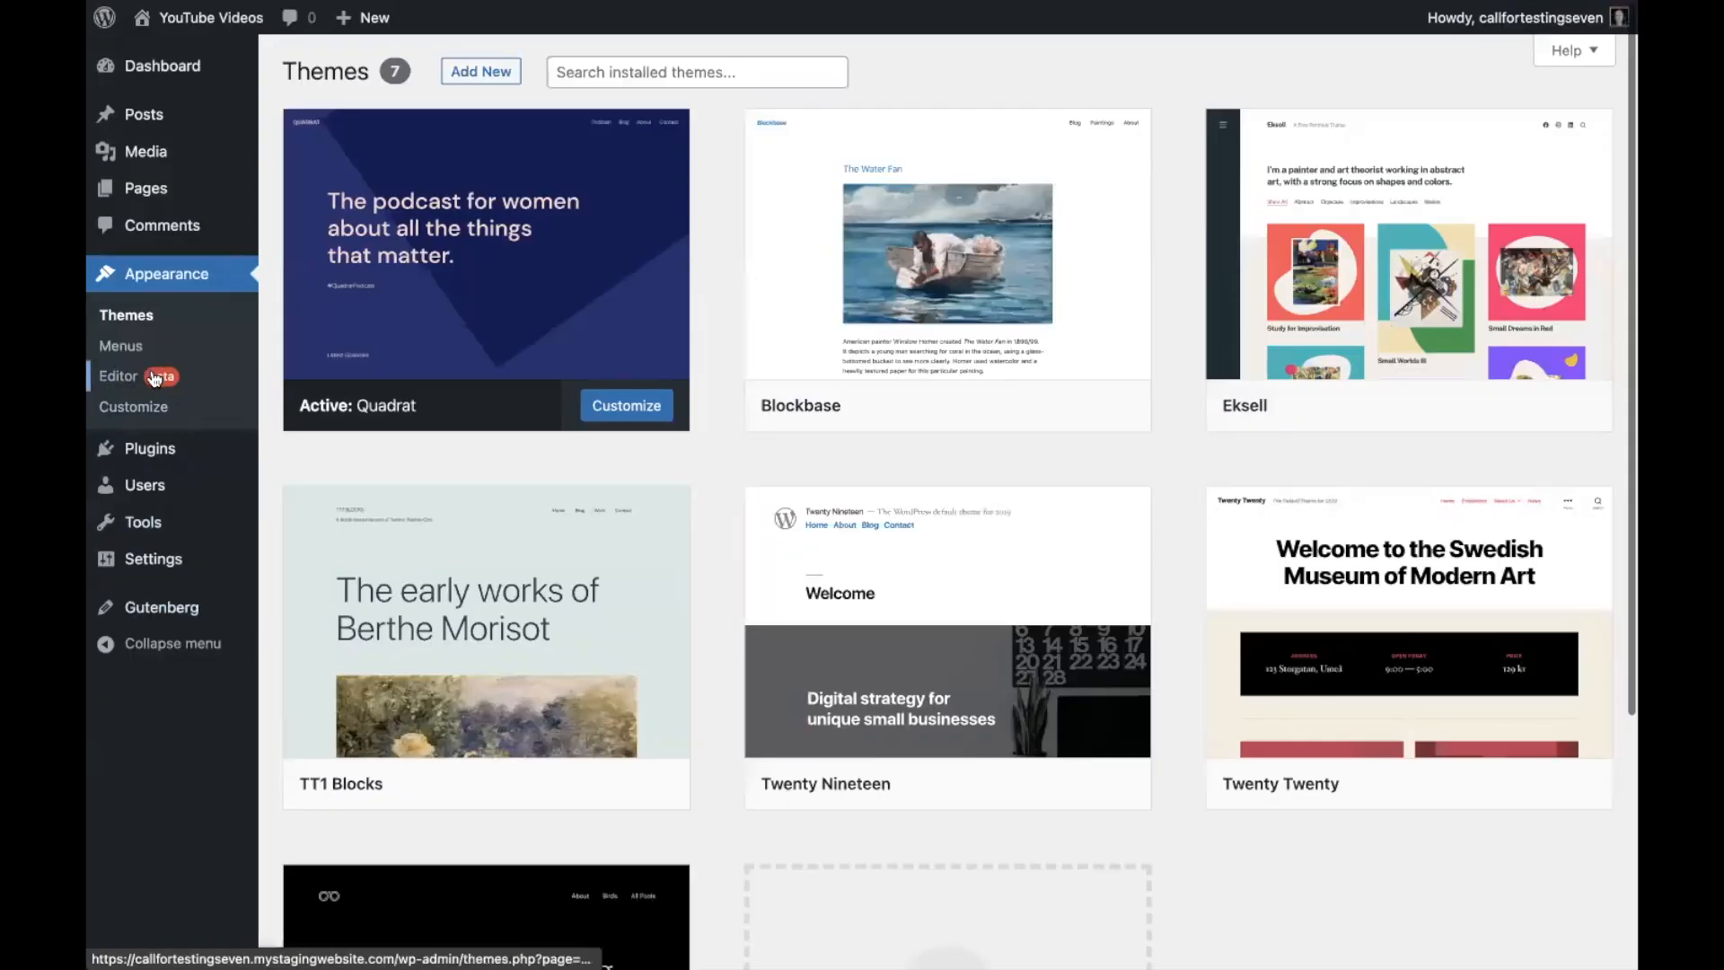
Open the site editor and apply a blue duotone filter to the featured image.
left_click(117, 377)
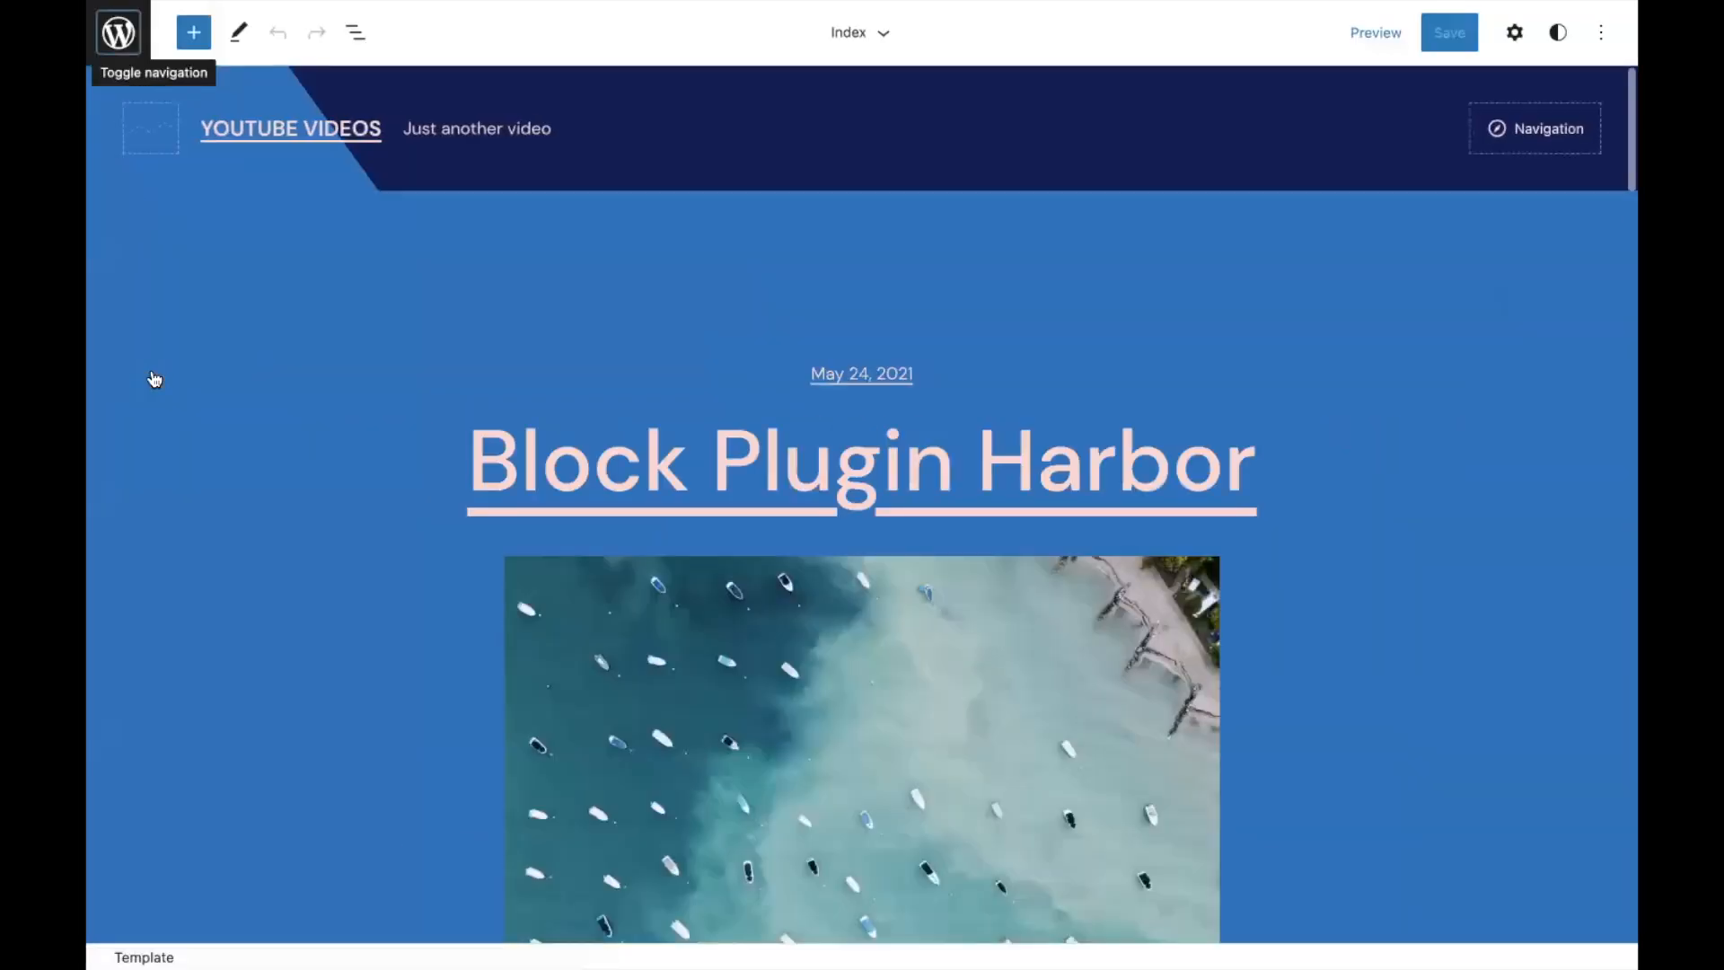
scroll("down", 3)
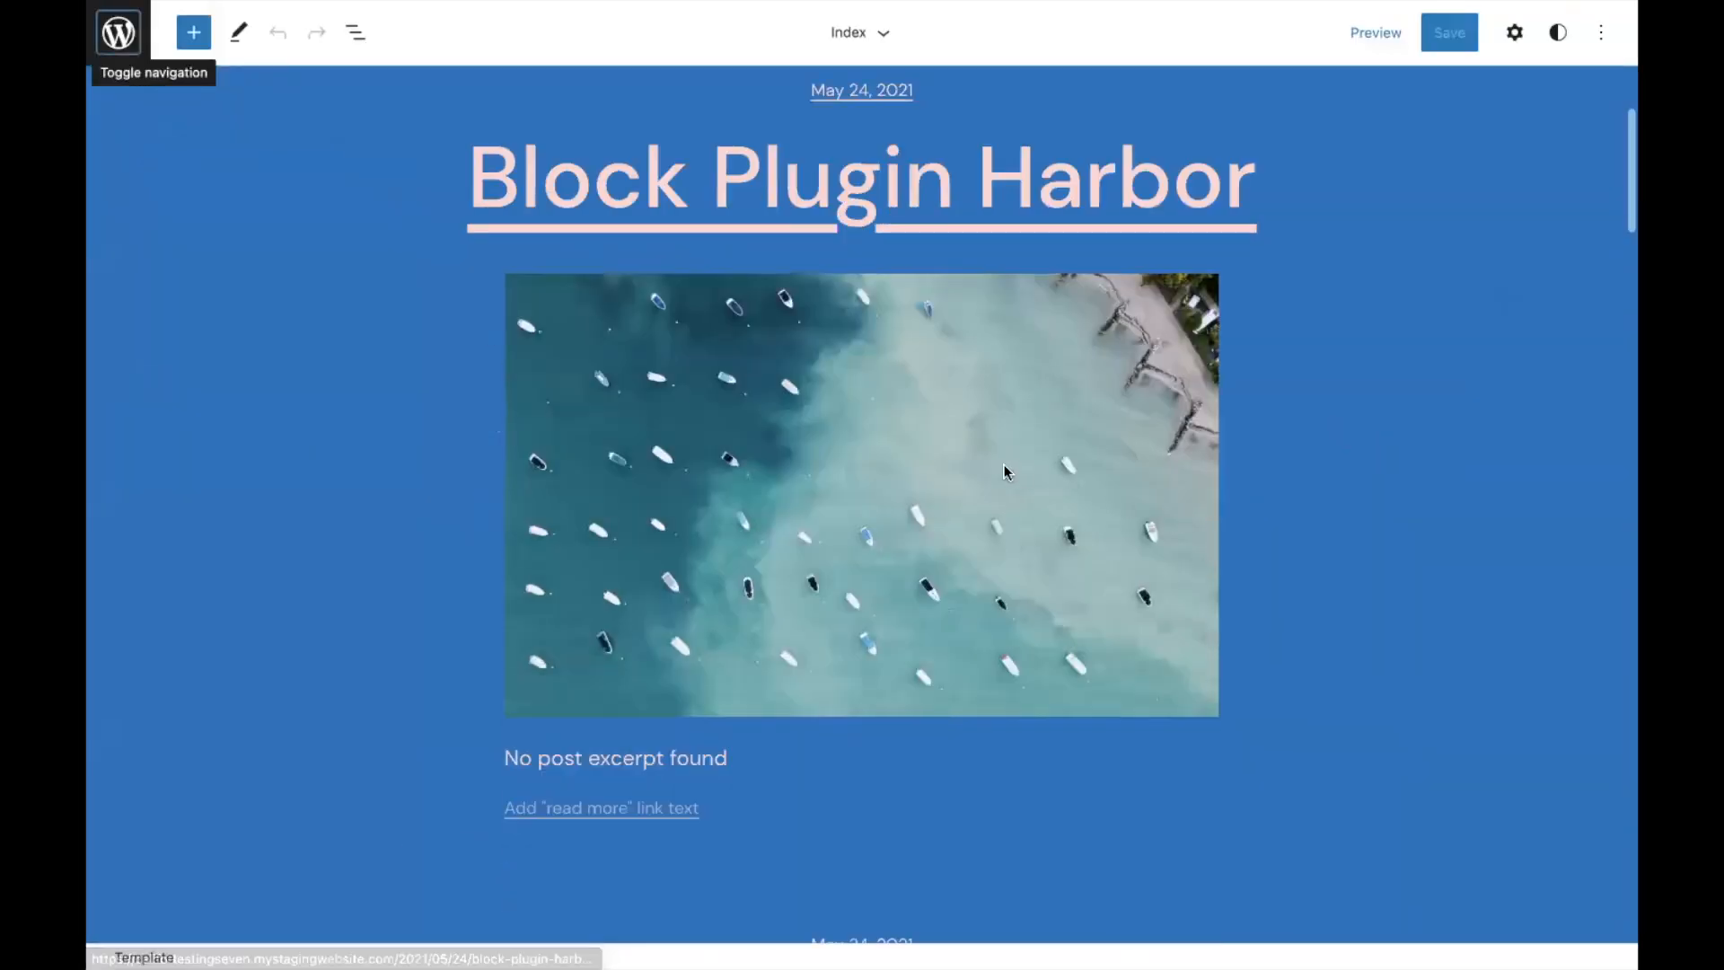
left_click(1004, 472)
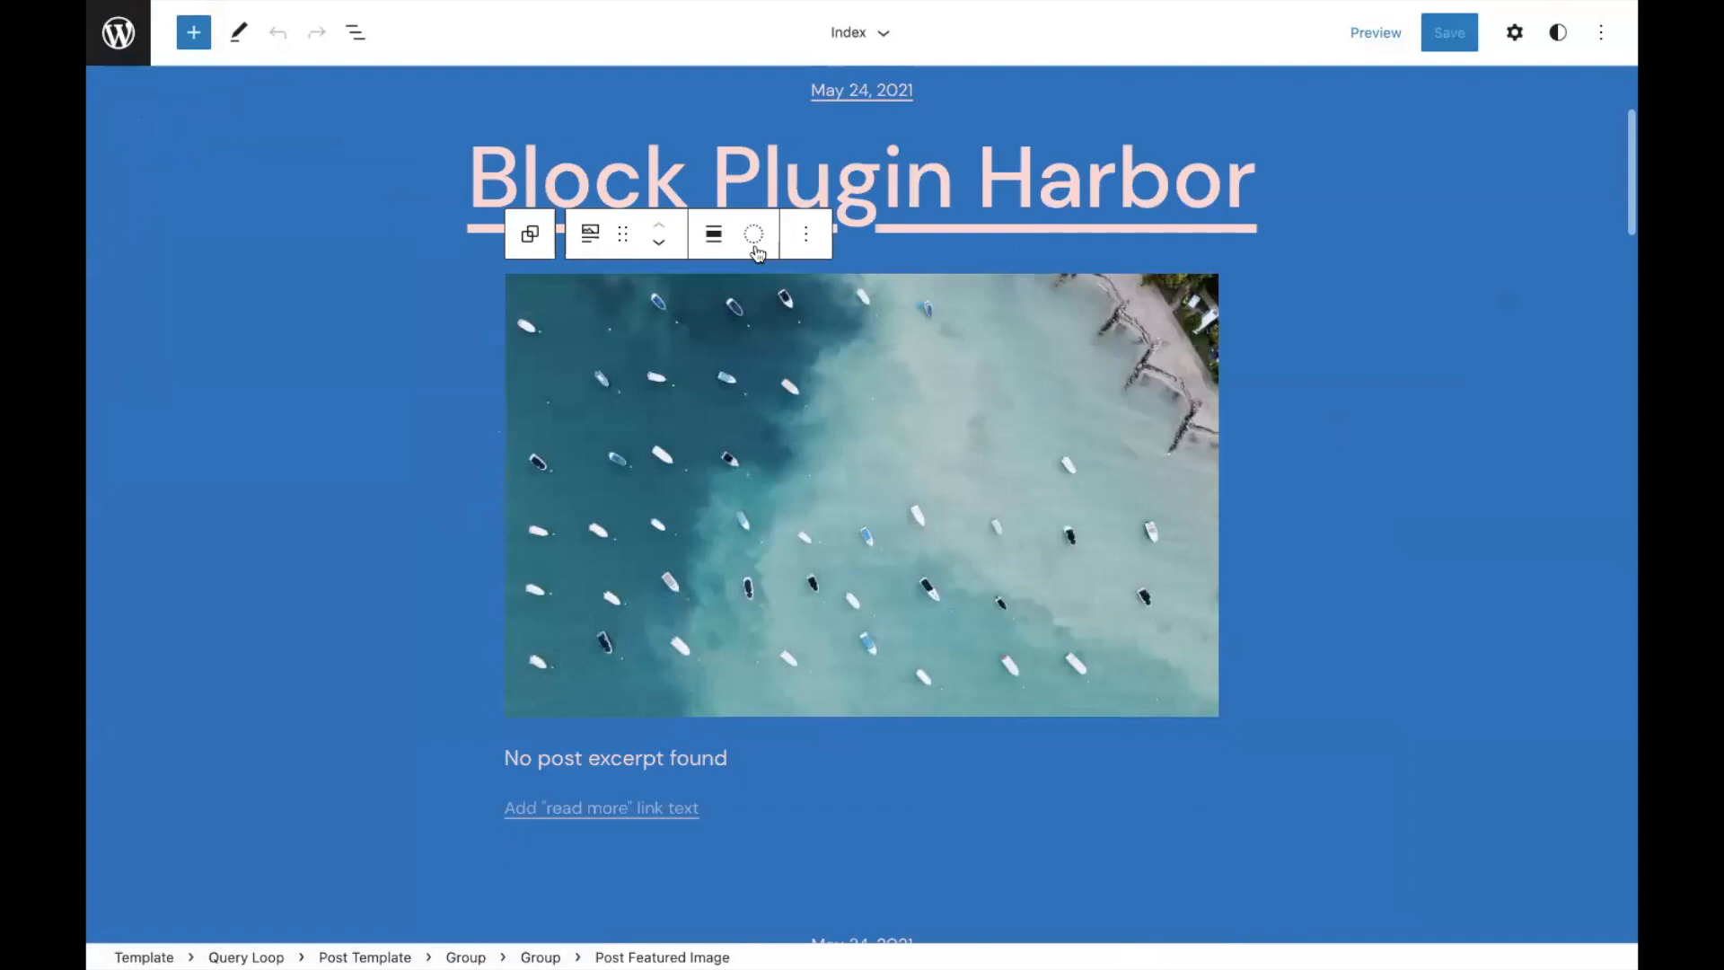
left_click(757, 233)
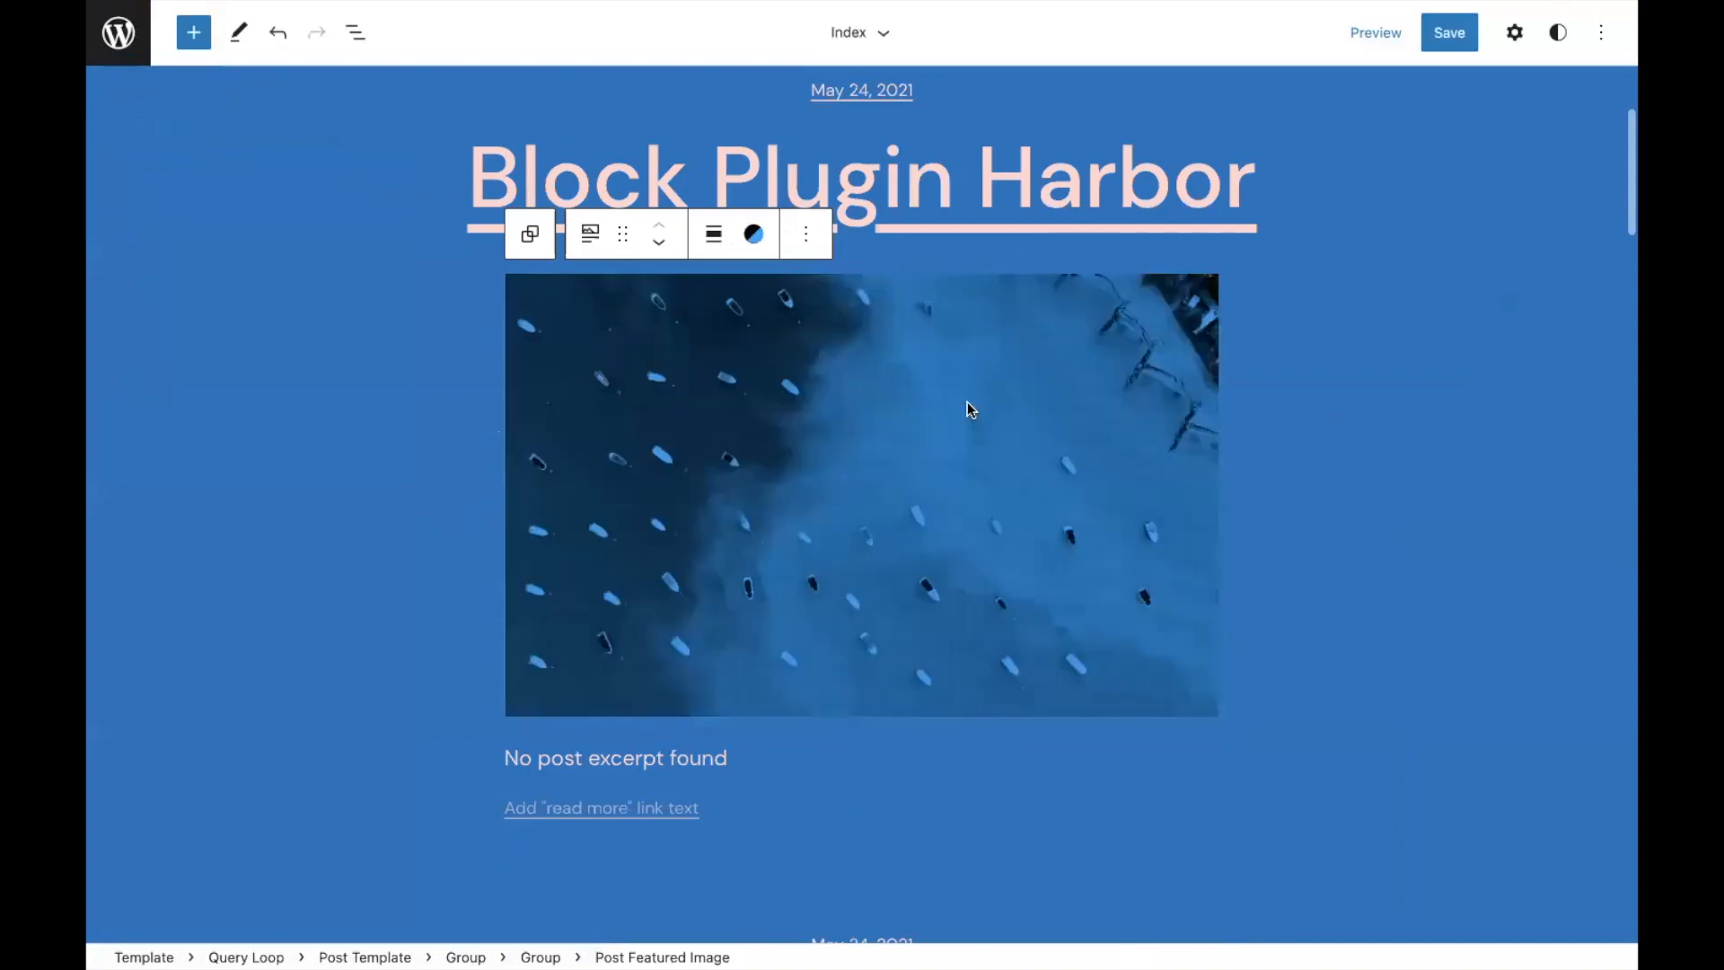
Select the Post Title and give it a smaller typography size.
scroll("down", 3)
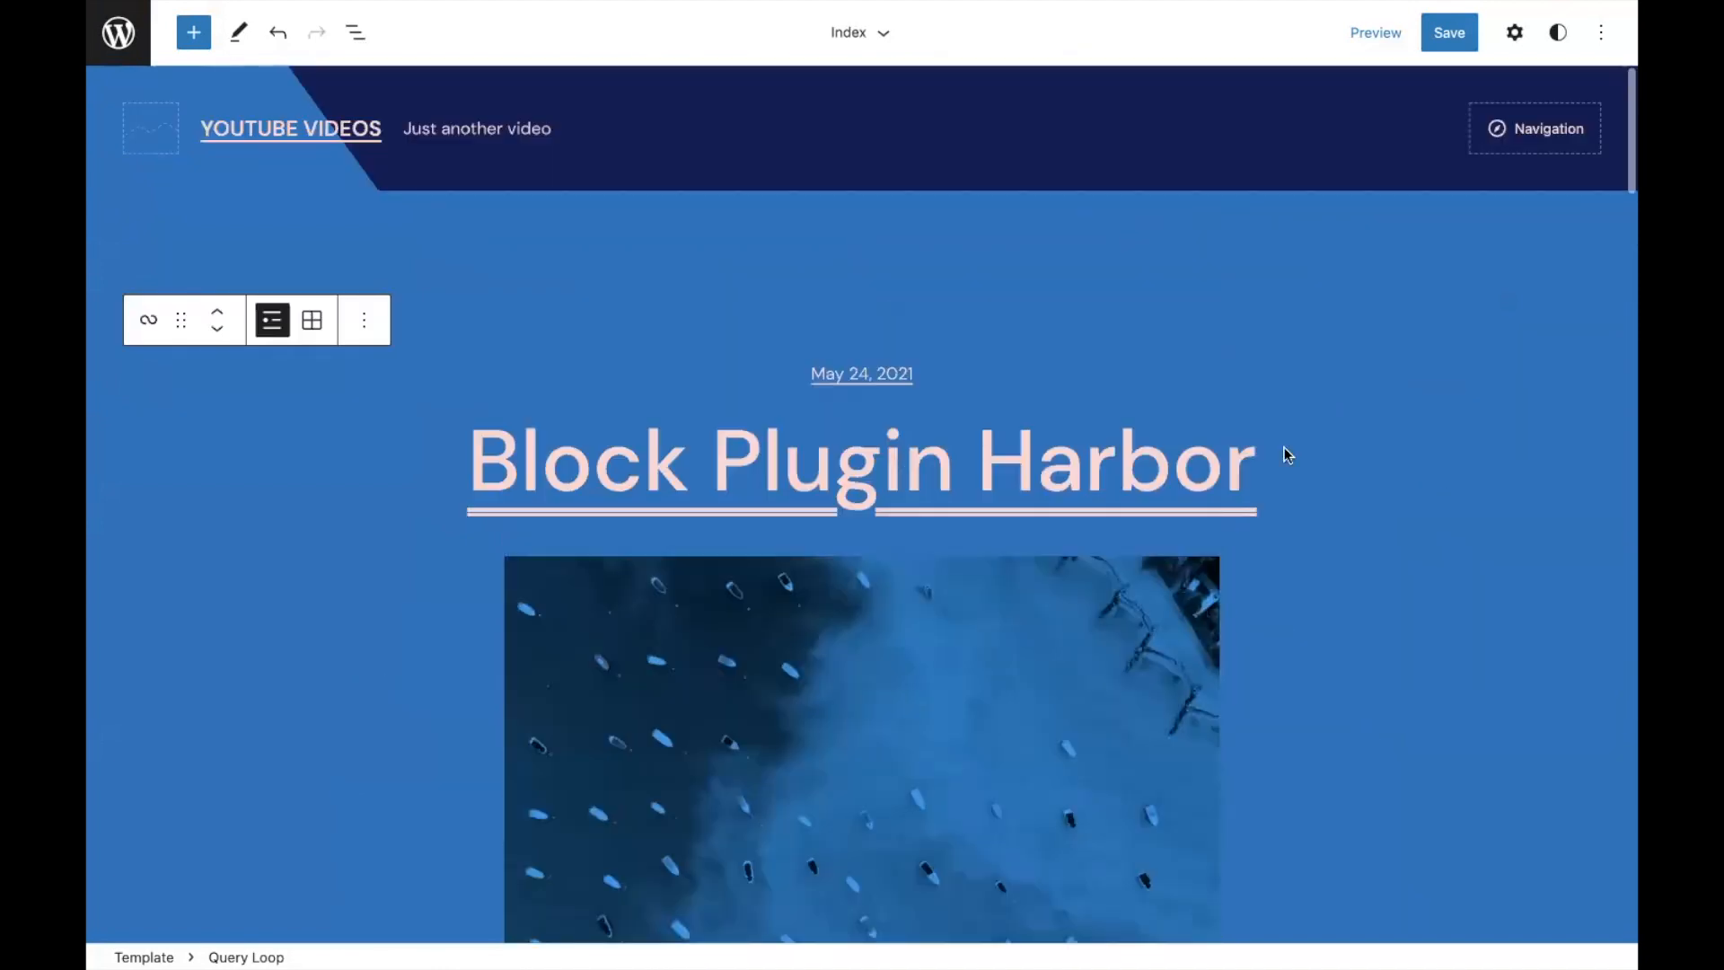
left_click(1516, 31)
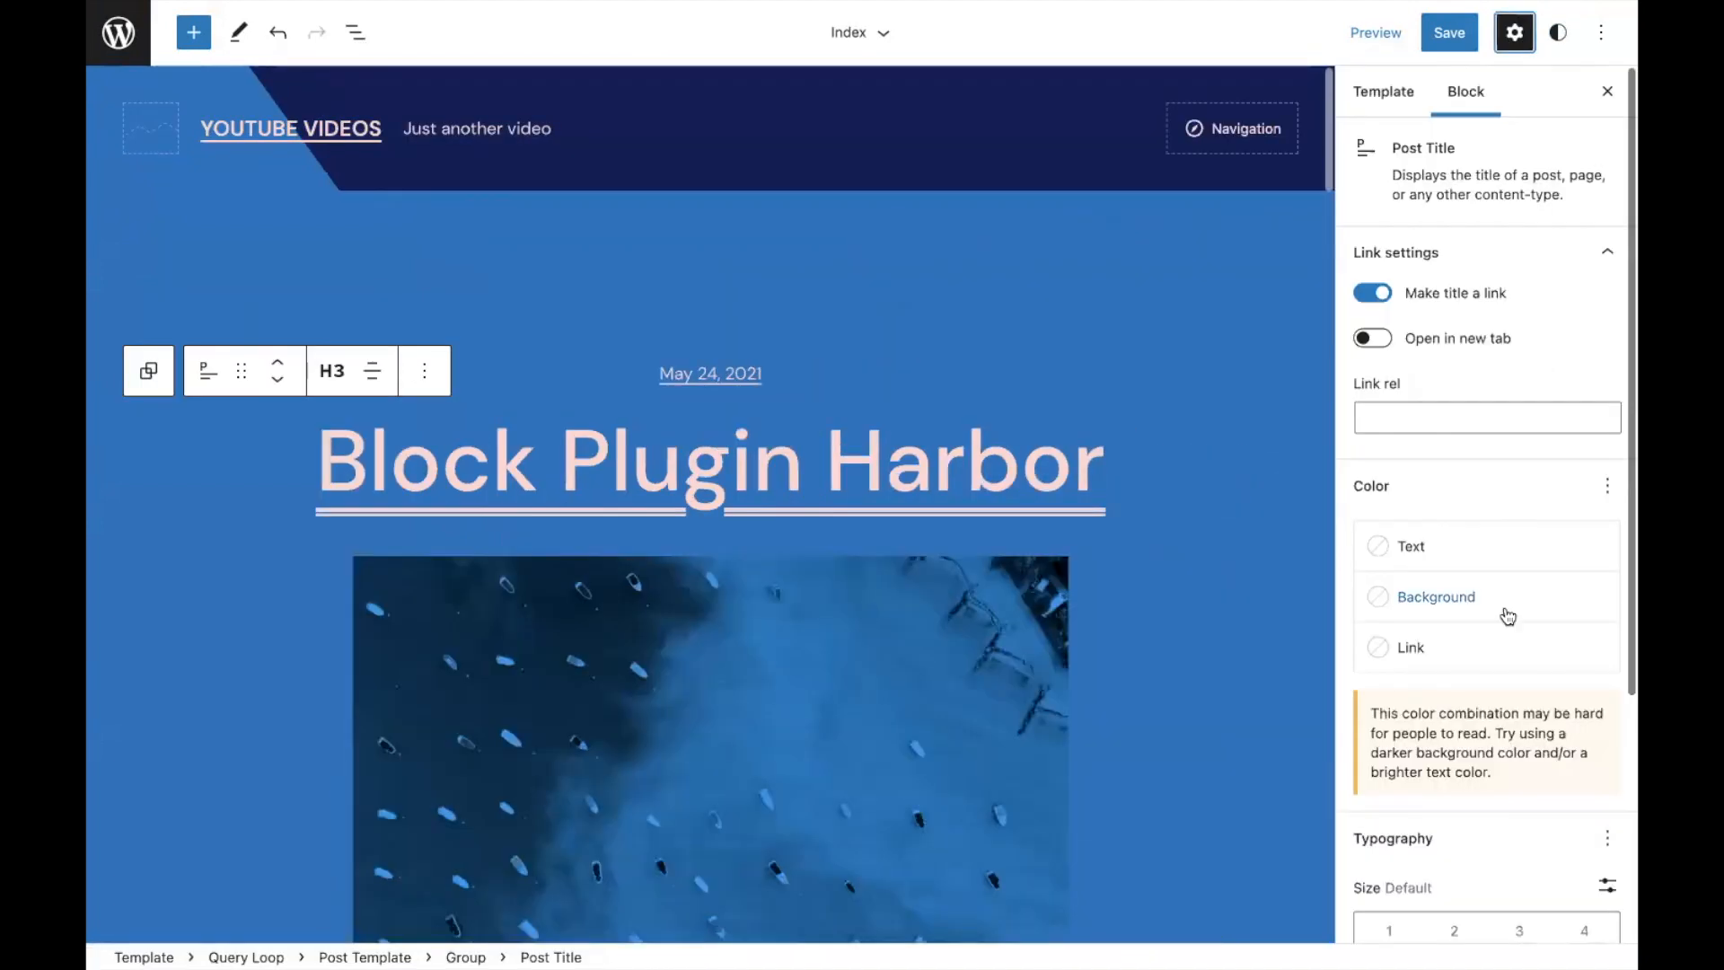
left_click(1454, 654)
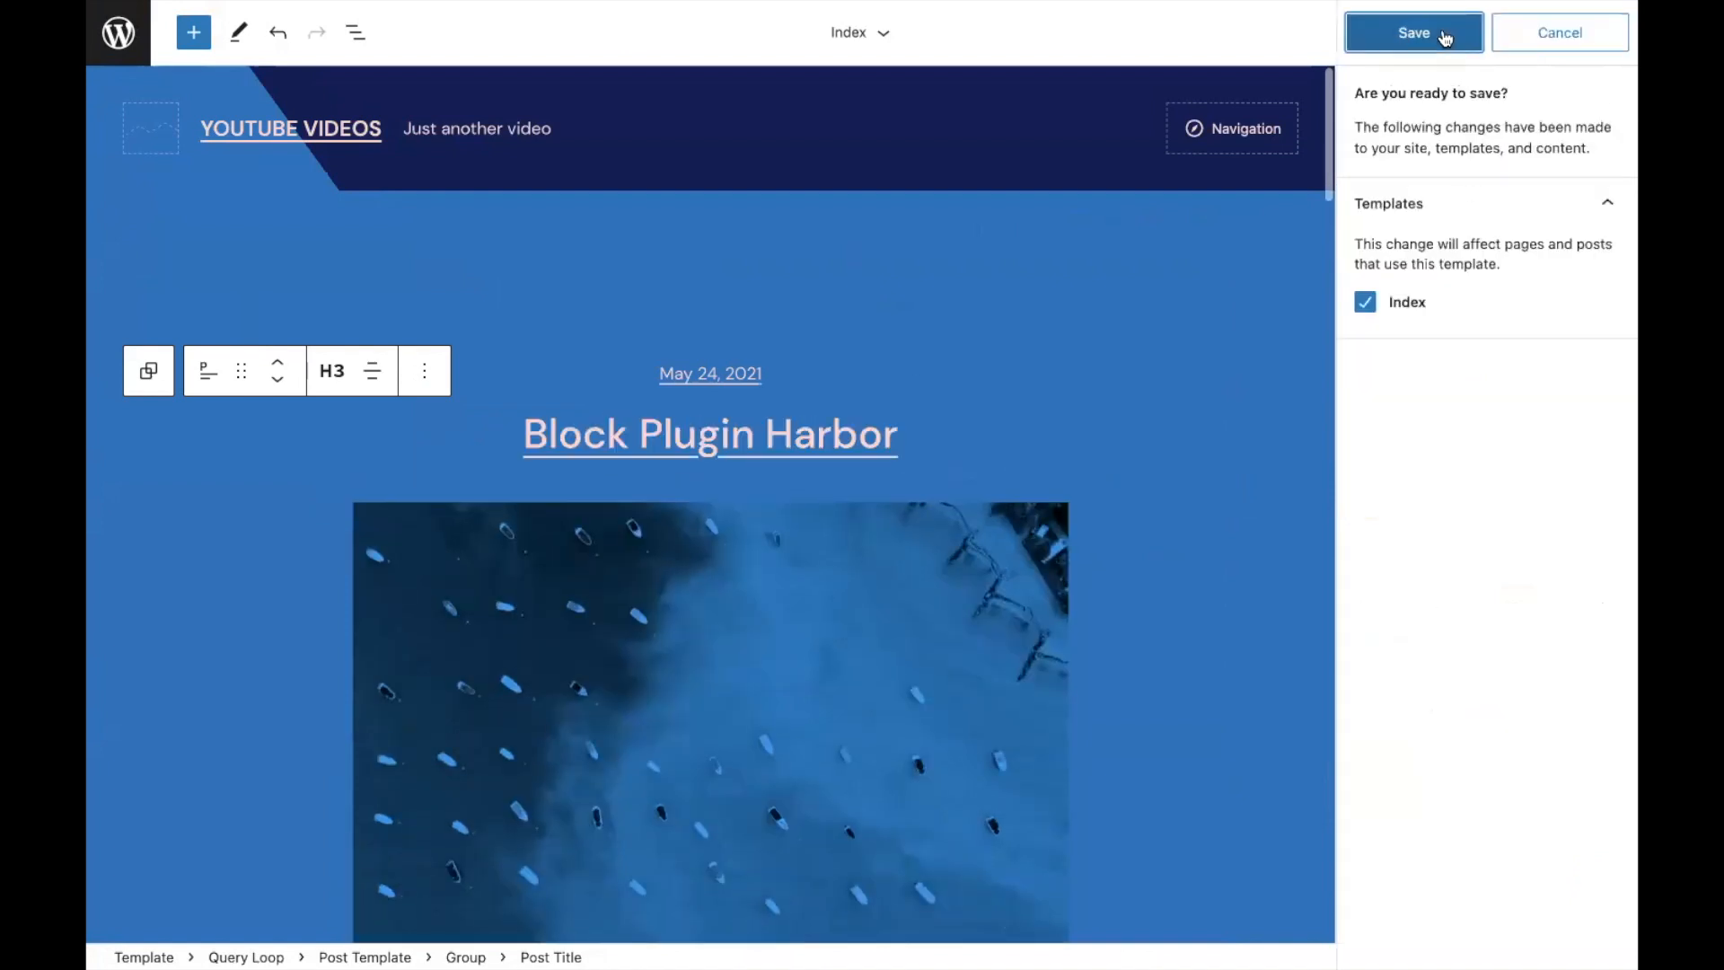
Confirm saving the Index template with the duotone image and smaller title.
left_click(1414, 32)
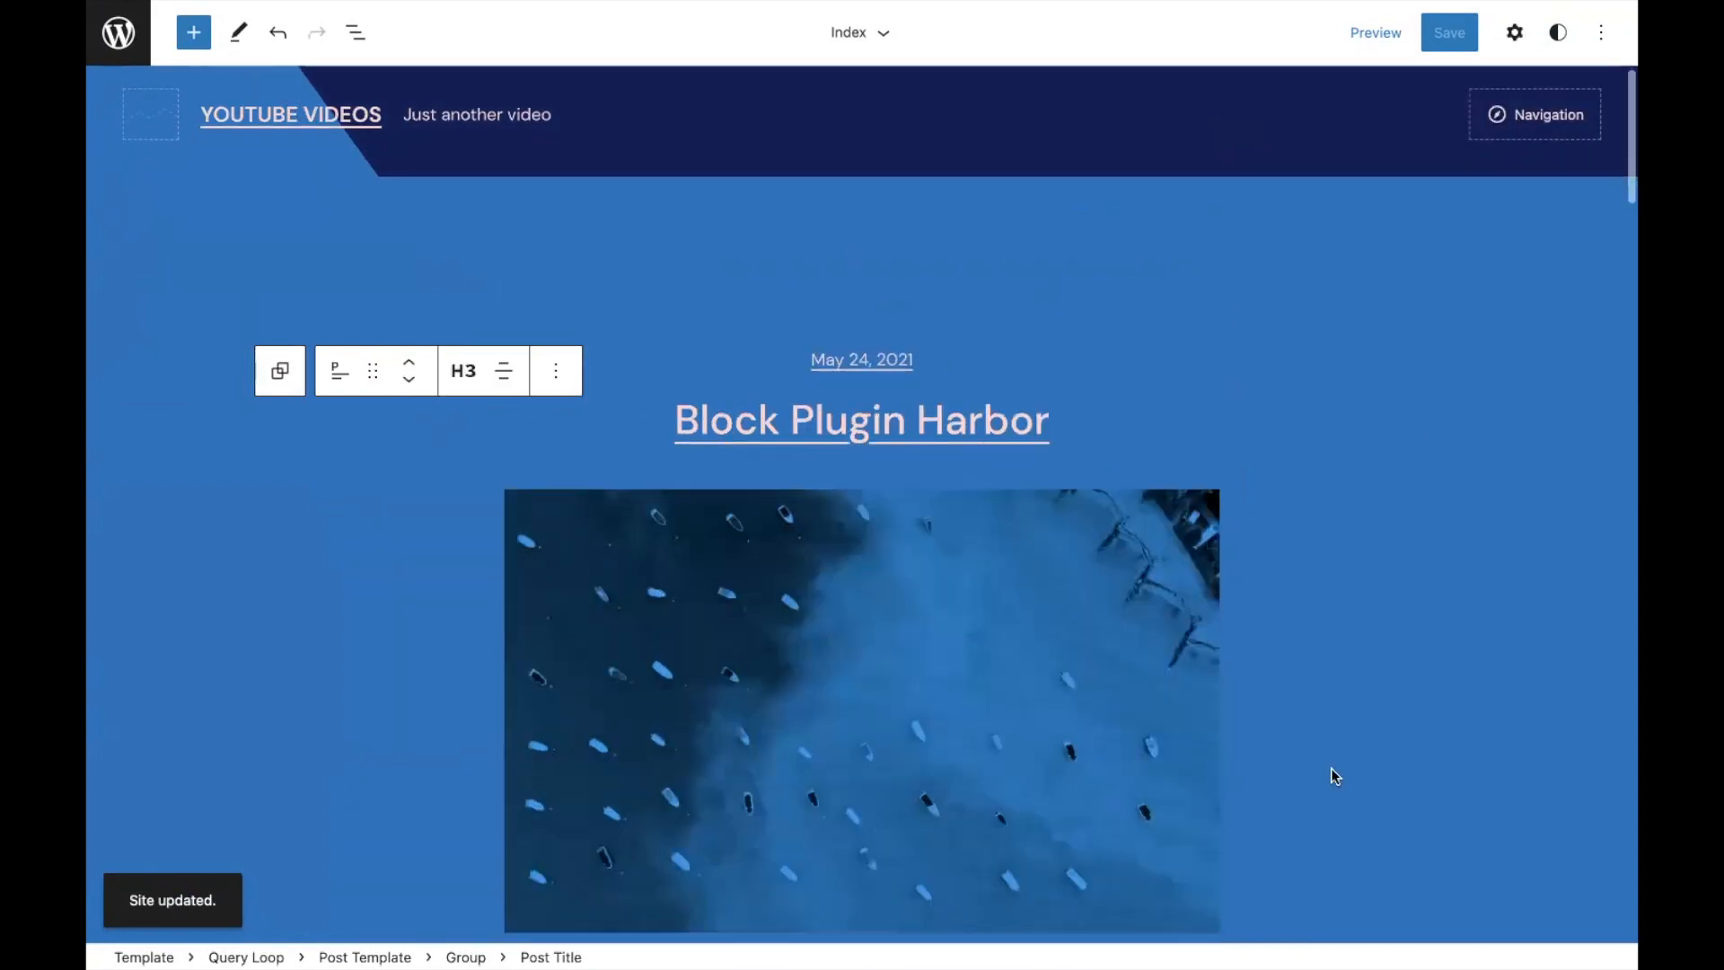
scroll("down", 3)
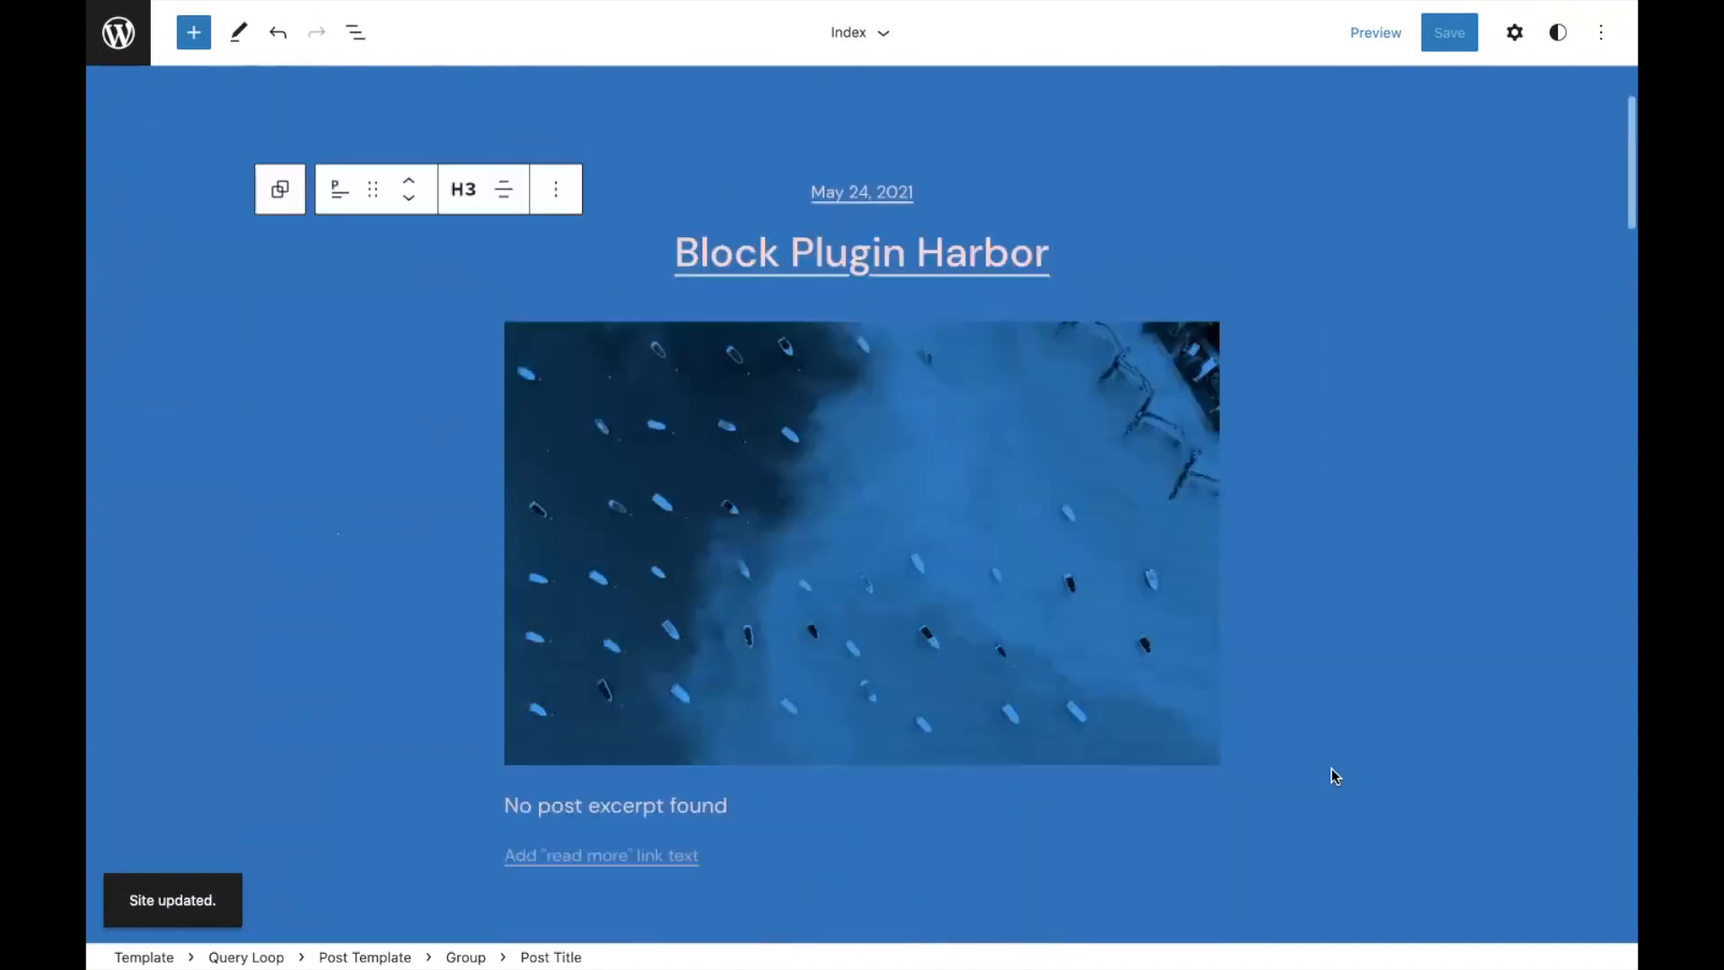
mouse_move(1285, 667)
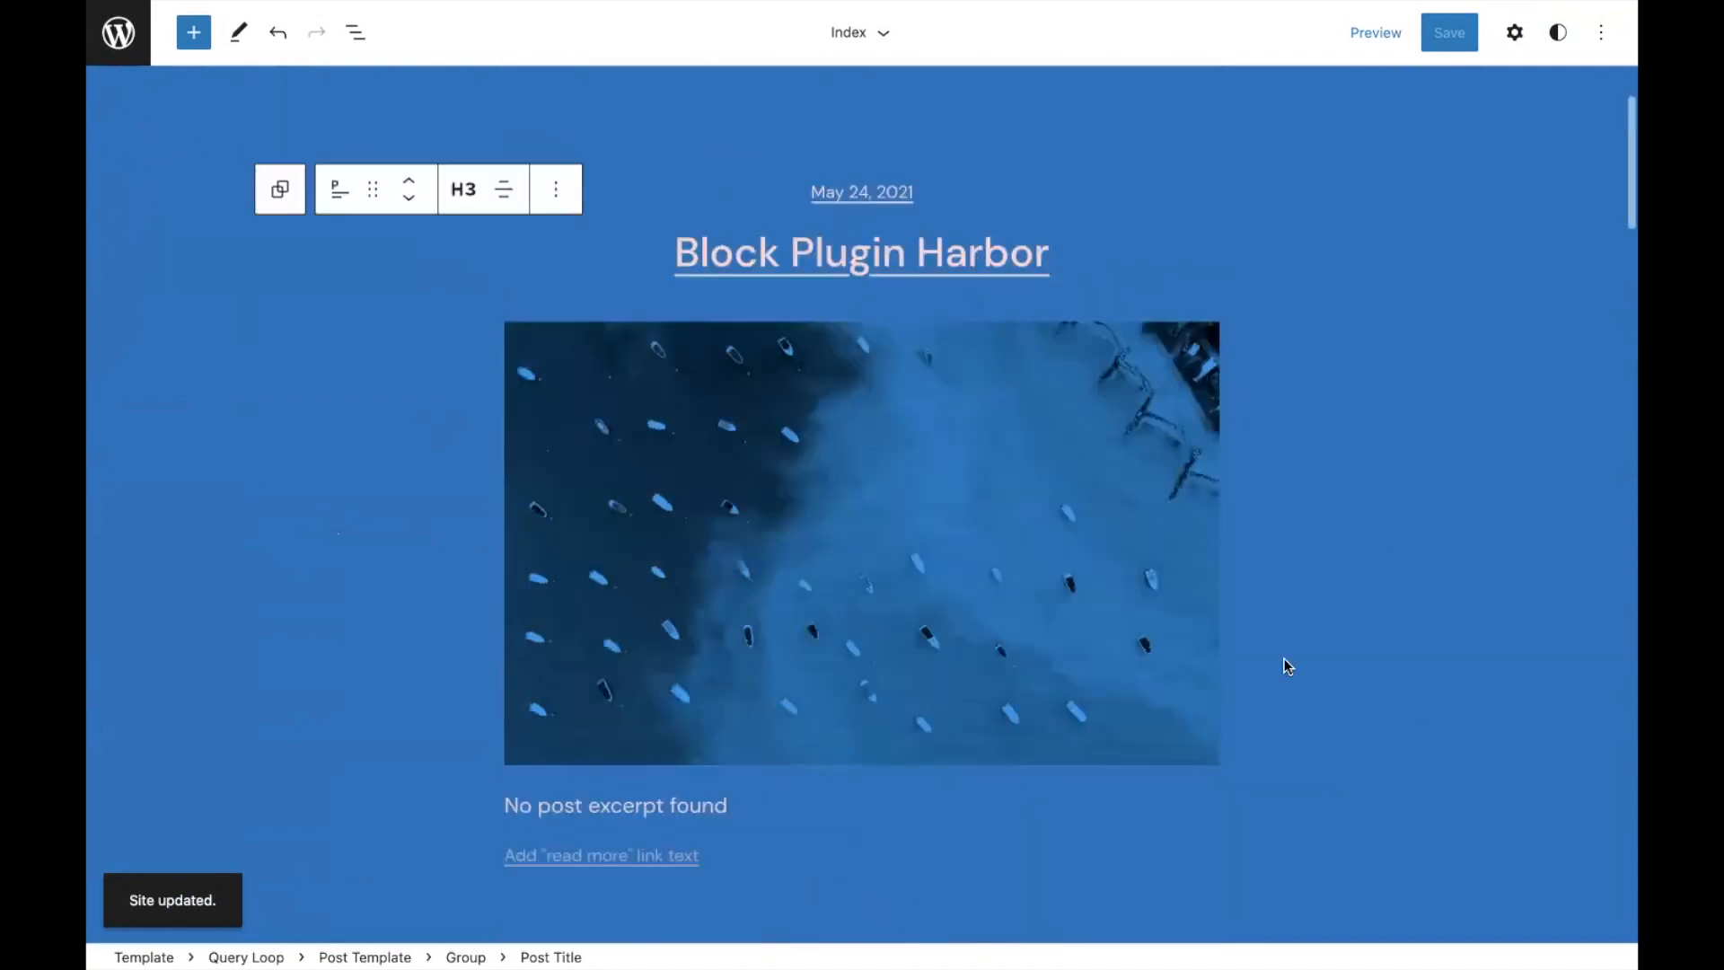
mouse_move(1081, 412)
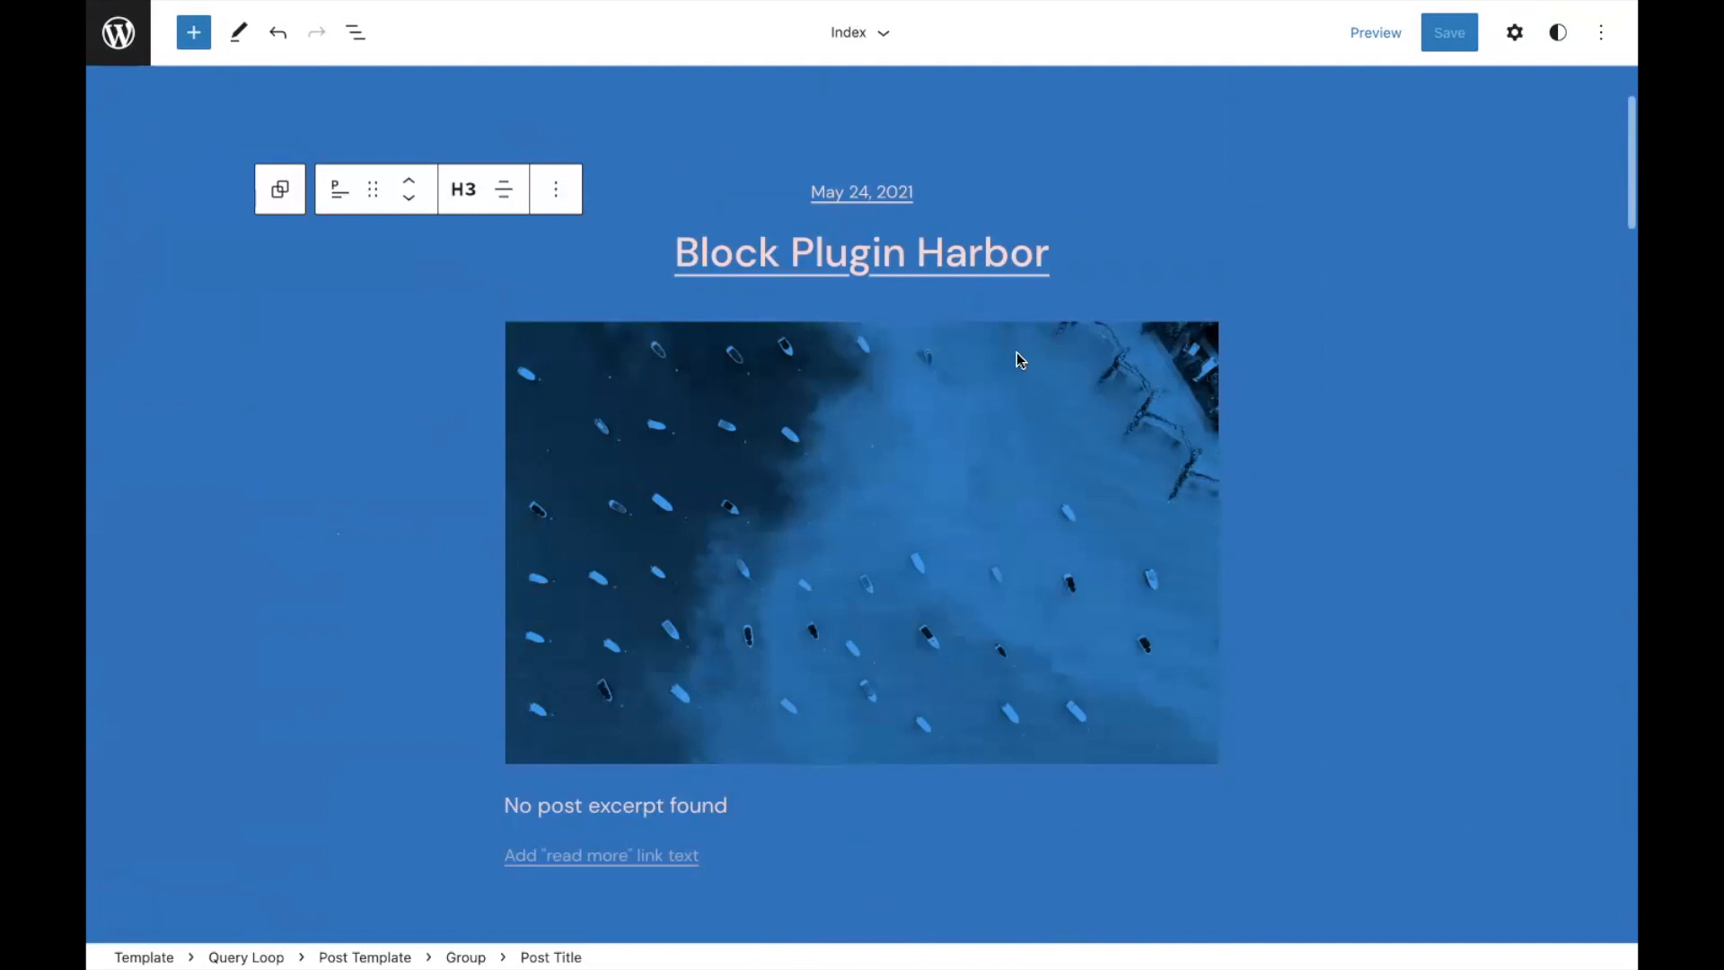
mouse_move(790, 573)
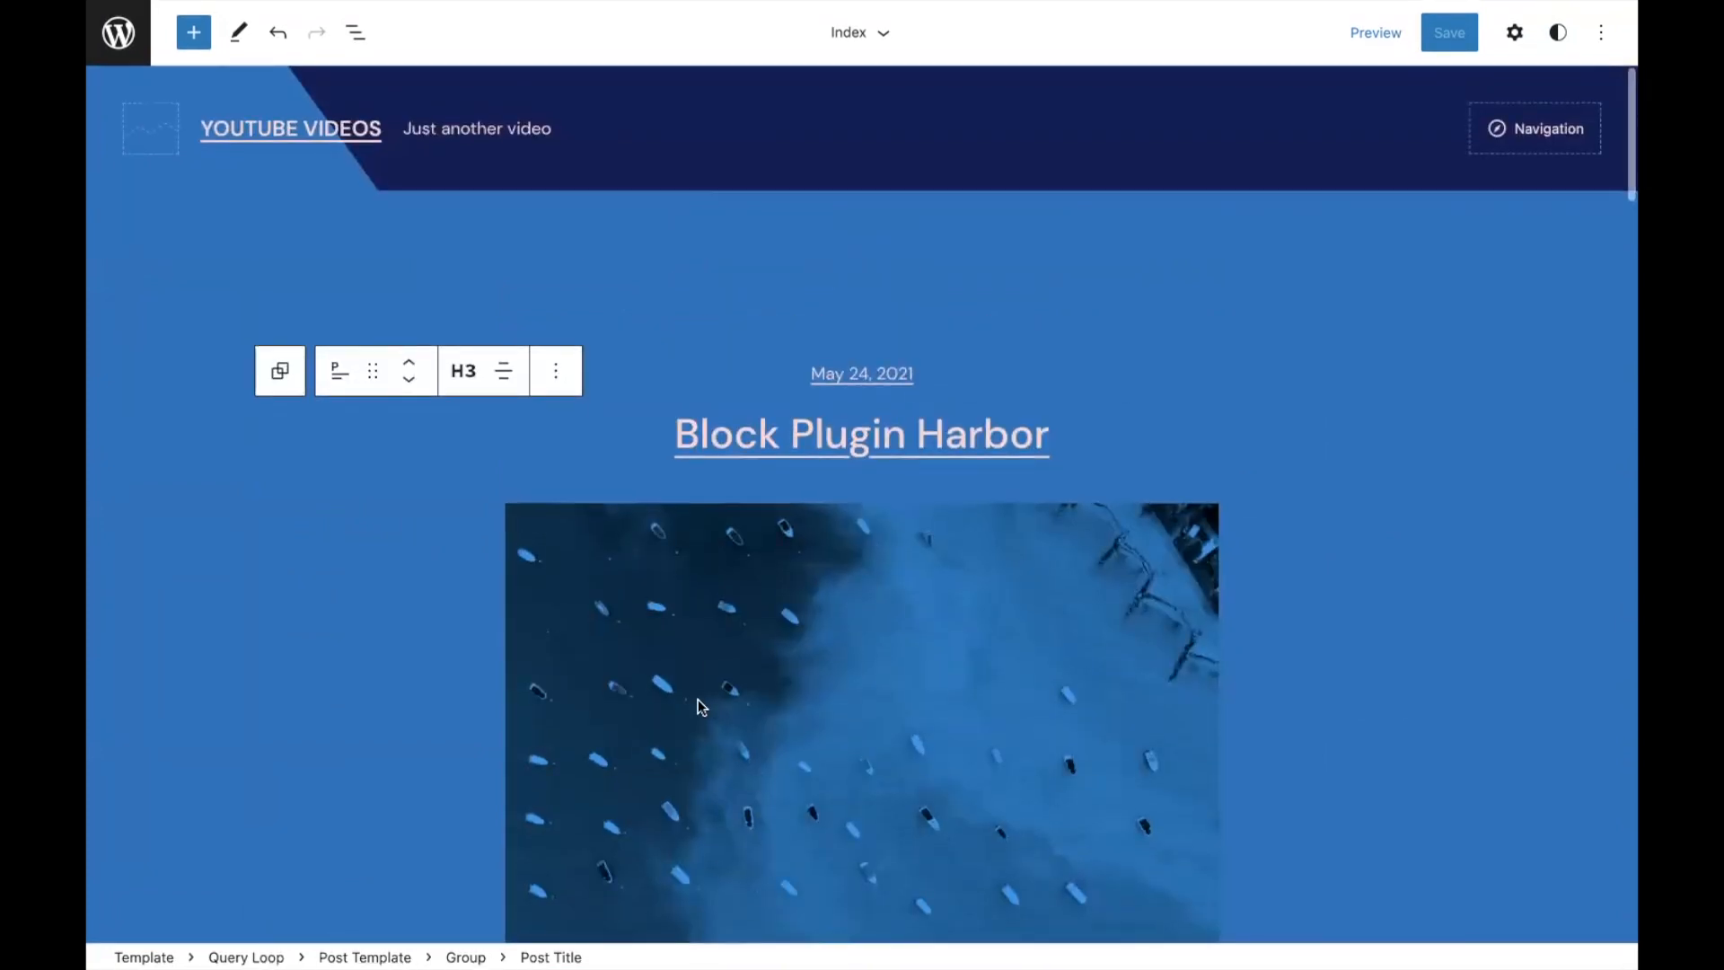
mouse_move(747, 923)
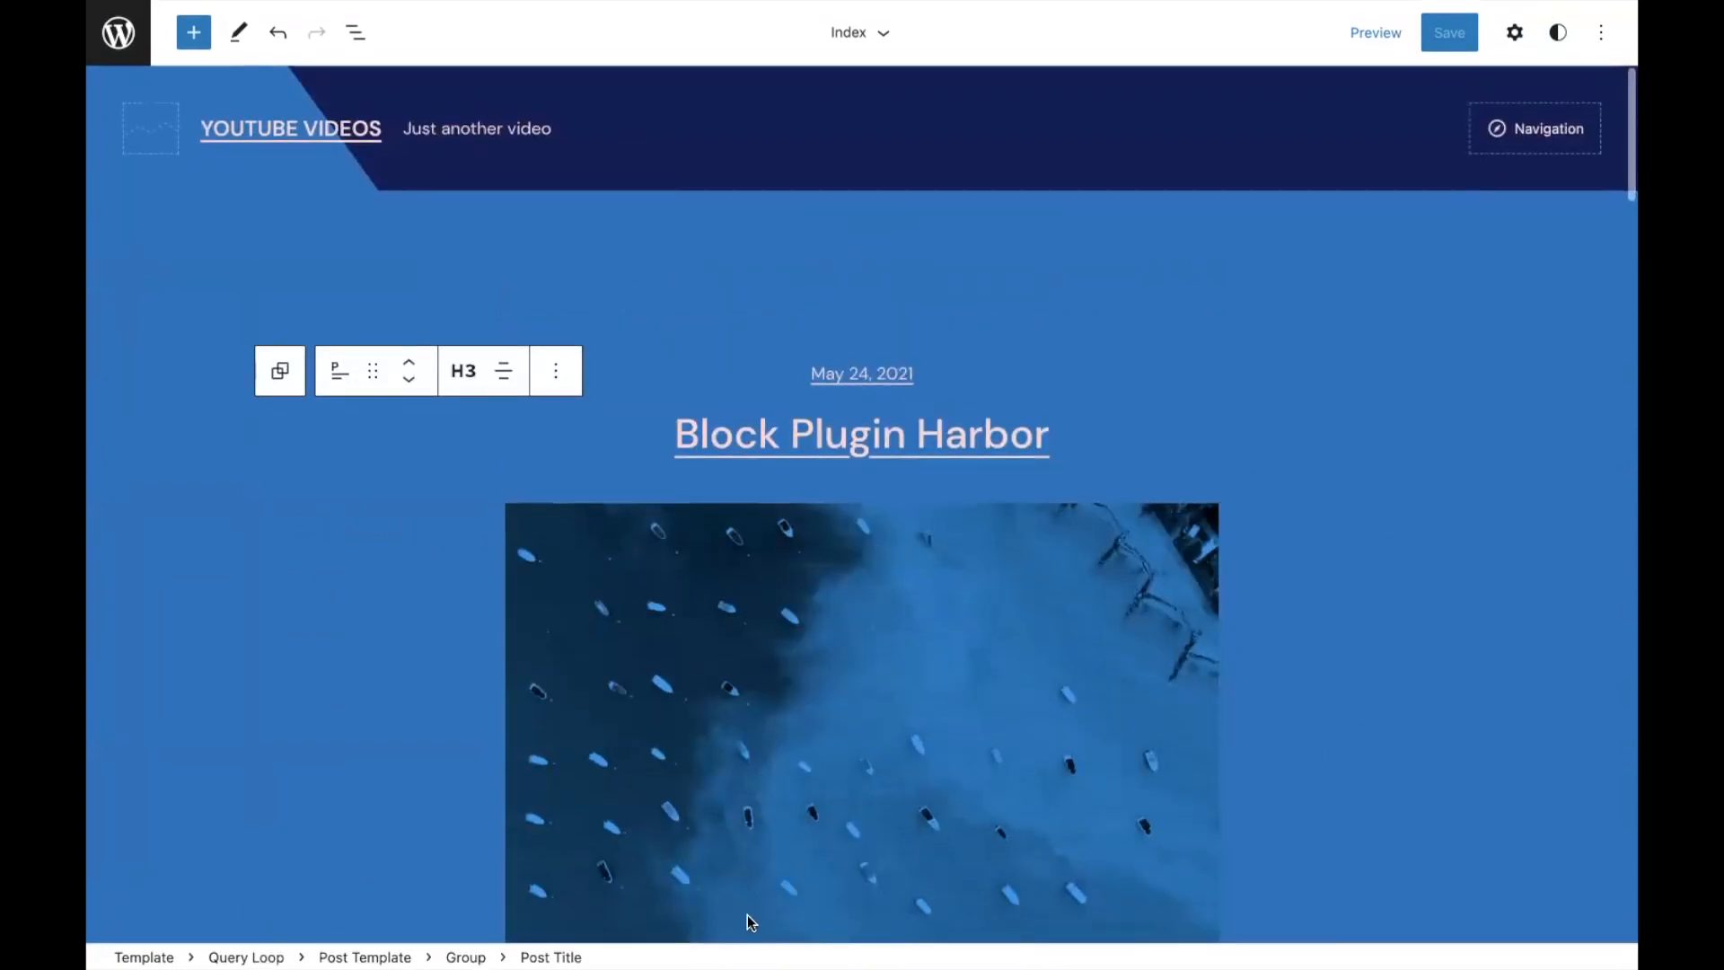